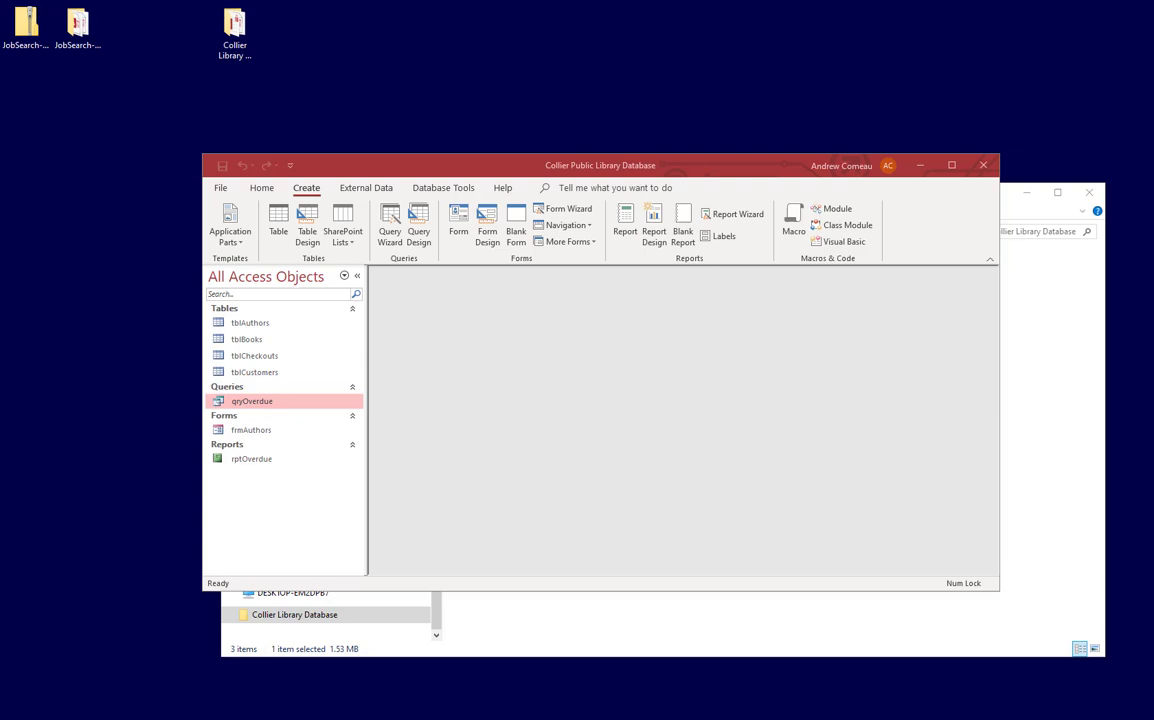
mouse_move(762, 336)
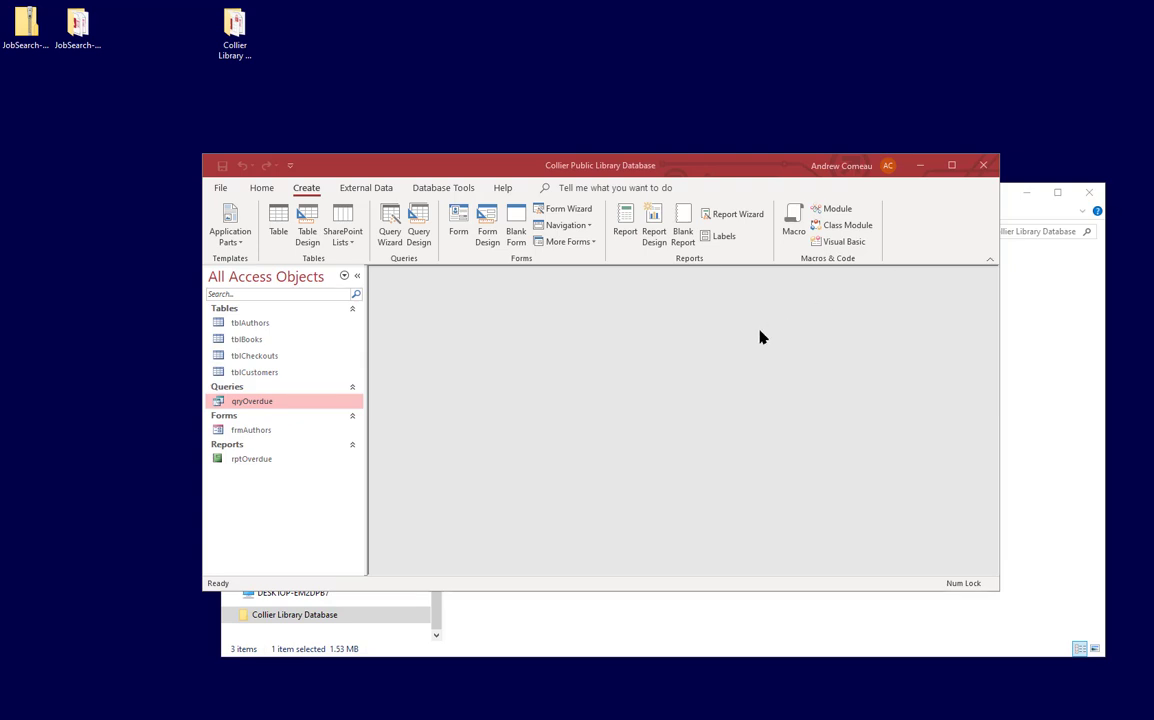
mouse_move(536, 388)
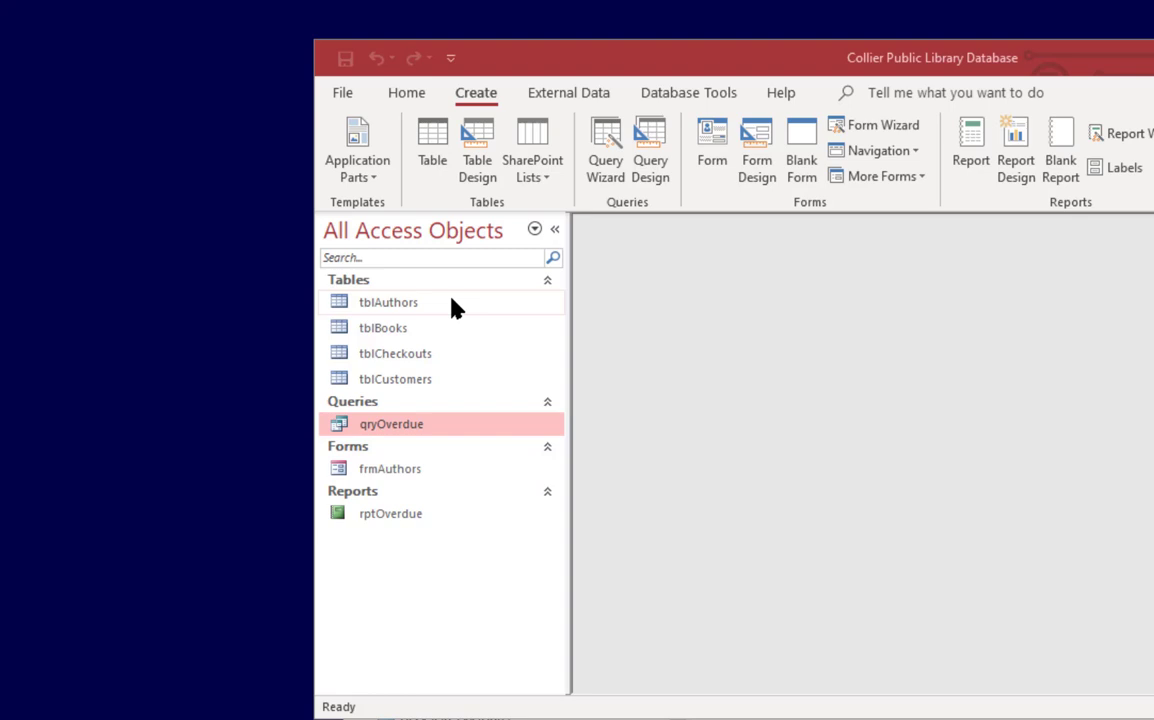
mouse_move(436, 530)
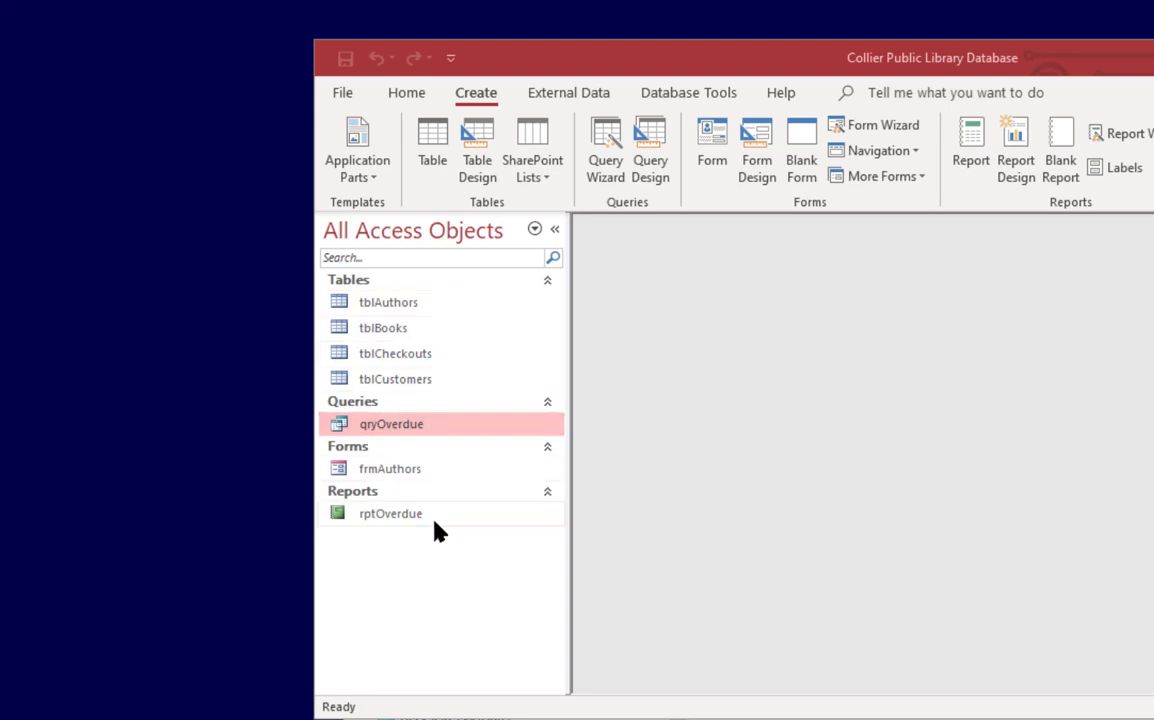
mouse_move(472, 496)
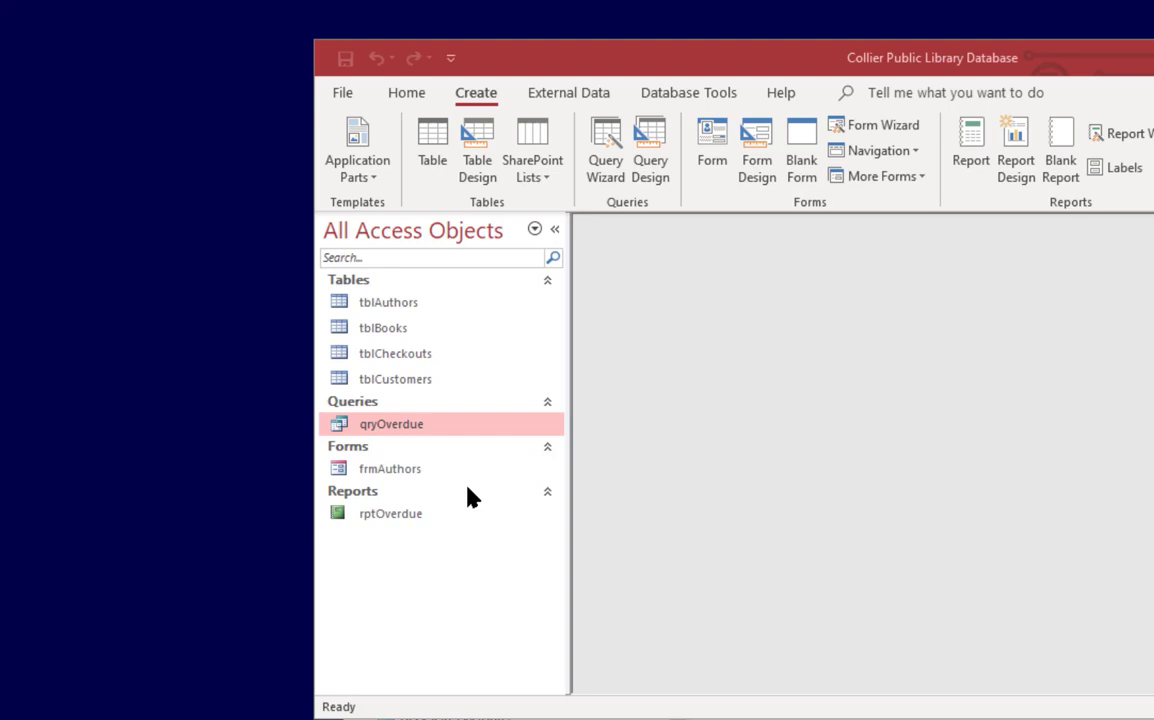
mouse_move(472, 288)
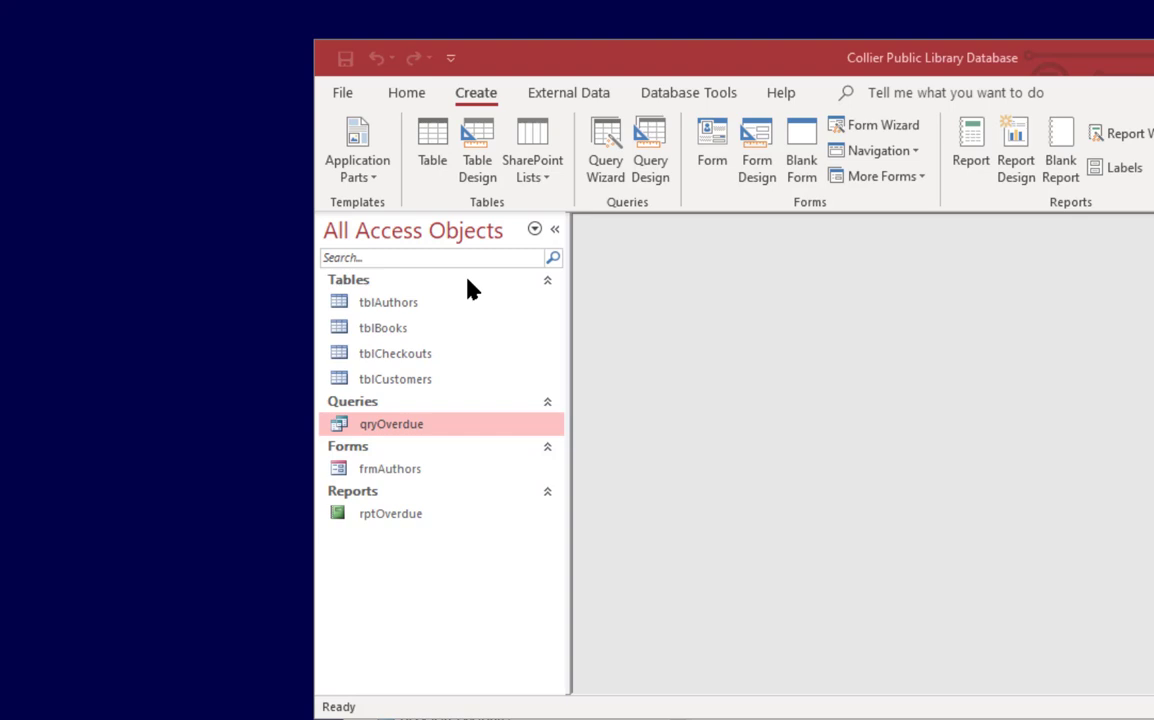
mouse_move(434, 600)
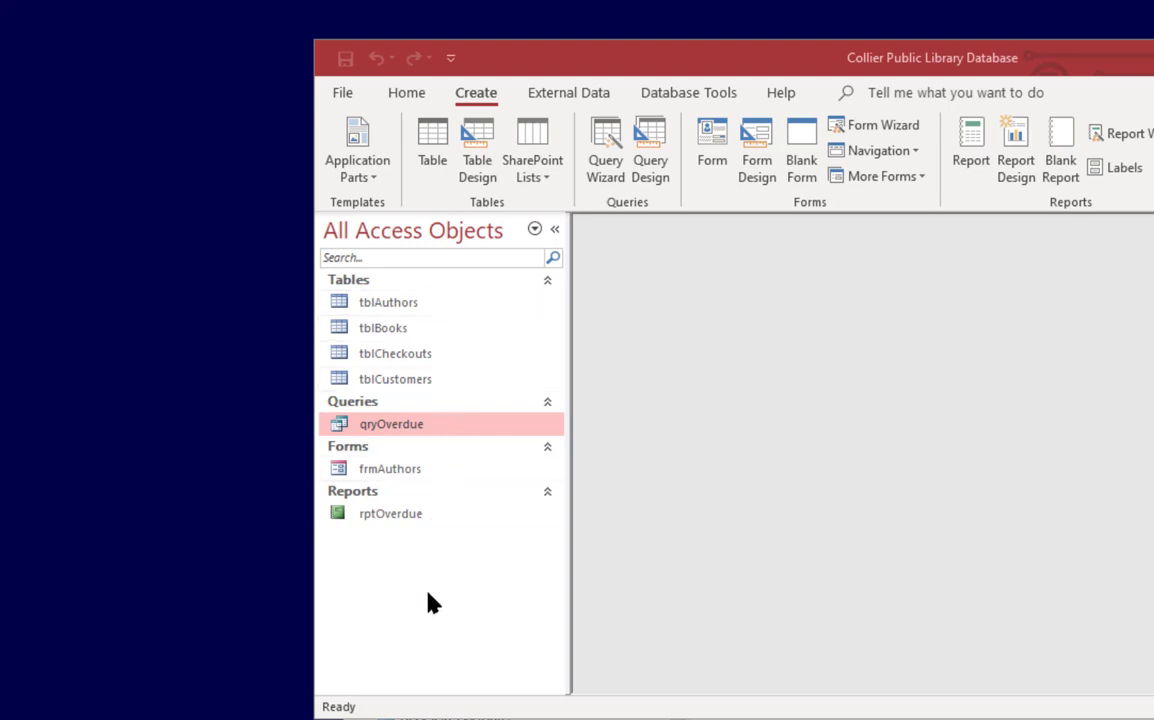
mouse_move(444, 348)
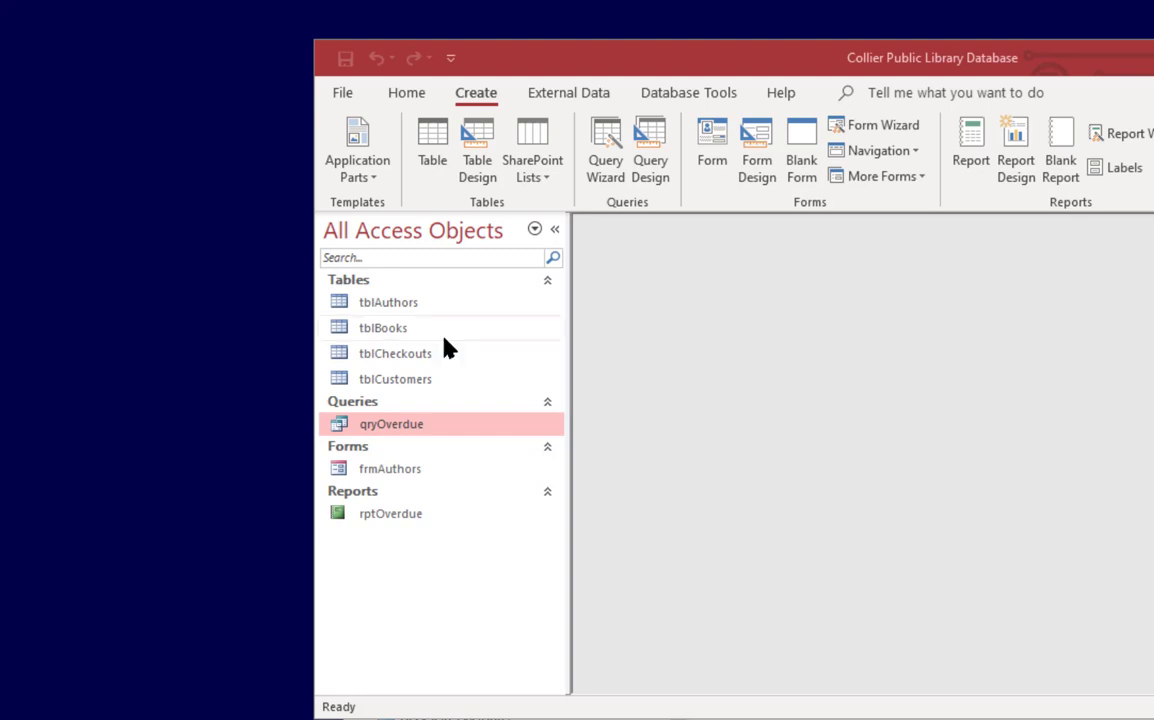
mouse_move(388, 512)
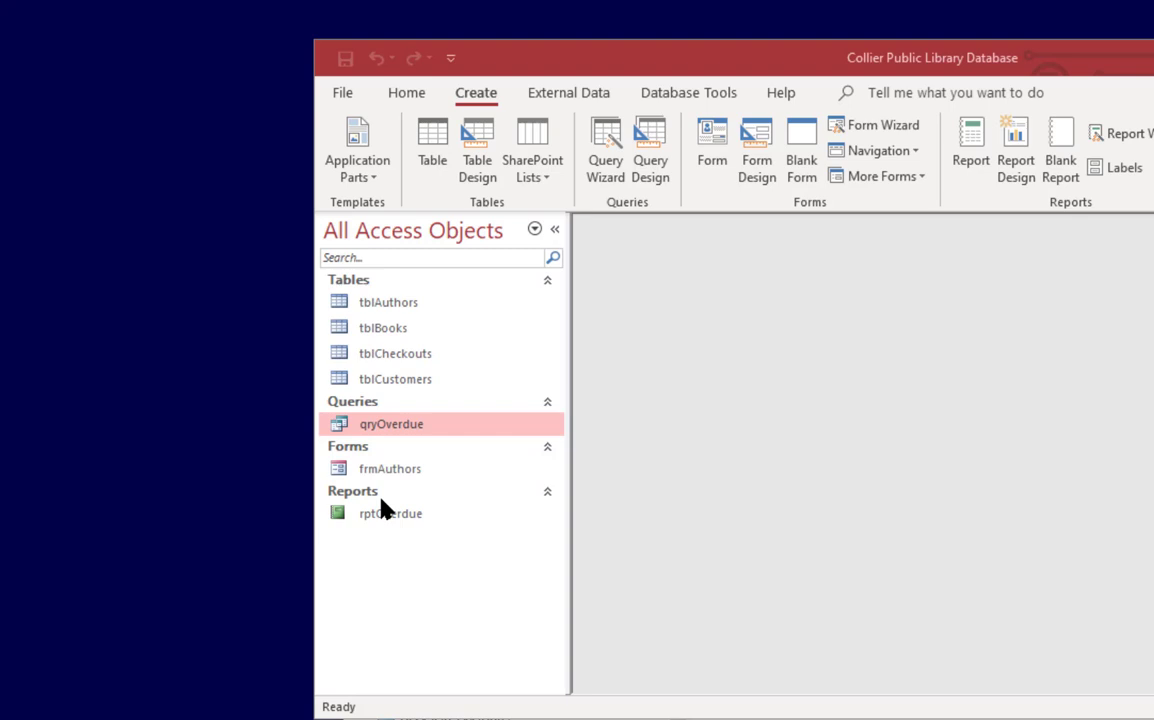
mouse_move(416, 418)
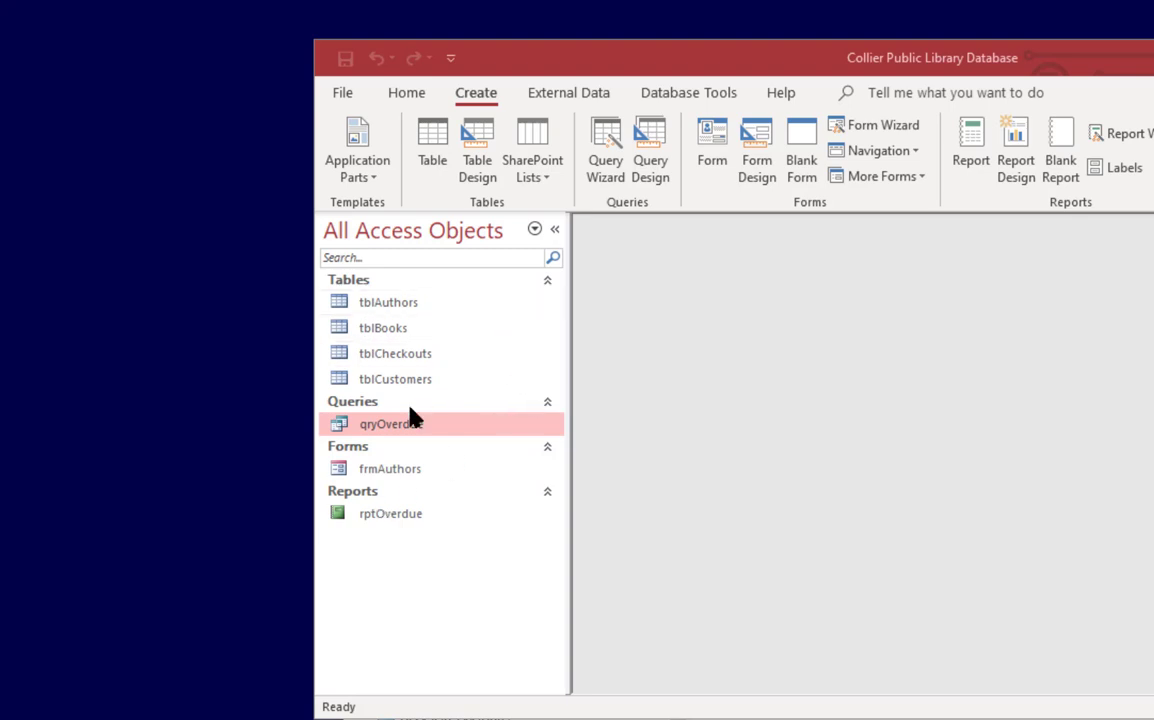
mouse_move(1068, 370)
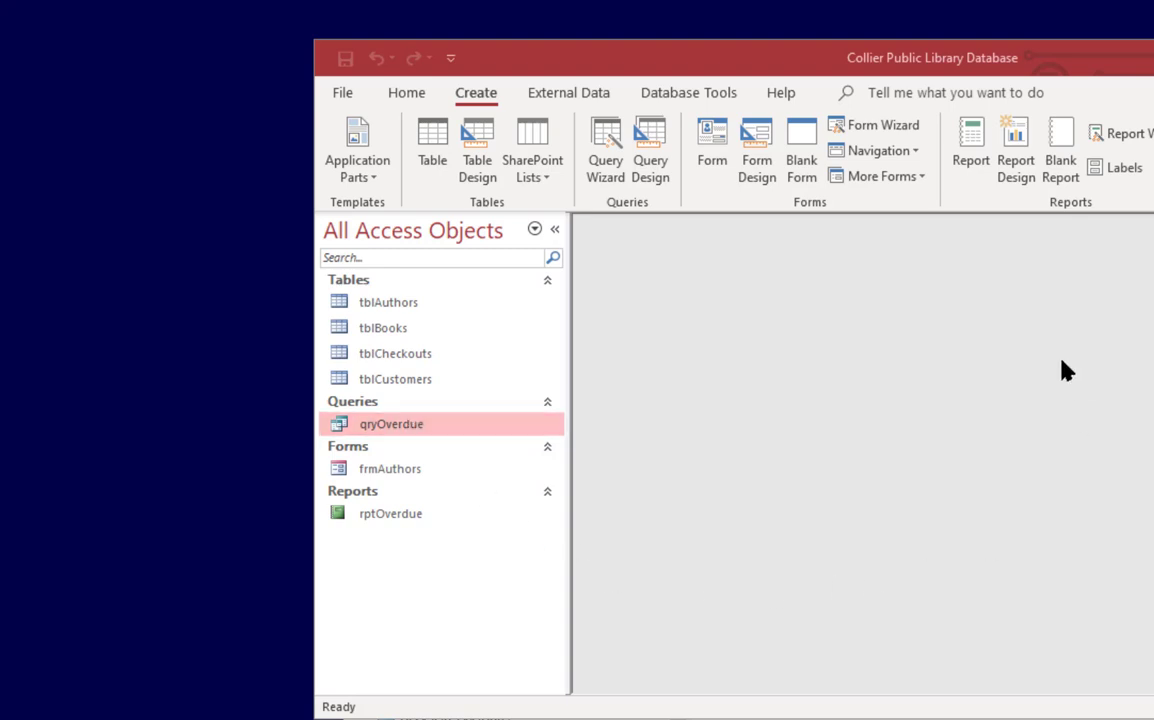
mouse_move(920, 348)
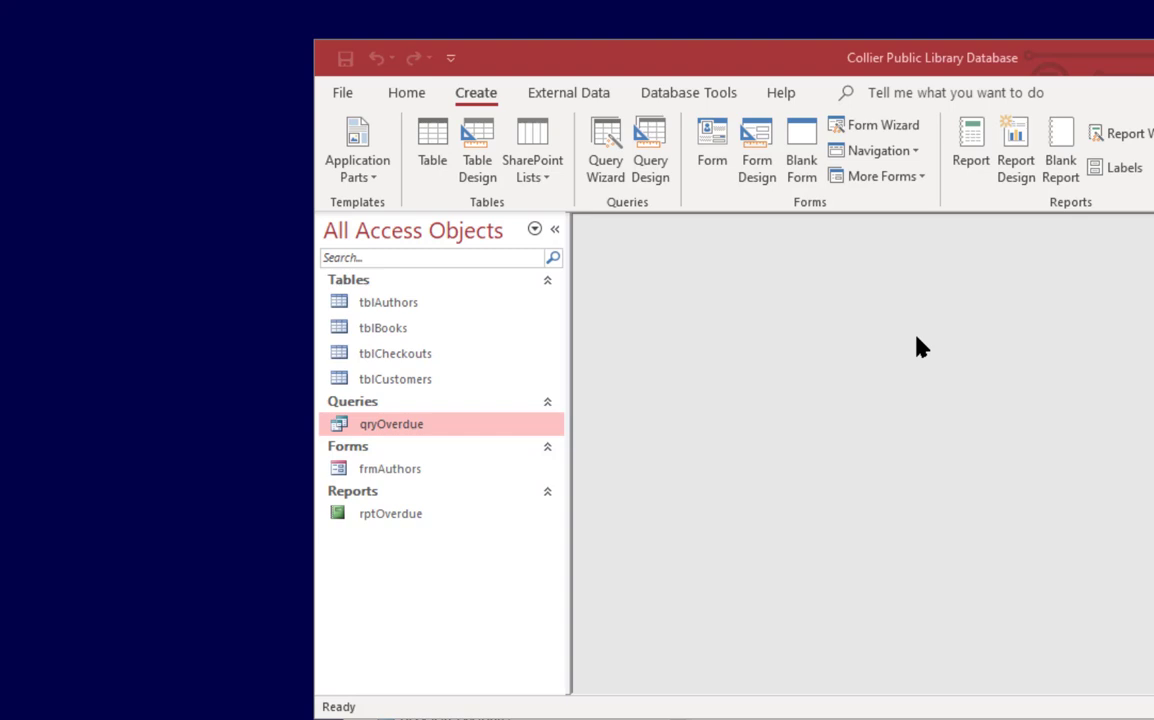
mouse_move(378, 356)
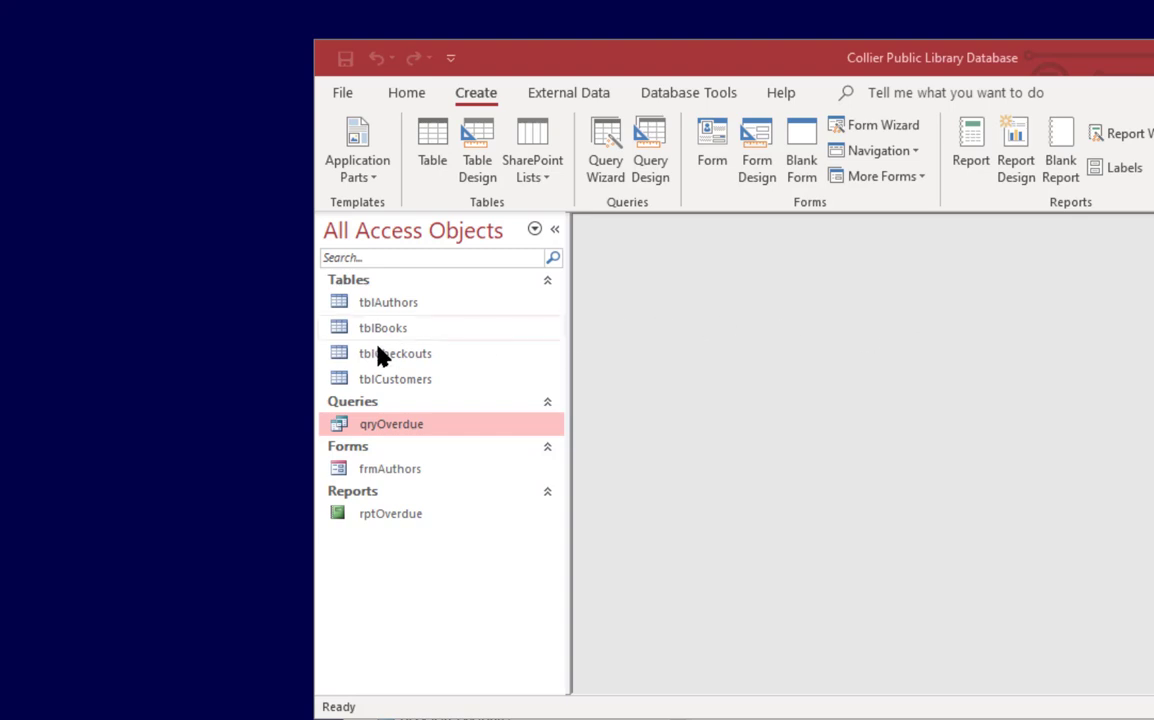
mouse_move(410, 364)
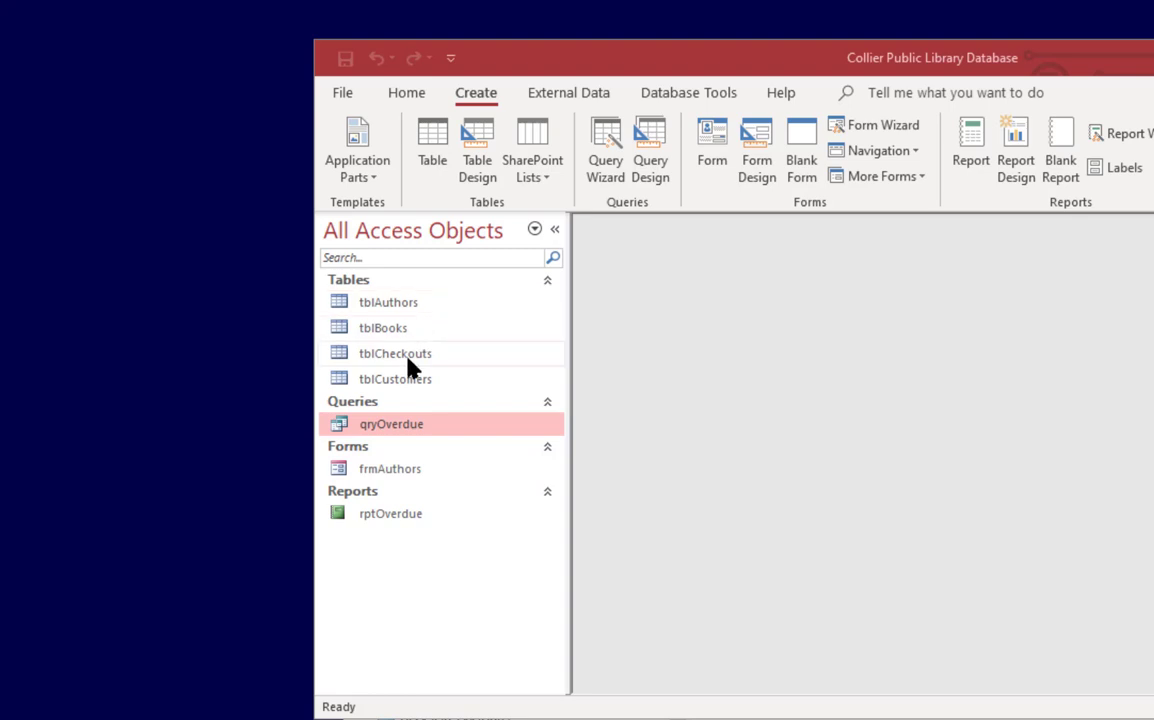
- Launch Switchboard Manager from the Tell me search, which reports no valid switchboard exists
left_click(382, 328)
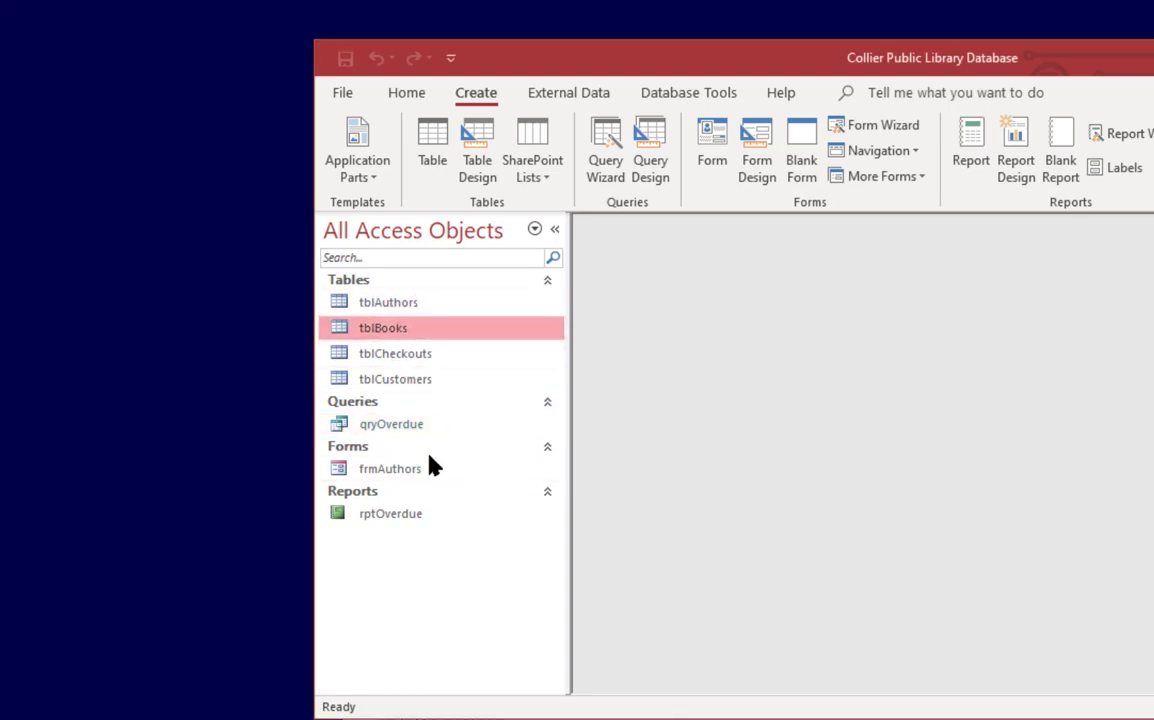
mouse_move(420, 358)
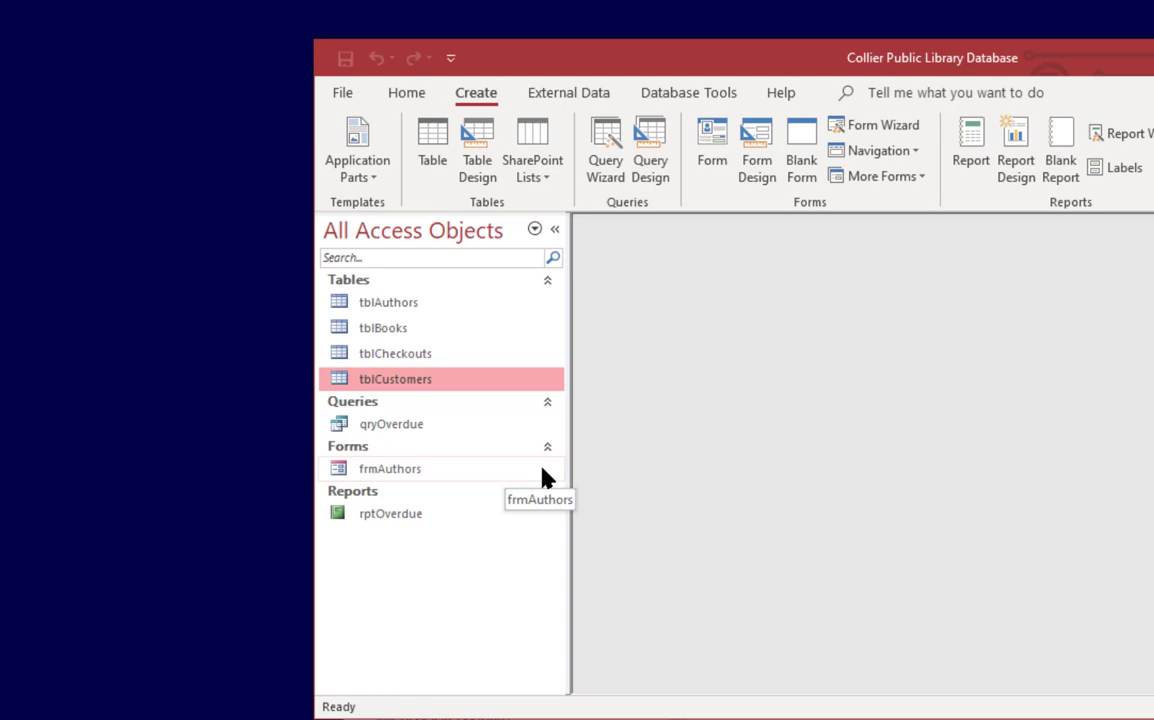
mouse_move(448, 196)
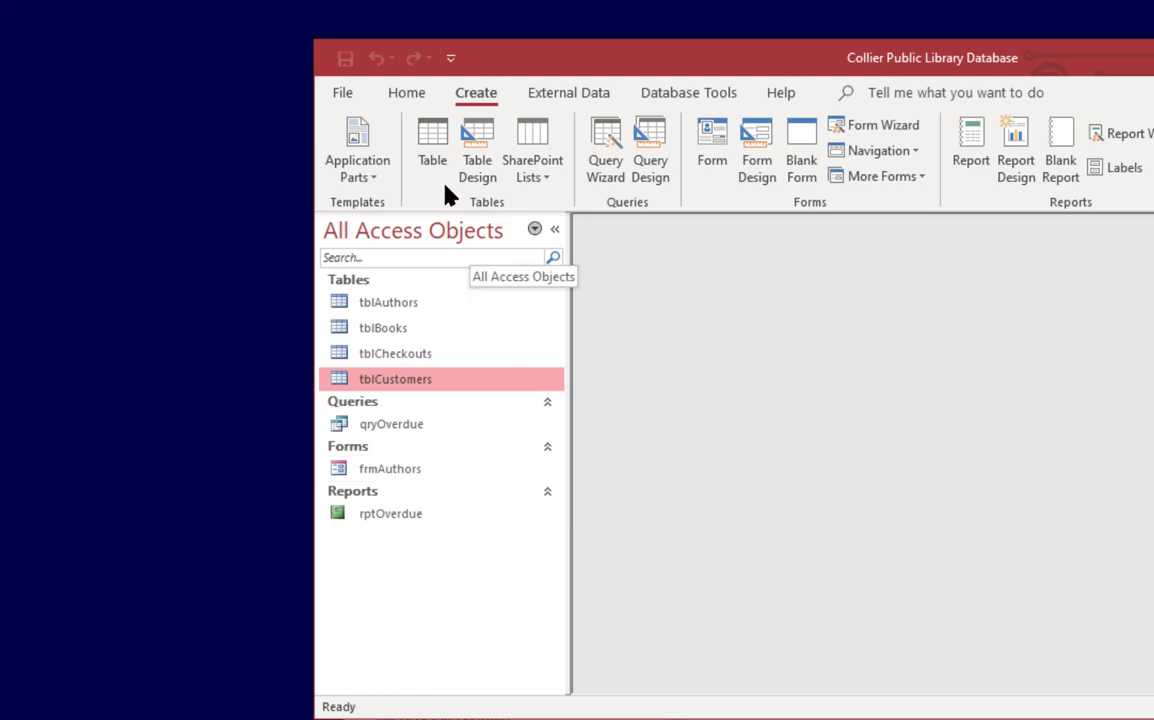
mouse_move(444, 344)
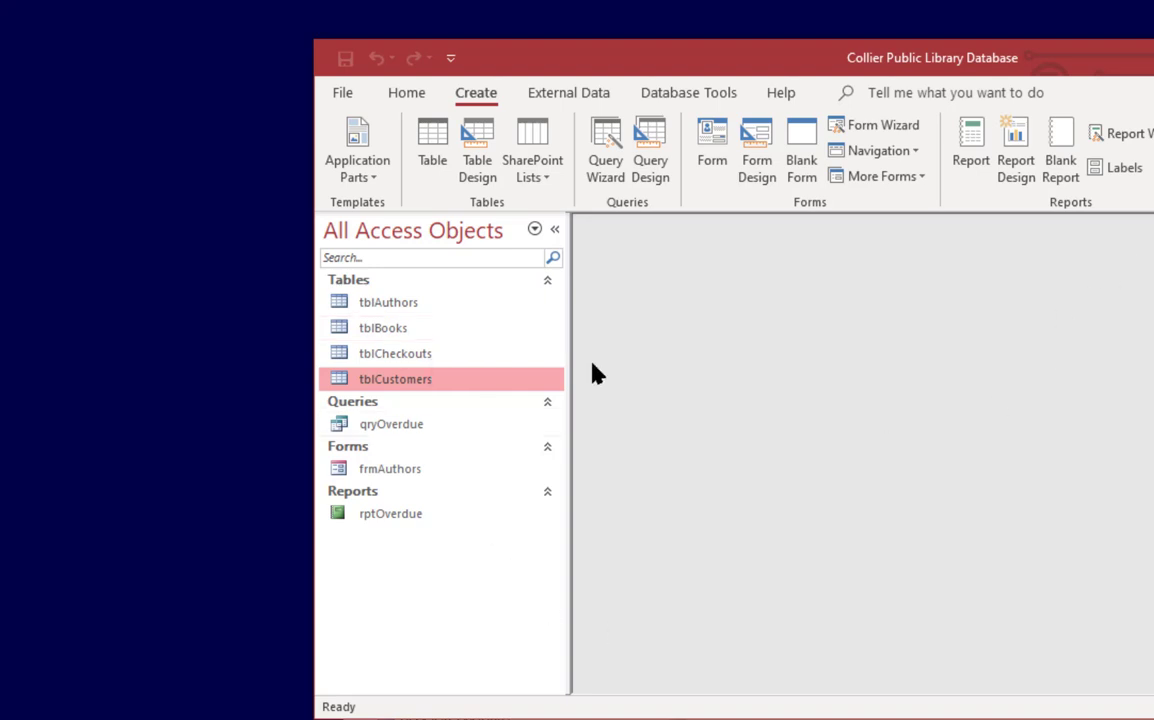
mouse_move(640, 376)
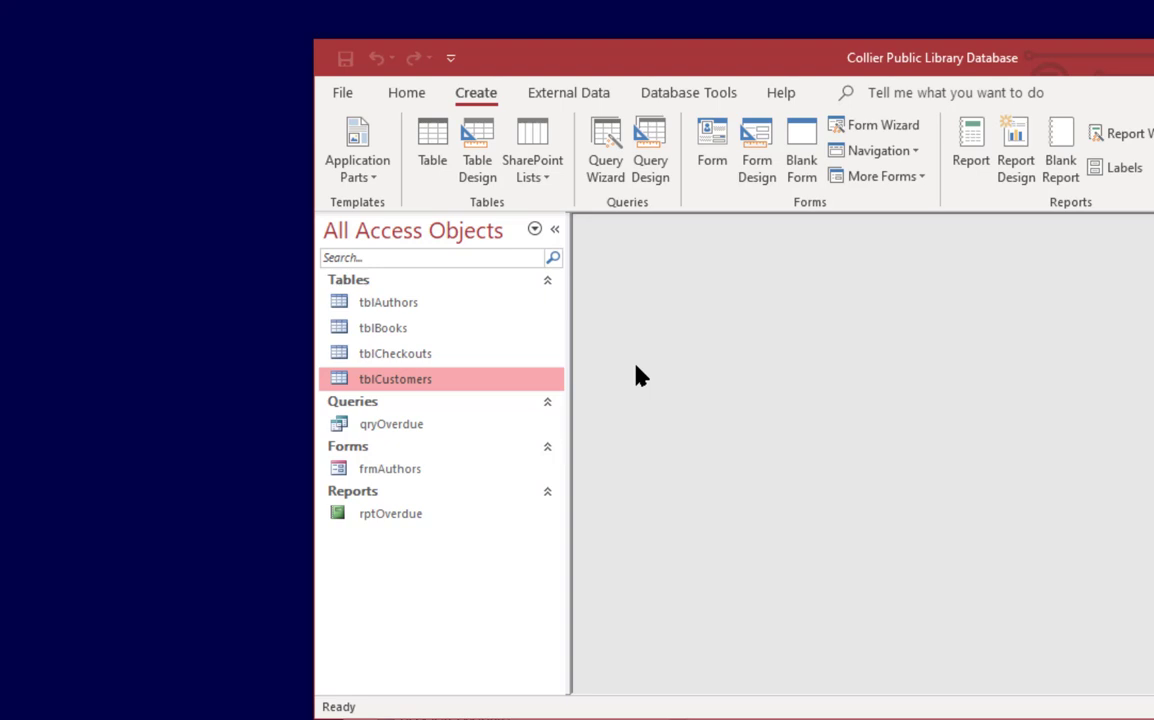
mouse_move(762, 378)
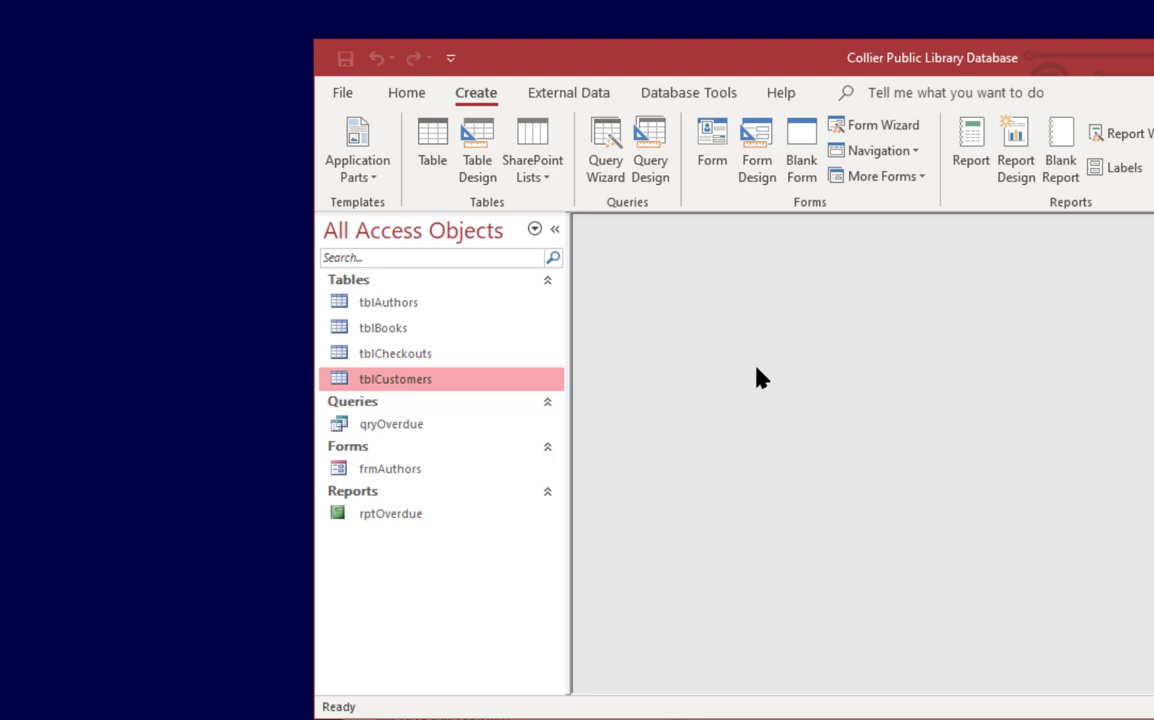
mouse_move(884, 378)
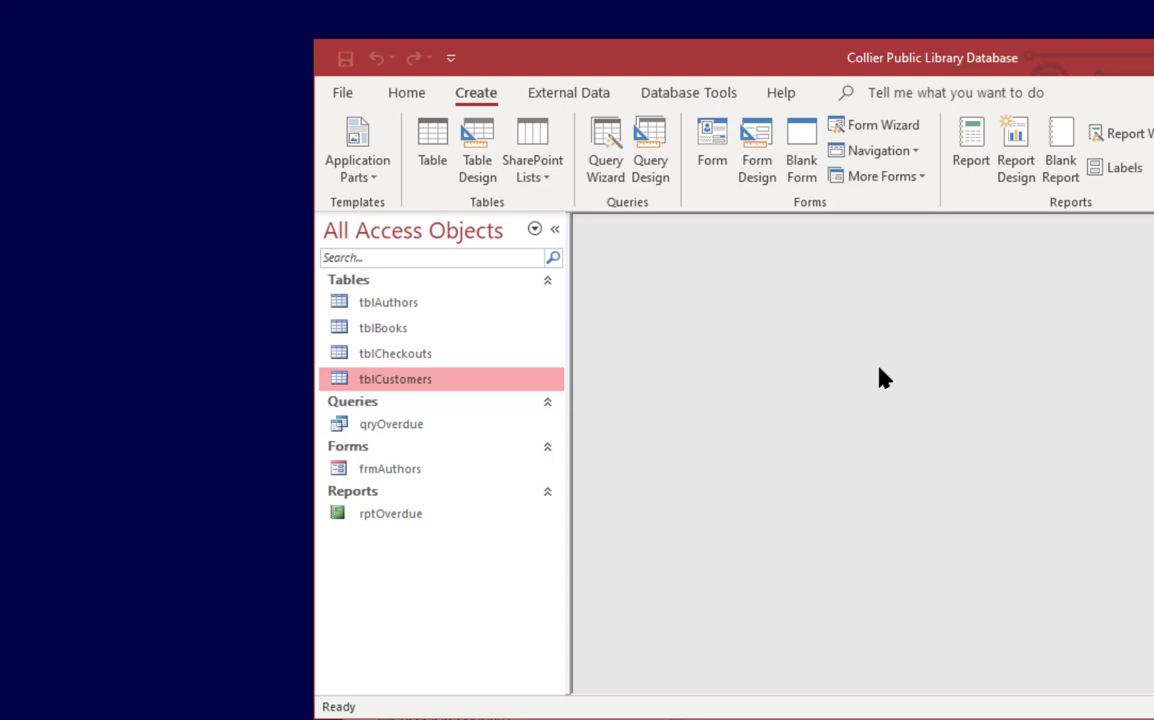
mouse_move(822, 328)
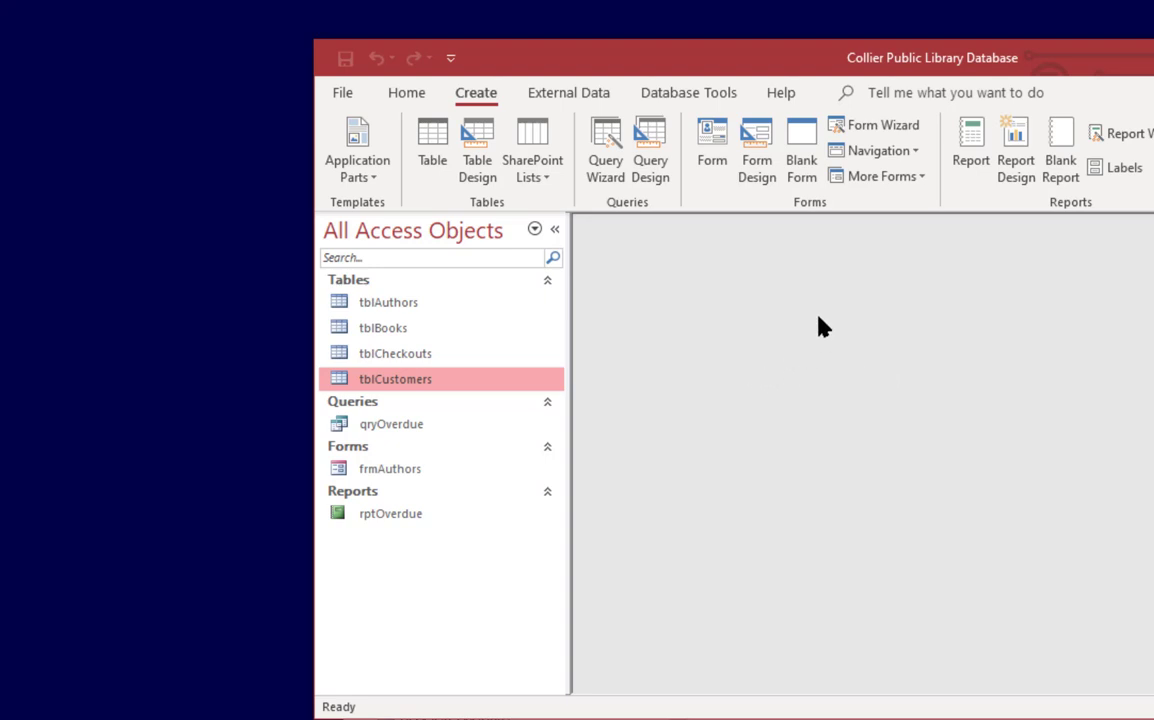
mouse_move(930, 354)
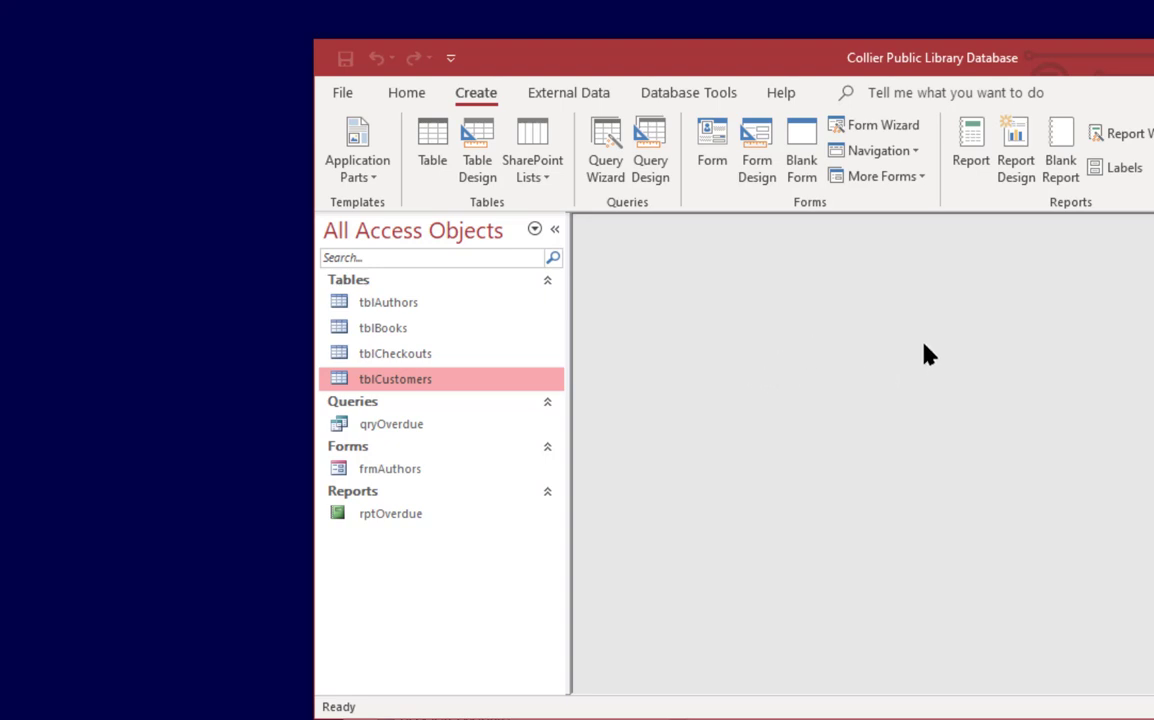
mouse_move(756, 150)
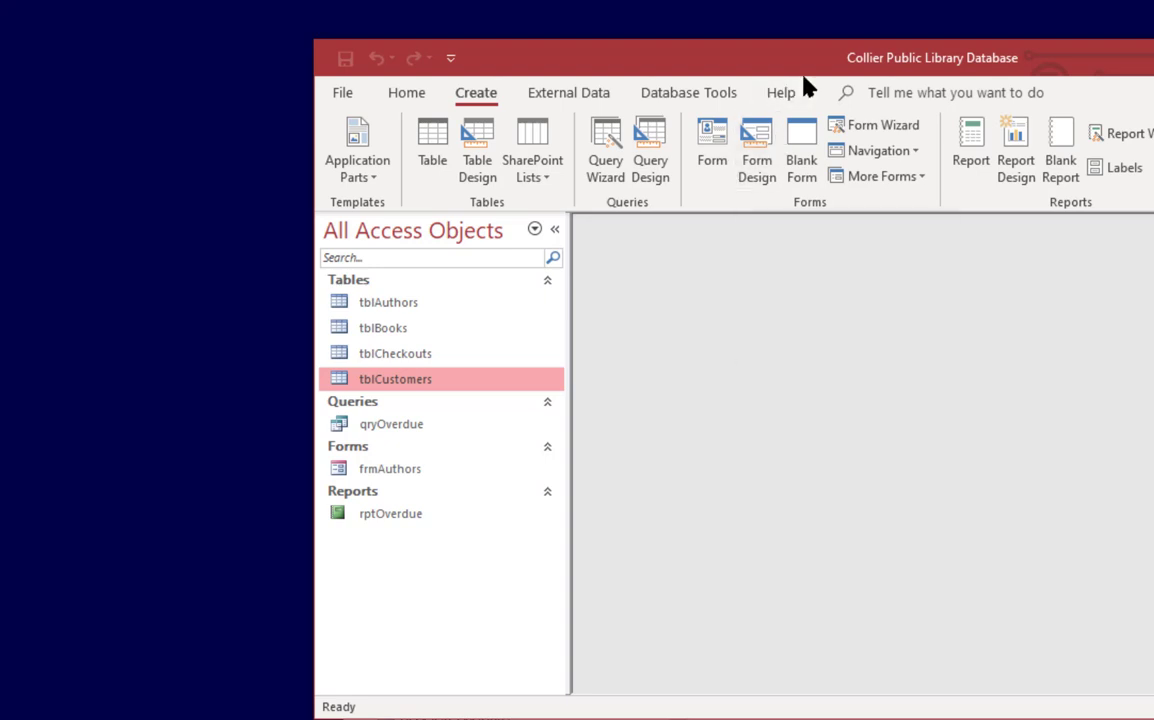
mouse_move(576, 130)
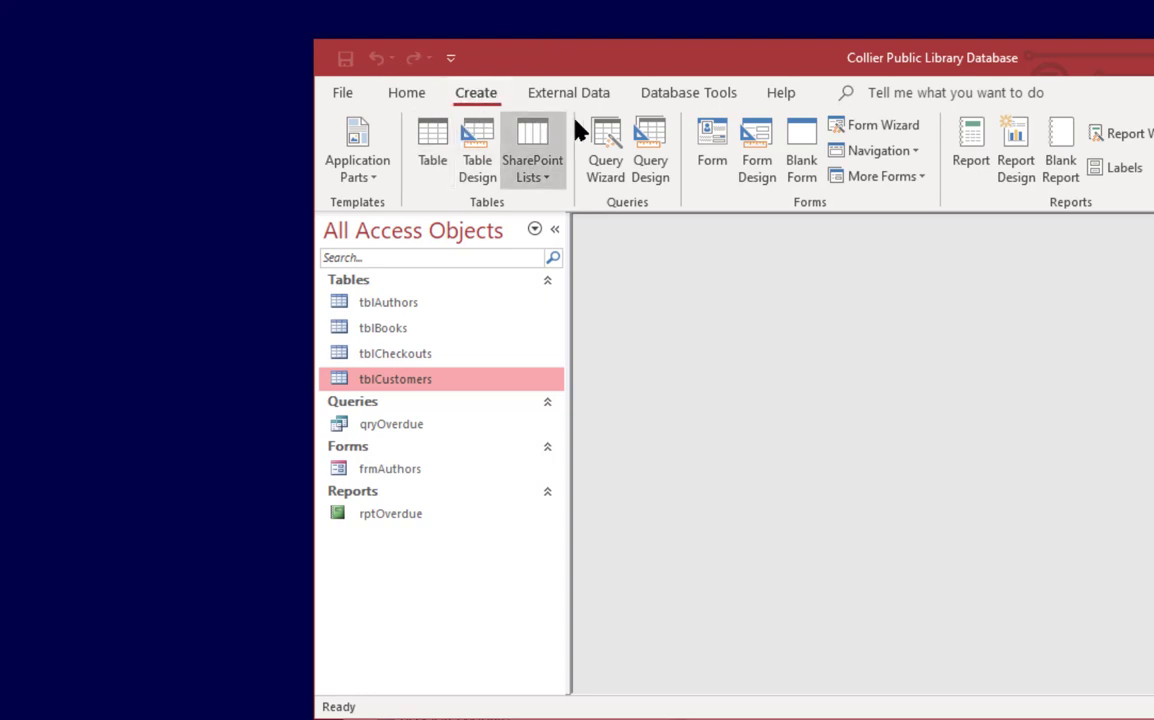
mouse_move(970, 144)
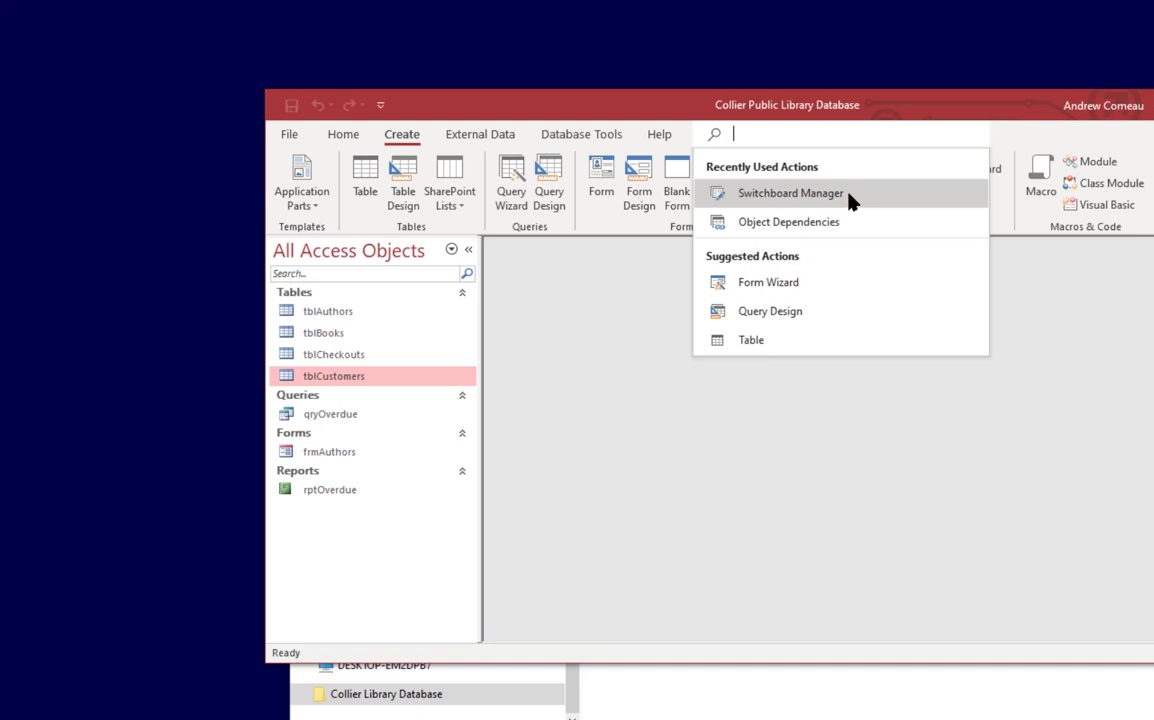
left_click(788, 192)
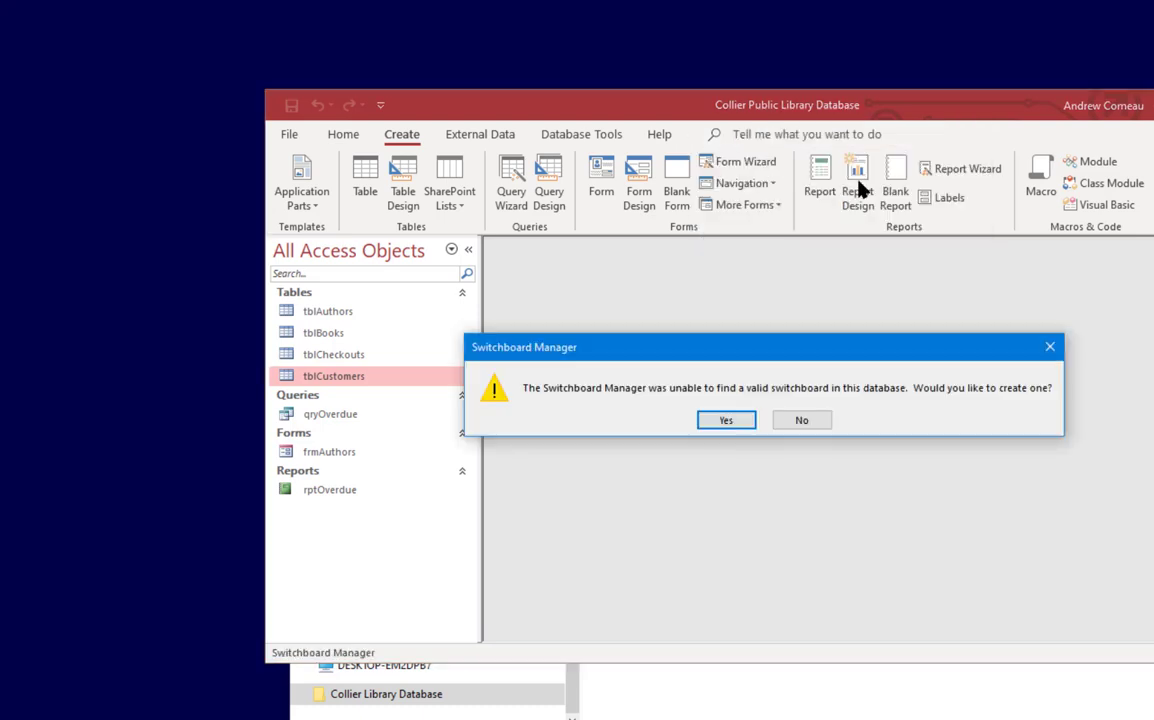
mouse_move(988, 396)
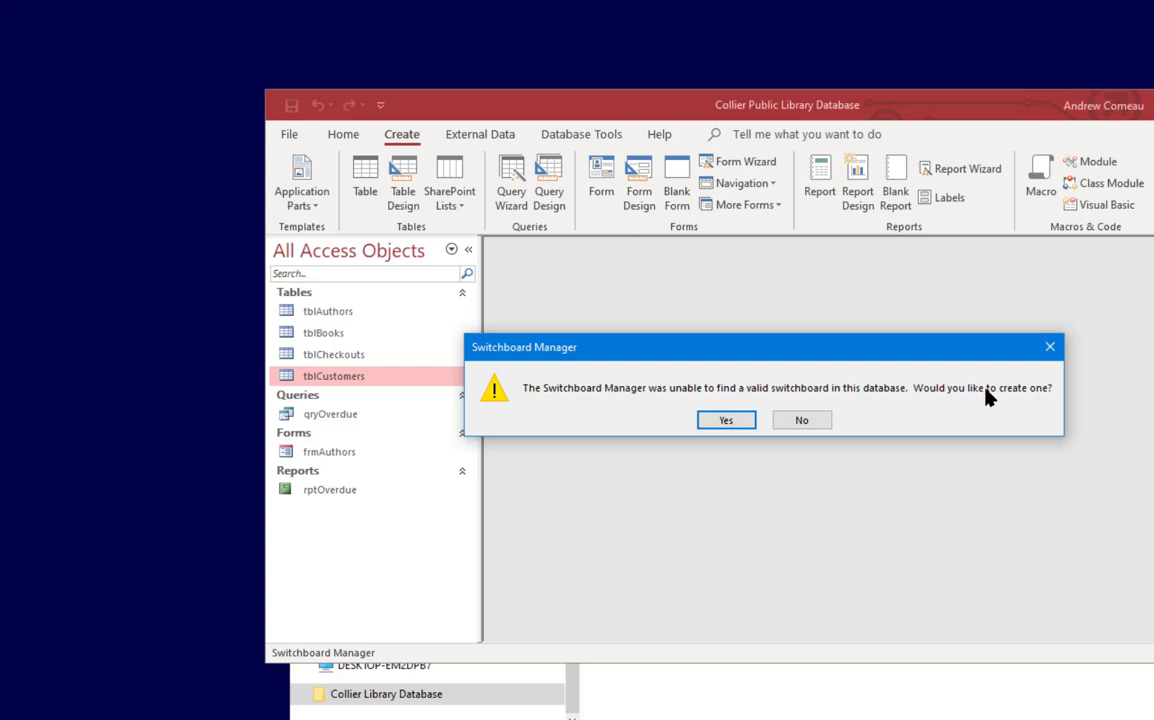
mouse_move(772, 332)
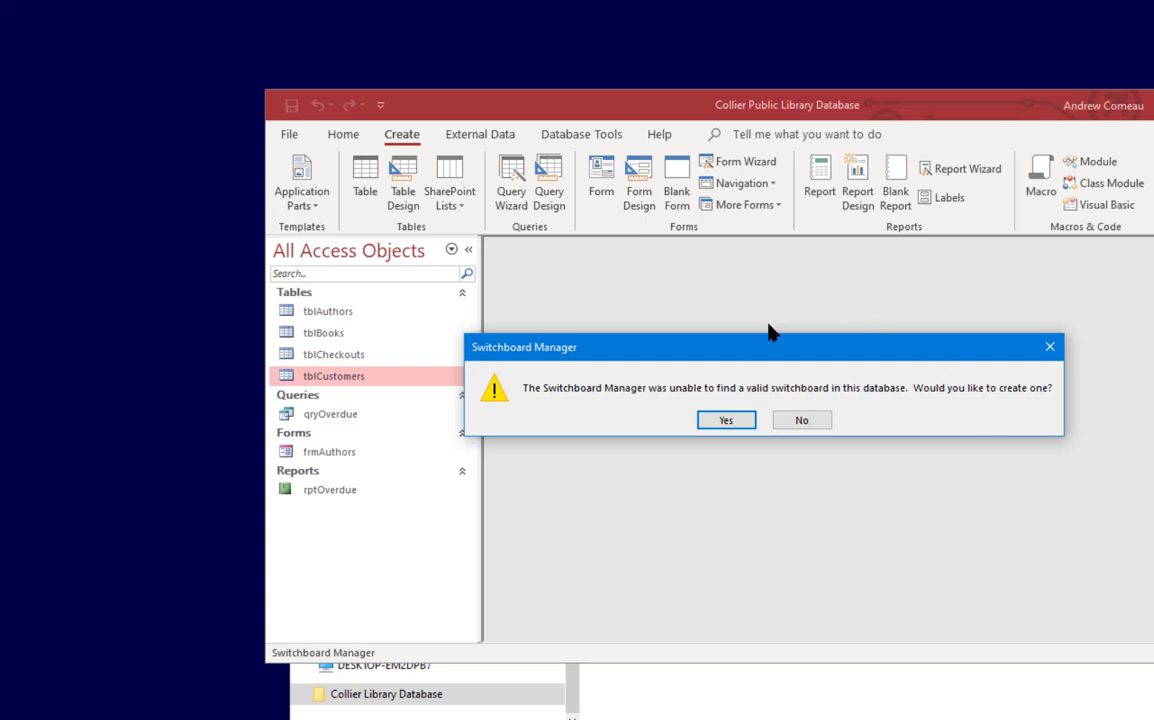
- Agree to create a new switchboard, producing the default Main Switchboard page
left_click(724, 420)
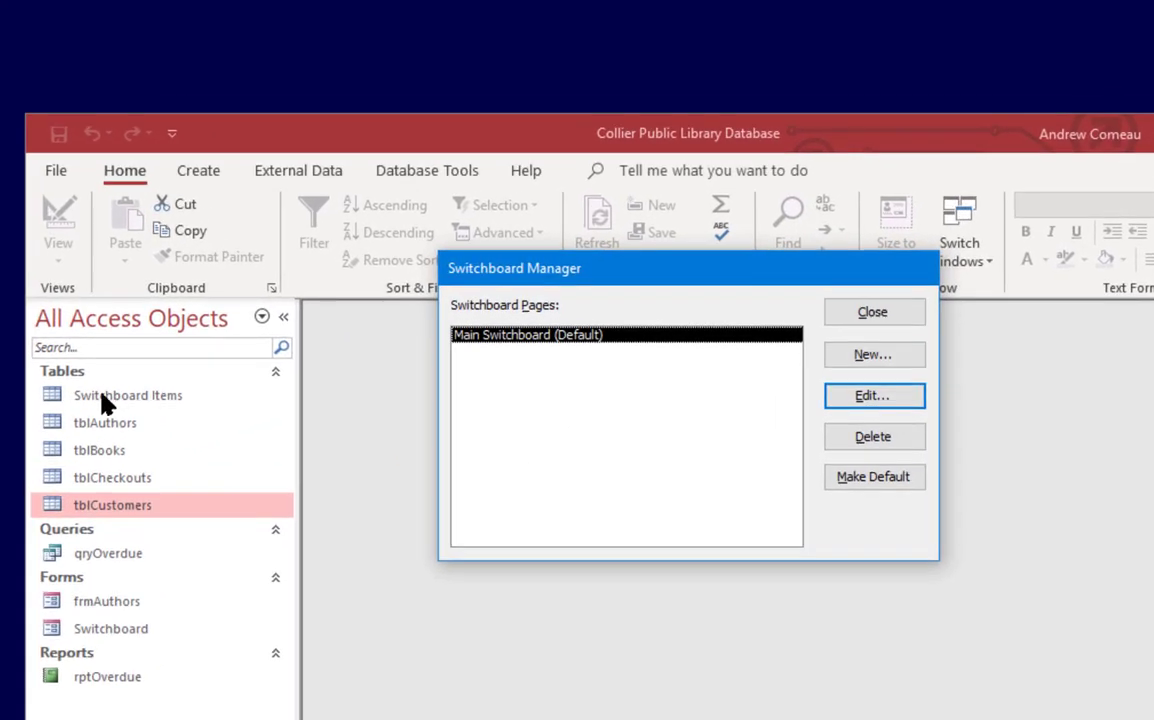
mouse_move(164, 404)
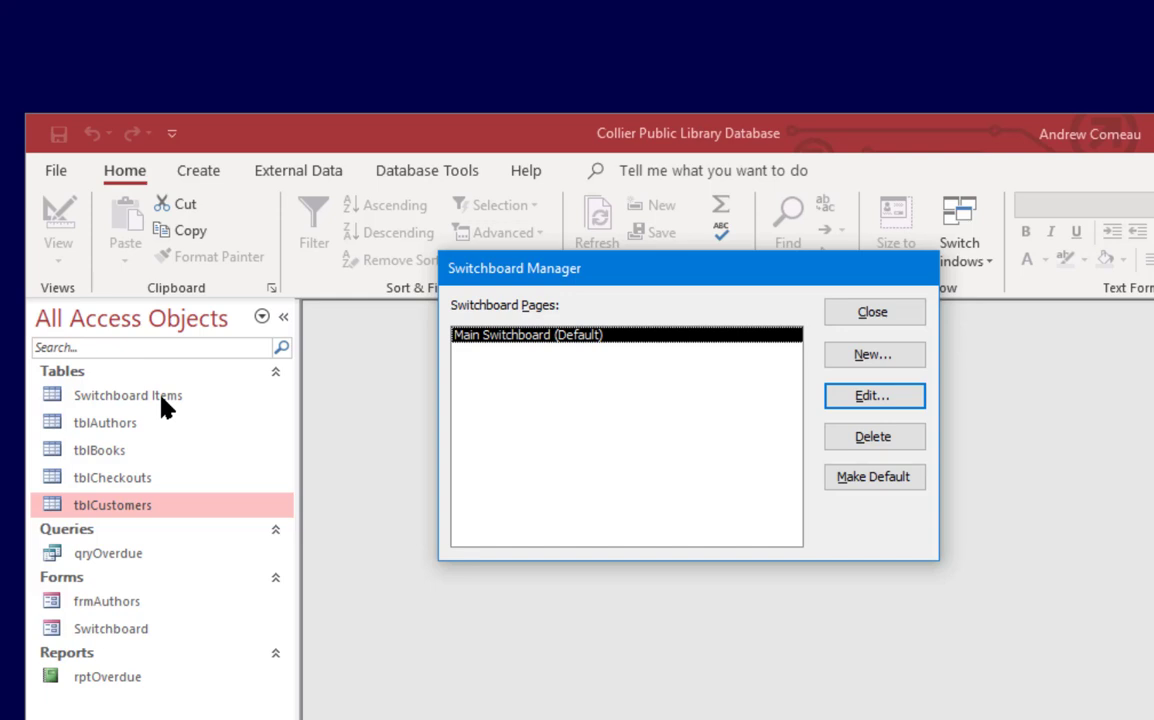
mouse_move(612, 358)
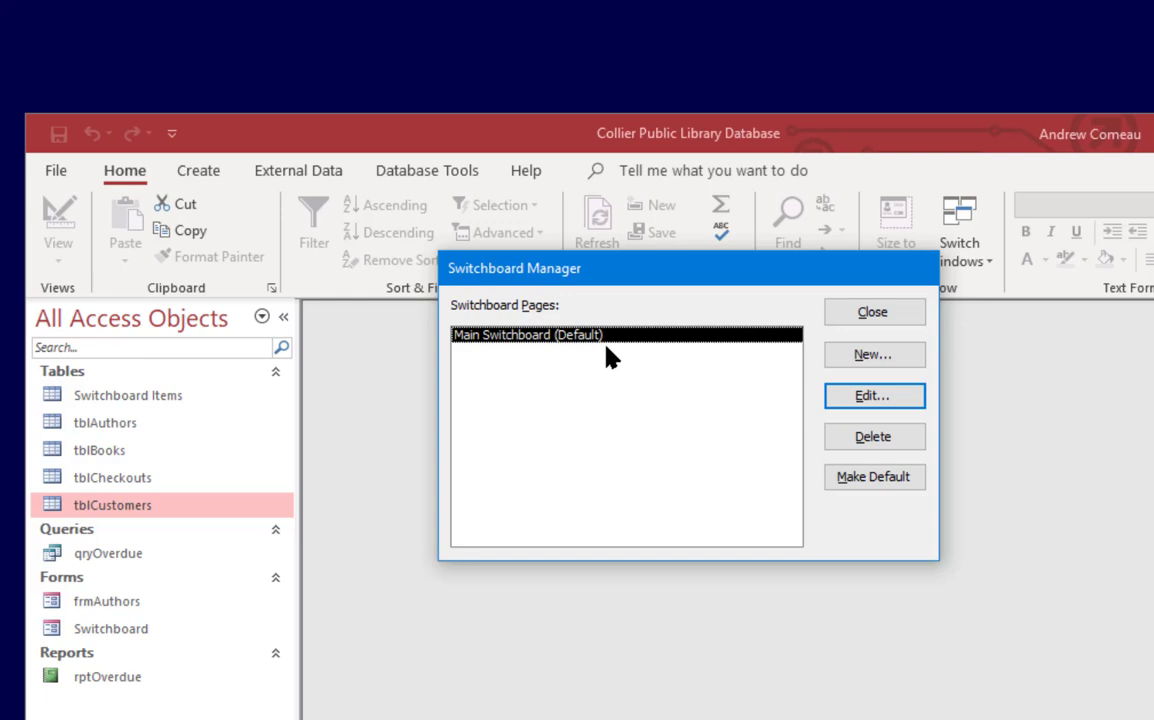
mouse_move(110, 650)
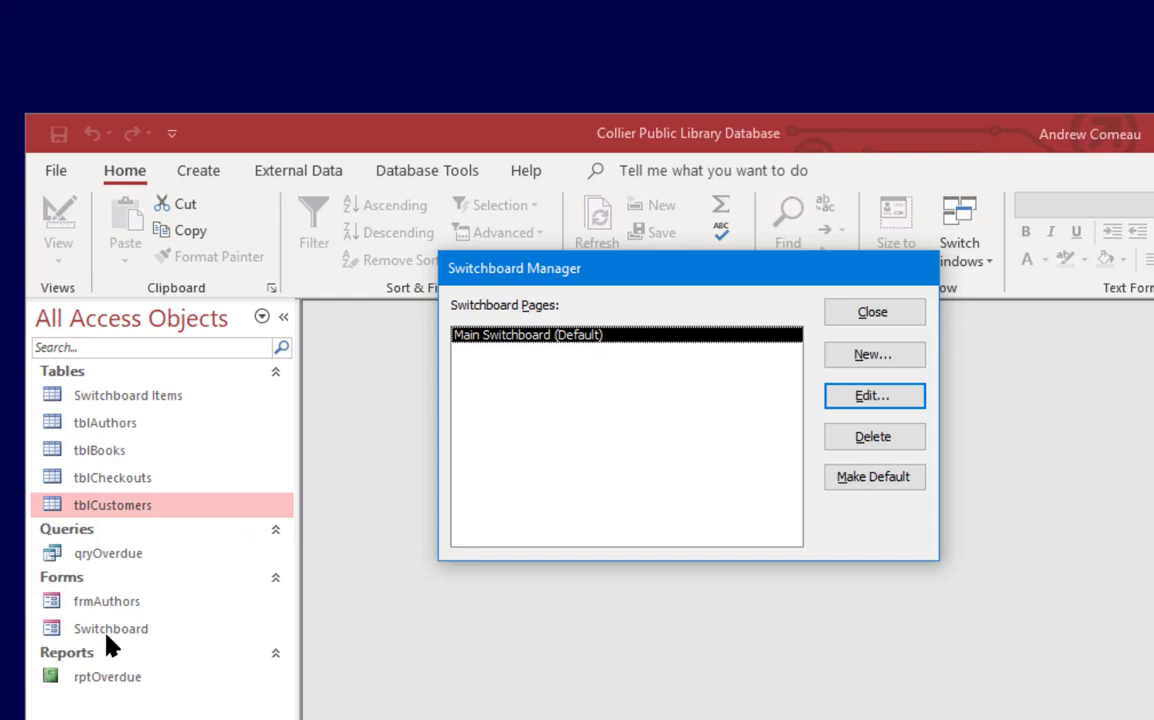
mouse_move(736, 508)
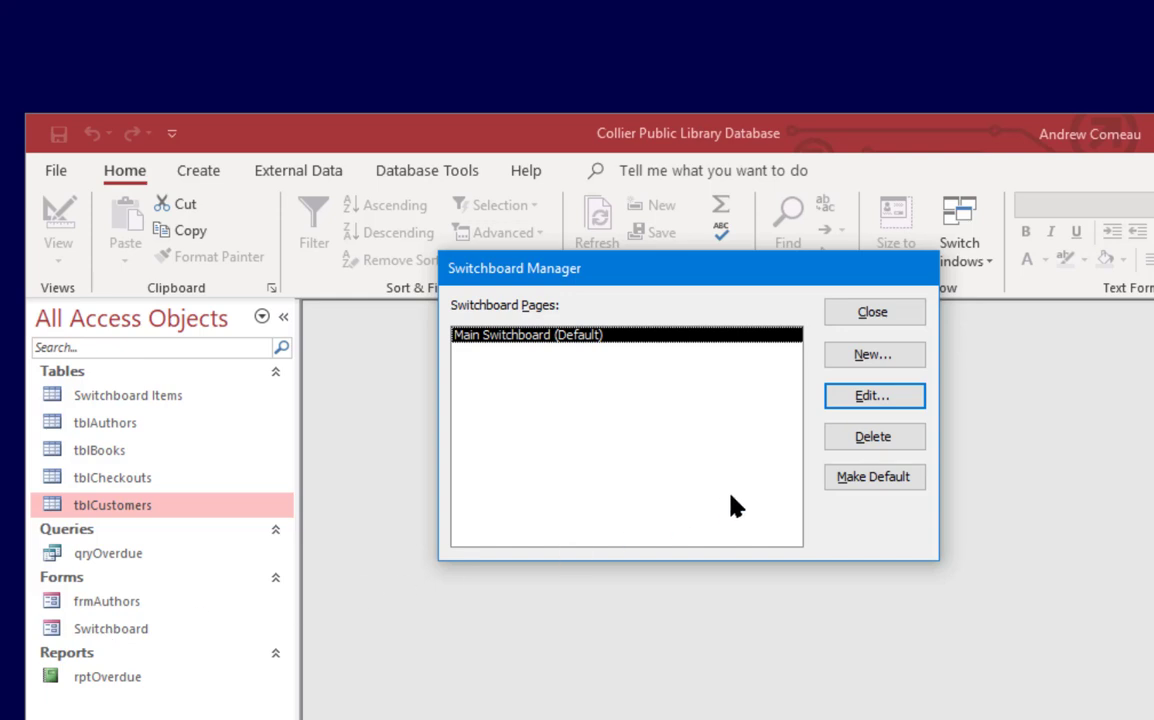
mouse_move(872, 396)
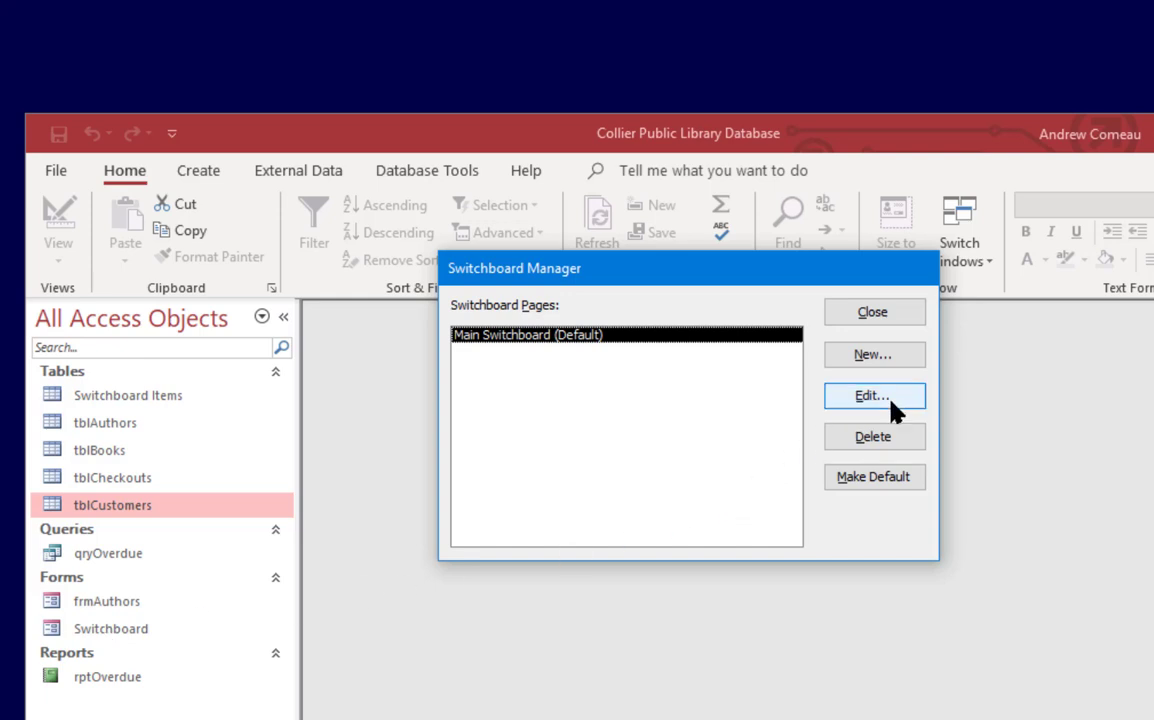
- Add an Overdue Items Report item to Main Switchboard with command Open Report on rptOverdue
left_click(872, 396)
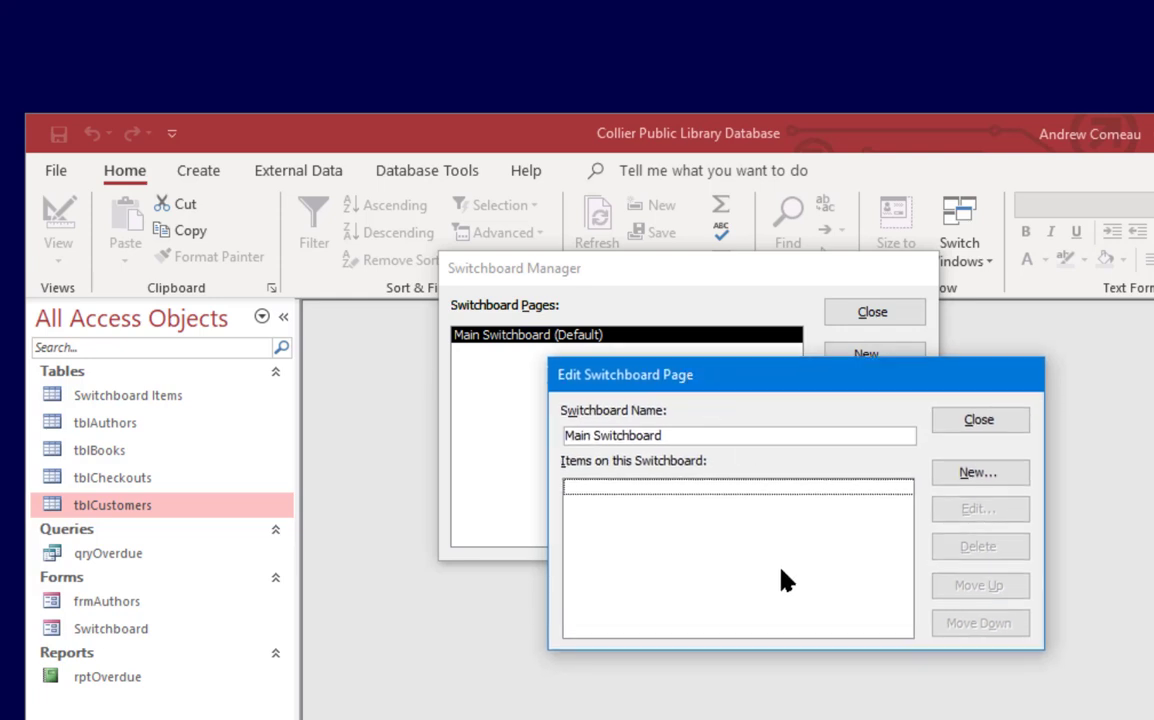
mouse_move(838, 540)
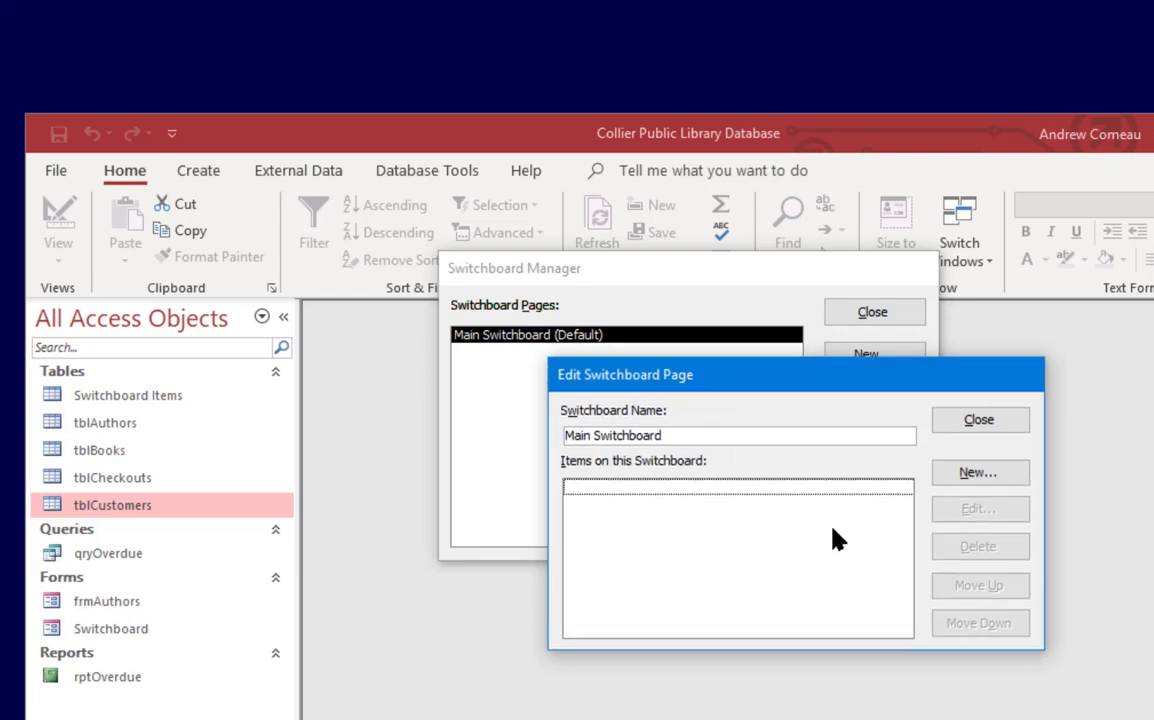
mouse_move(118, 700)
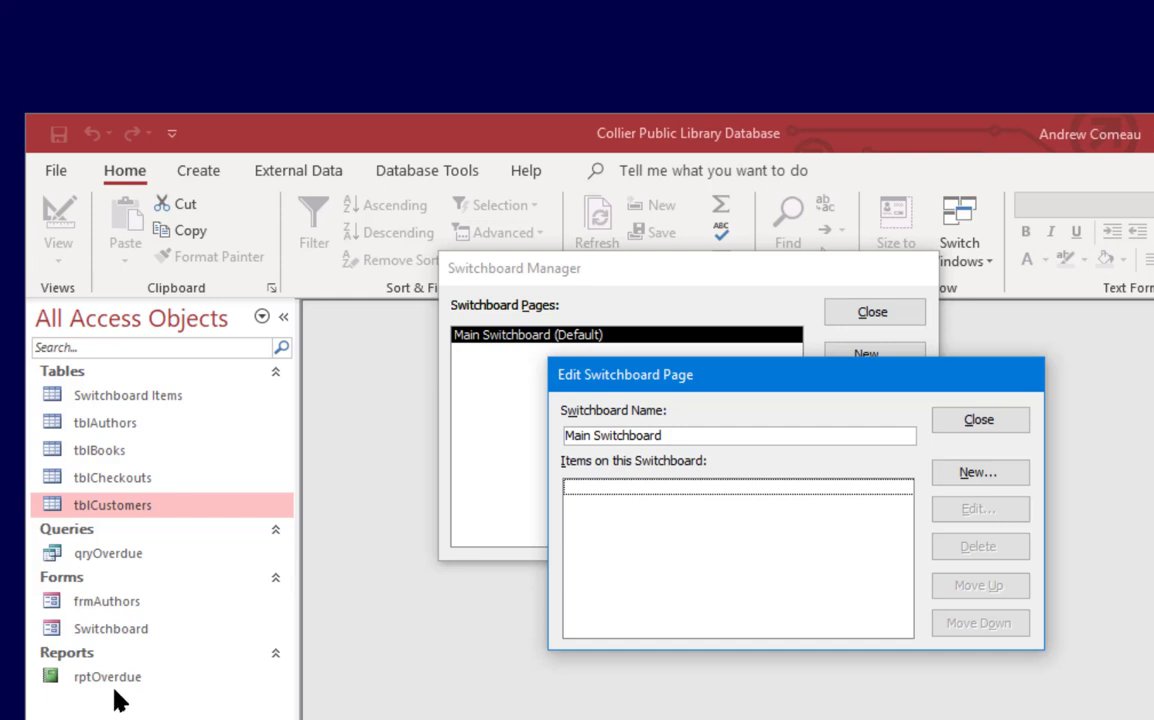
mouse_move(782, 652)
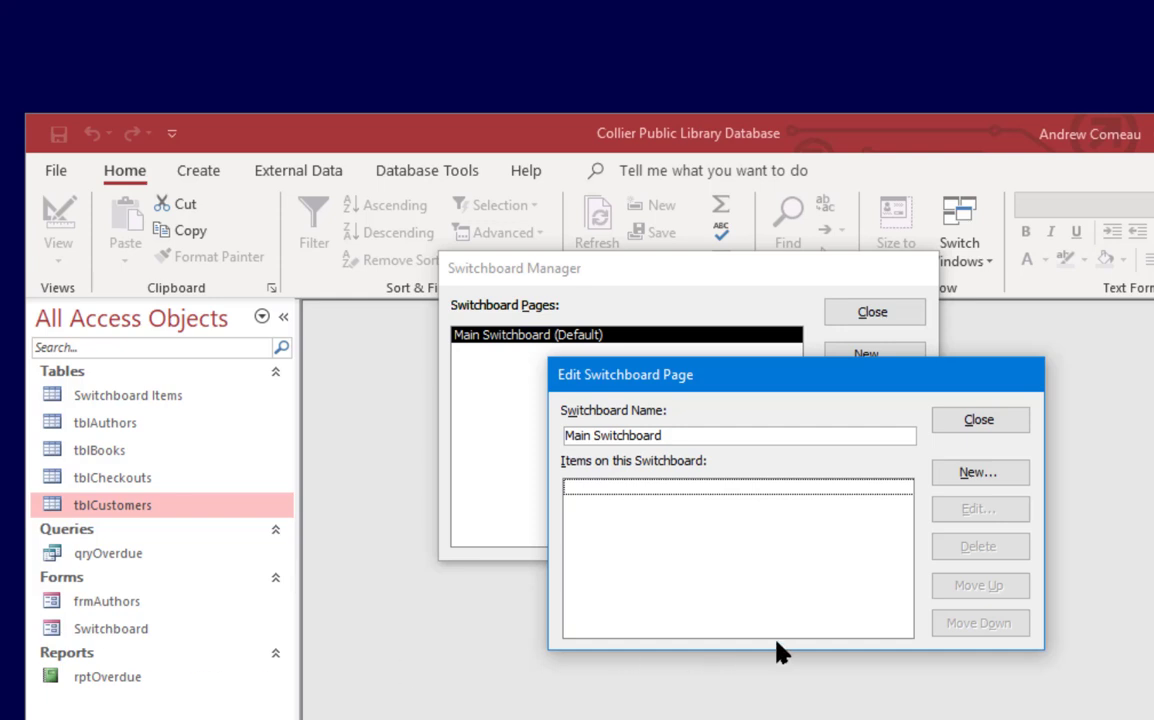
left_click(980, 472)
type("Overdue Items Report")
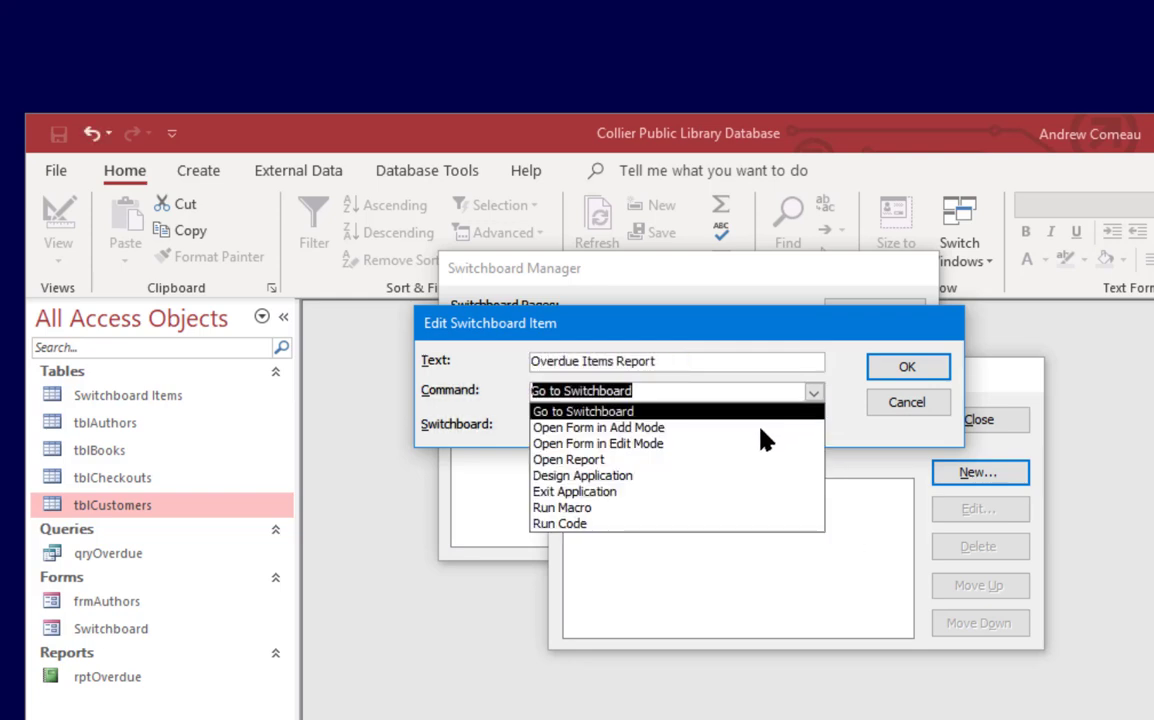
left_click(568, 458)
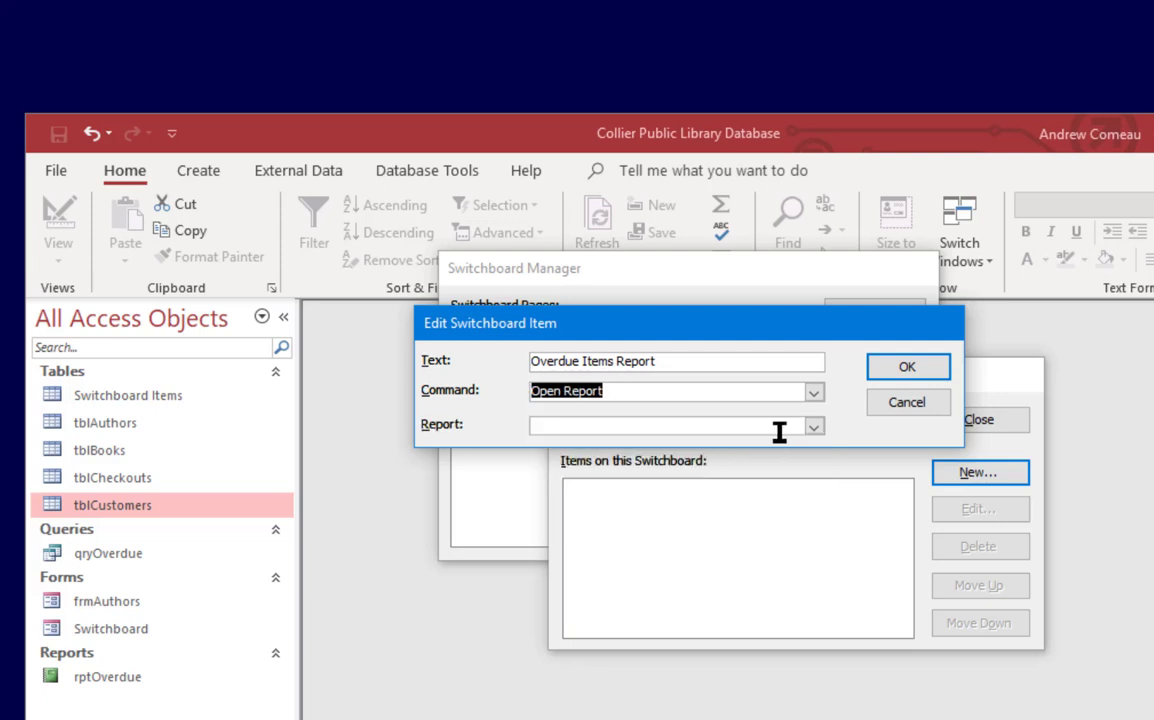
left_click(812, 426)
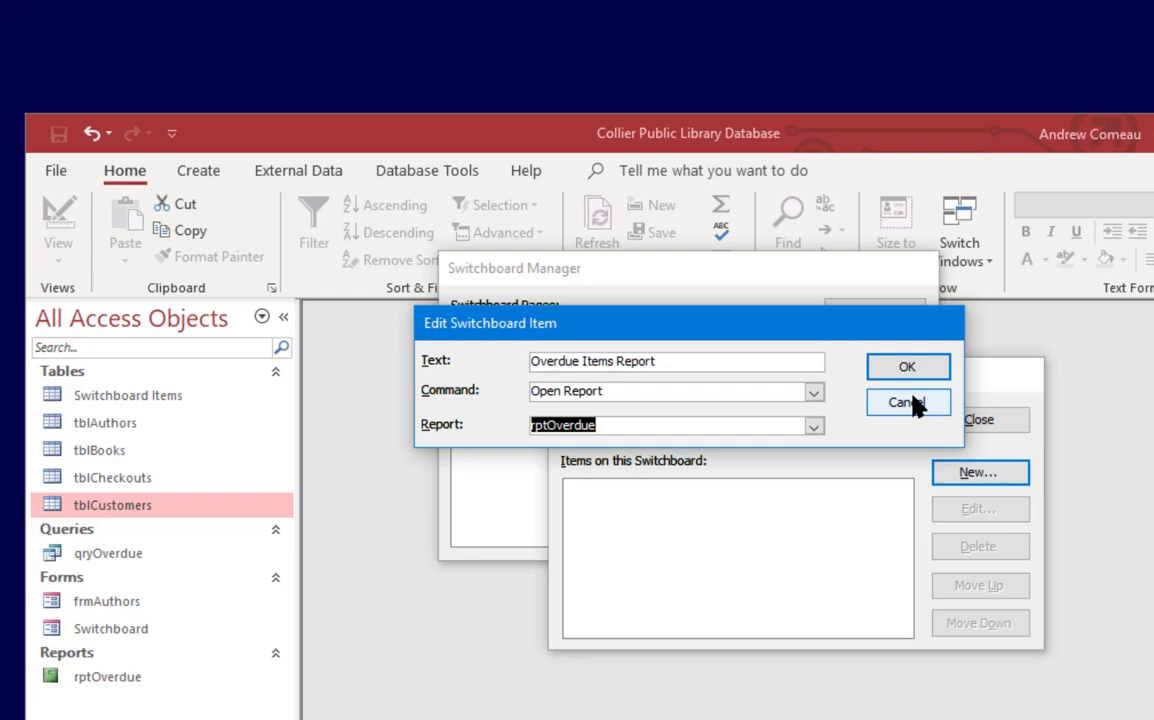
left_click(908, 402)
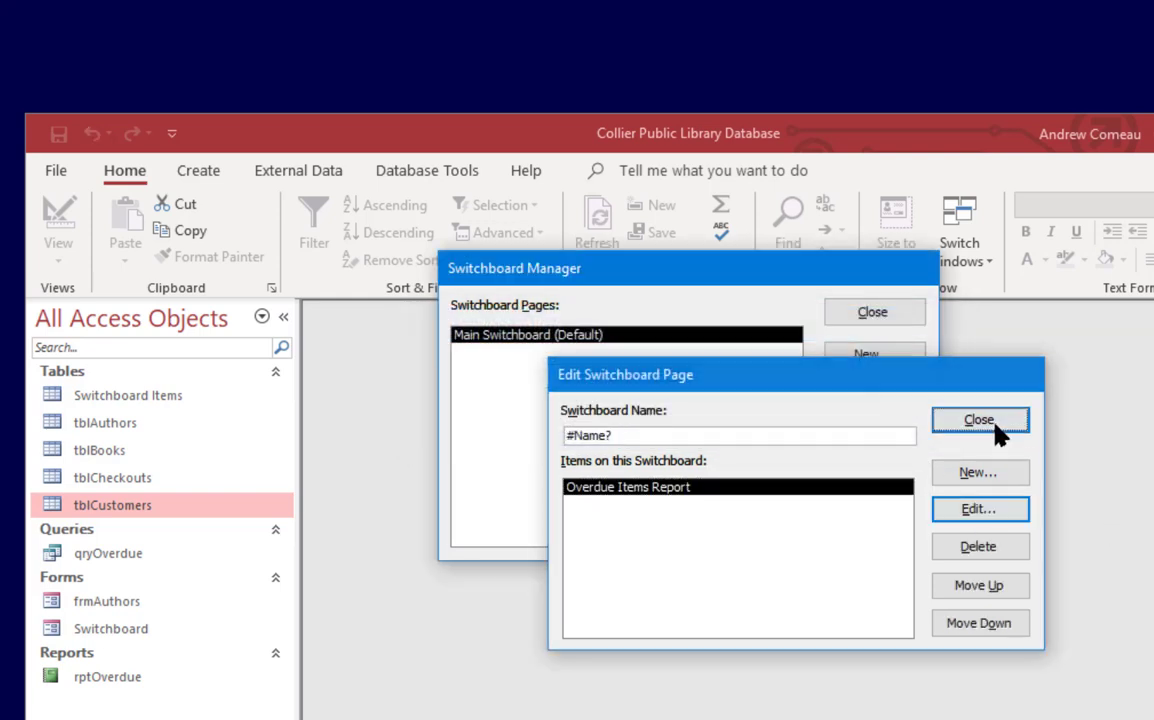
- Close the switchboard page editor and Switchboard Manager
left_click(978, 420)
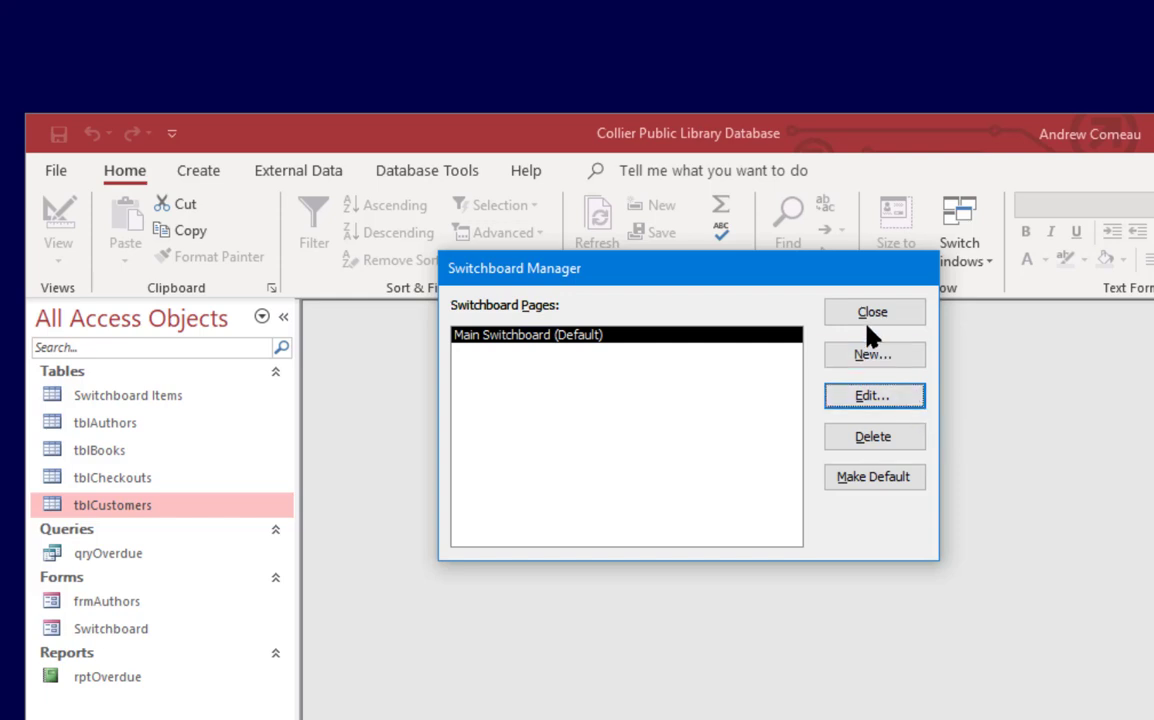
left_click(872, 312)
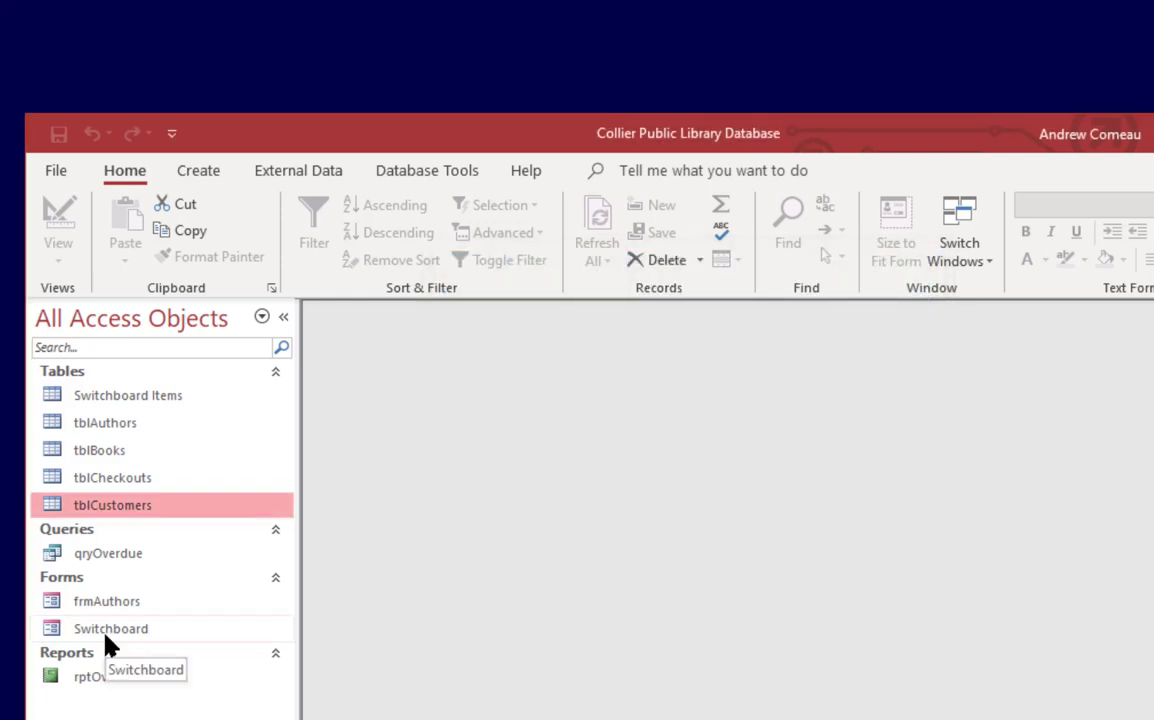
- Run the Switchboard form, test Overdue Items Report opening rptOverdue, then close the report
double_click(110, 628)
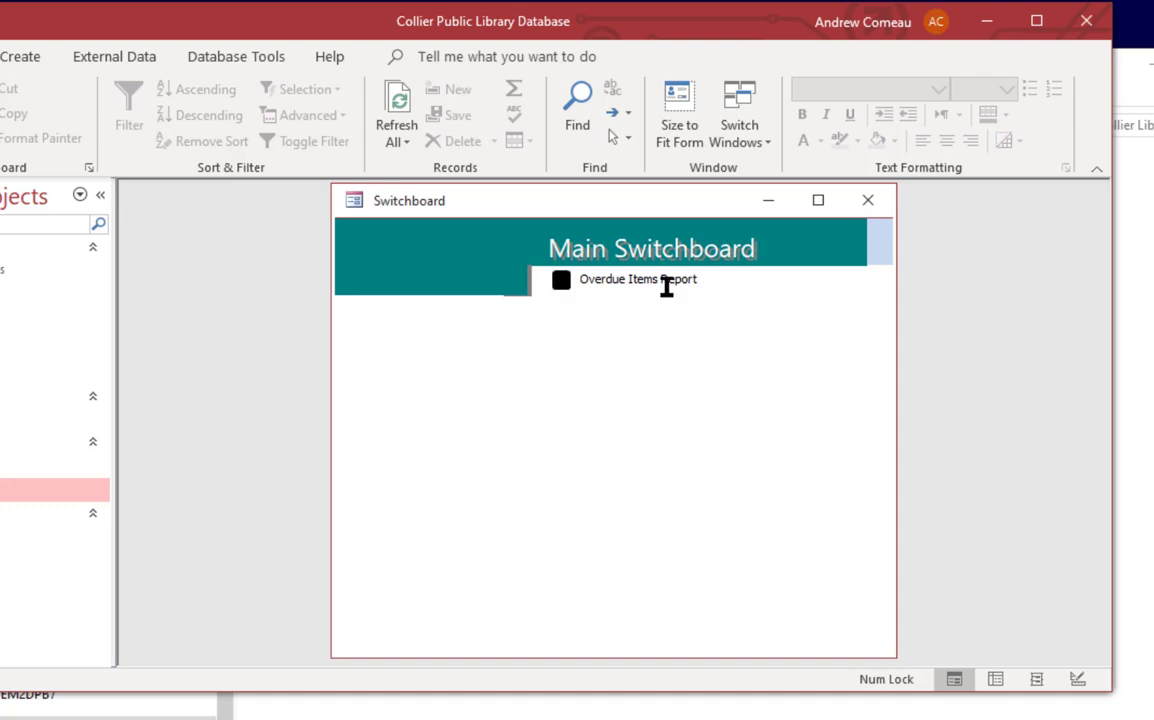
mouse_move(560, 282)
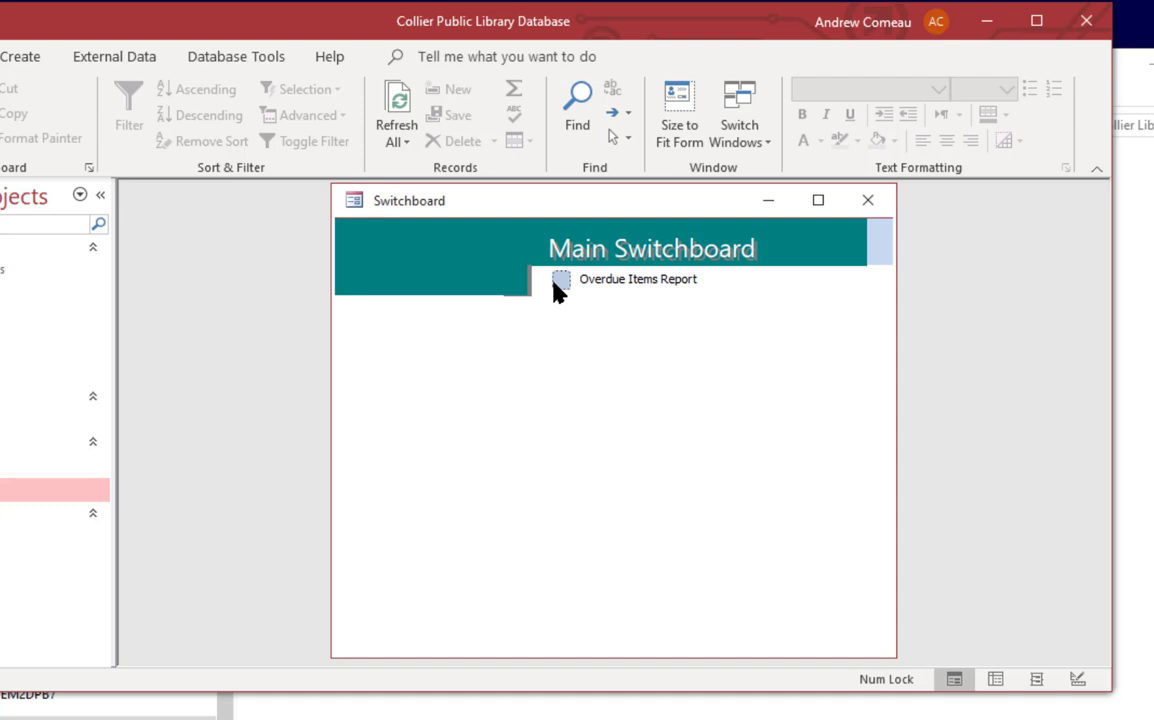
left_click(636, 280)
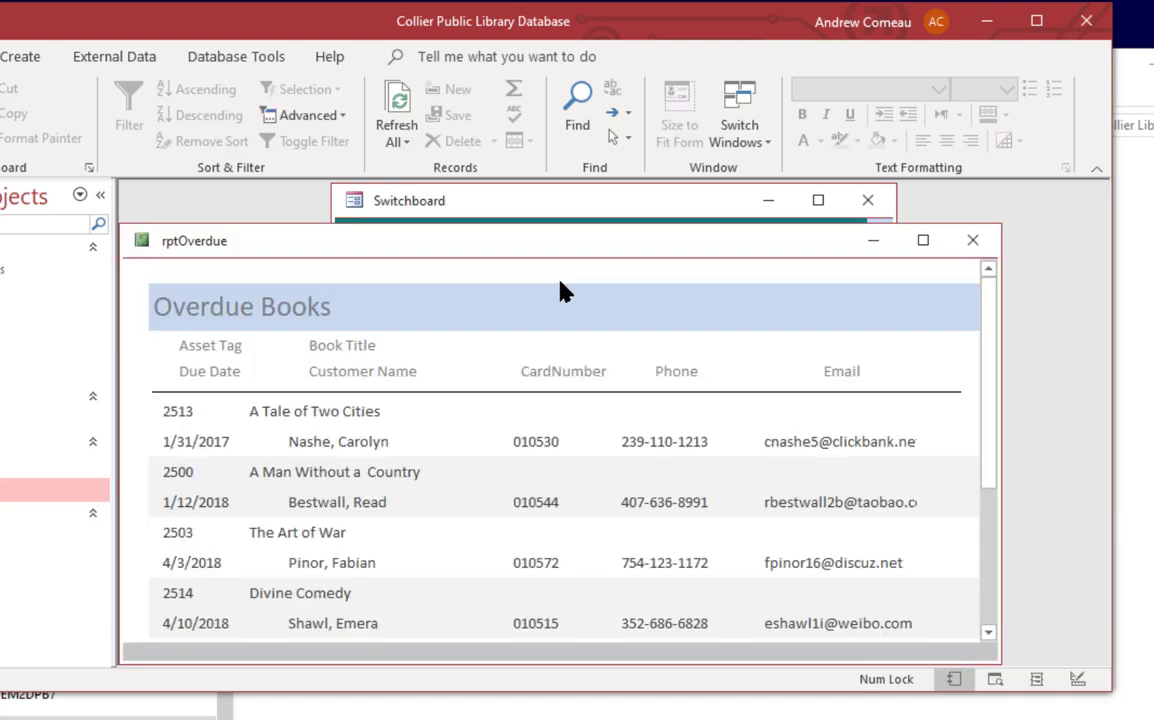
mouse_move(988, 276)
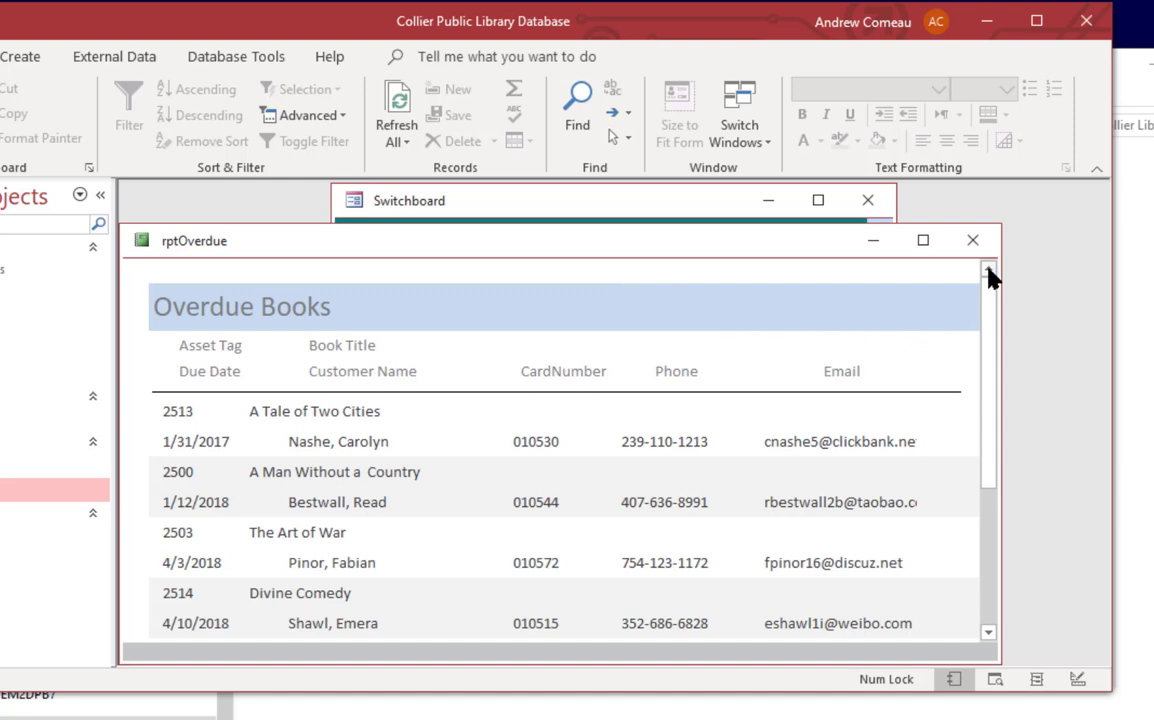
left_click(972, 240)
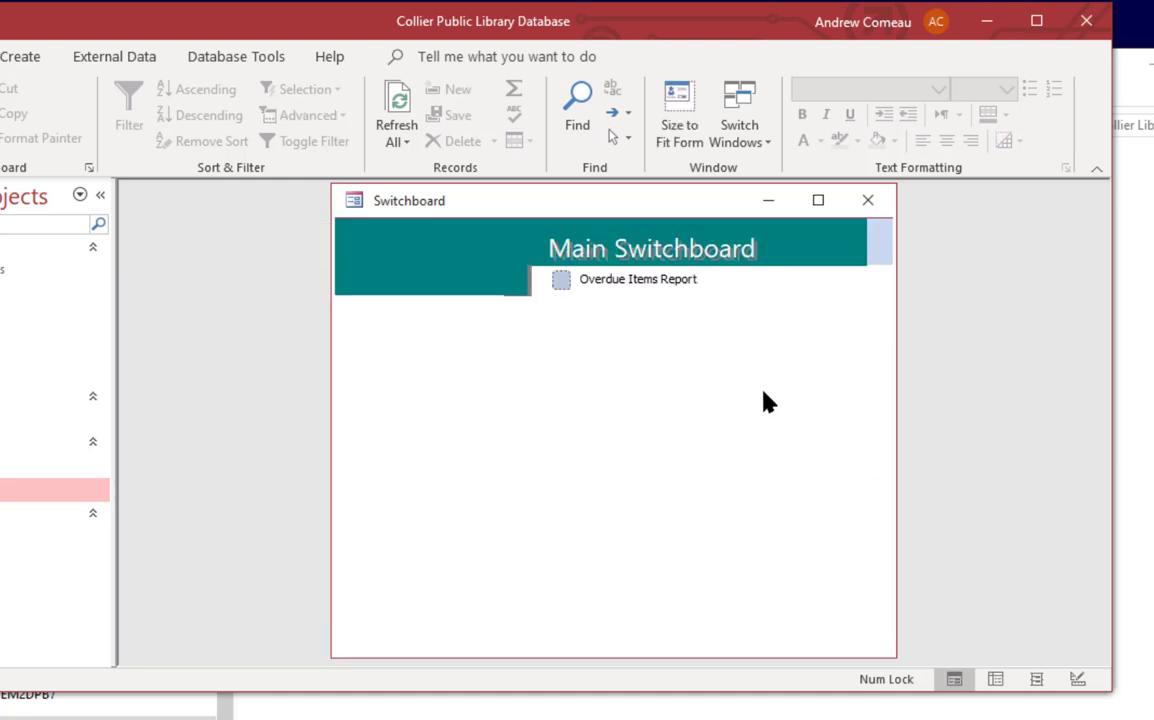
mouse_move(722, 348)
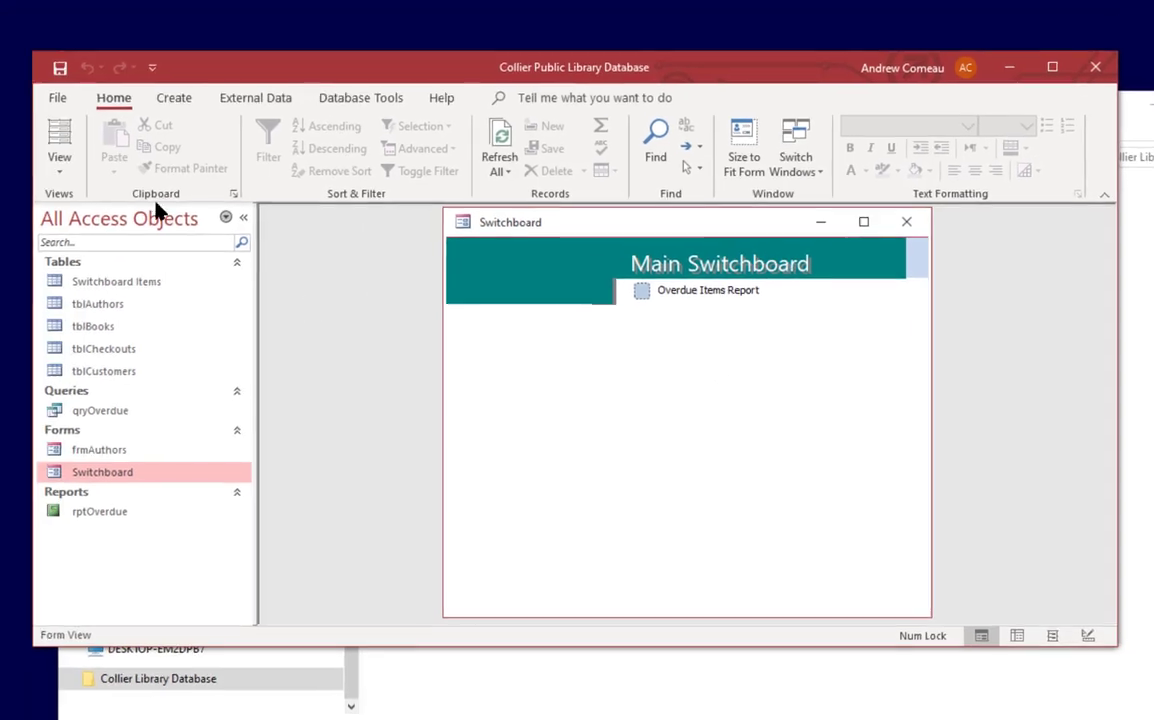
- In Access Options > Current Database, set Display Form to Switchboard and acknowledge the reopen notice
left_click(56, 96)
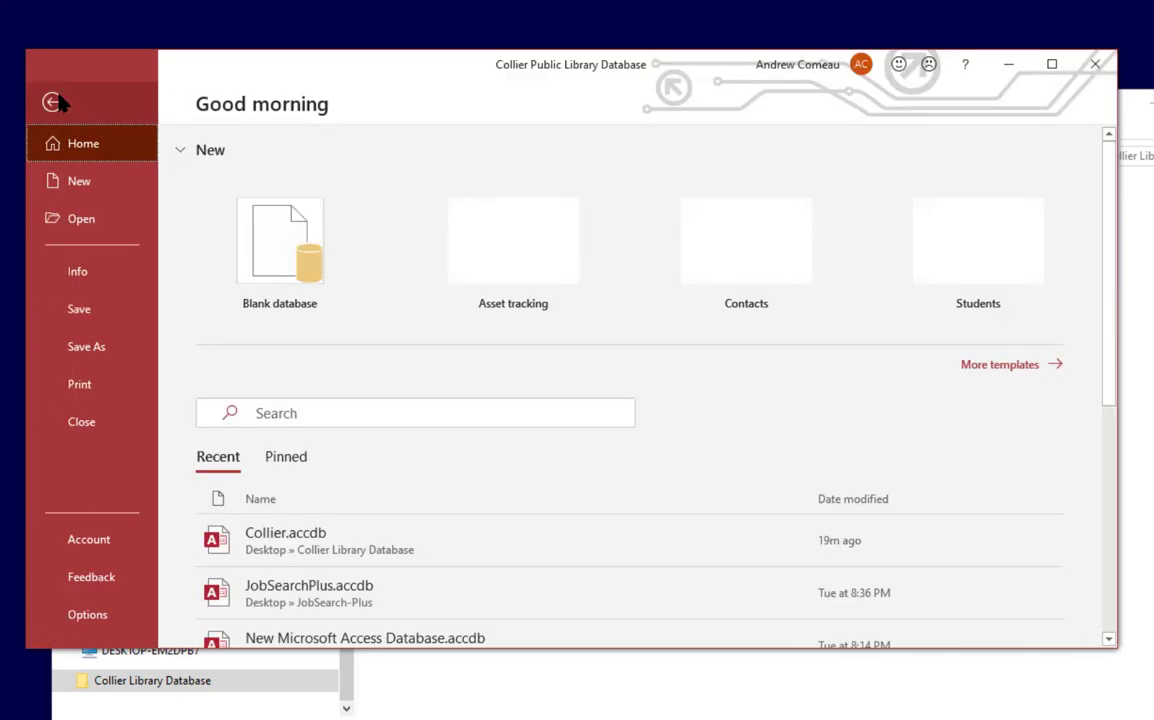
left_click(54, 104)
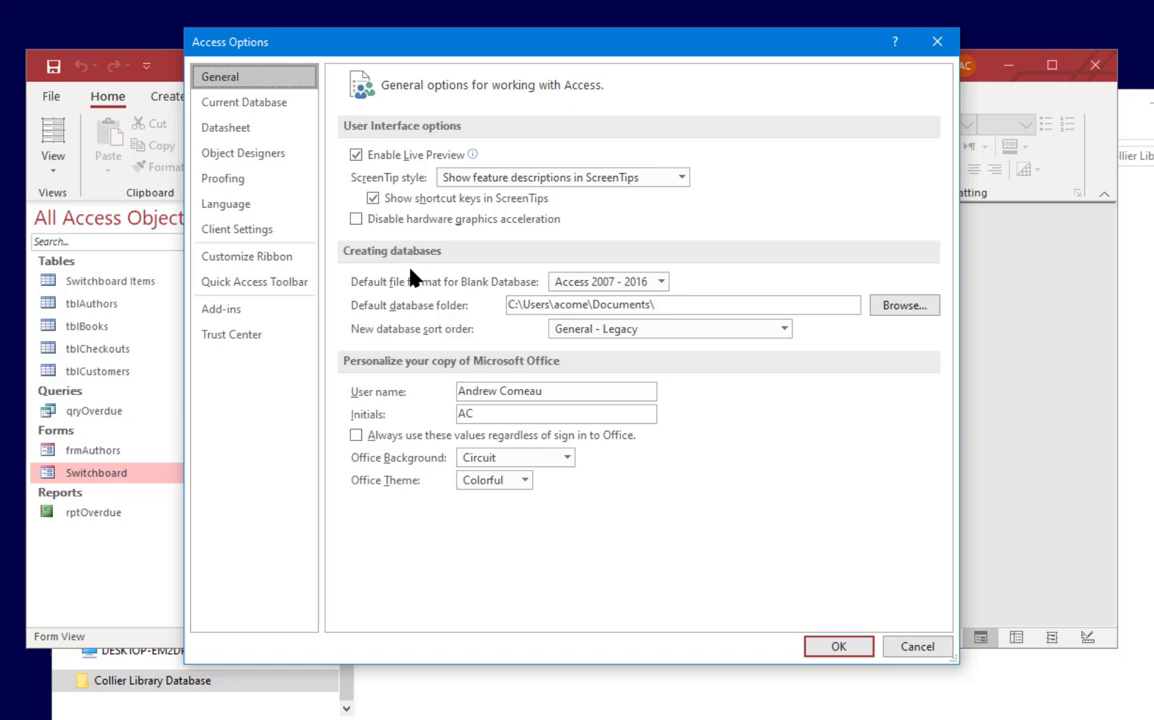
left_click(244, 102)
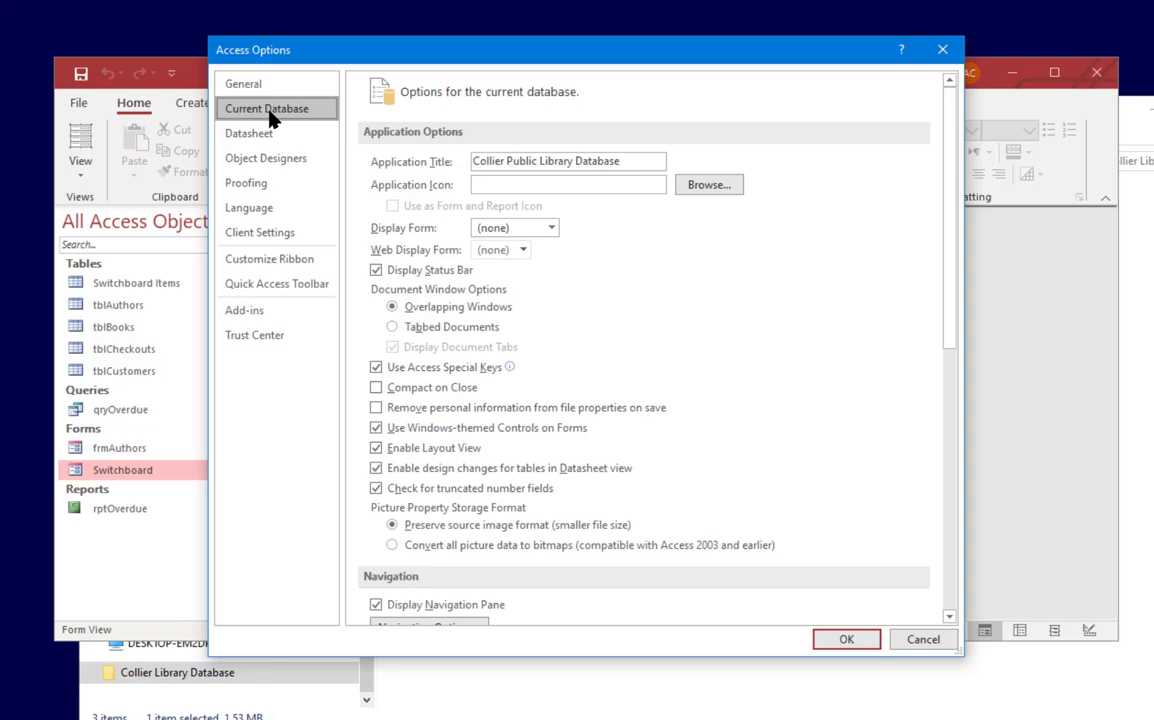
mouse_move(612, 232)
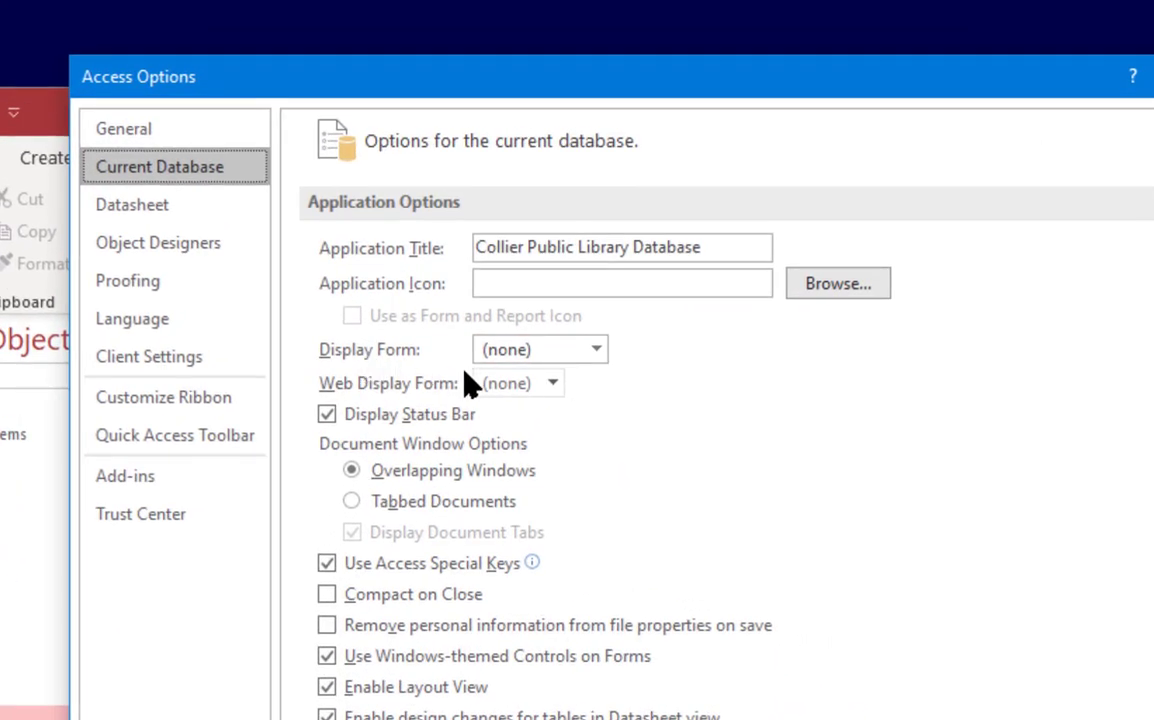
left_click(596, 348)
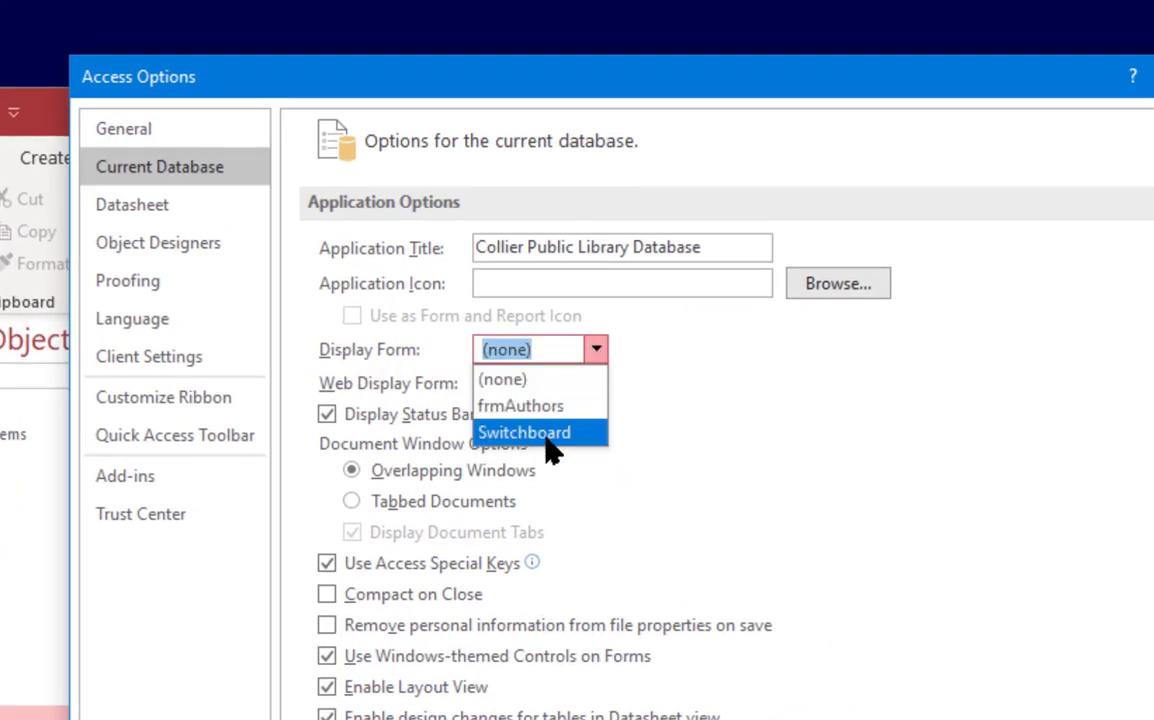
left_click(524, 432)
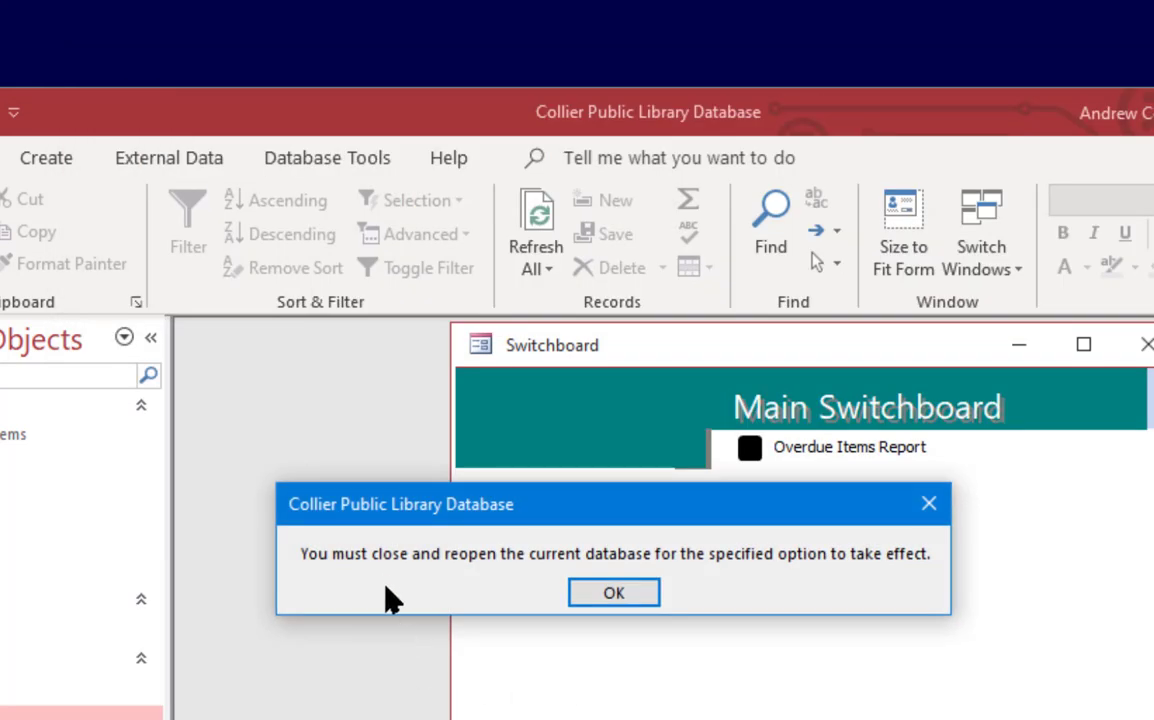
mouse_move(490, 610)
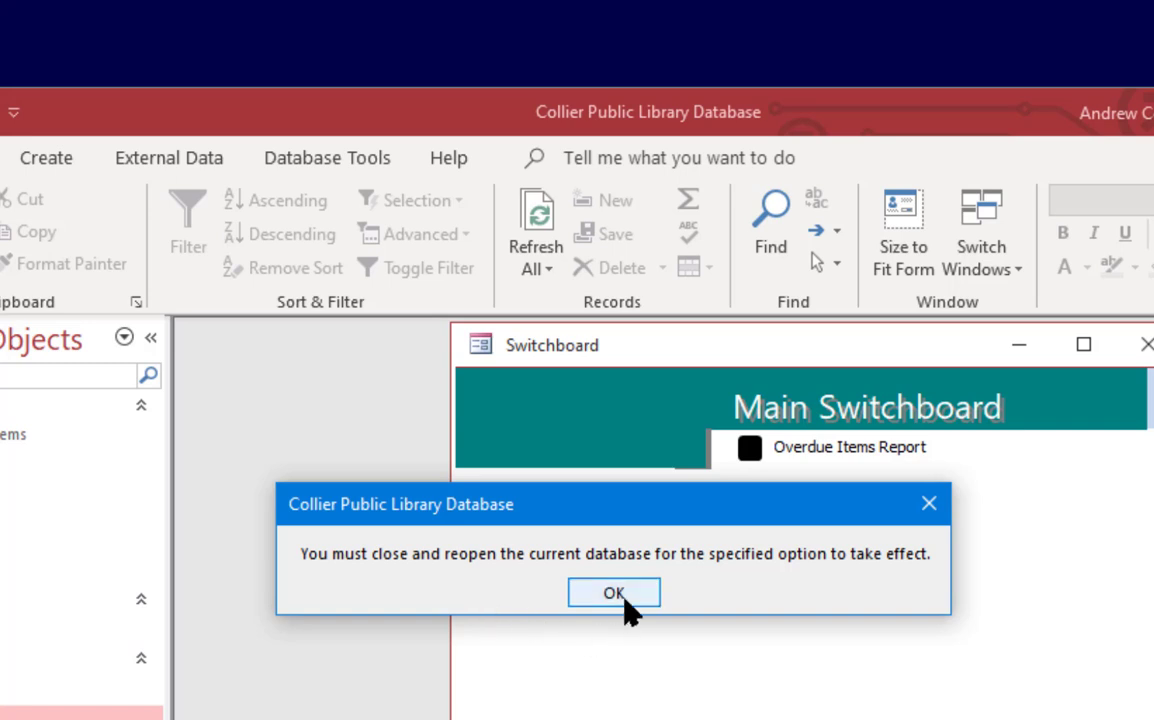
left_click(614, 592)
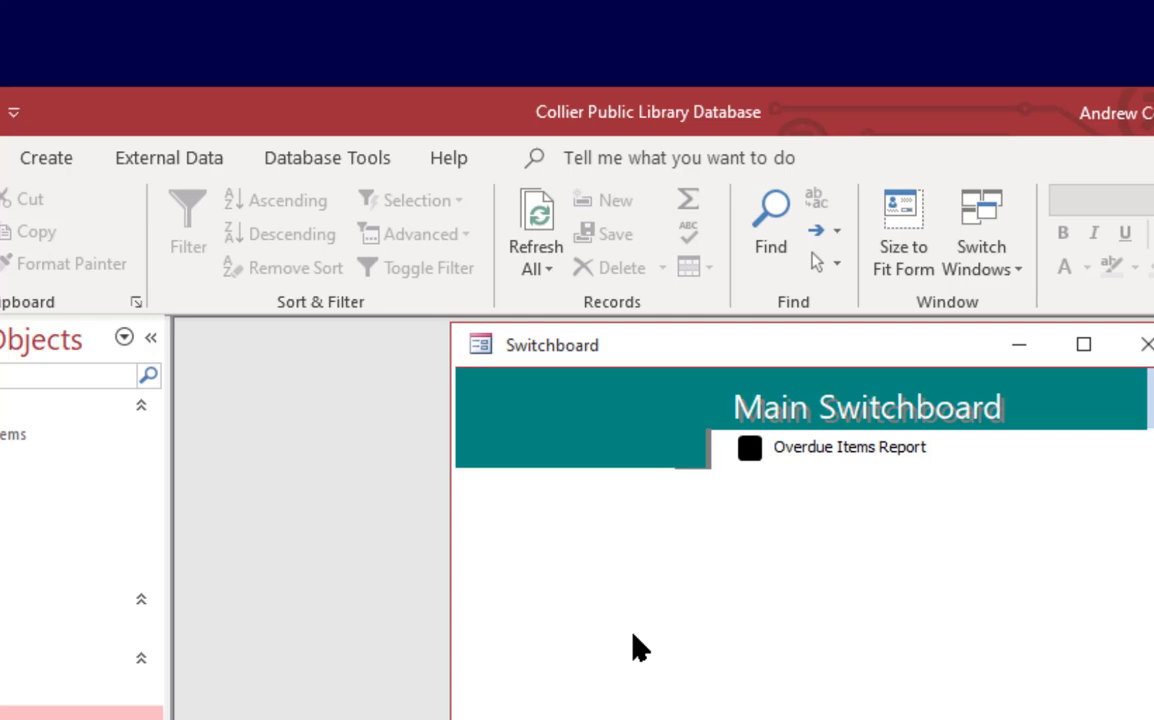
- Show the File > Info page with Compact & Repair and Encrypt with Password options
left_click(1082, 344)
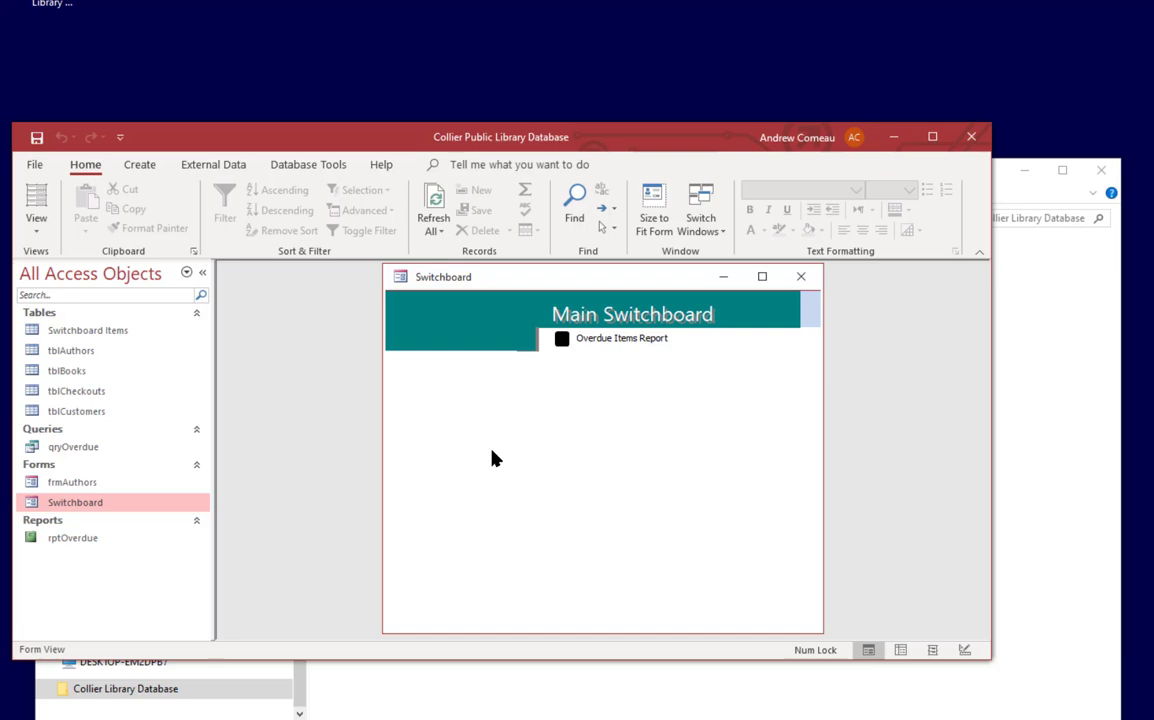
mouse_move(744, 568)
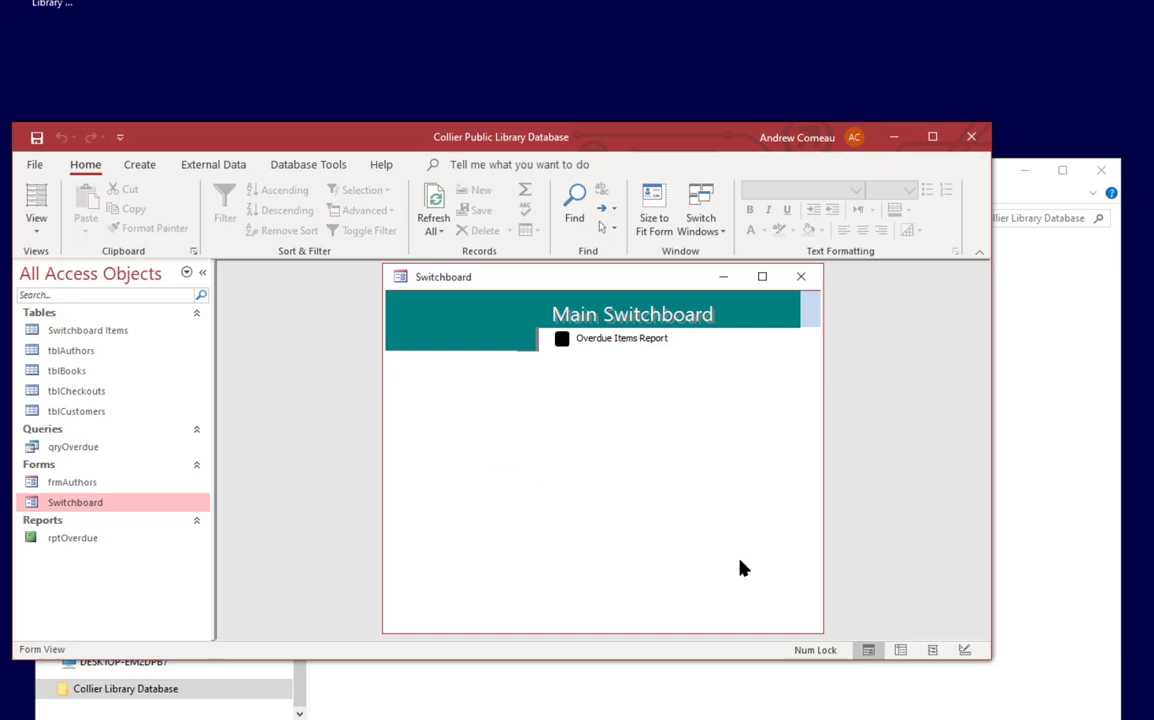
left_click(34, 164)
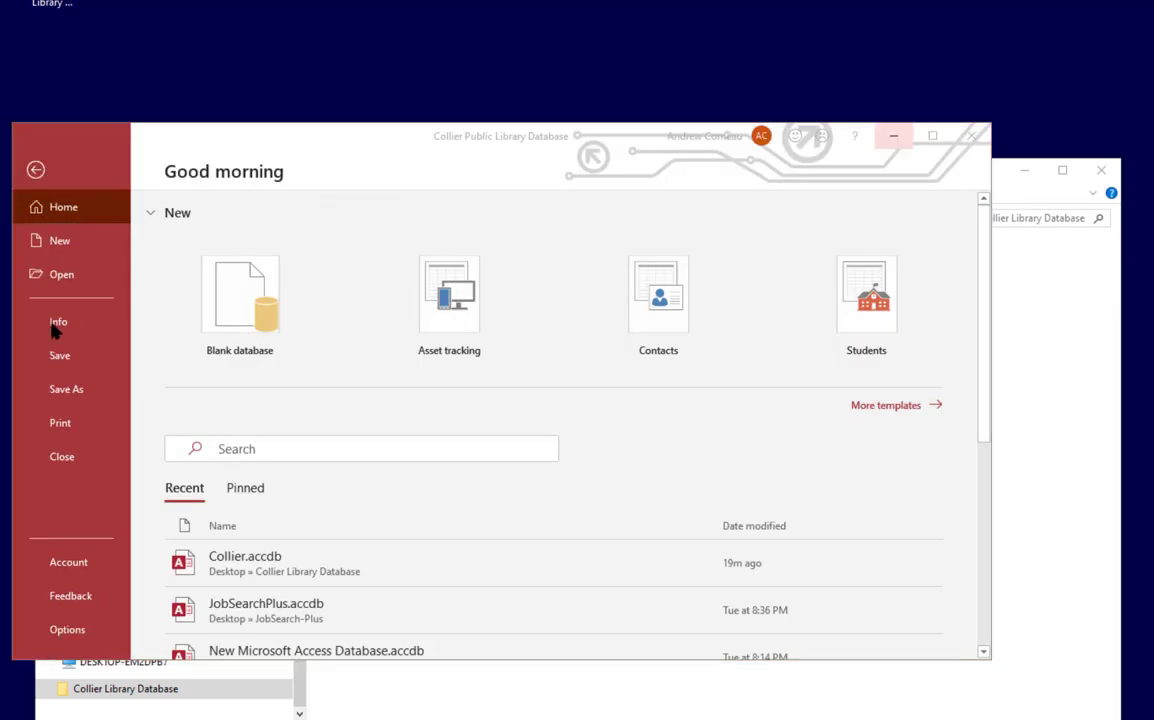
left_click(58, 320)
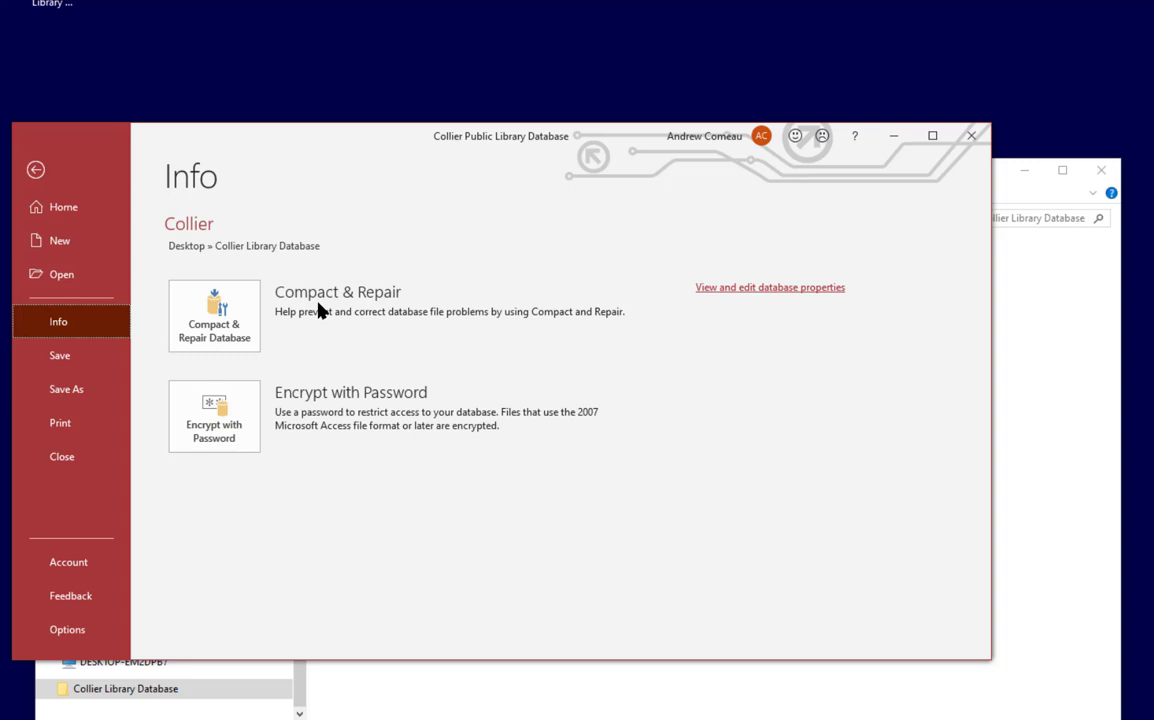
mouse_move(320, 342)
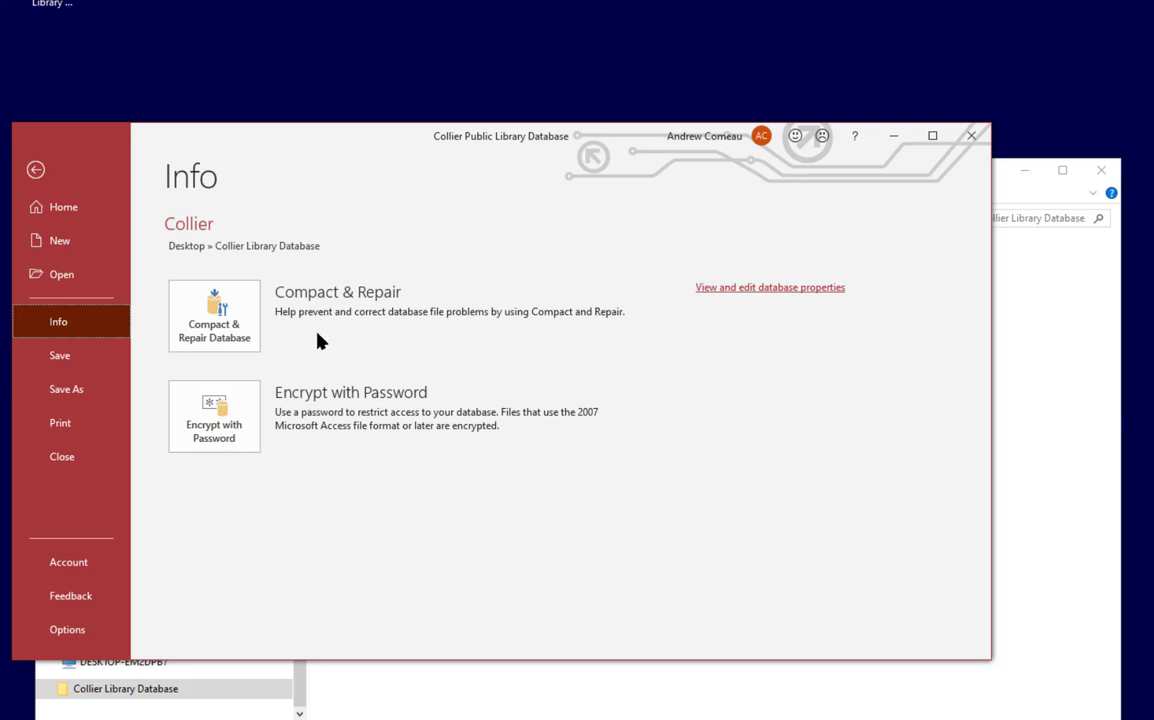
mouse_move(316, 336)
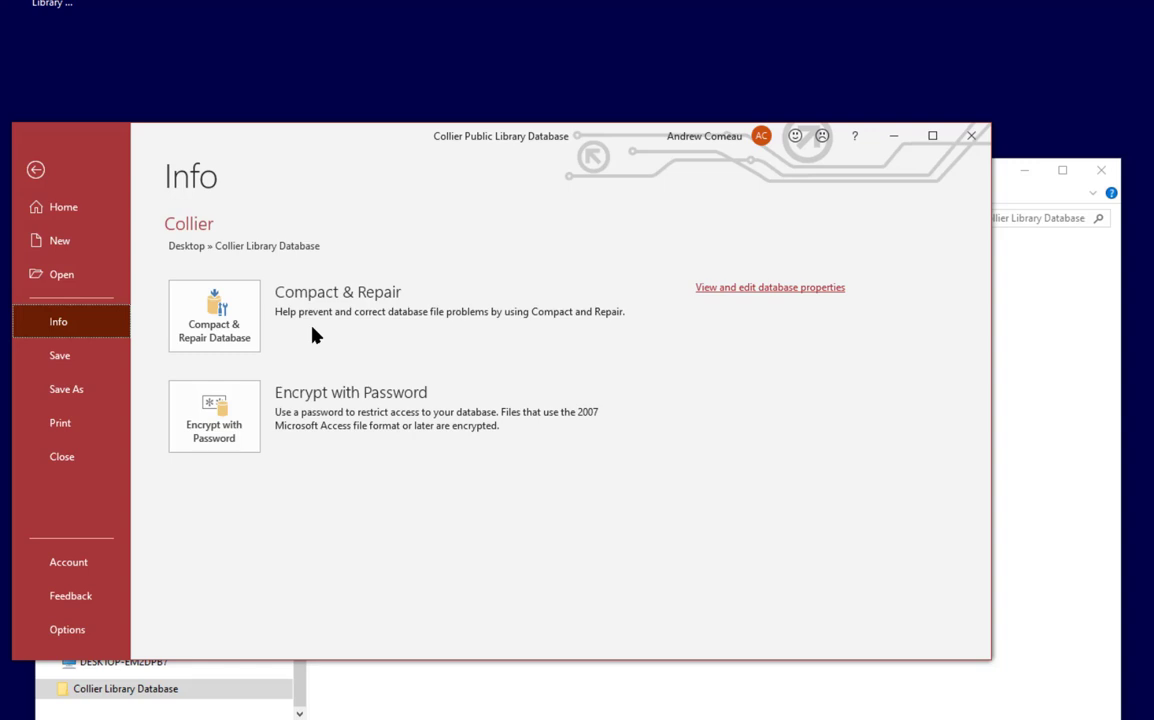
mouse_move(382, 388)
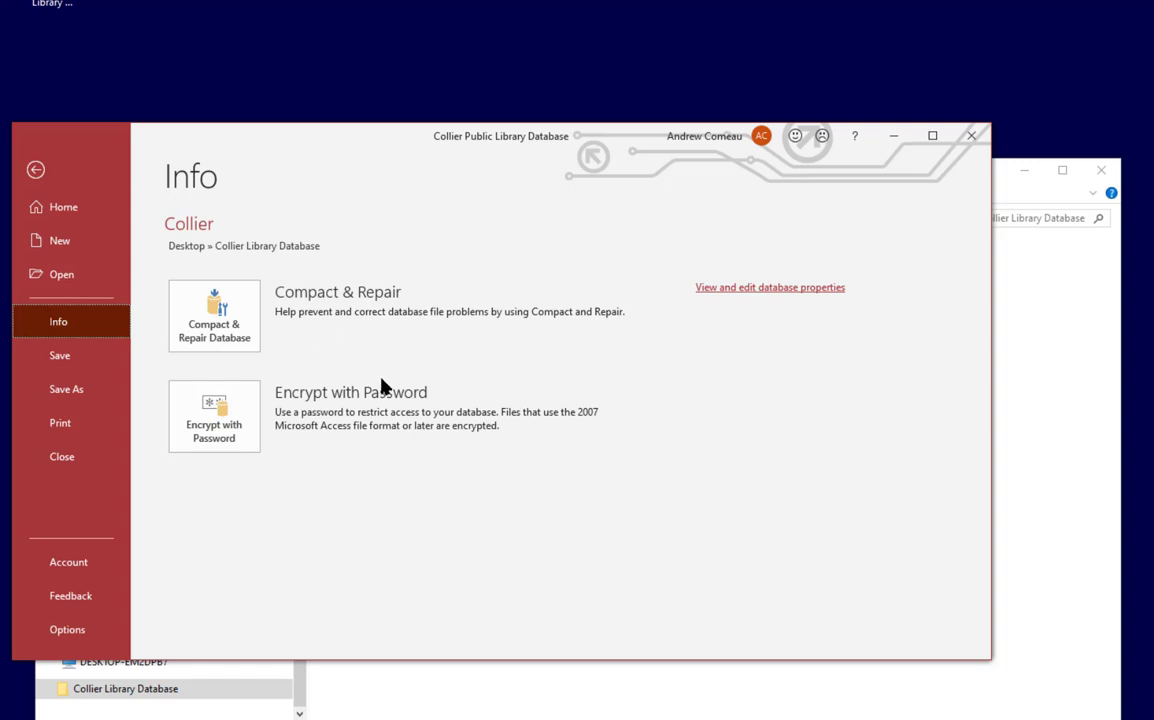
mouse_move(500, 352)
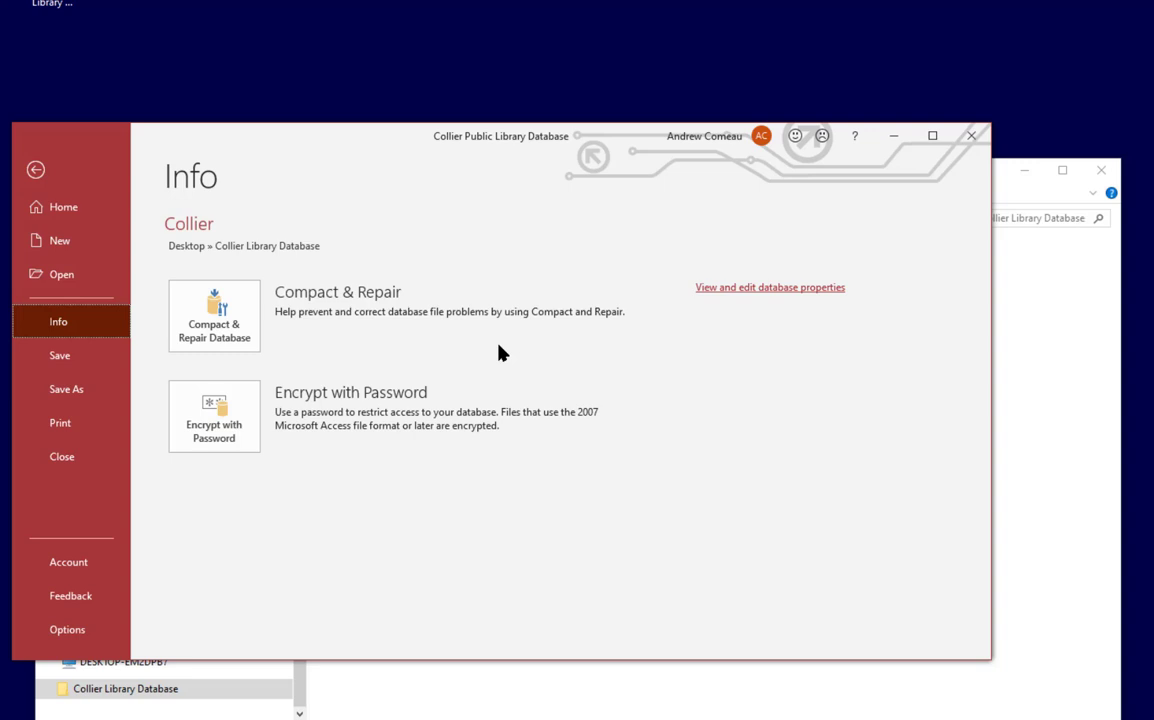
mouse_move(400, 328)
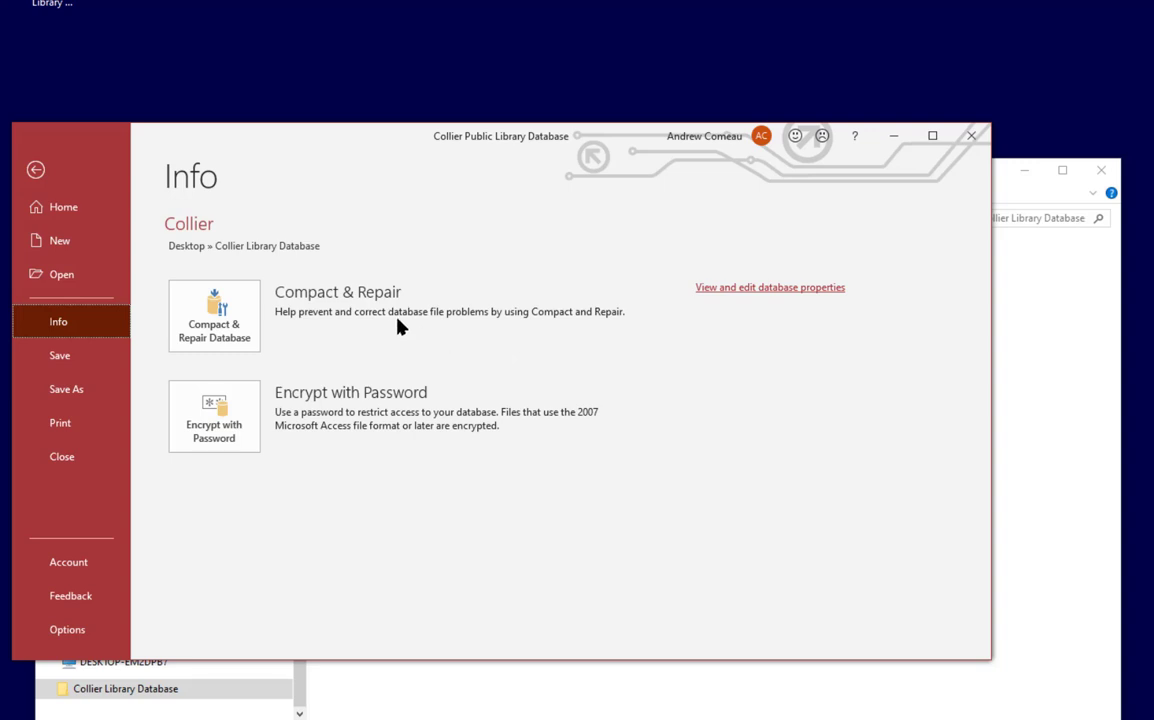
mouse_move(362, 332)
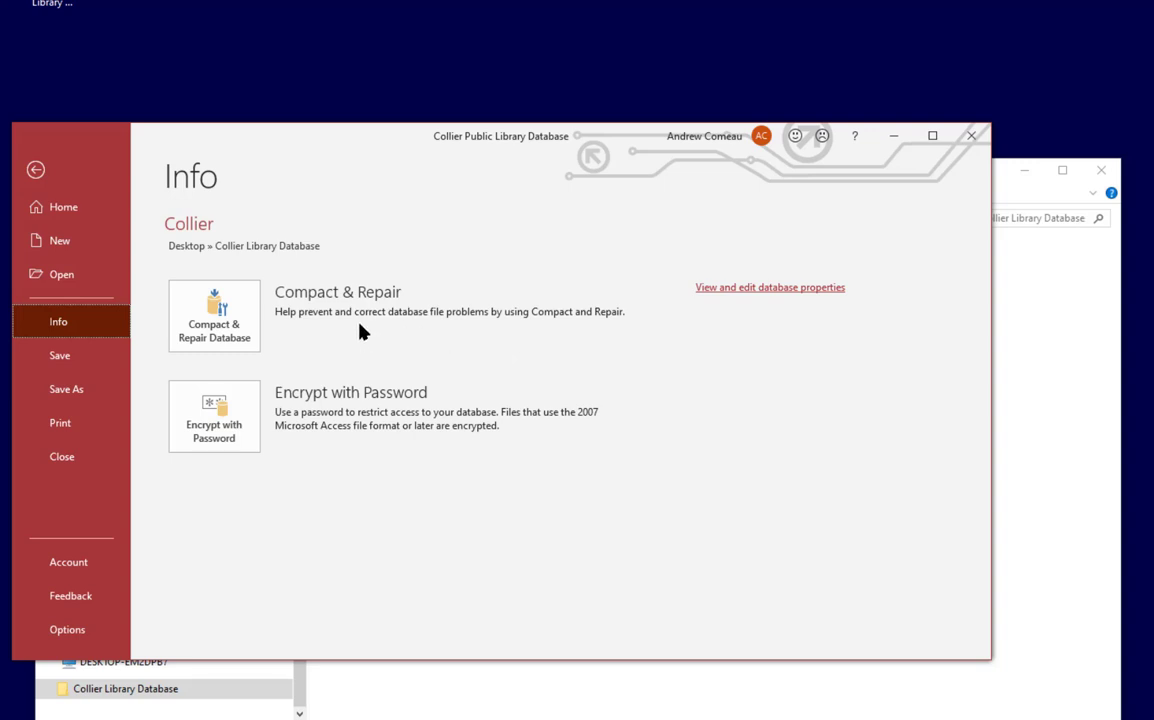
mouse_move(352, 340)
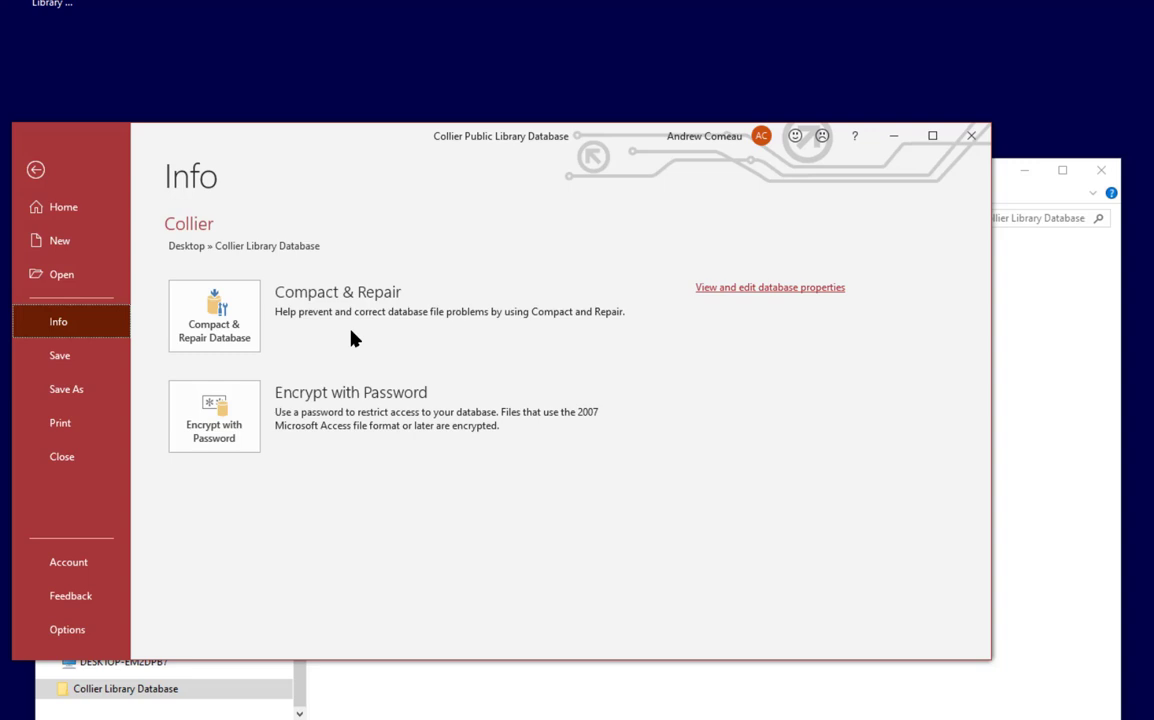
mouse_move(336, 304)
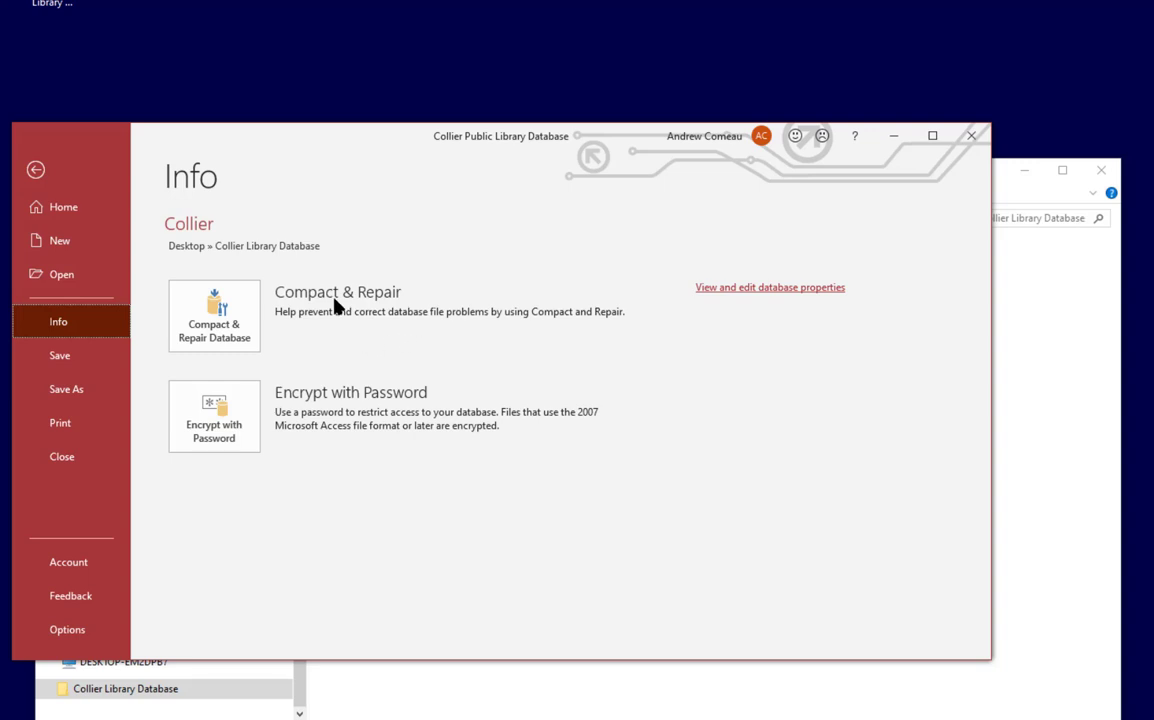
mouse_move(408, 348)
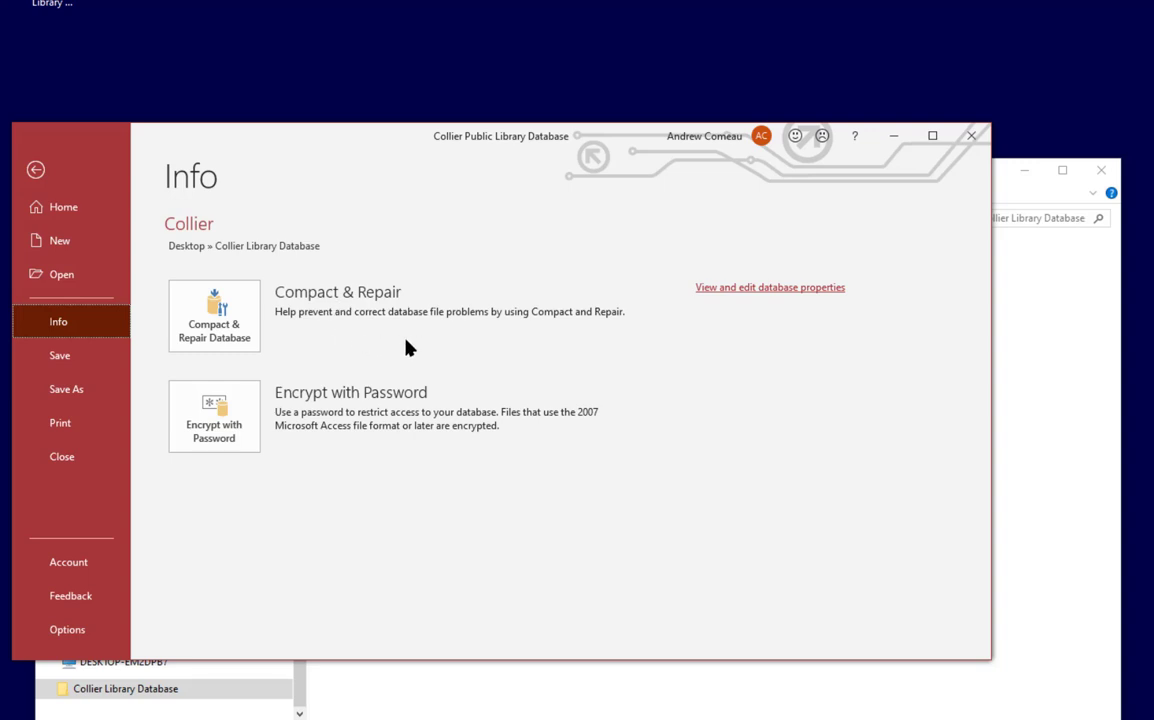
mouse_move(300, 308)
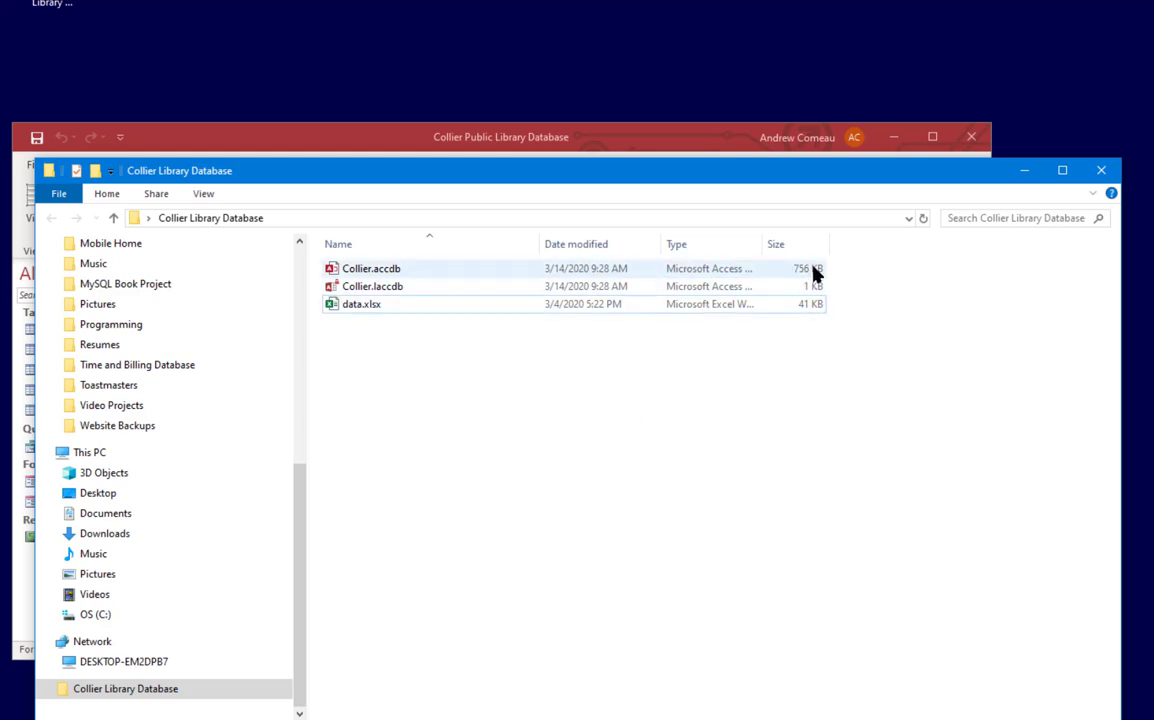
- Select Collier.accdb in the Collier Library Database folder to check its 756 KB size
left_click(372, 268)
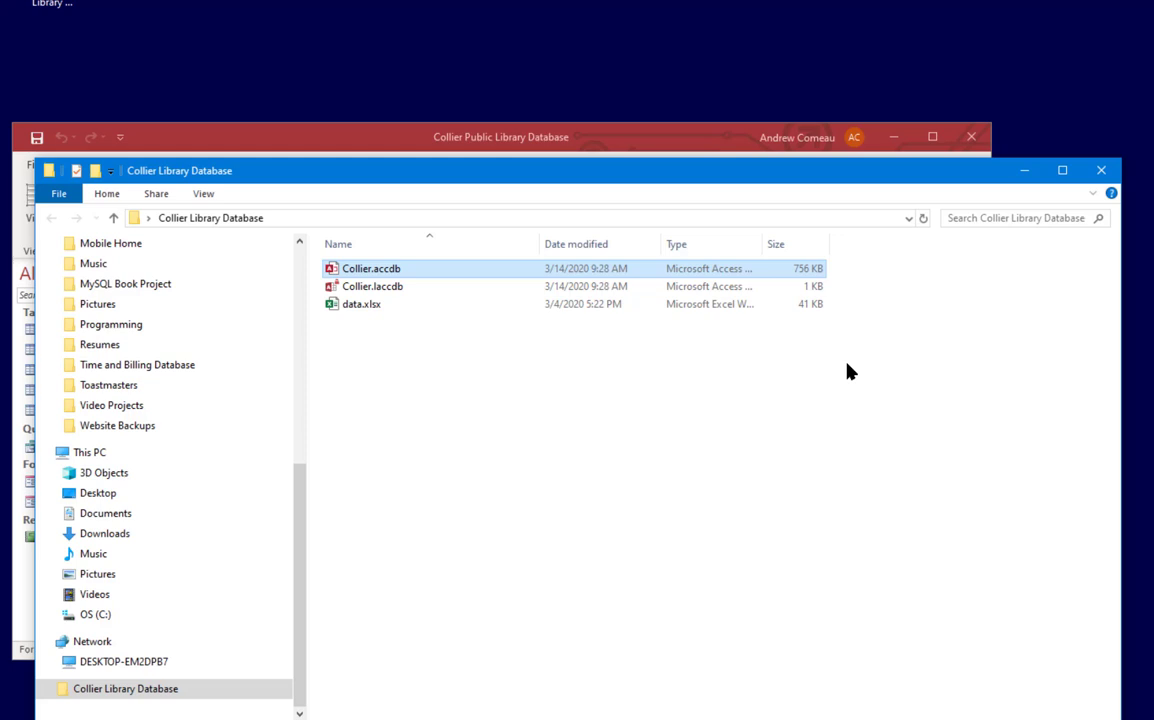
mouse_move(838, 268)
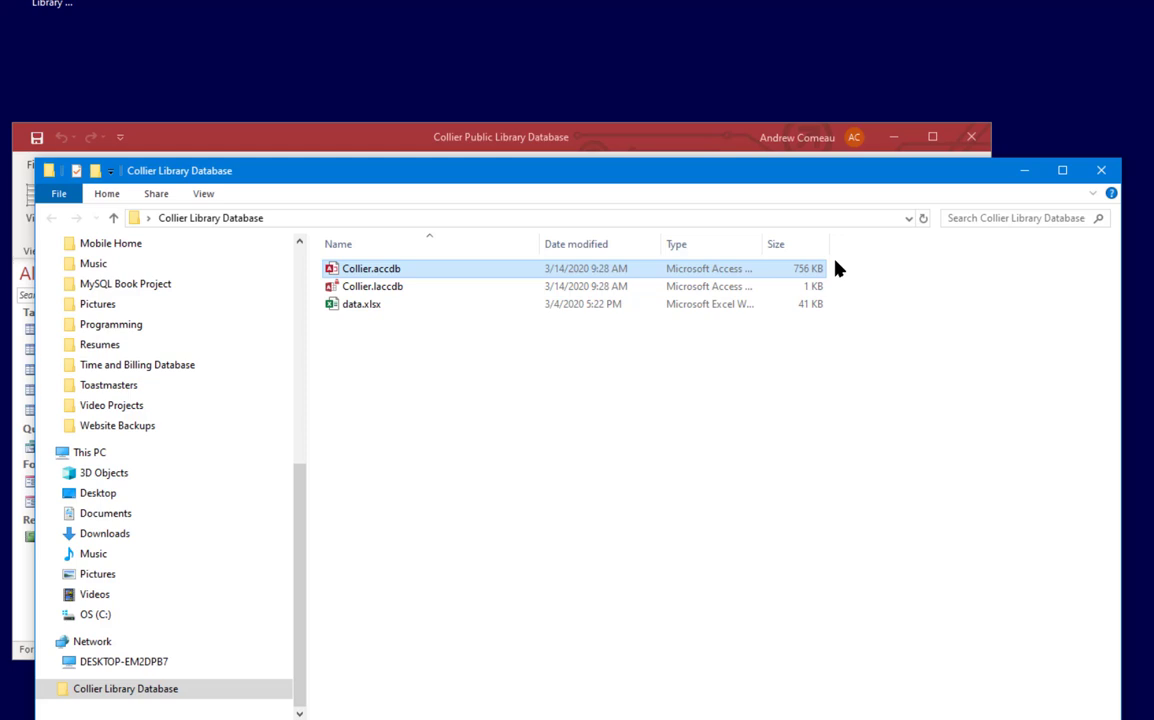
mouse_move(850, 348)
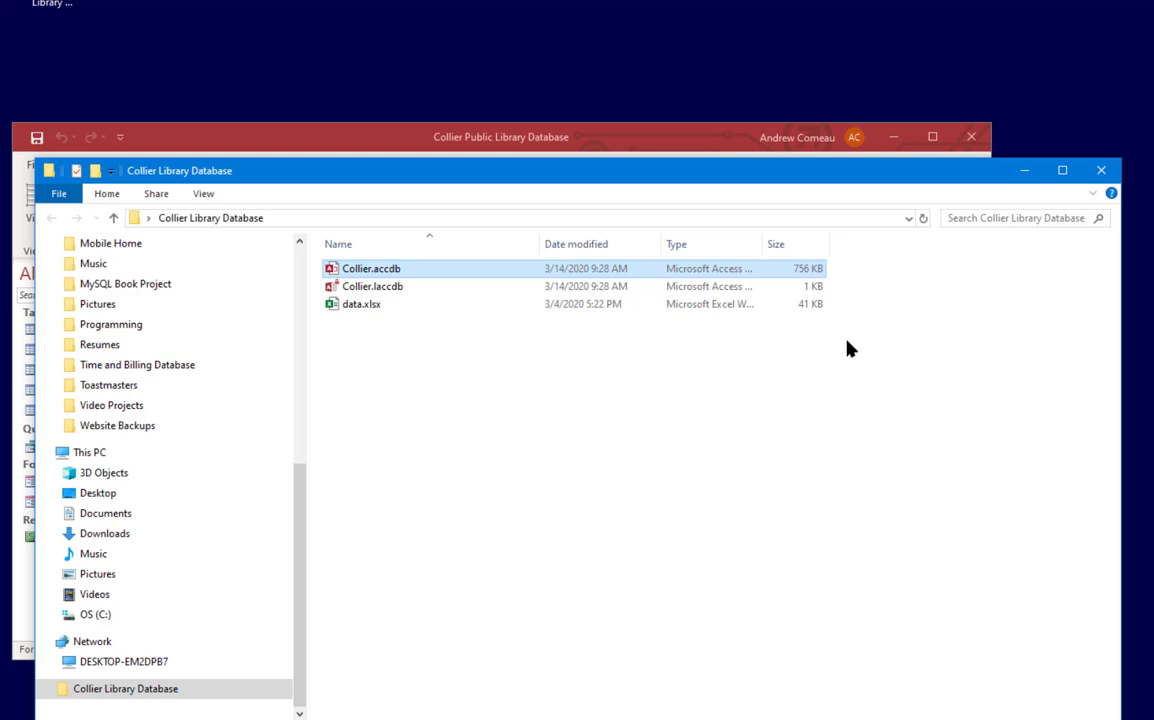
mouse_move(670, 534)
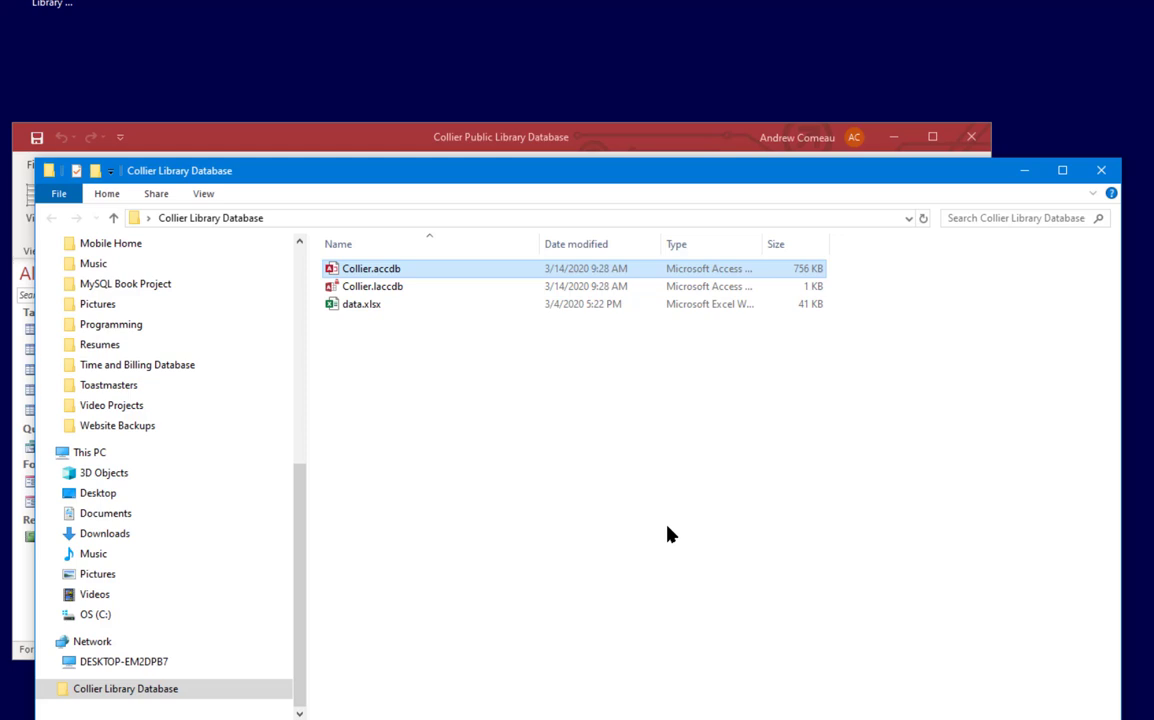
mouse_move(868, 376)
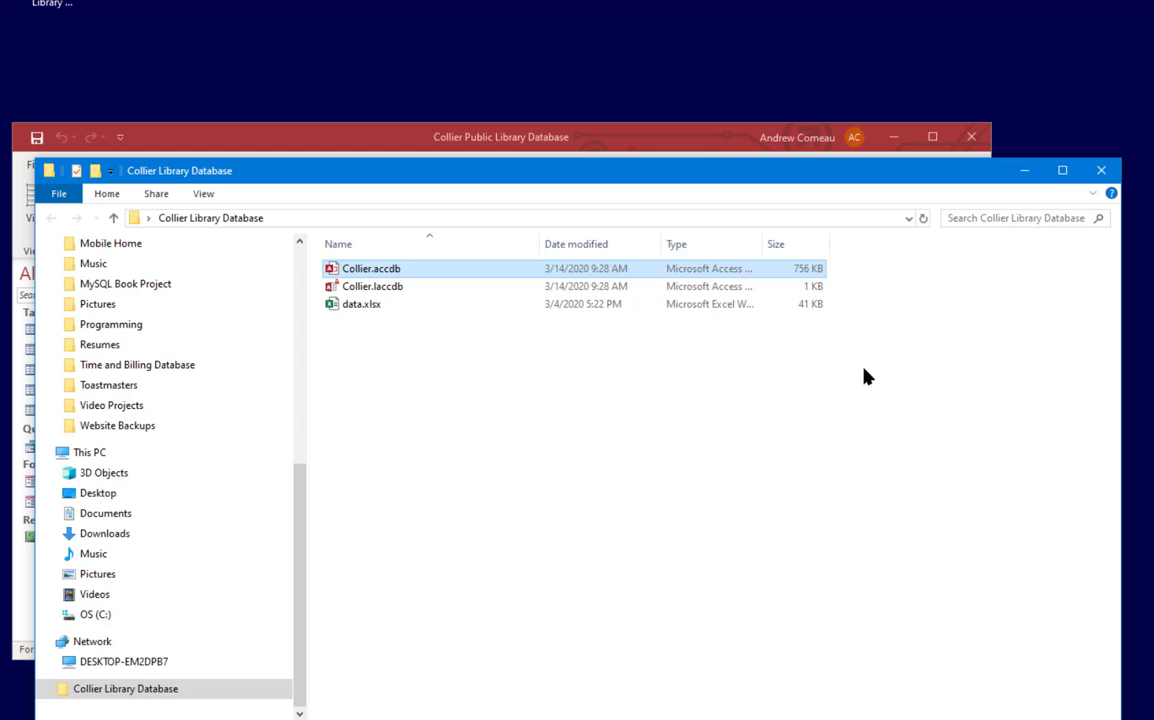
mouse_move(800, 276)
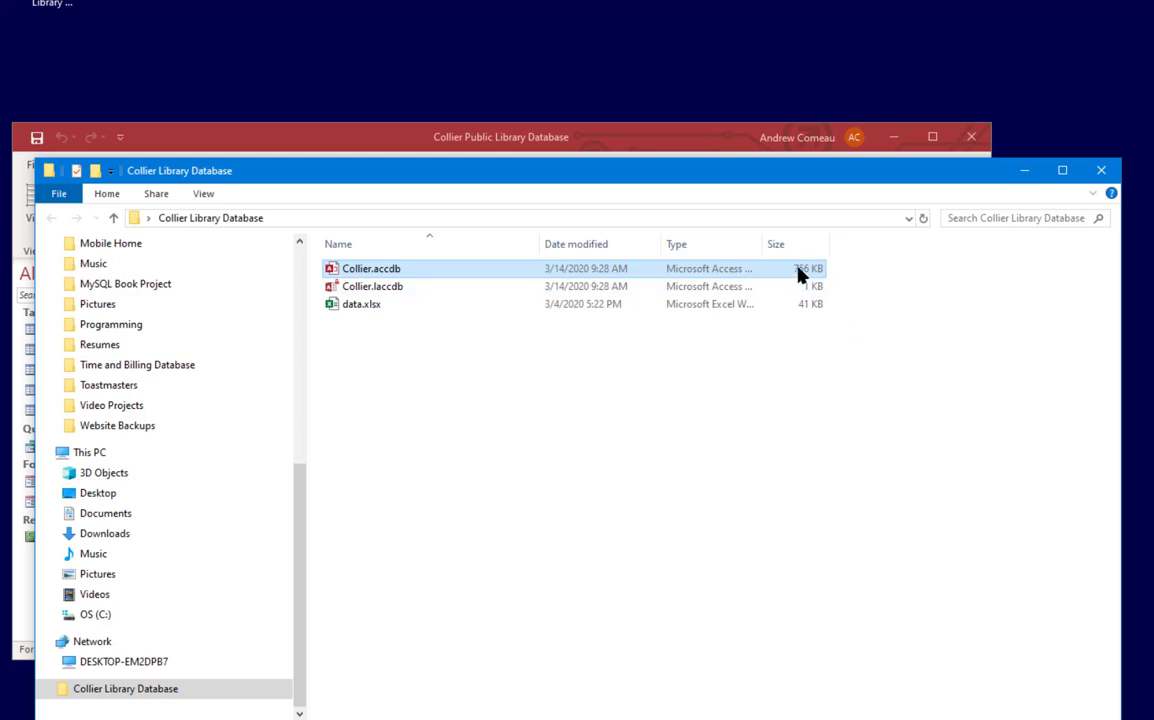
mouse_move(616, 138)
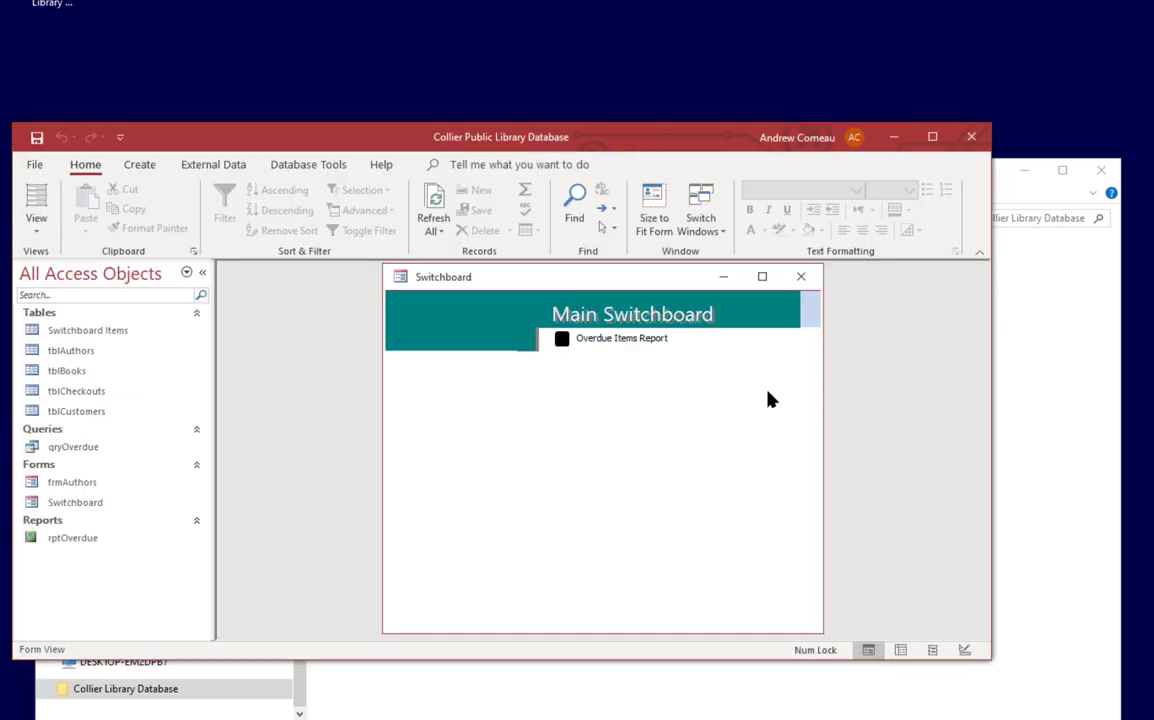
mouse_move(674, 386)
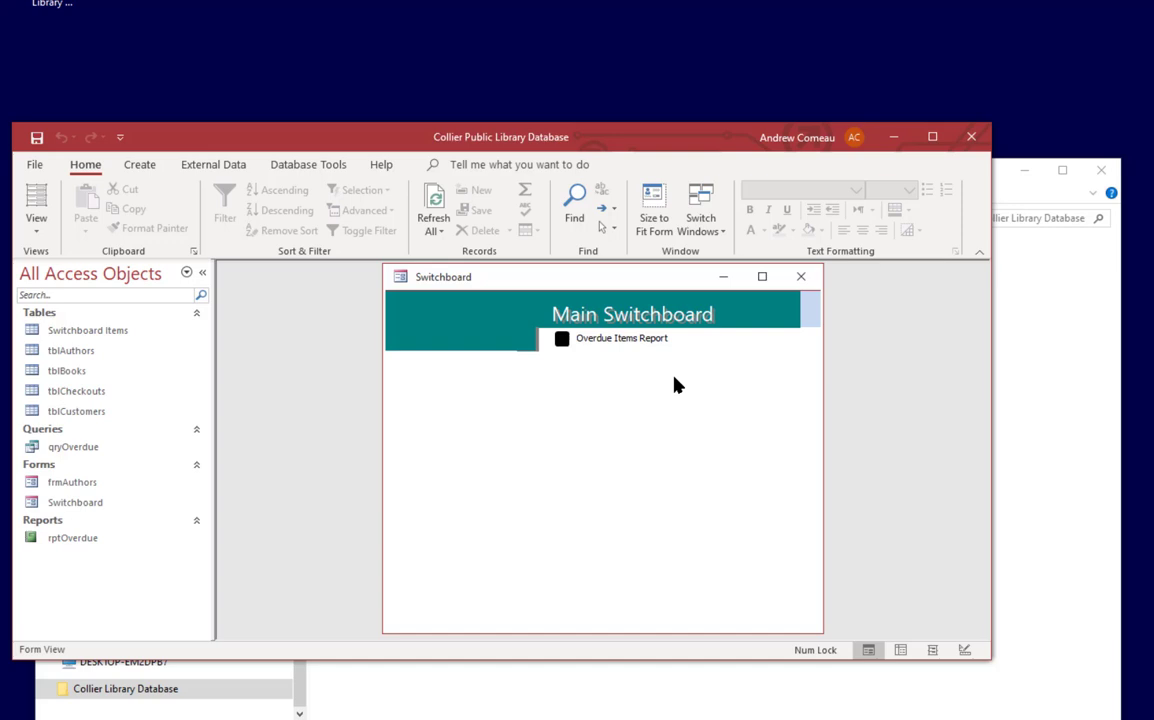
mouse_move(296, 368)
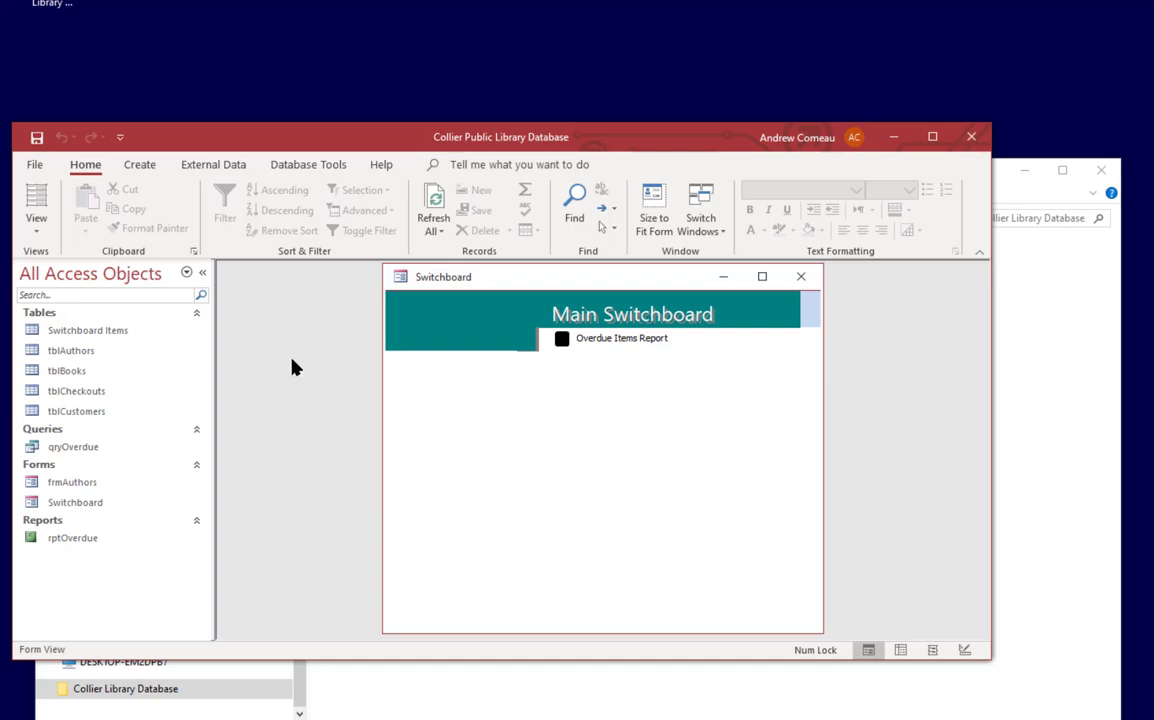
mouse_move(970, 136)
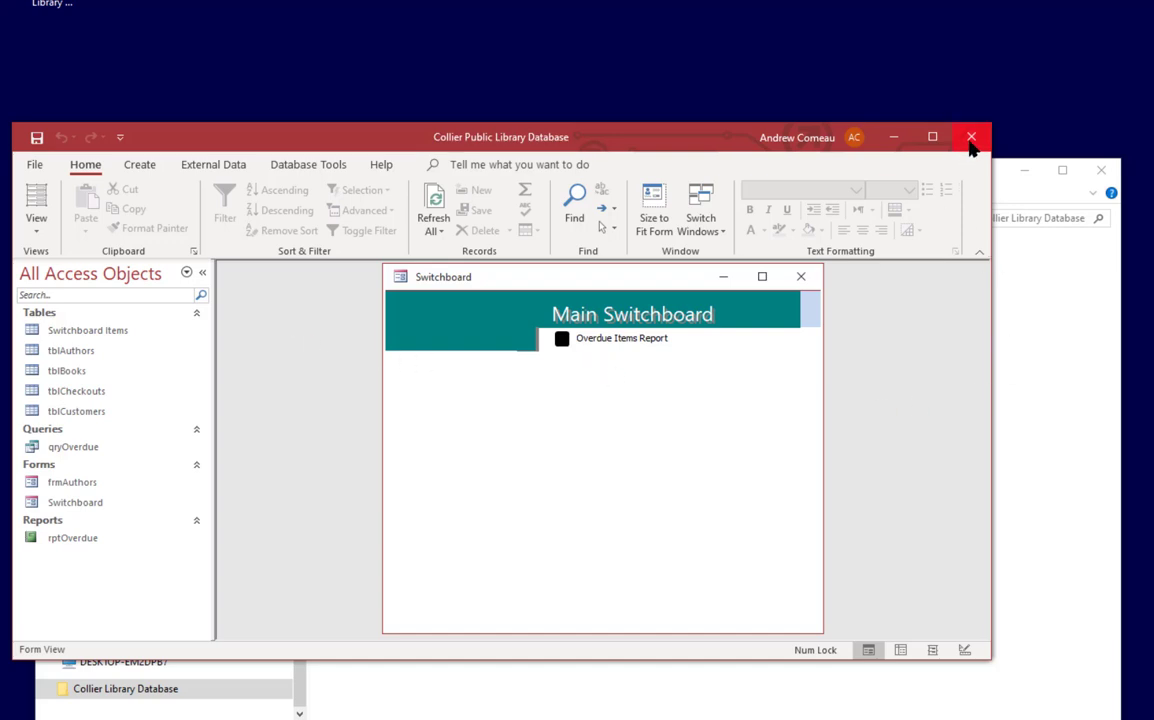
- Quit Access and reopen Collier.accdb, which now launches straight to the Main Switchboard
left_click(970, 136)
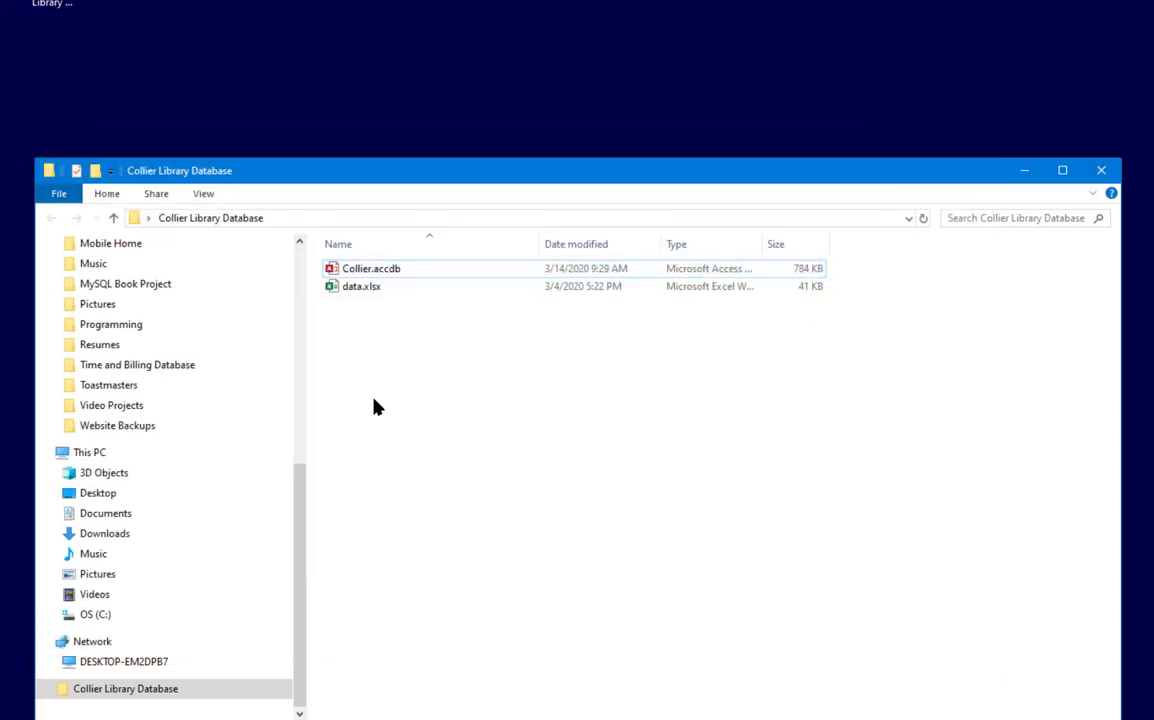
mouse_move(428, 270)
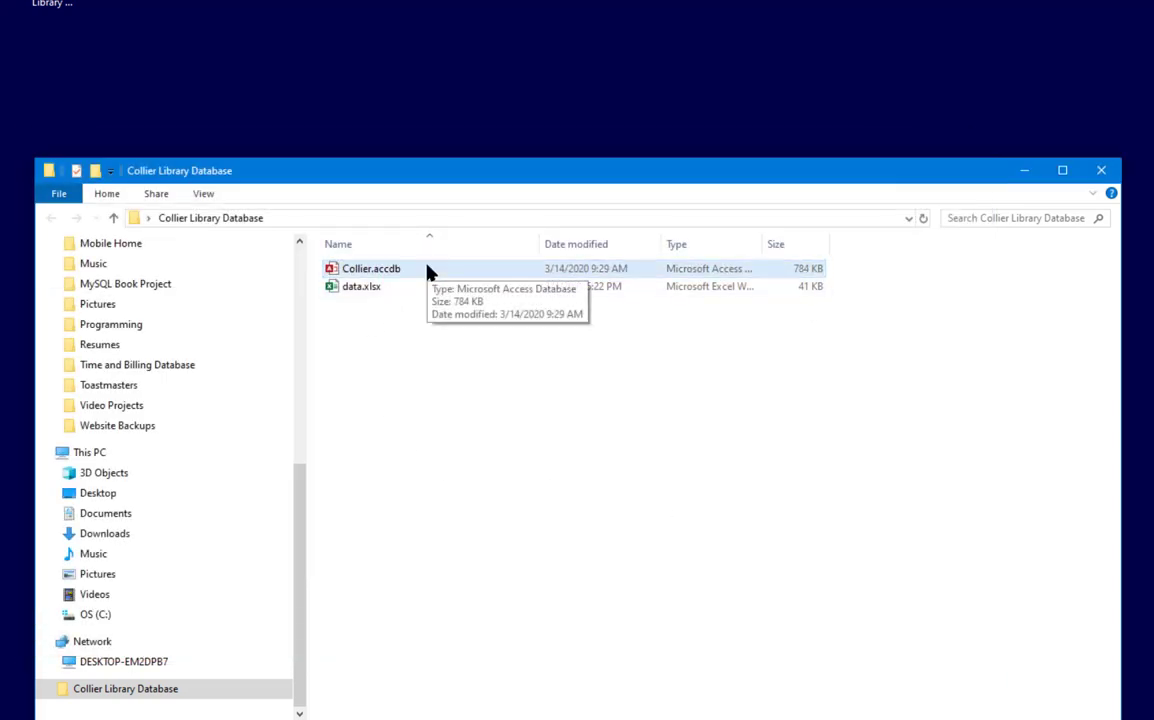
double_click(372, 268)
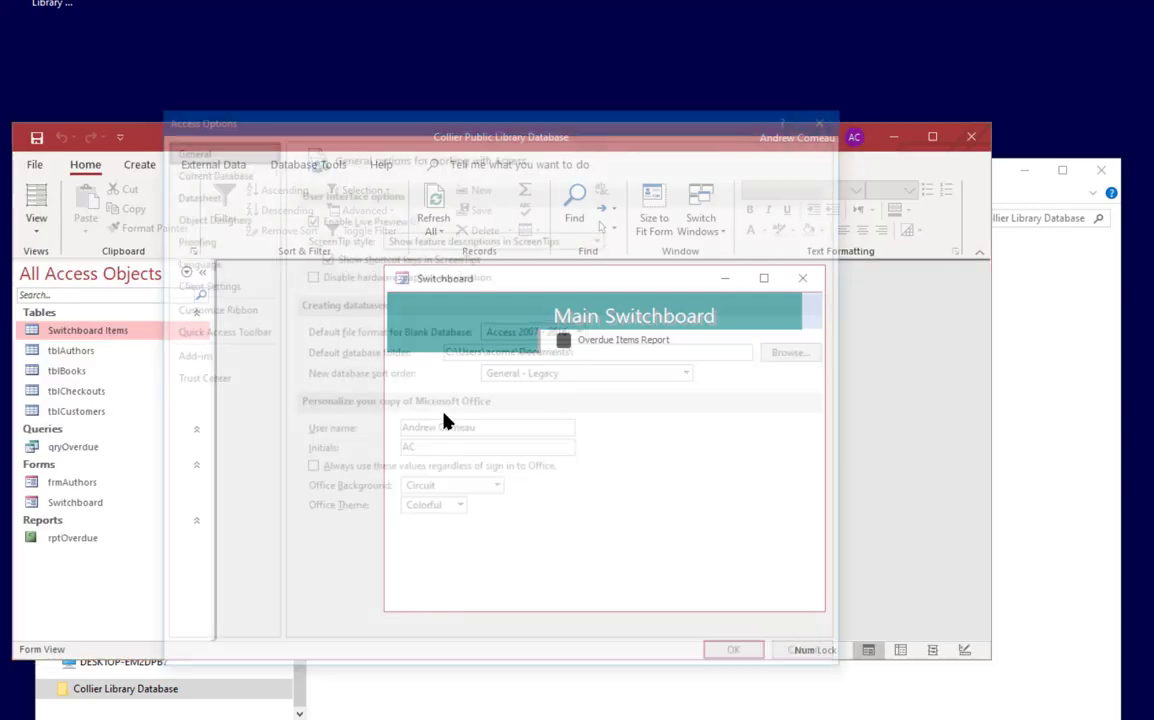
- Confirm the Current Database options with Switchboard as startup form and acknowledge the reopen notice
left_click(208, 168)
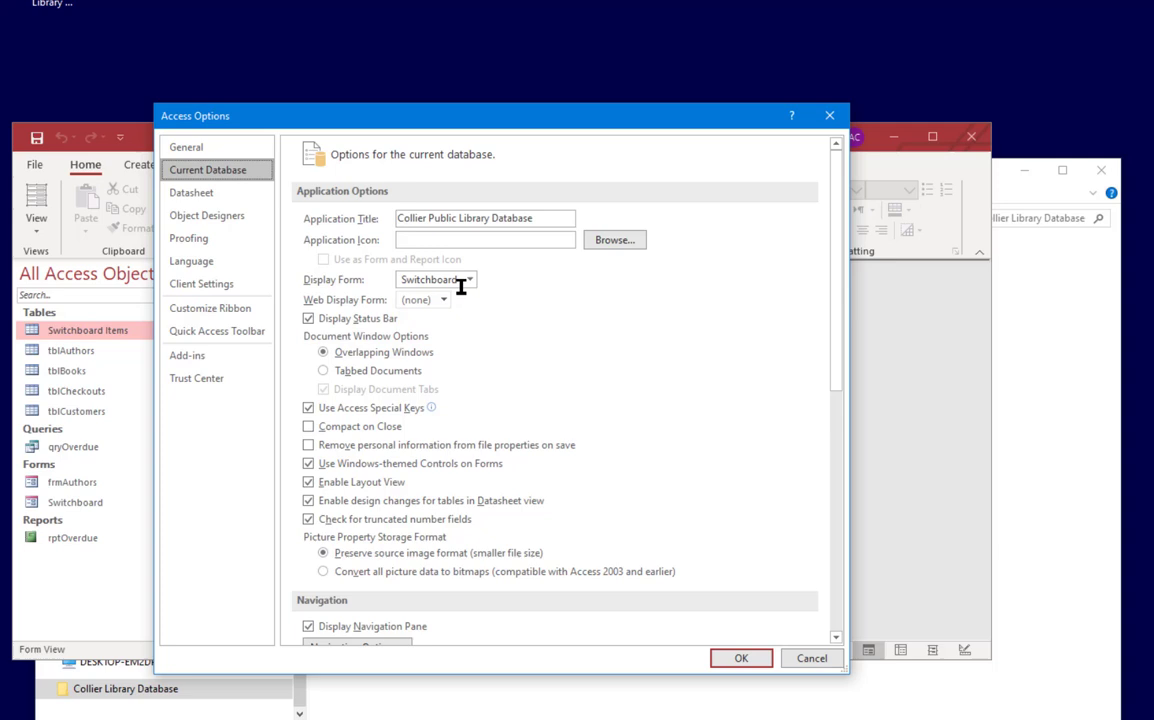
mouse_move(468, 296)
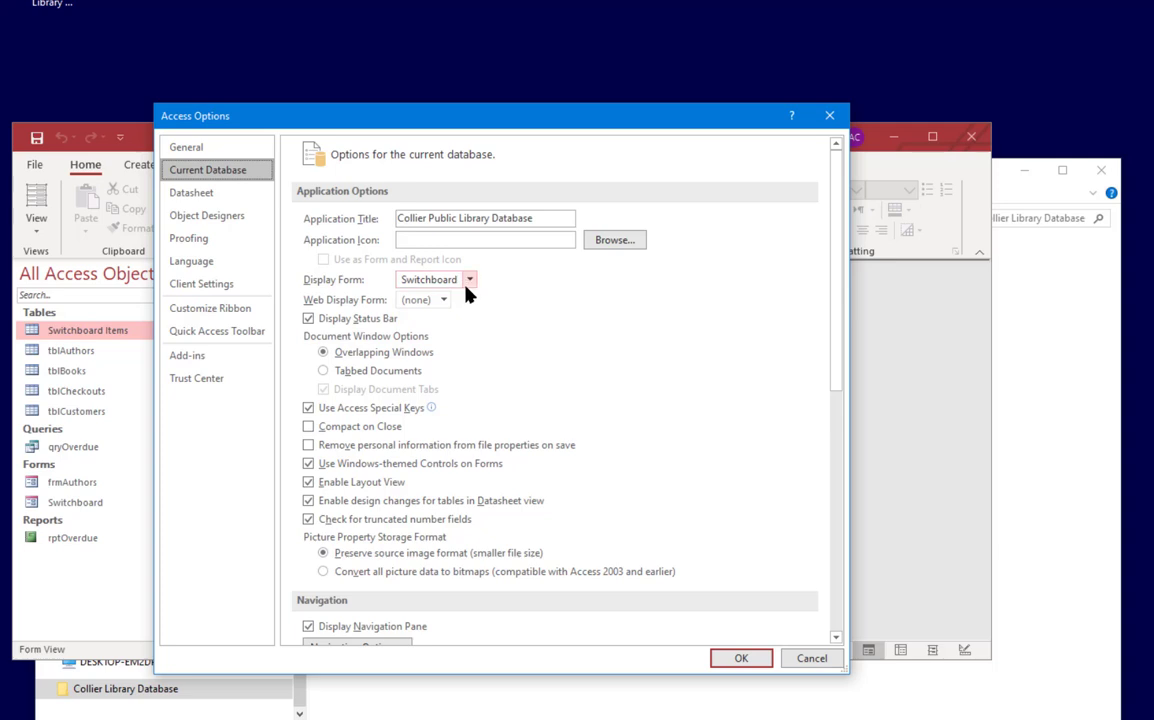
mouse_move(556, 292)
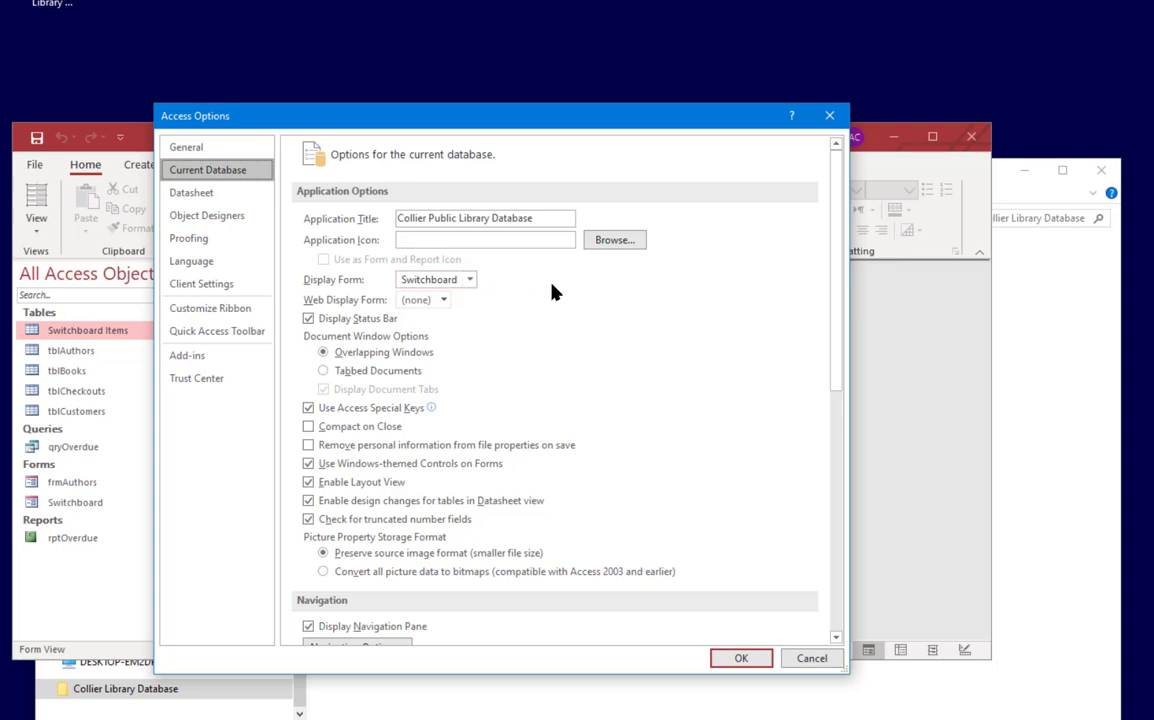
mouse_move(752, 712)
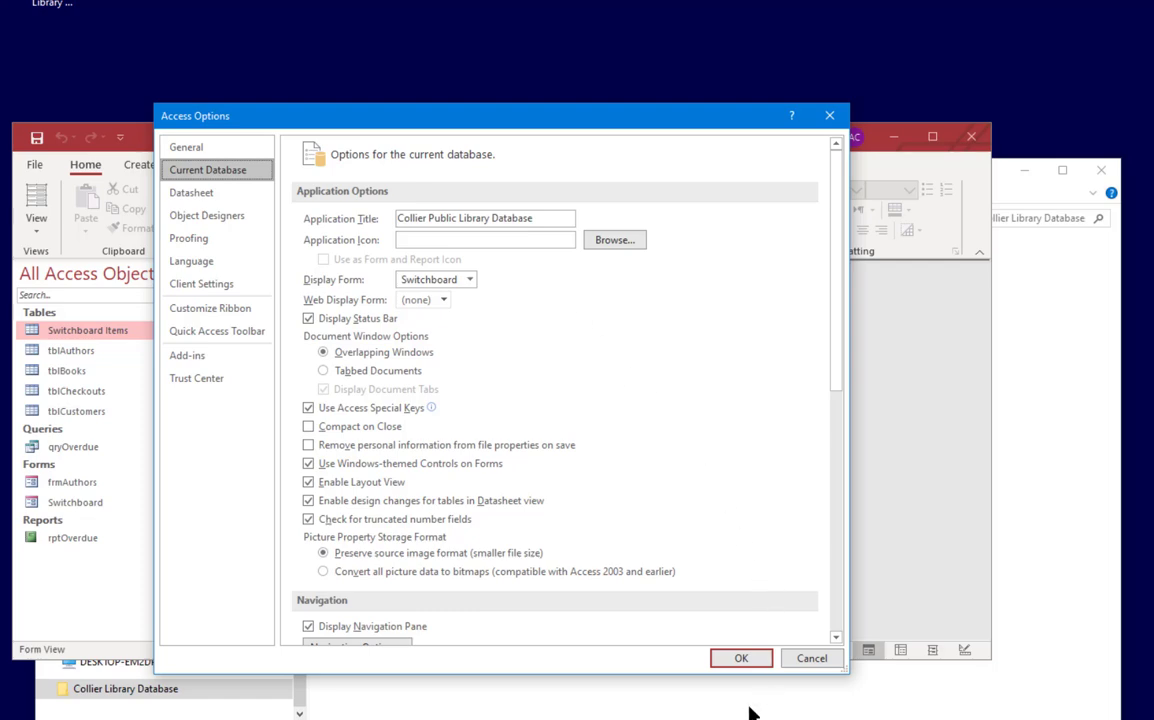
left_click(740, 658)
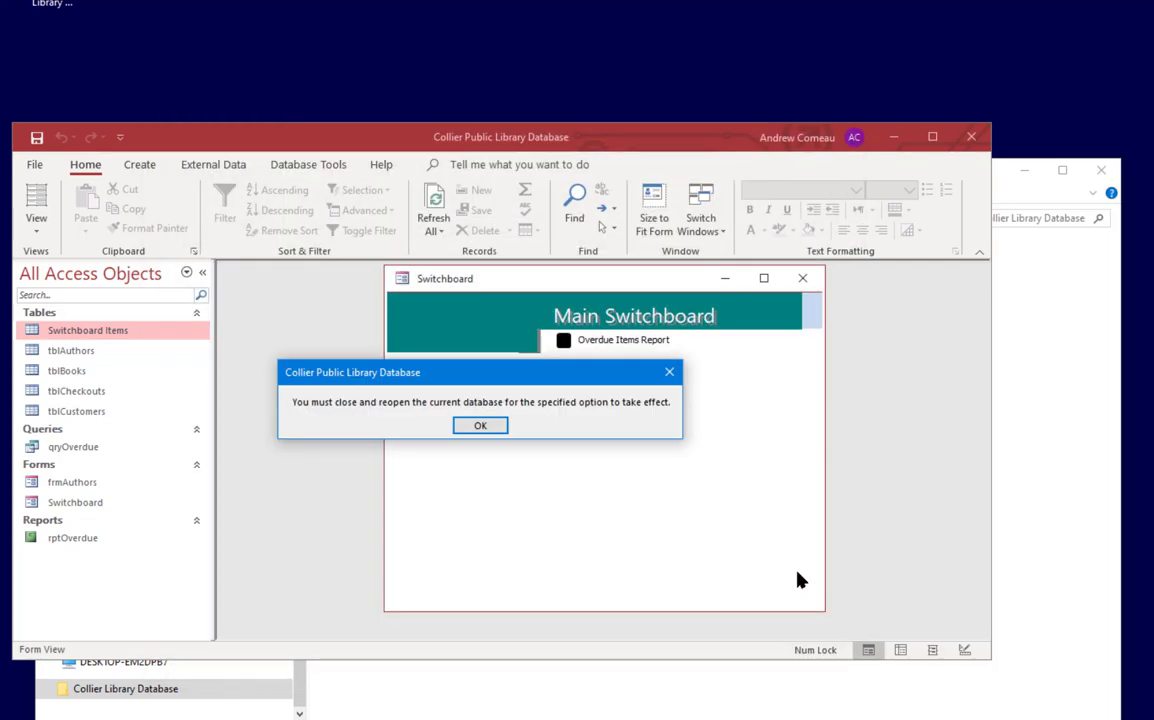
mouse_move(404, 412)
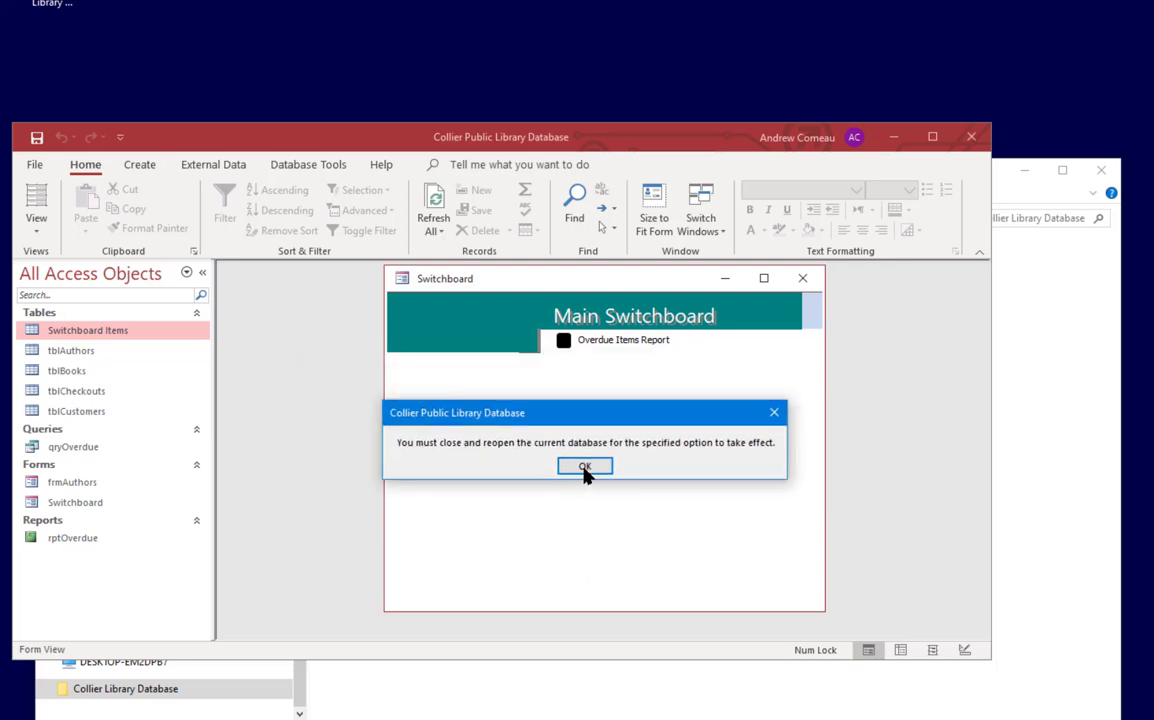
left_click(586, 468)
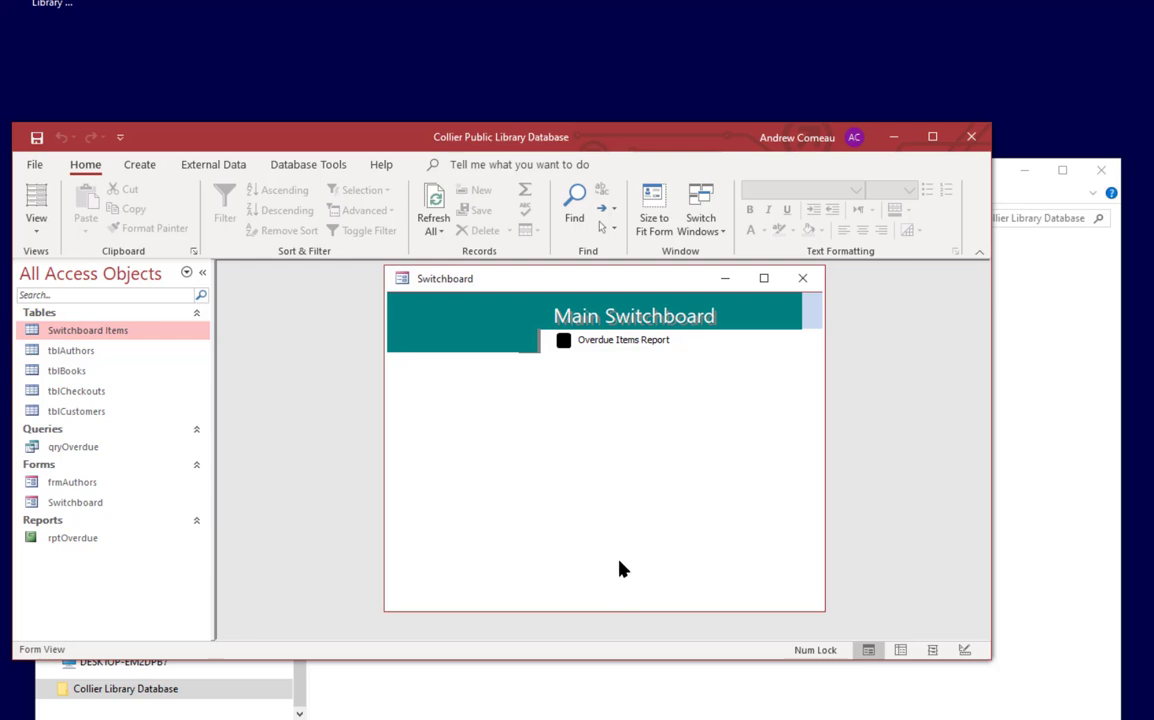
- Start Switchboard Manager from the command search and begin editing the Main Switchboard page
left_click(520, 164)
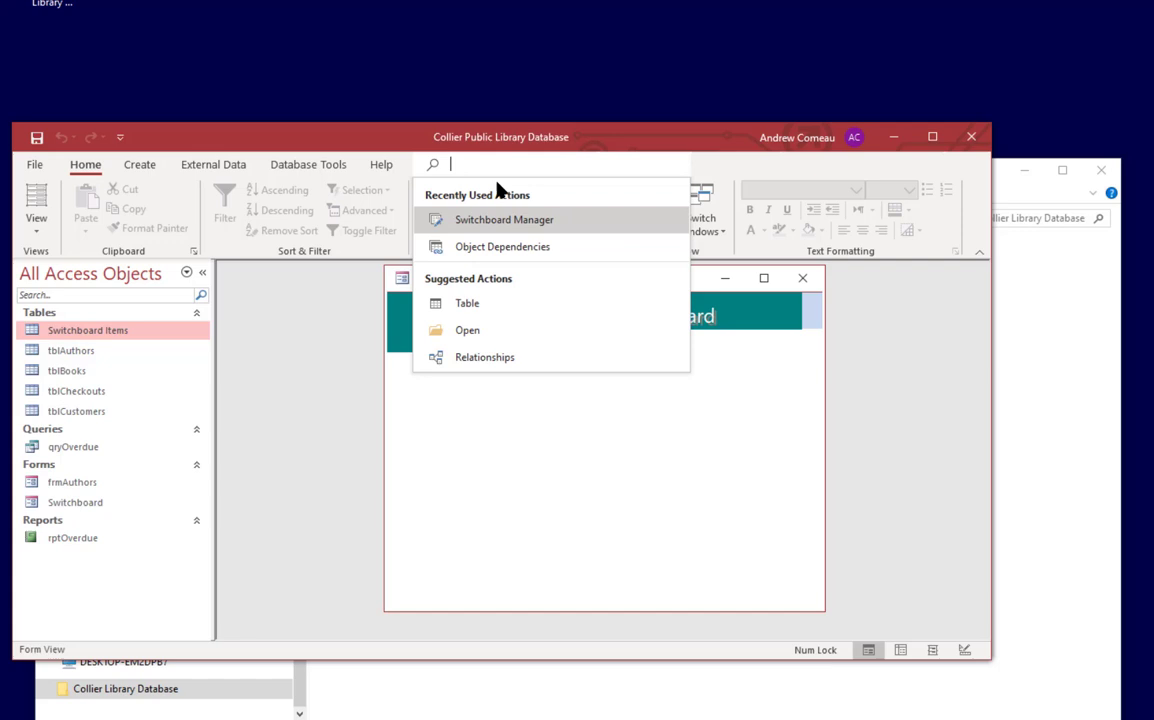
left_click(504, 218)
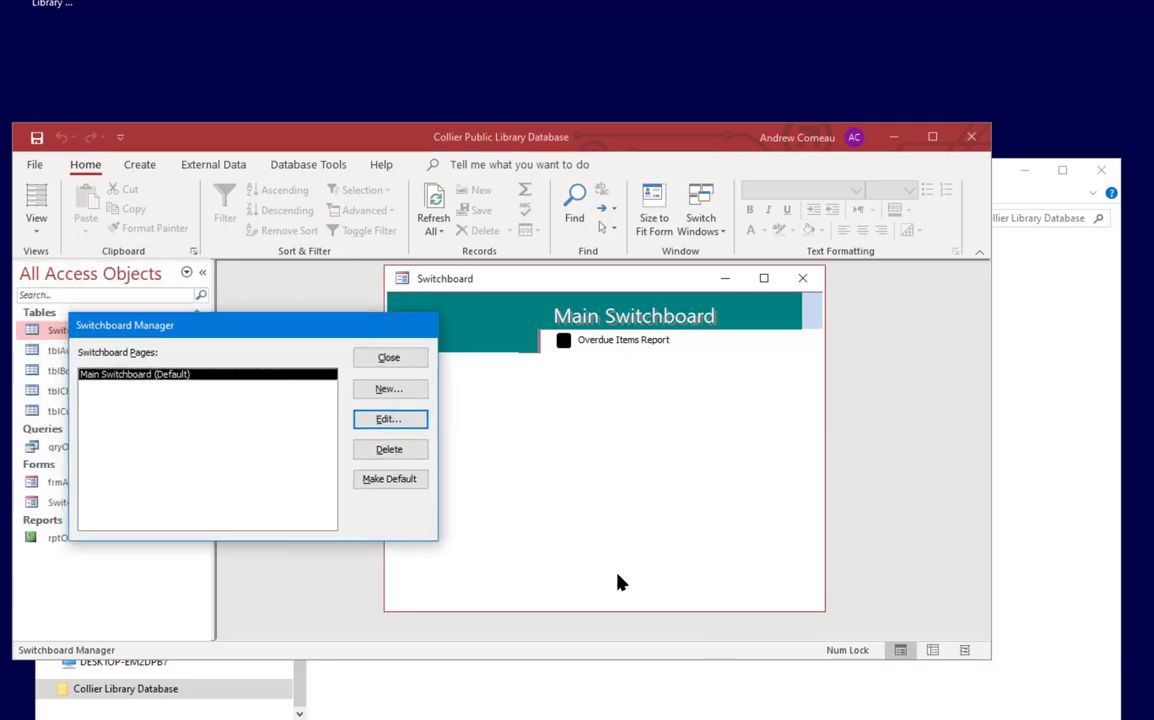
mouse_move(604, 478)
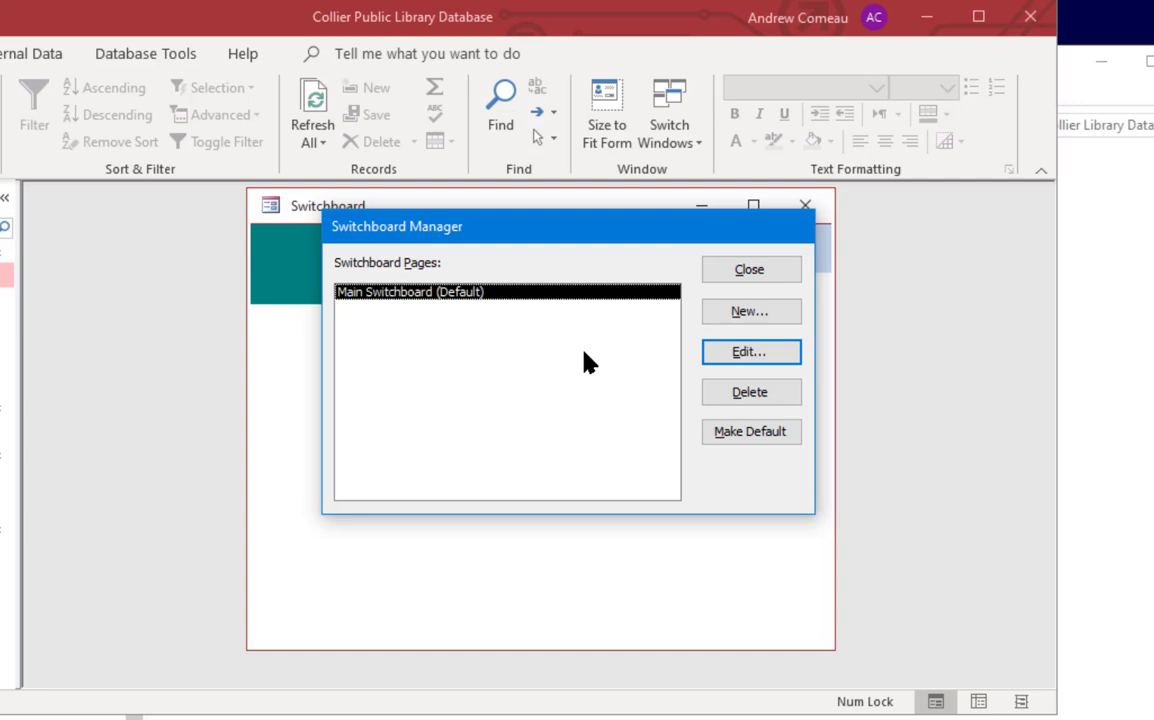
left_click(750, 352)
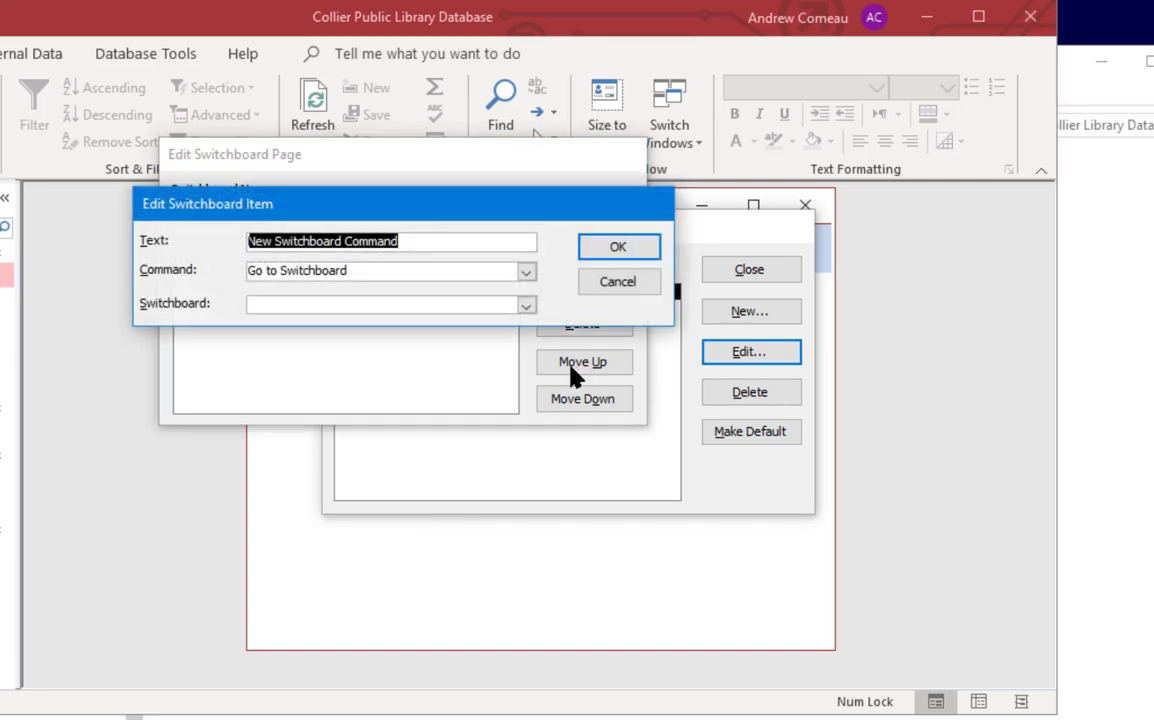
- Add an Authors item with Open Form in Edit Mode on frmAuthors, then close the editor and manager
left_click(526, 270)
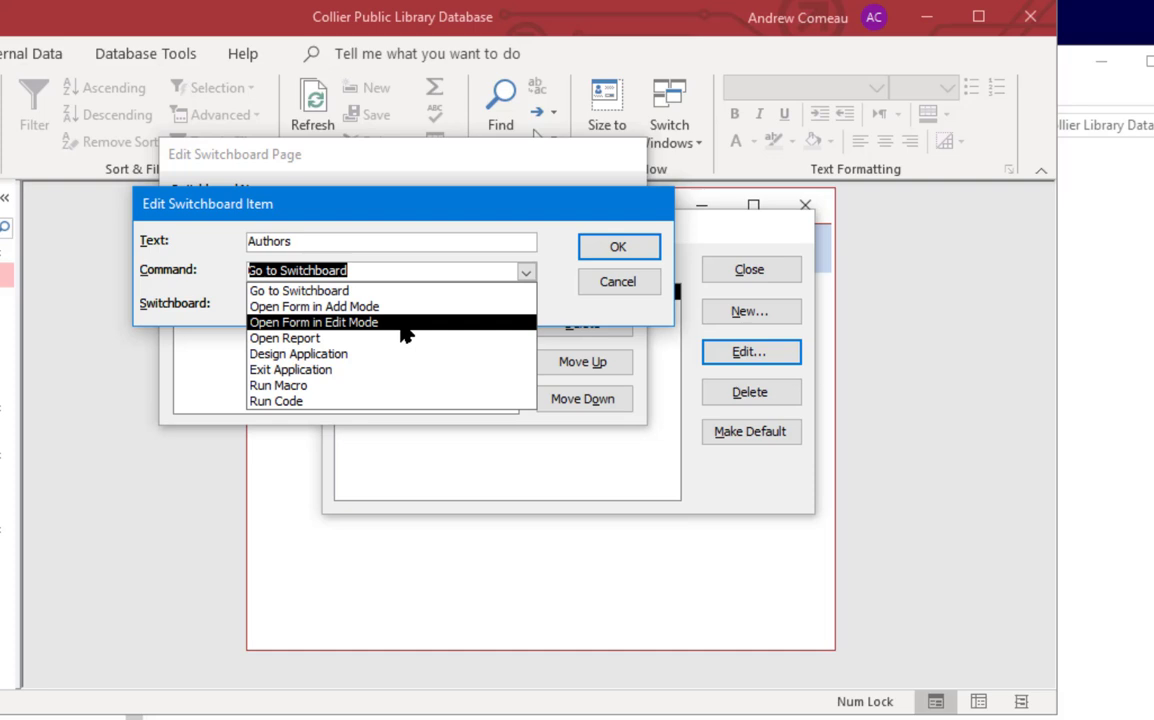
left_click(312, 320)
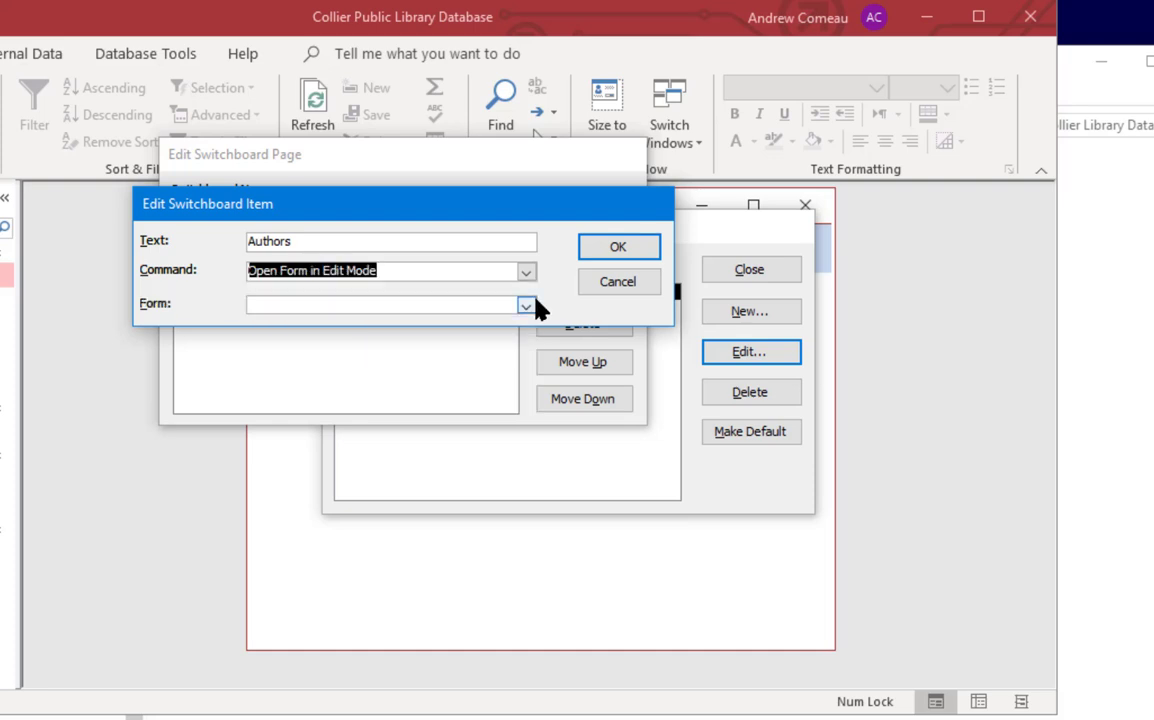
left_click(526, 304)
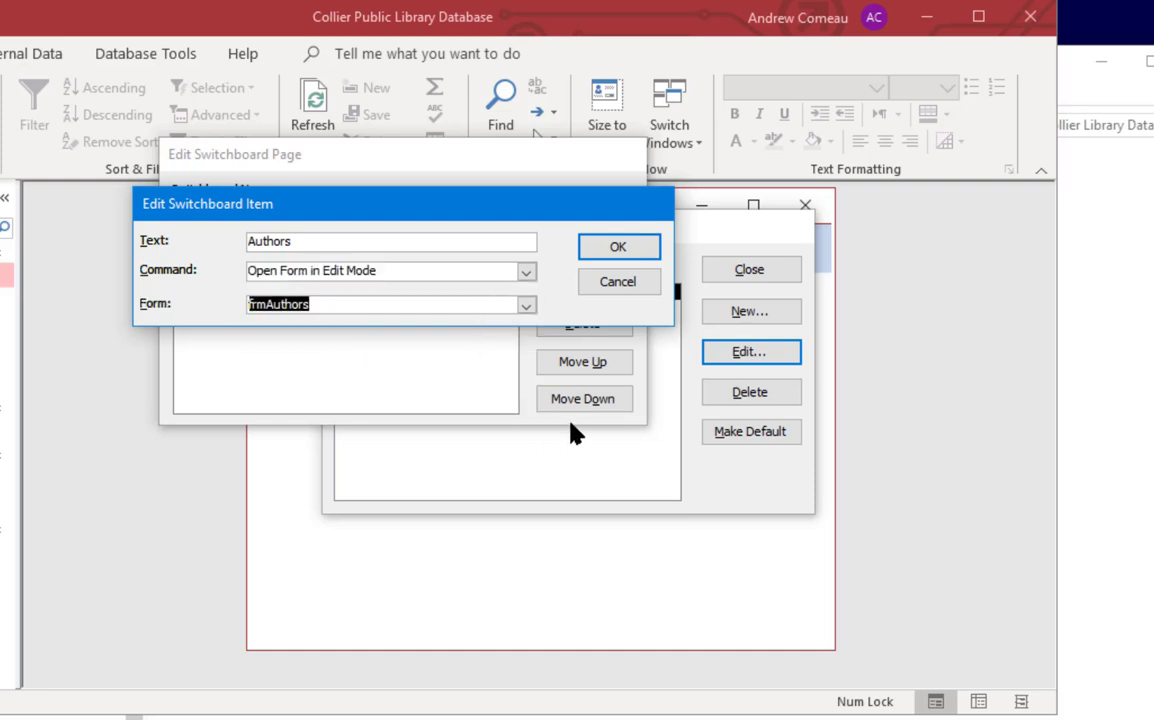
left_click(618, 246)
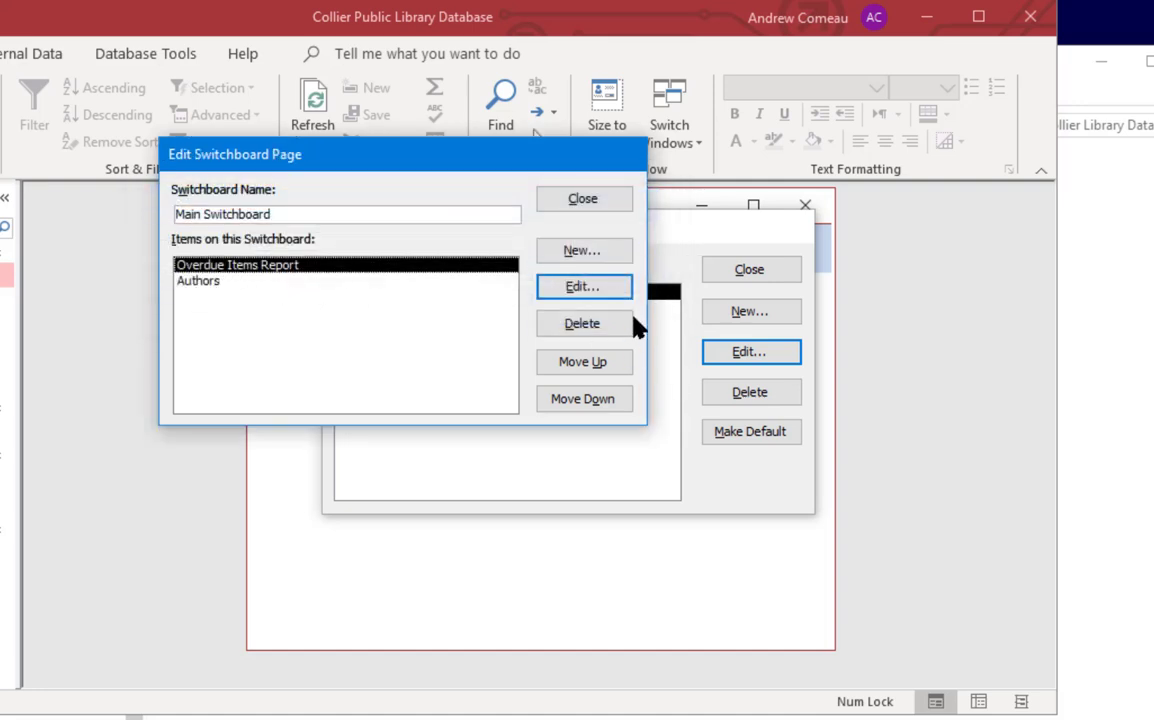
left_click(582, 198)
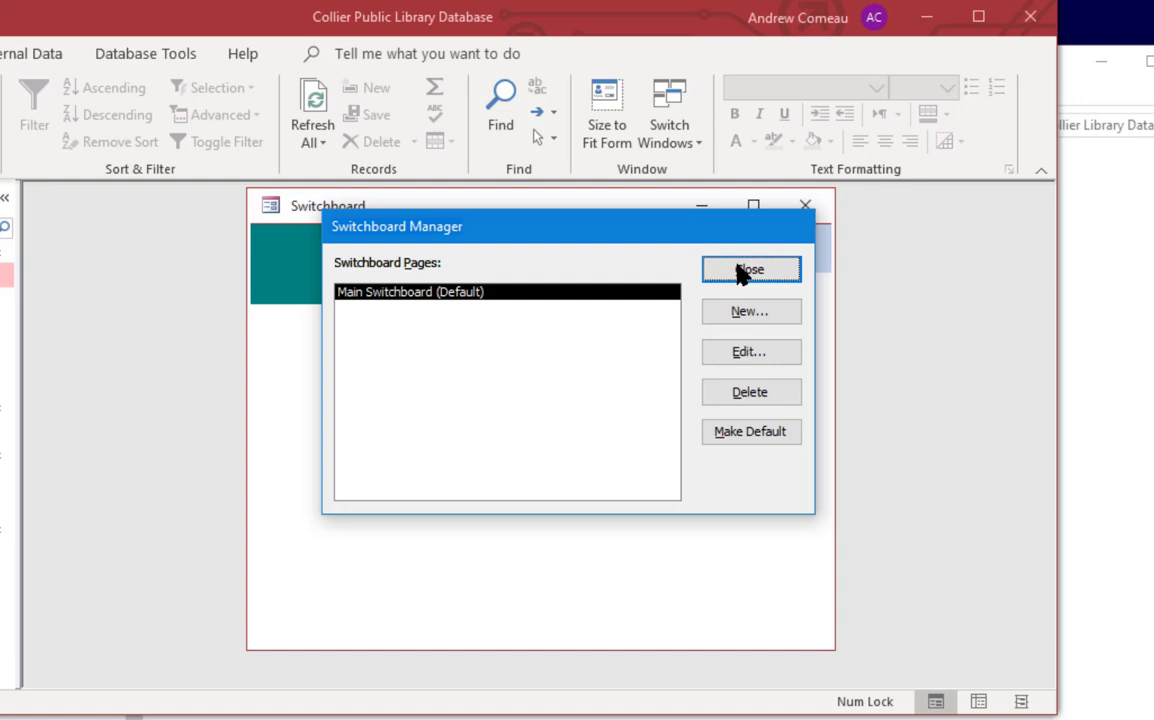
left_click(750, 268)
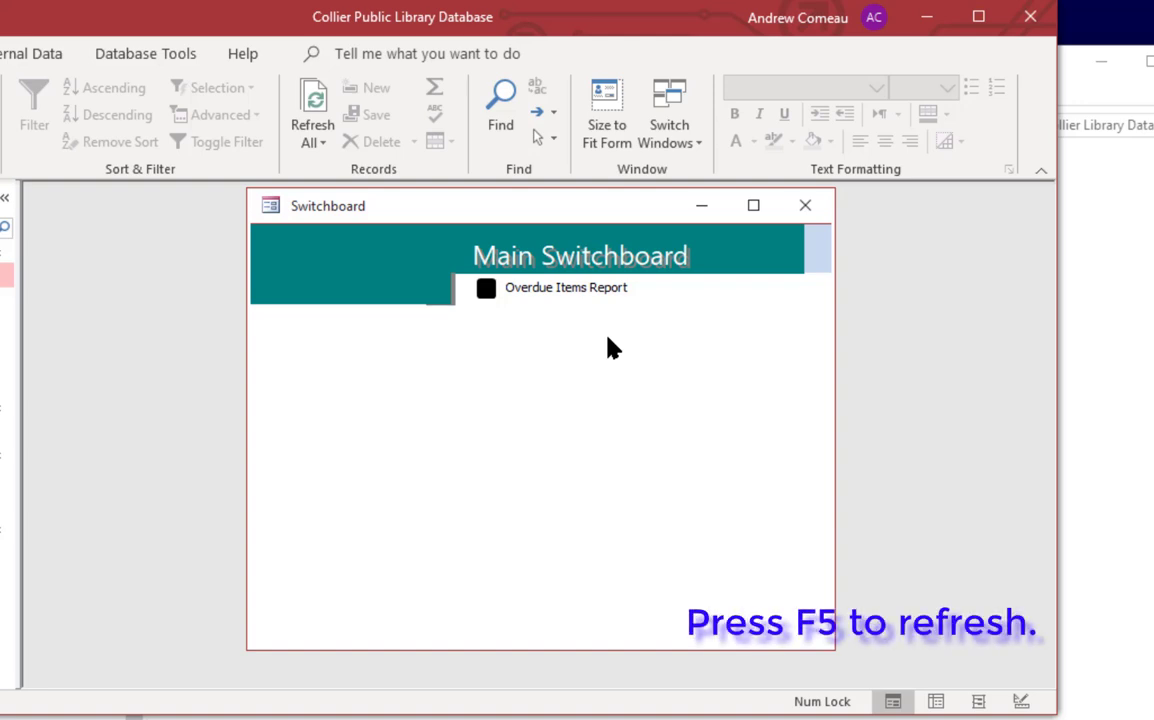
- Refresh the switchboard (F5), test the new Authors item, and close the Author's Form it opens
key("f5")
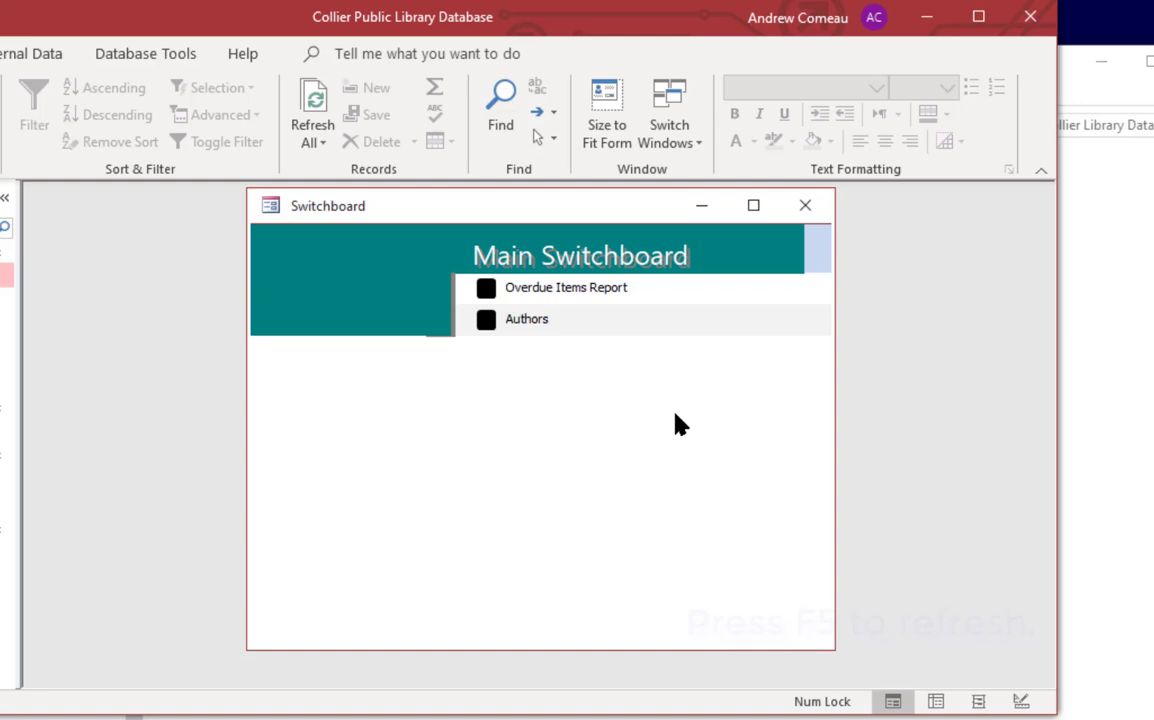
mouse_move(524, 282)
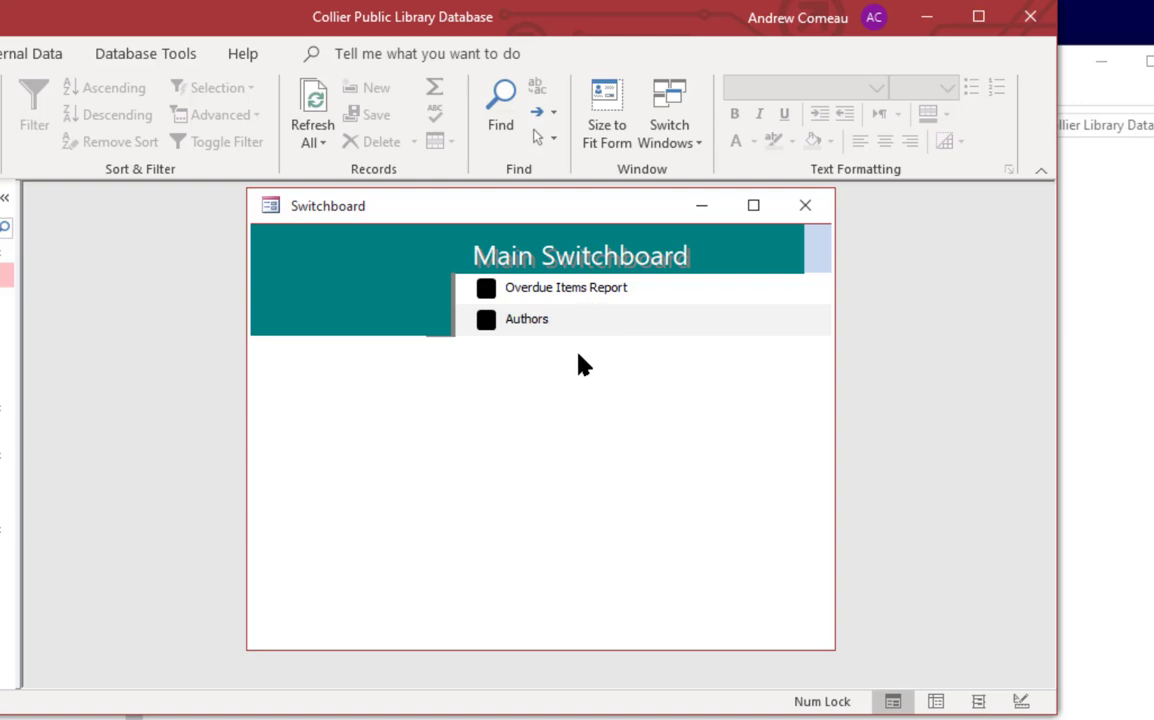
mouse_move(490, 344)
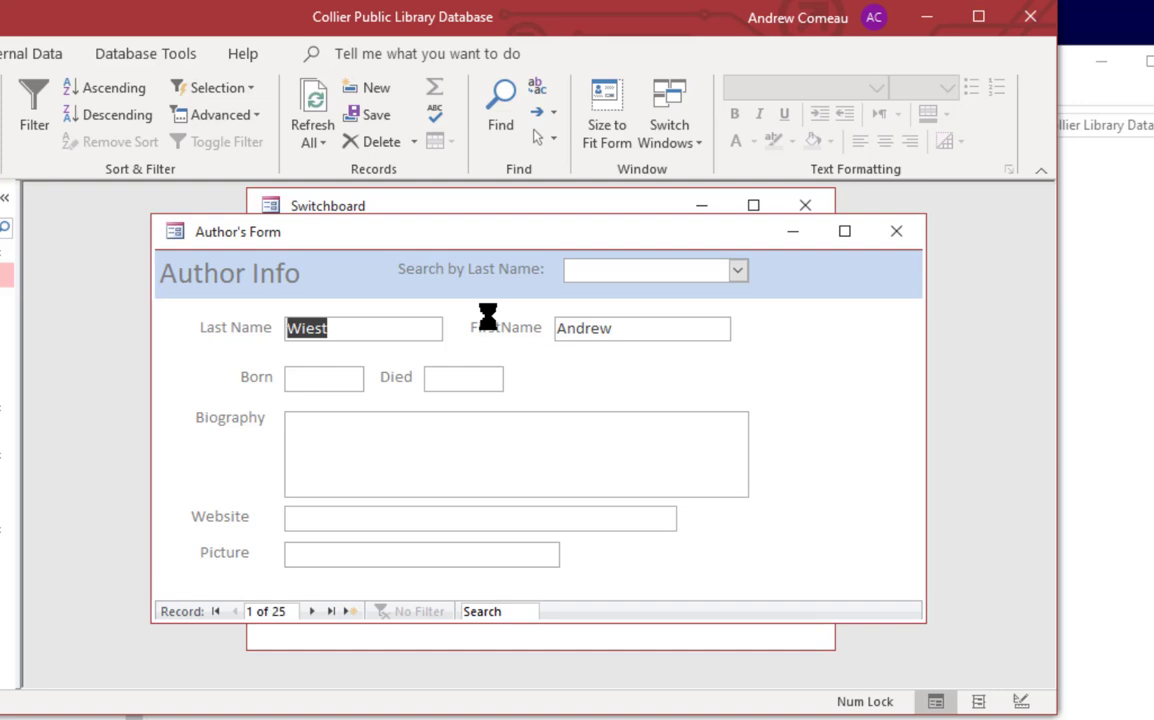
left_click(896, 232)
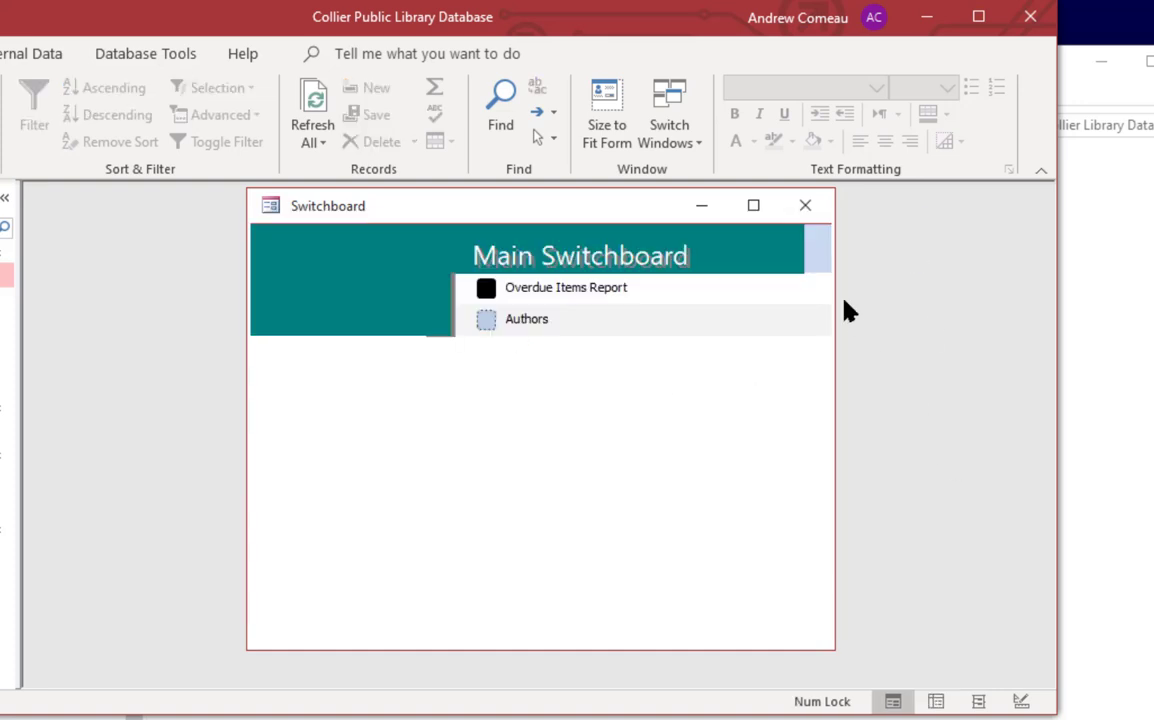
mouse_move(668, 476)
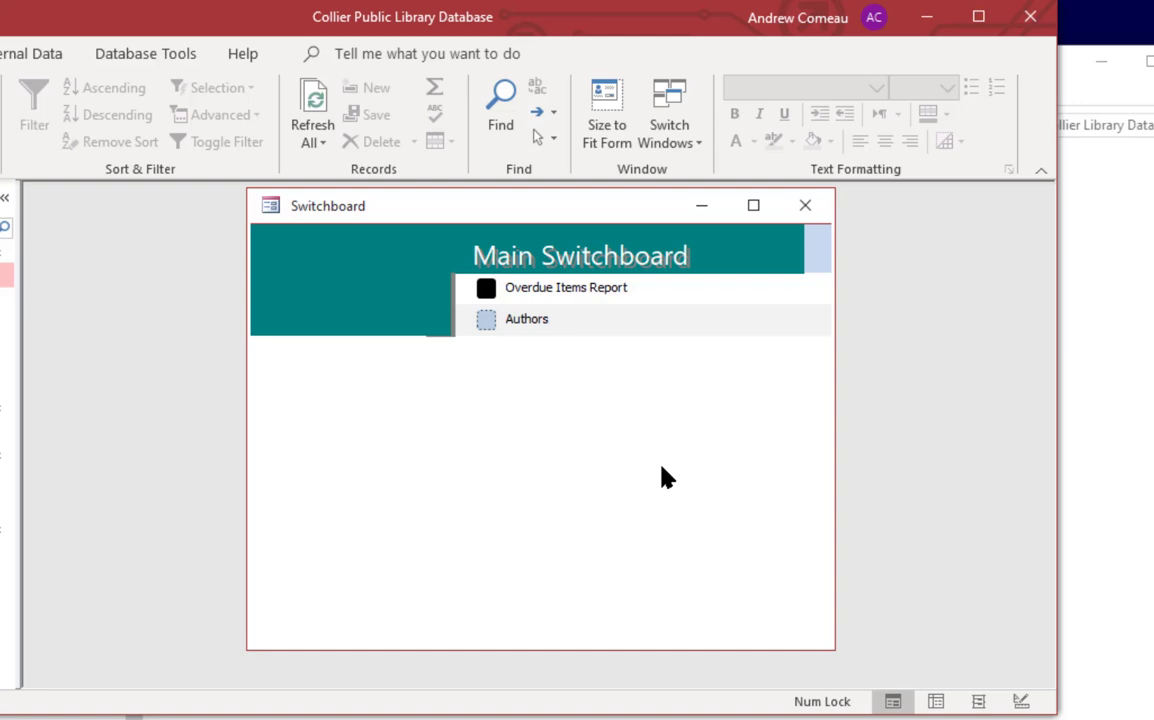
mouse_move(714, 268)
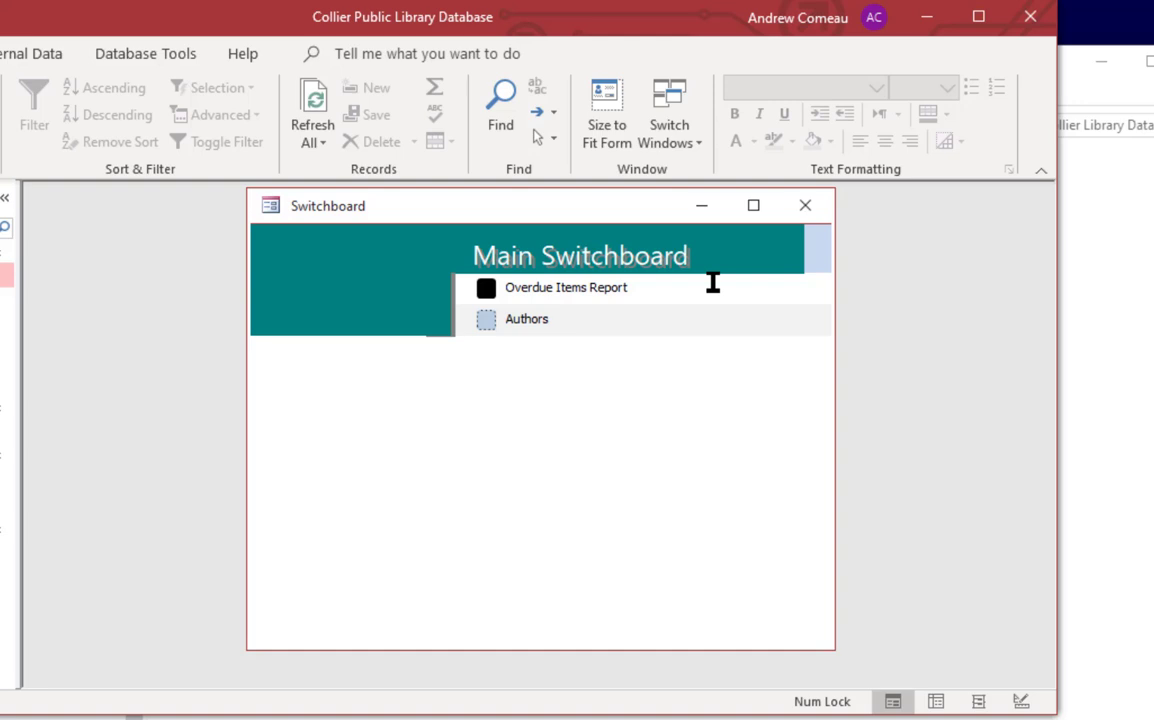
- In Switchboard Manager, create a new switchboard page named Reports beneath Main Switchboard
left_click(428, 52)
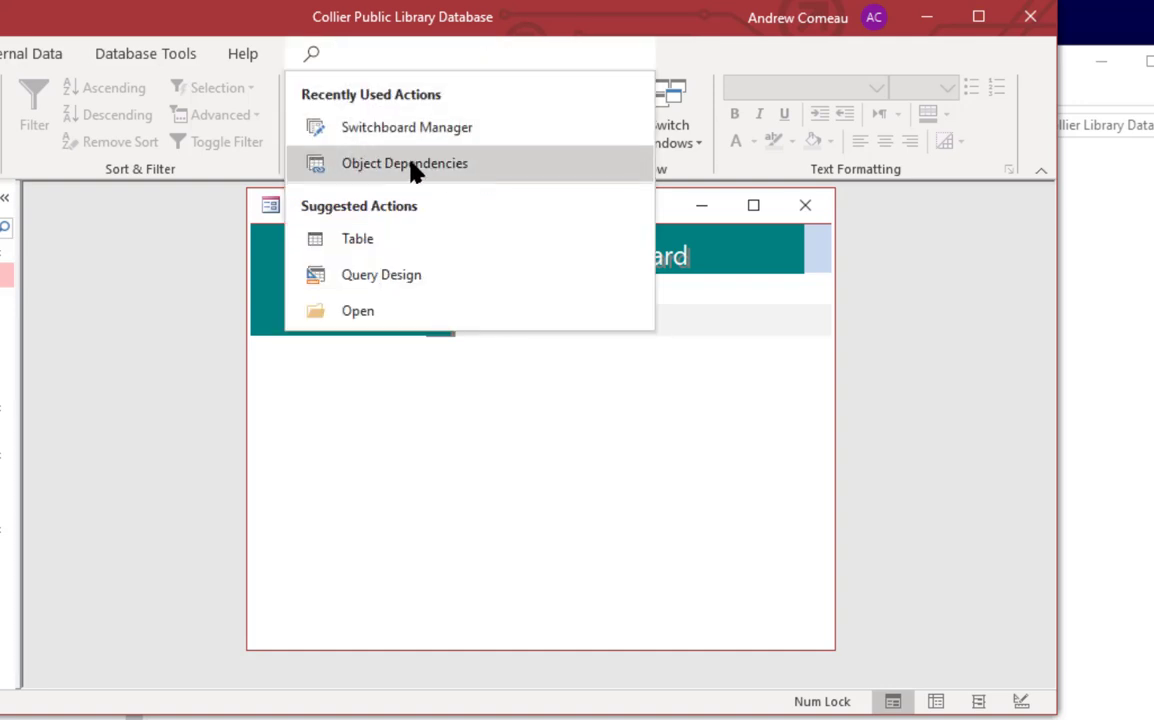
left_click(408, 128)
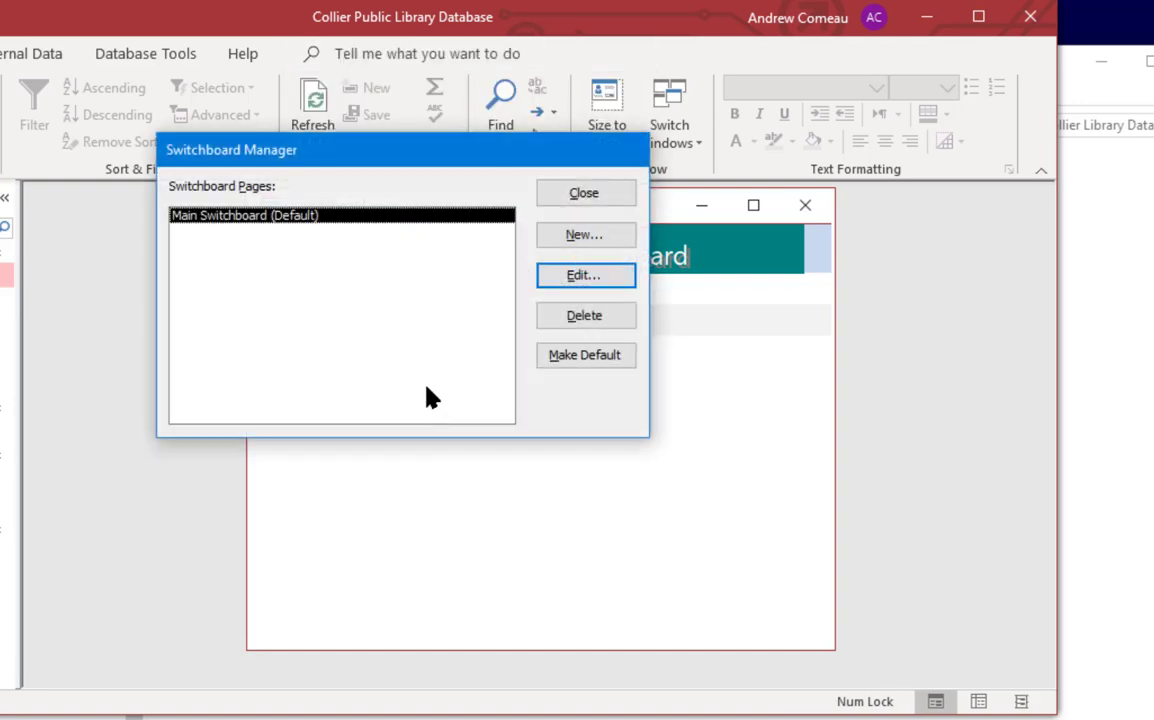
left_click(586, 234)
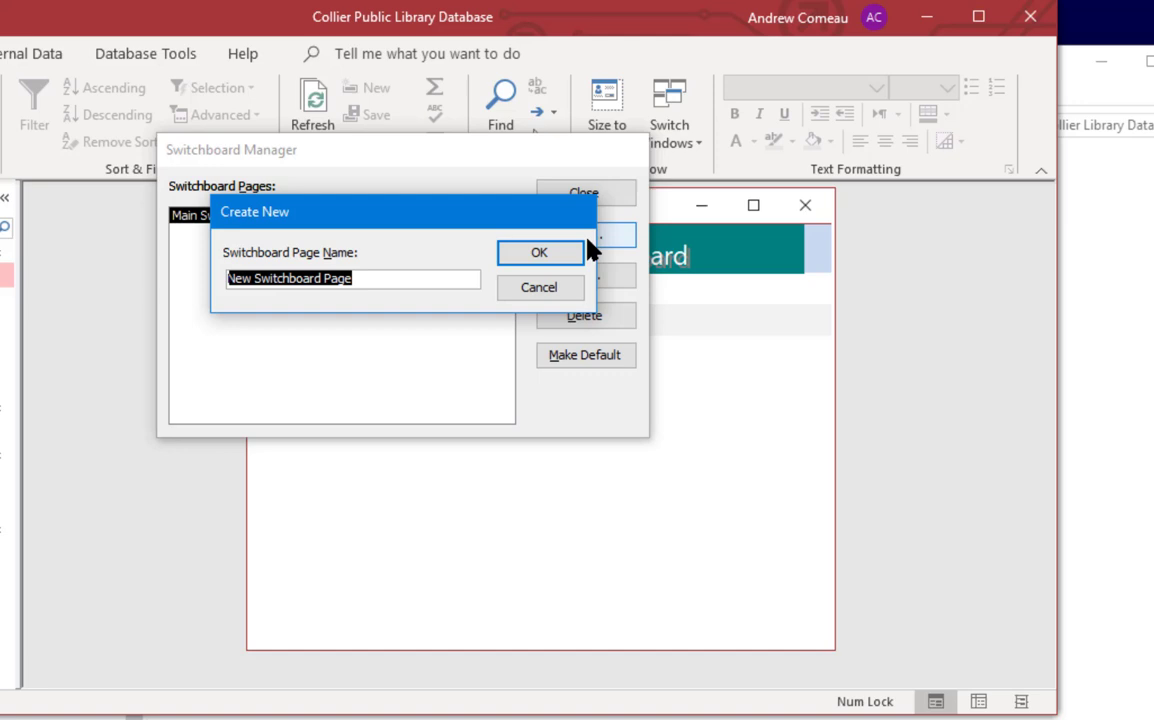
mouse_move(578, 244)
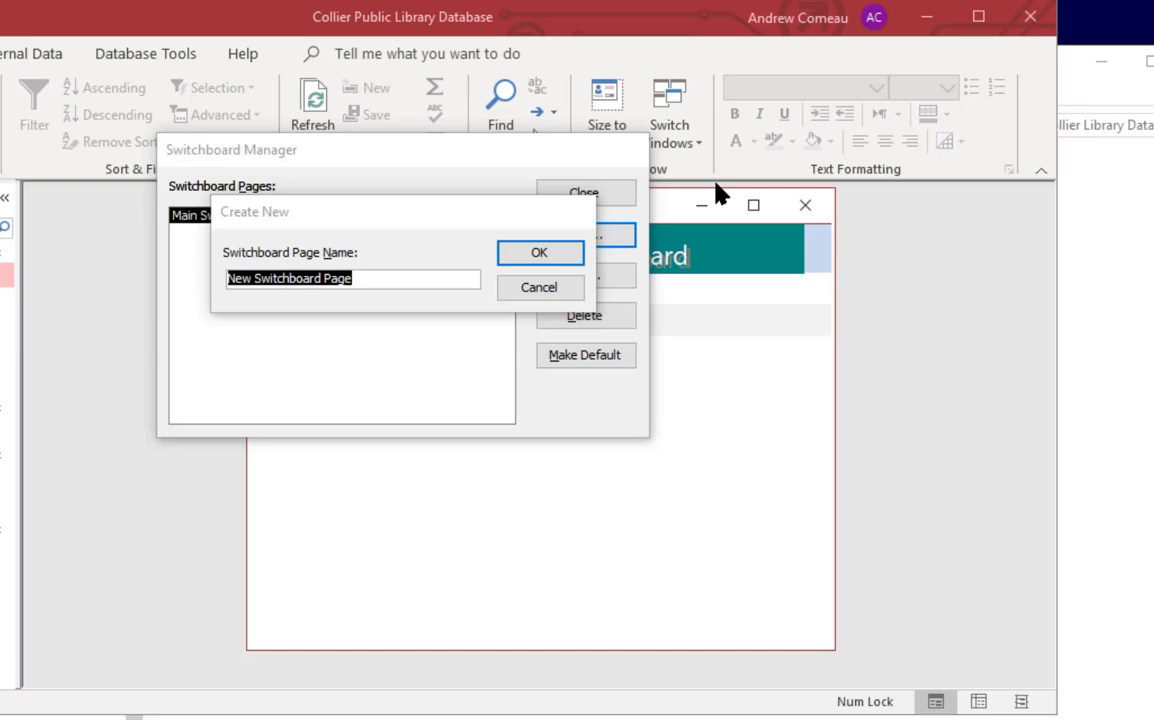
left_click(540, 252)
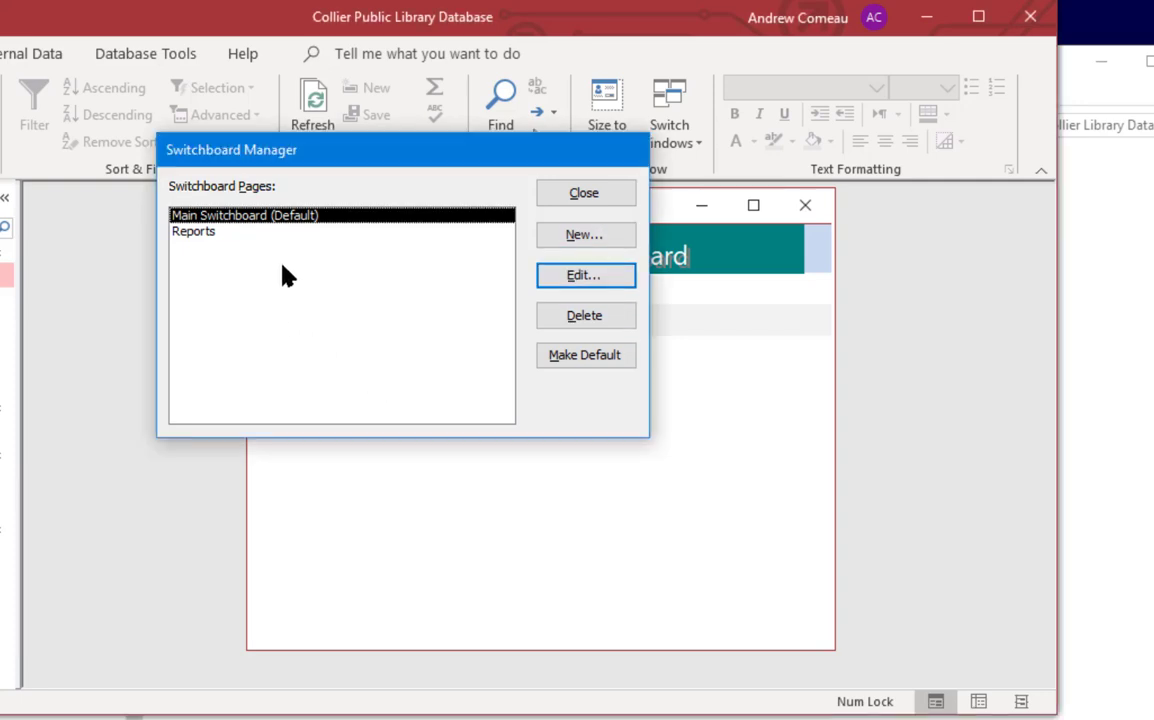
mouse_move(280, 240)
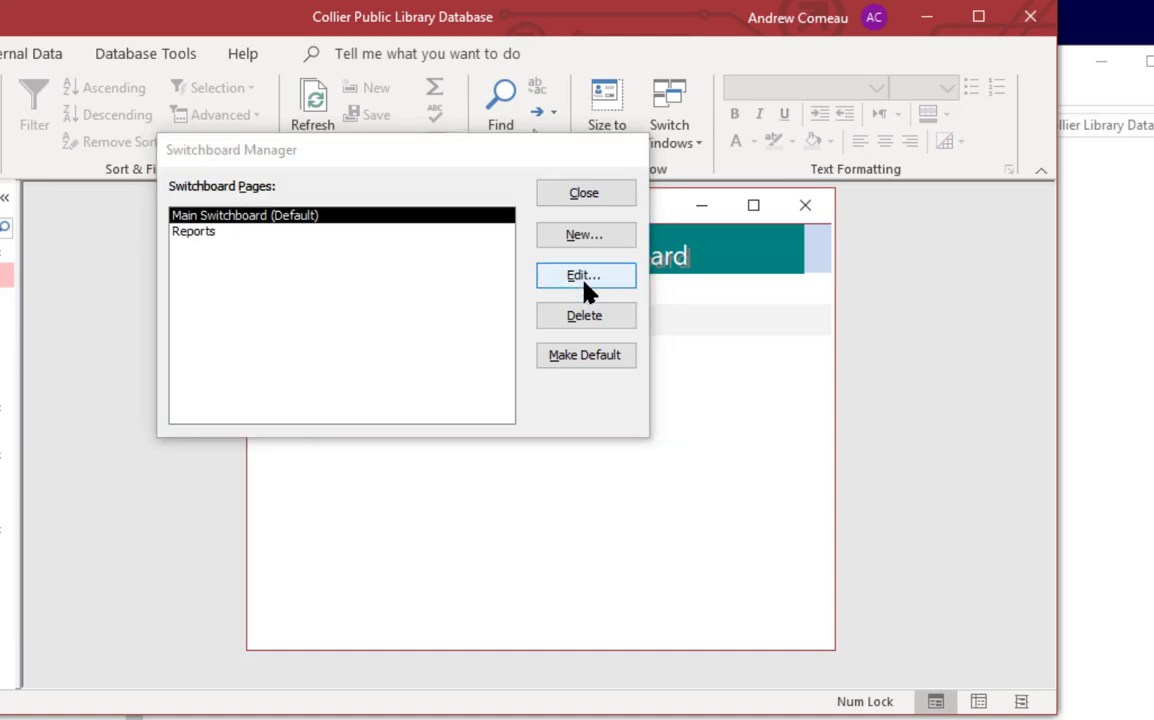
- Add a Main Switchboard item 'Reports Menu' that goes to the Reports switchboard page
left_click(586, 276)
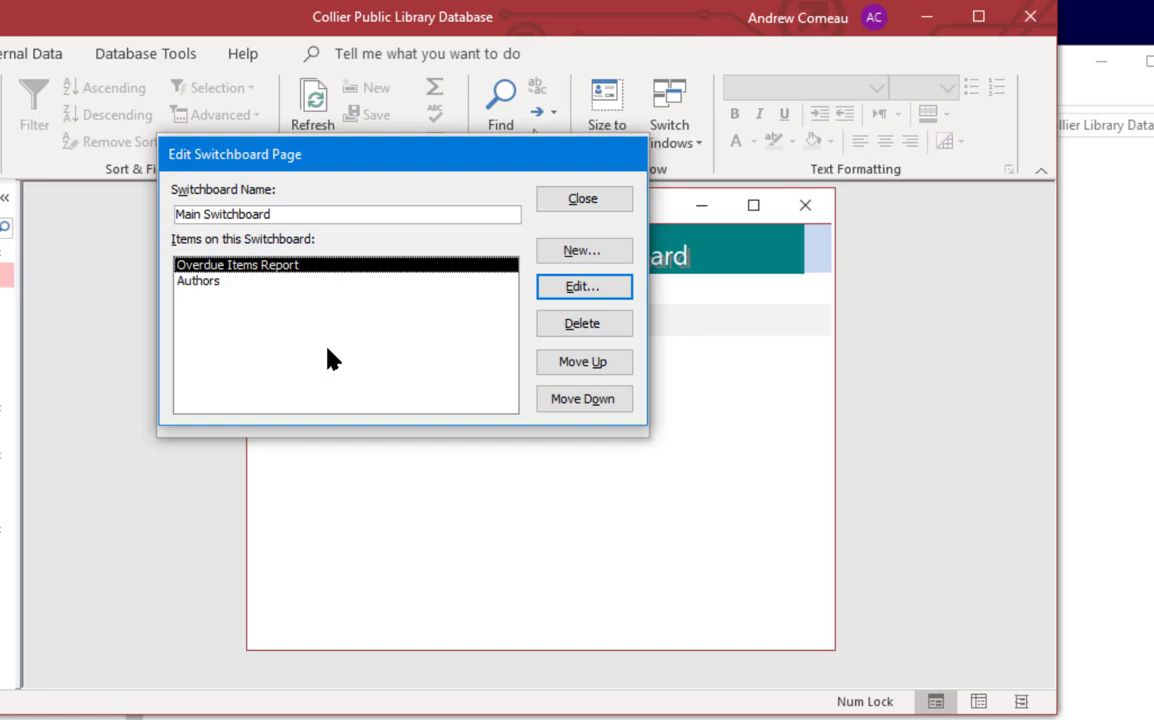
mouse_move(444, 396)
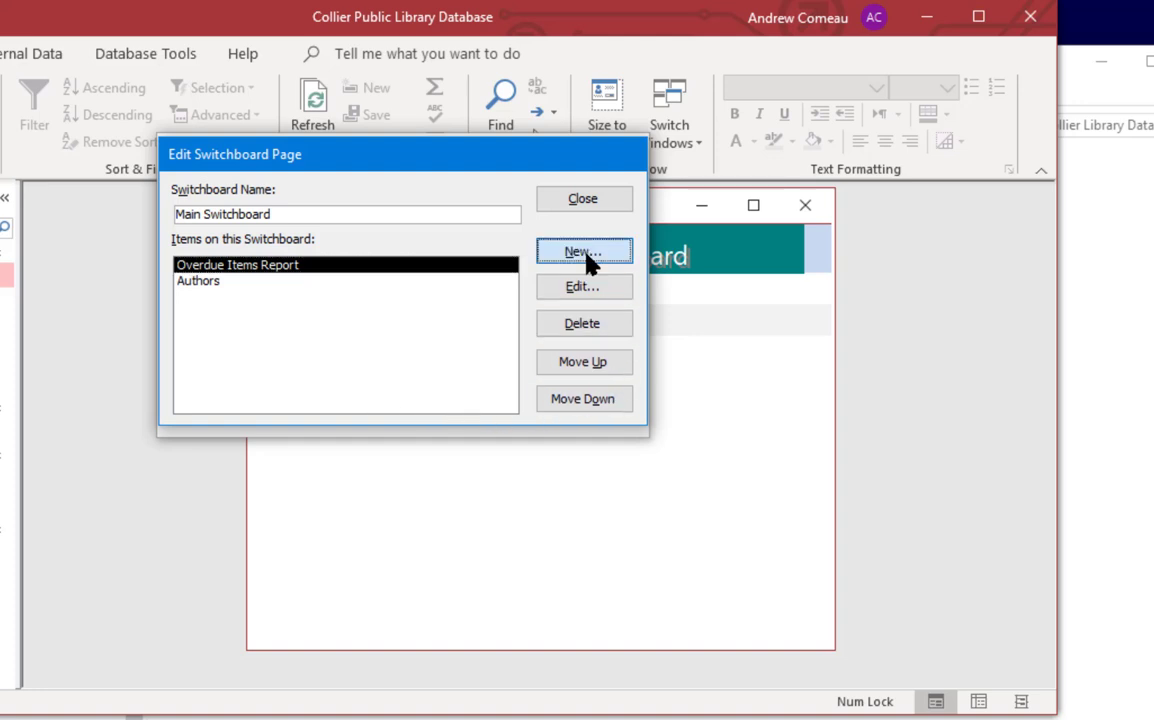
left_click(584, 252)
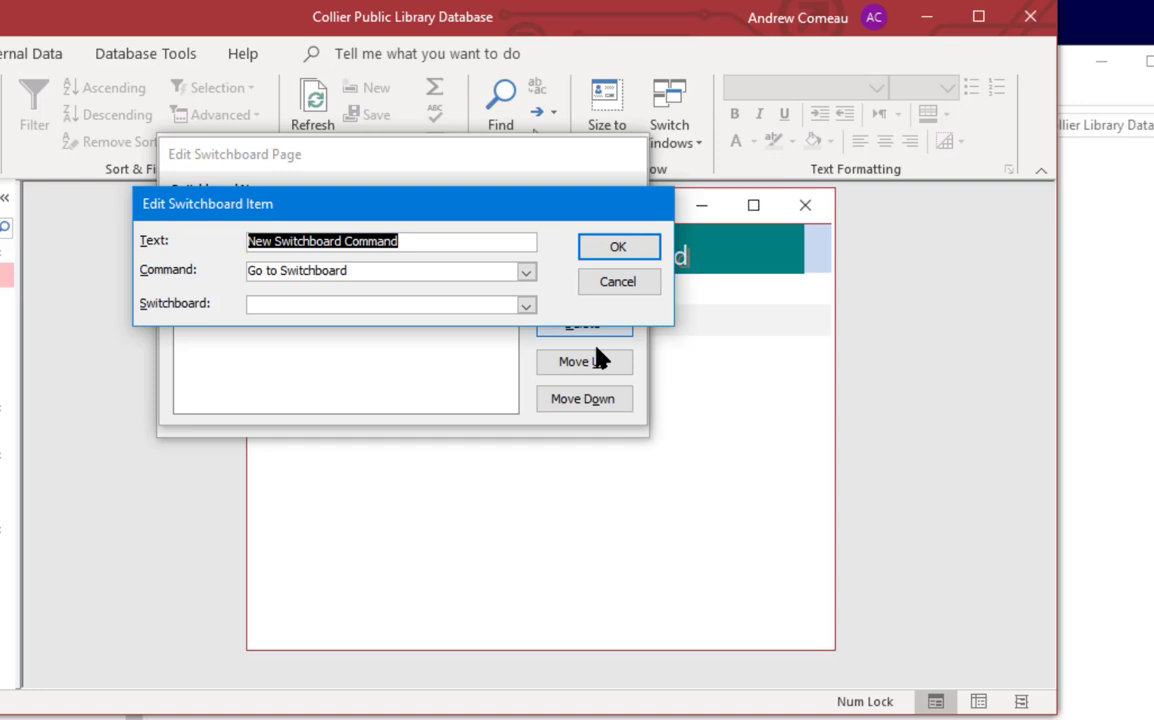
type("Re")
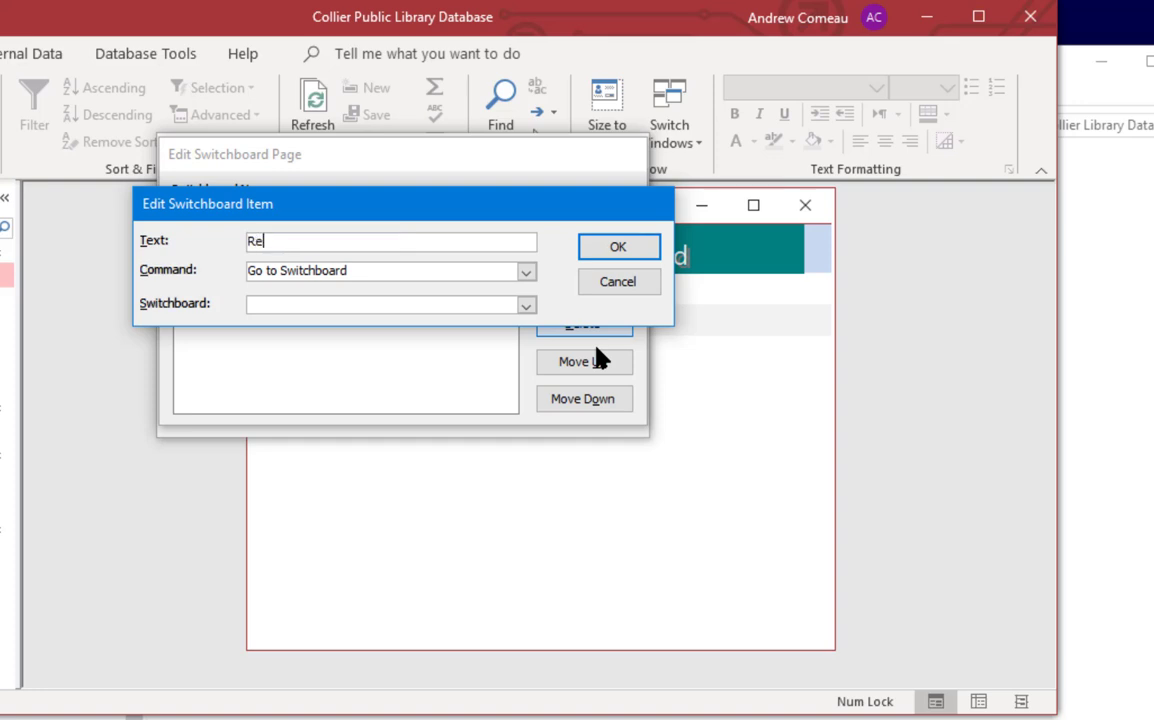
type("Reports Menu")
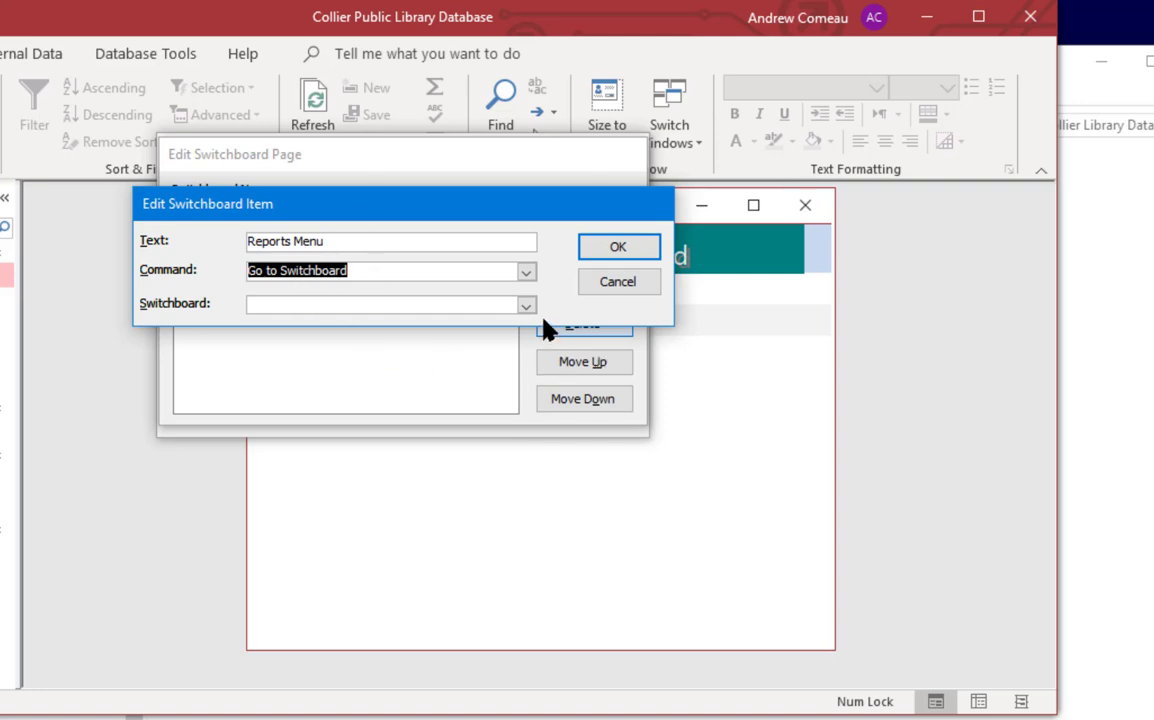
left_click(524, 304)
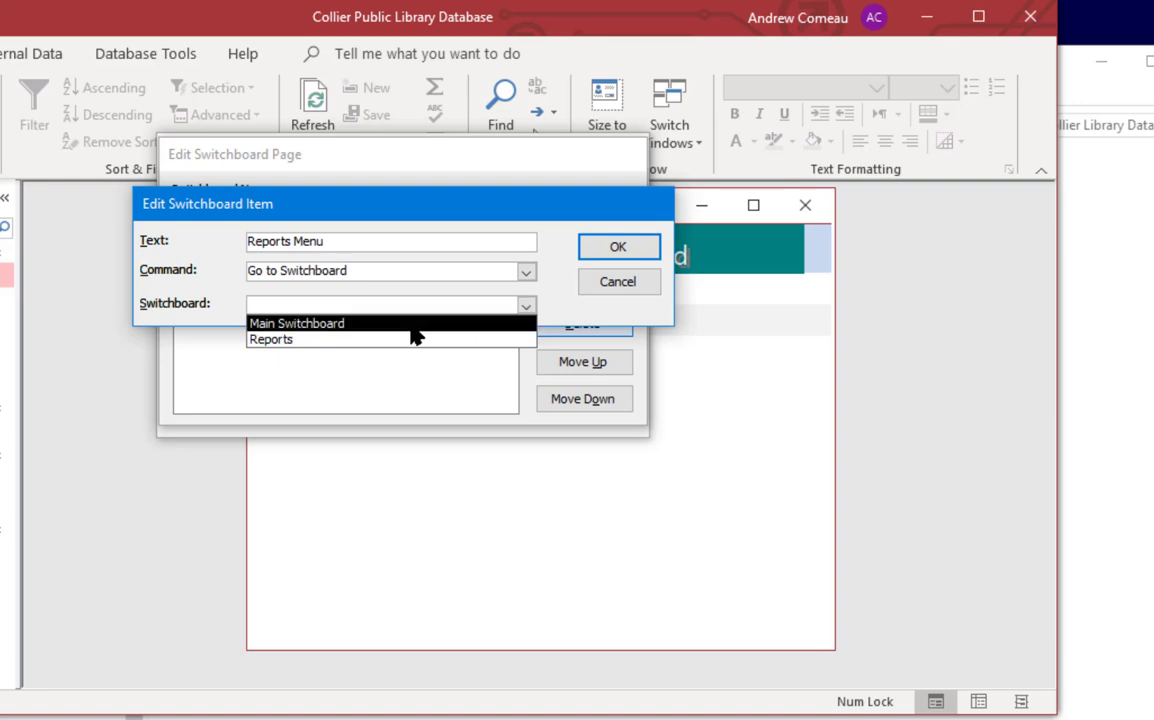
left_click(272, 340)
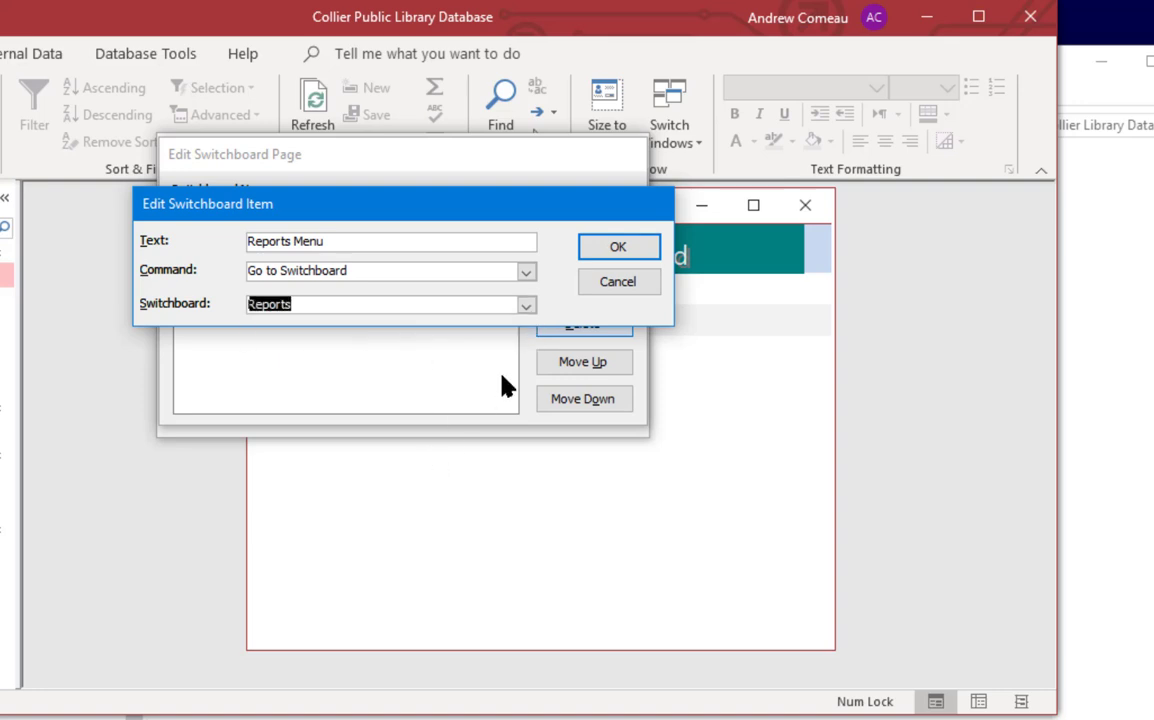
left_click(618, 246)
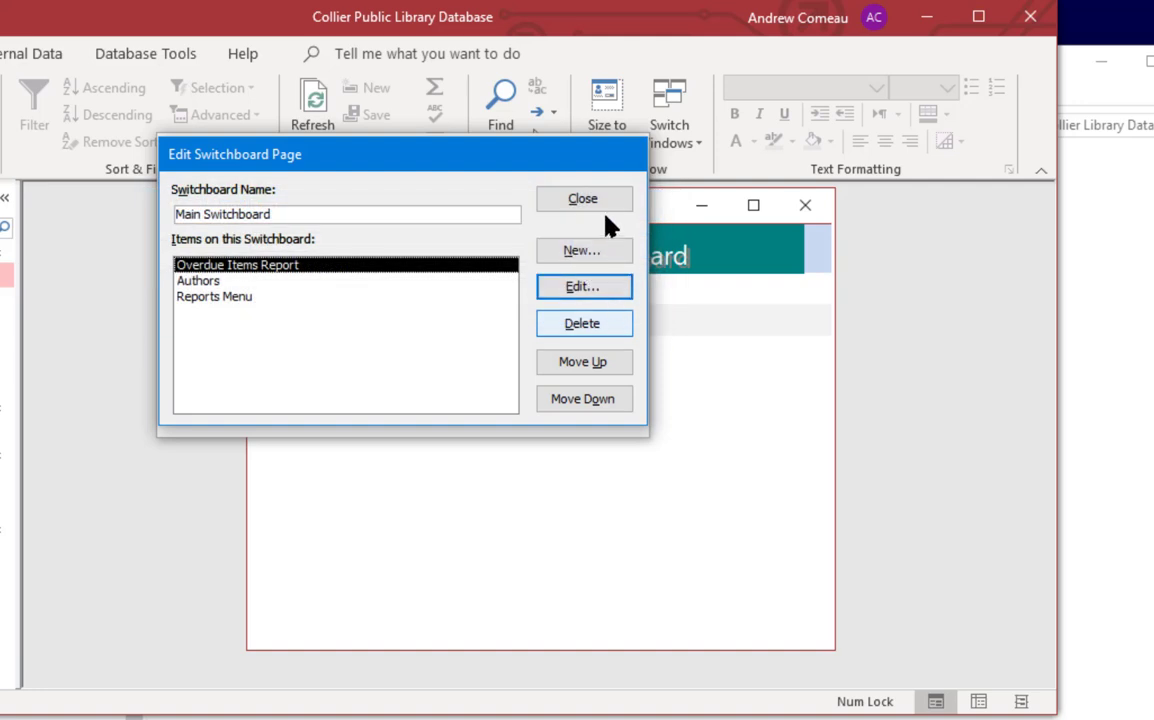
- Close the page editor and Switchboard Manager, then follow Reports Menu to the empty Reports page
left_click(584, 198)
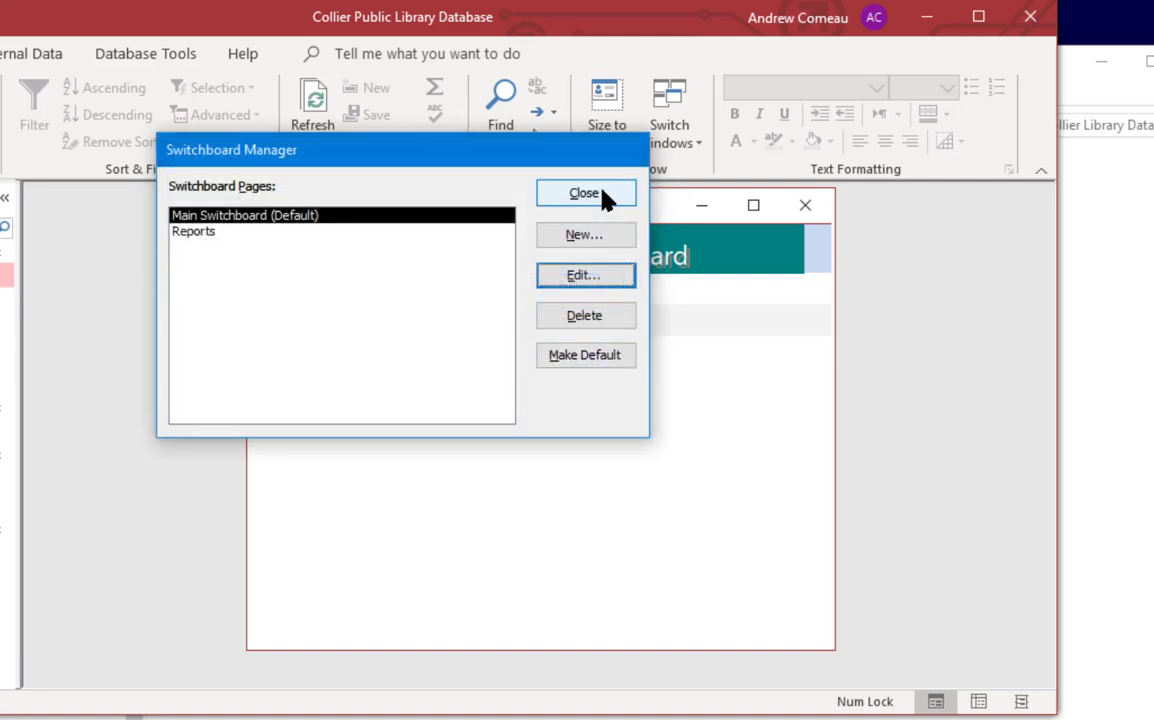
left_click(584, 192)
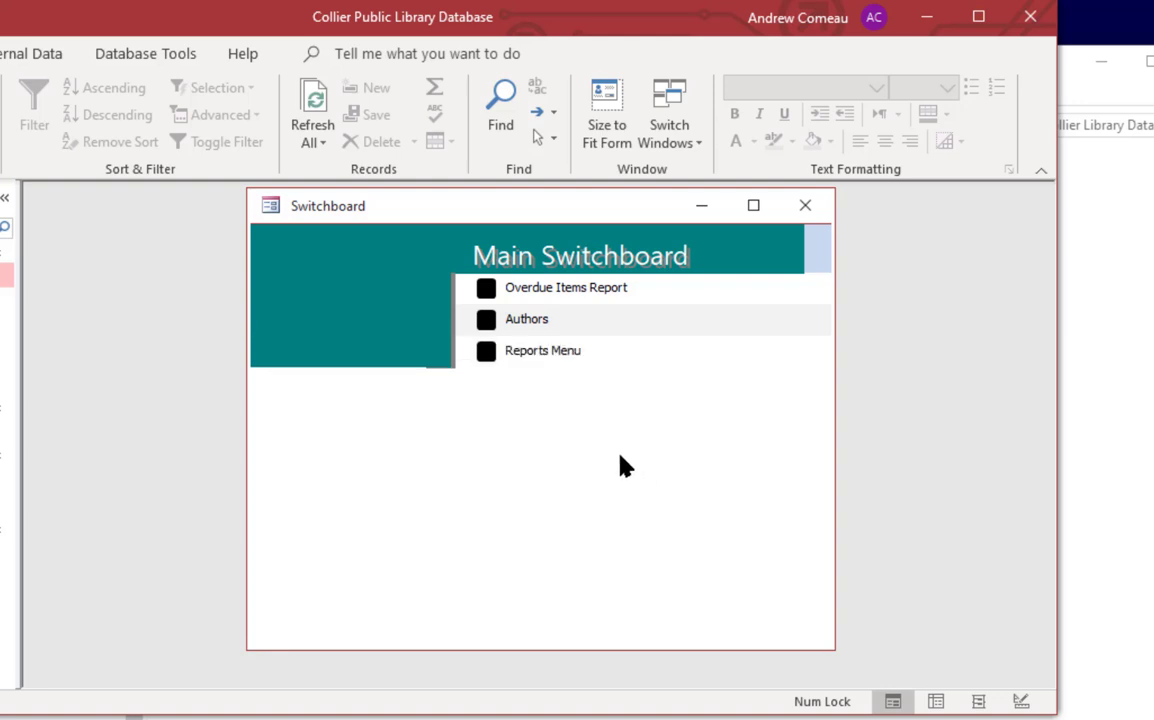
left_click(542, 350)
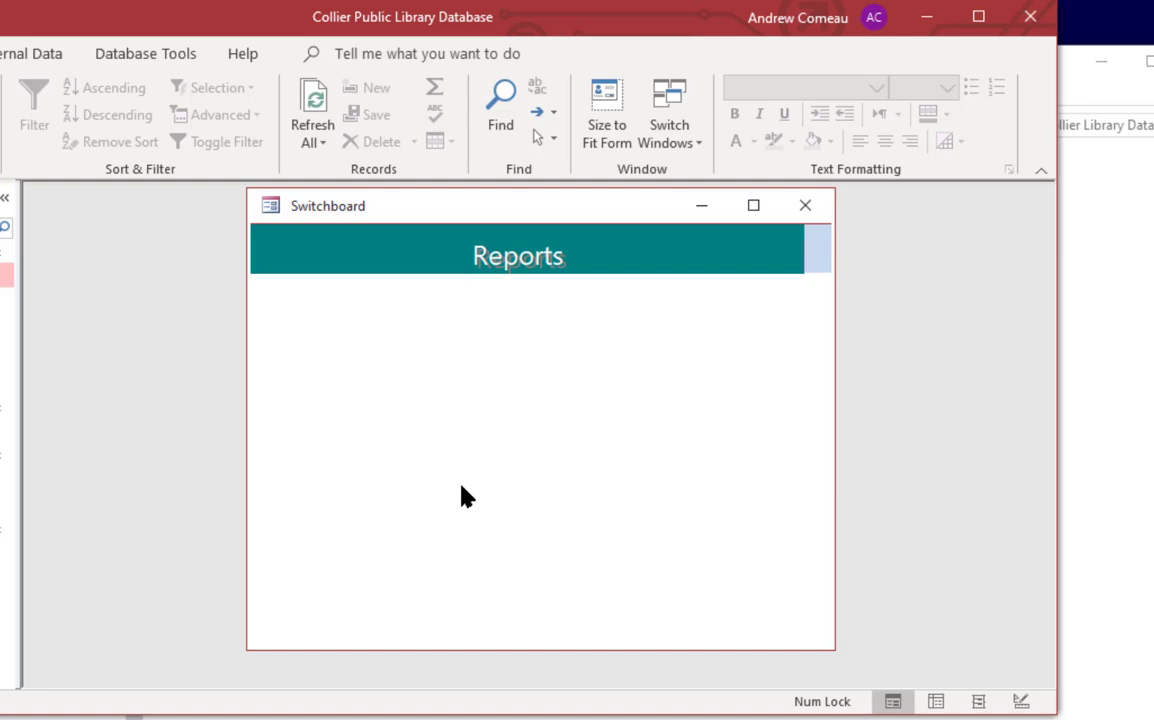
mouse_move(340, 422)
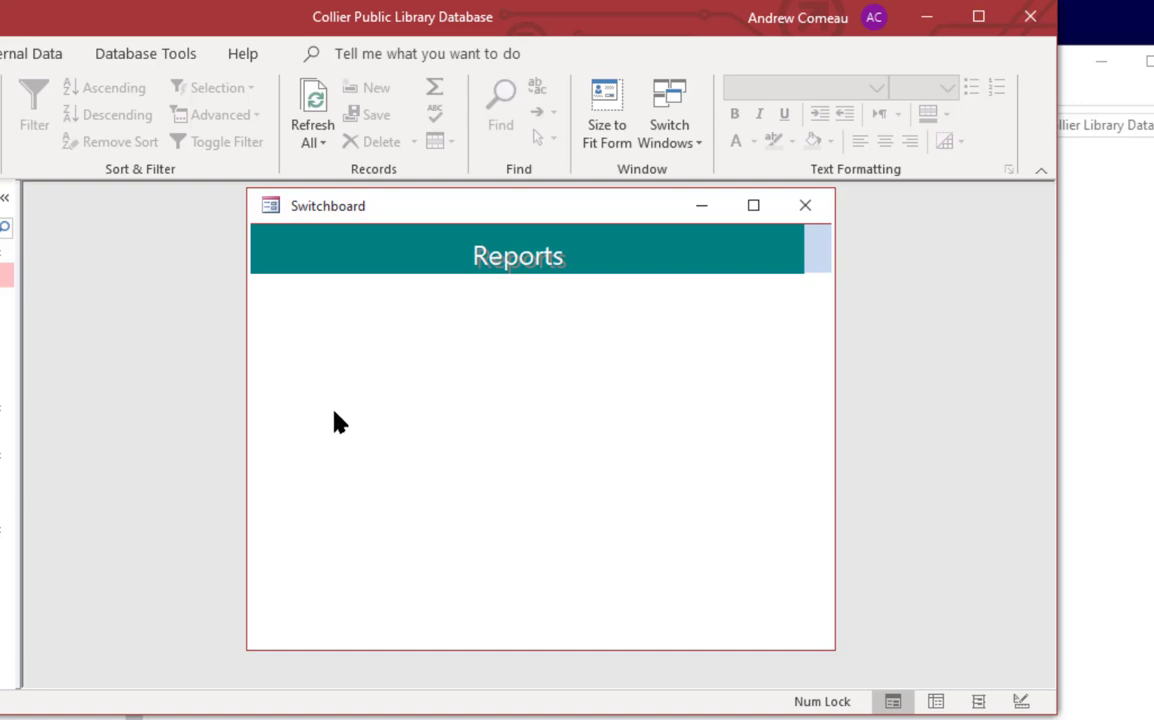
mouse_move(124, 312)
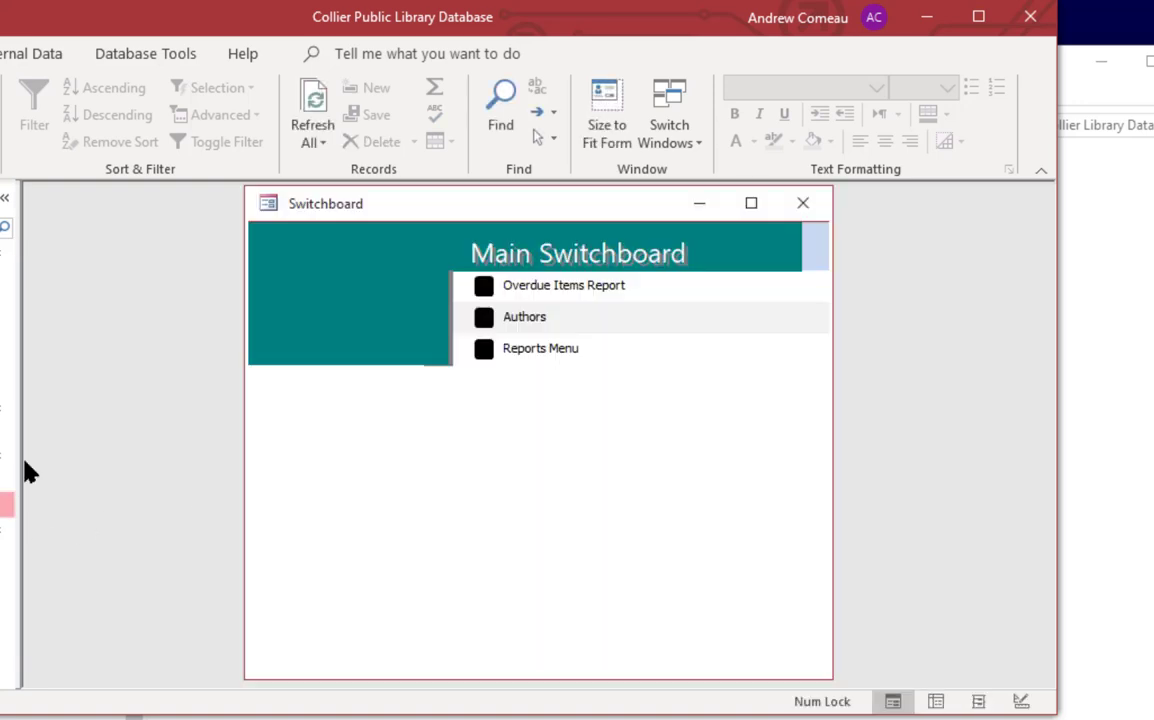
mouse_move(416, 96)
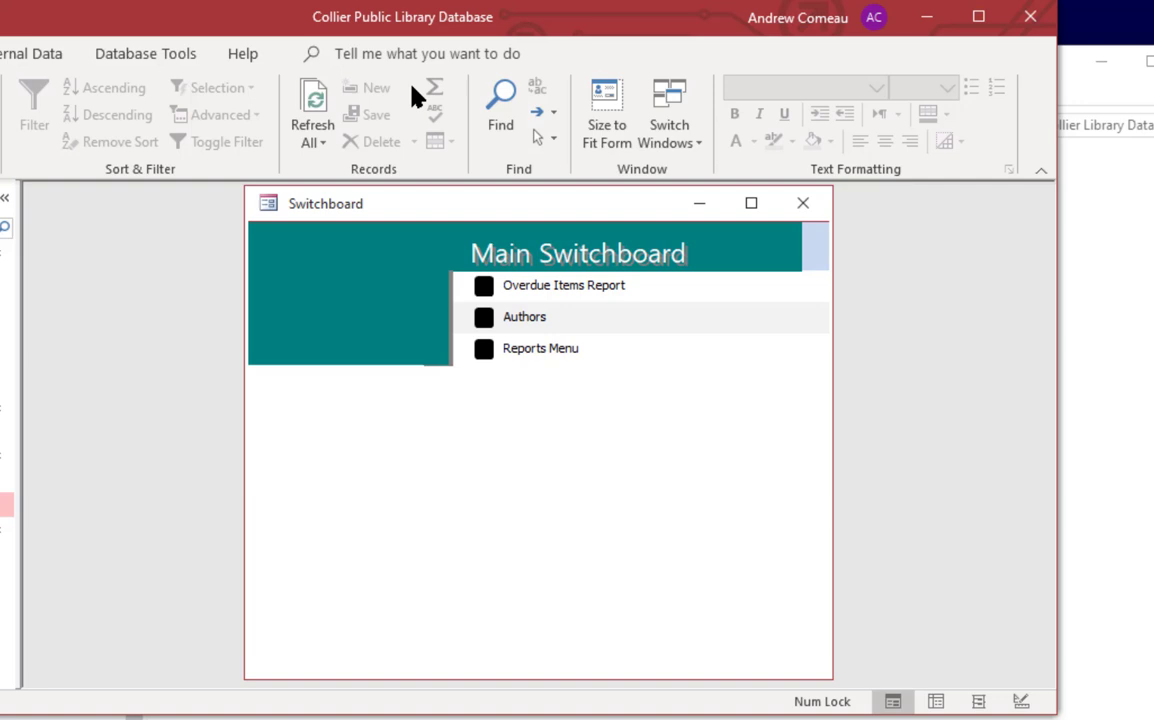
- Reopen Switchboard Manager via Tell Me and start editing the Reports page
type("sw")
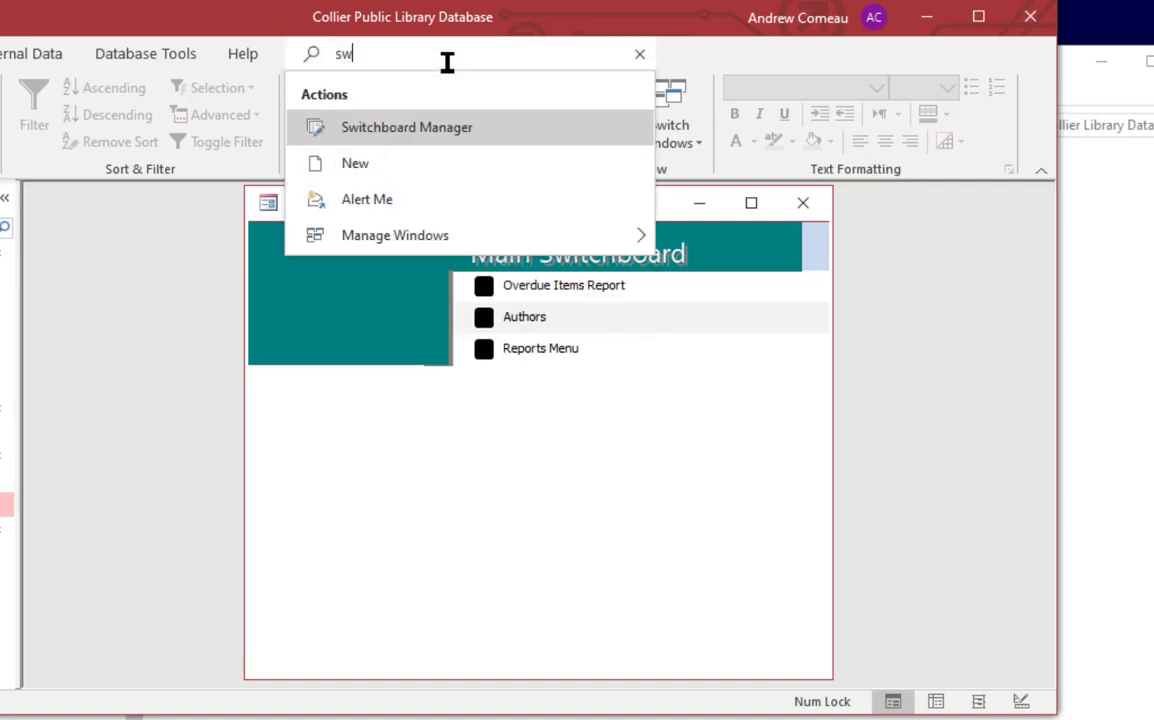
left_click(408, 128)
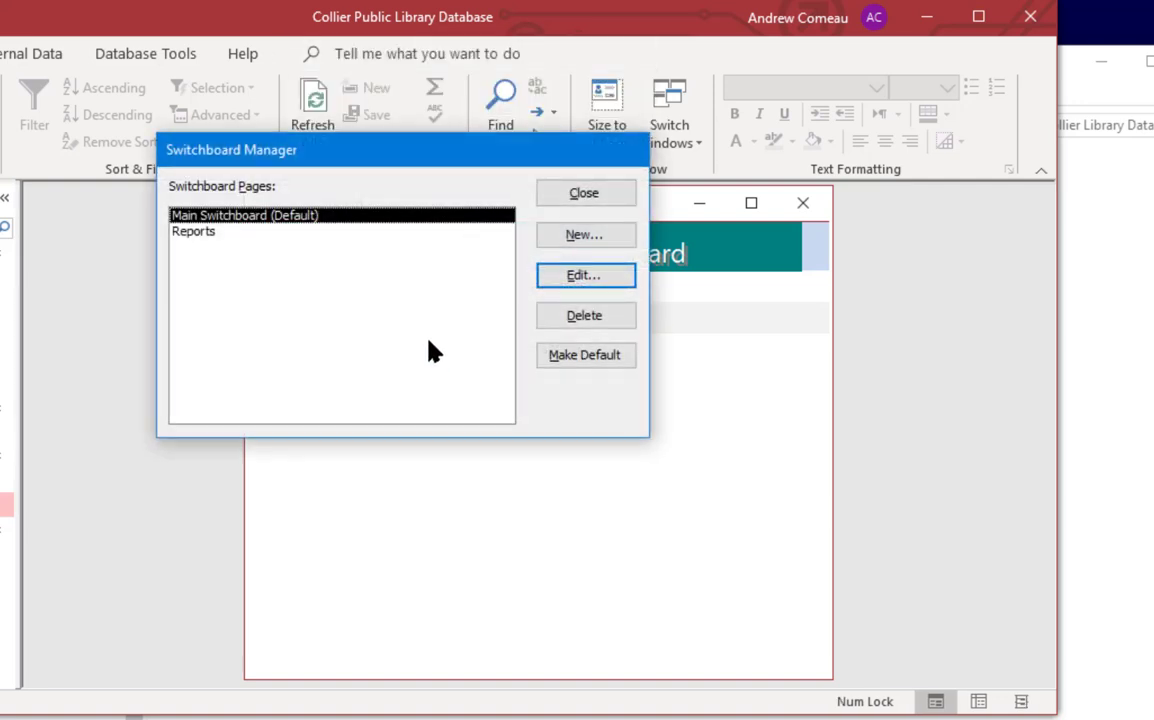
left_click(192, 232)
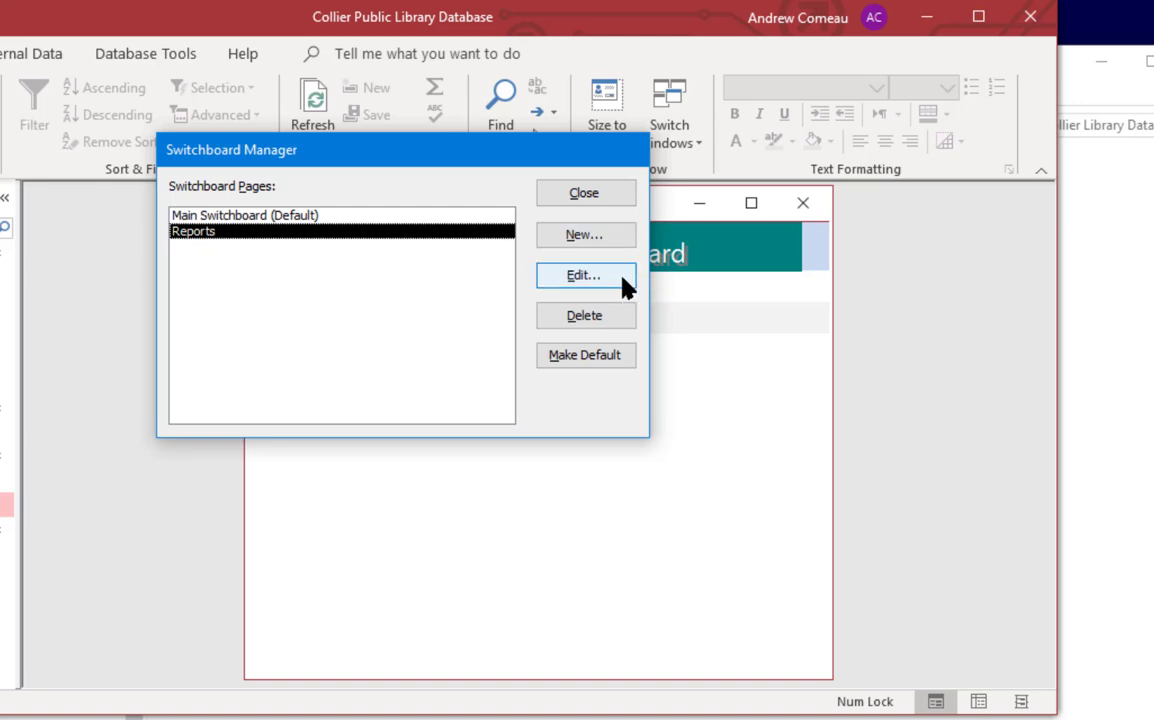
left_click(584, 276)
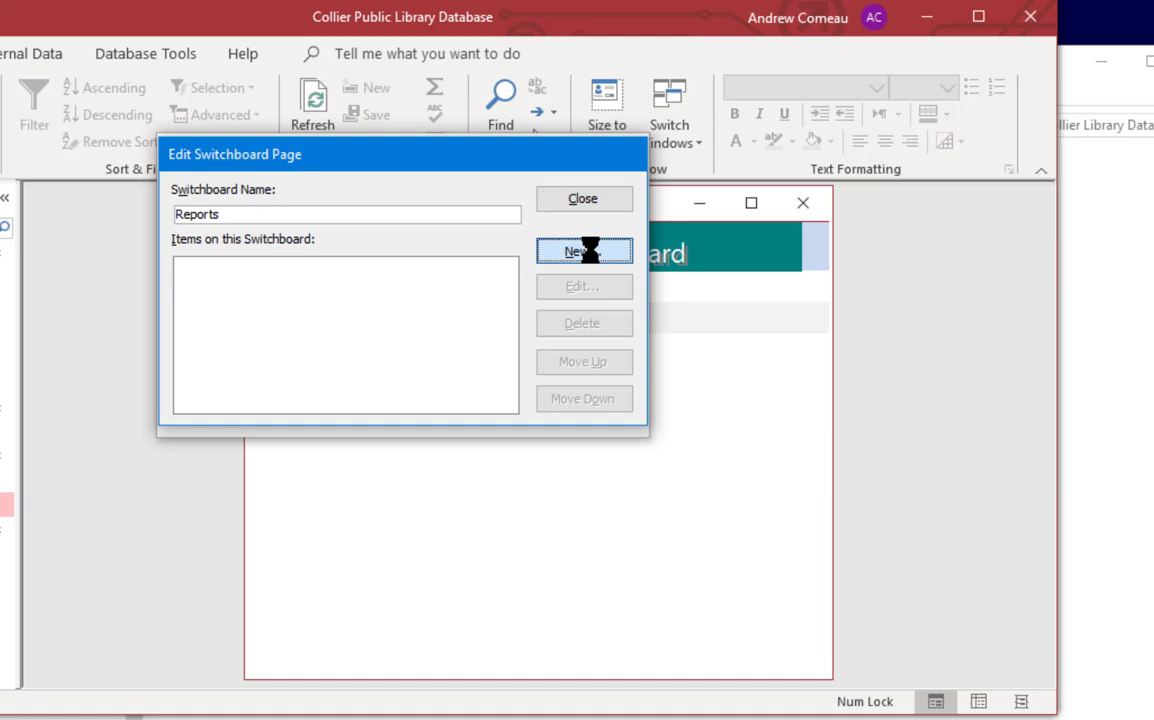
- Add an Overdue Items Report item with command Open Report pointing at rptOverdue
left_click(584, 252)
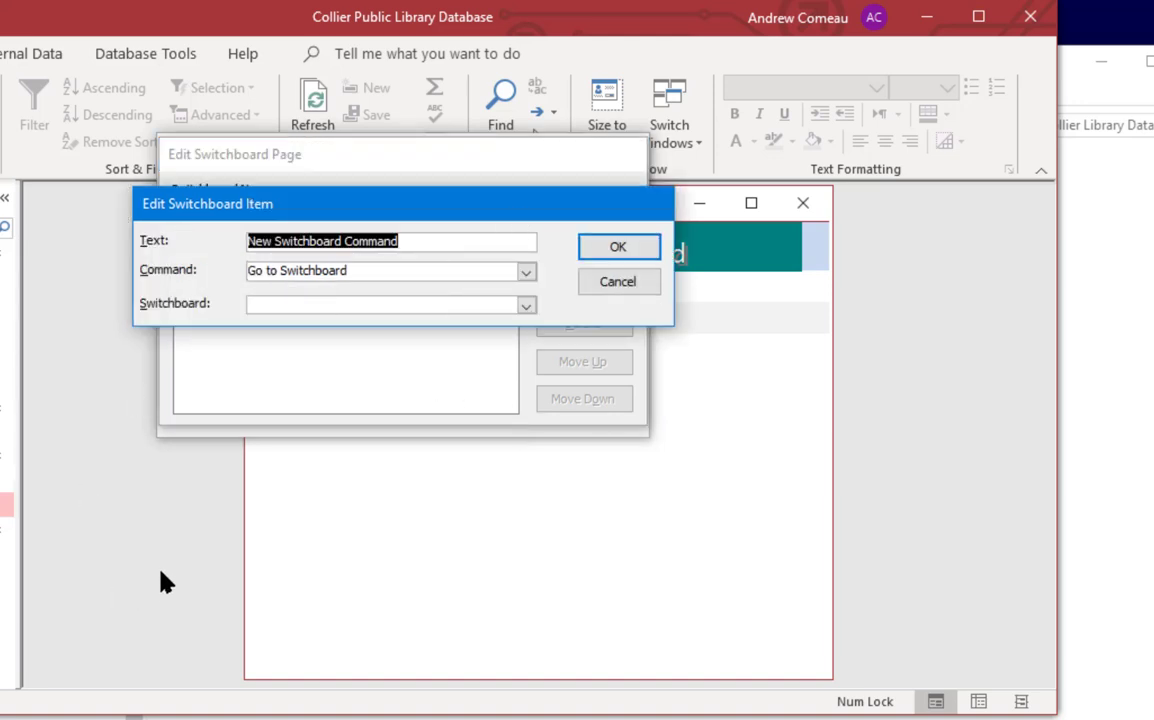
left_click(524, 270)
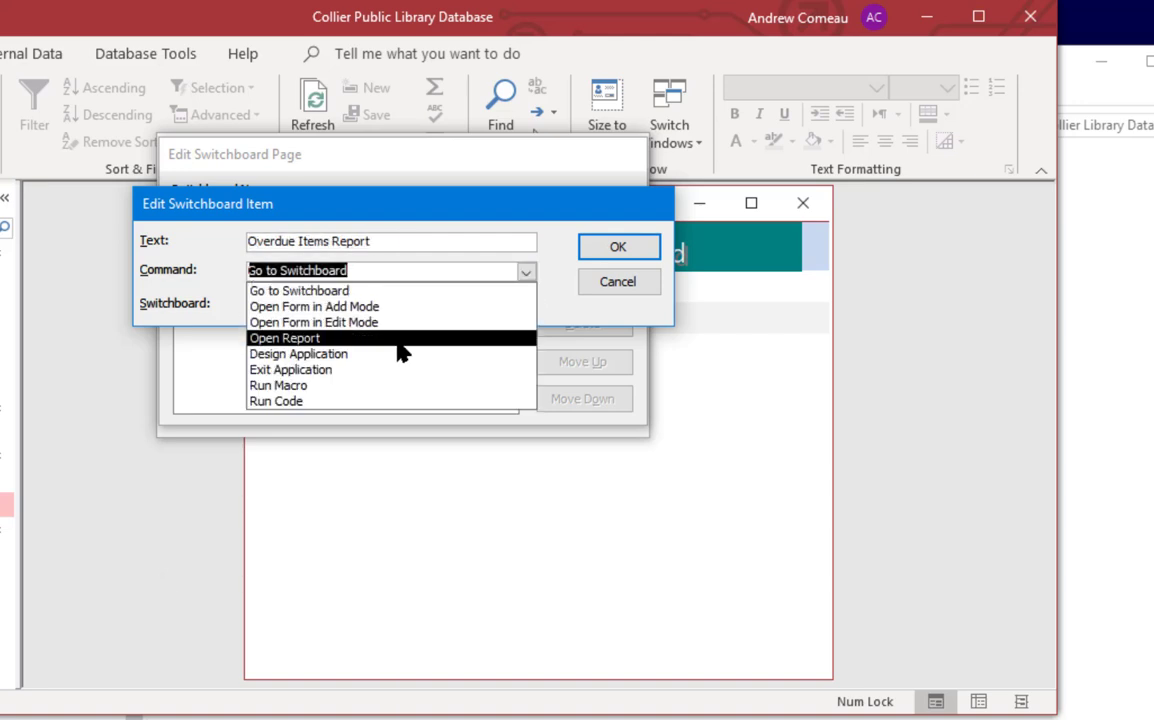
left_click(284, 336)
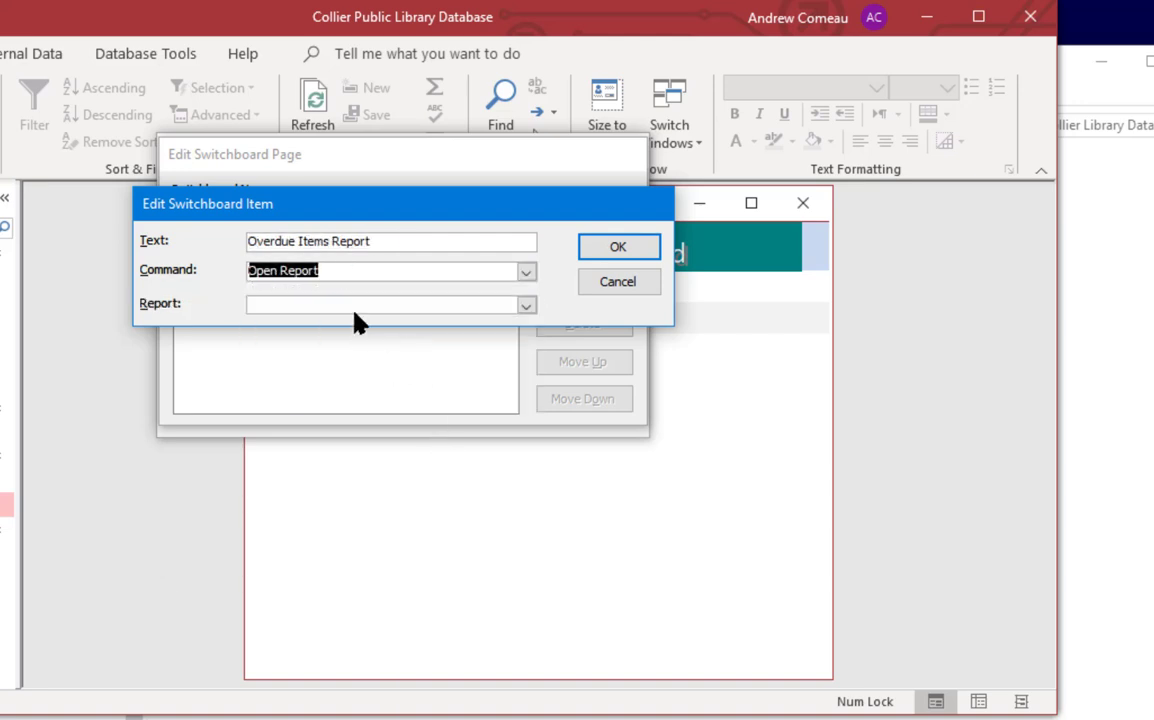
left_click(524, 304)
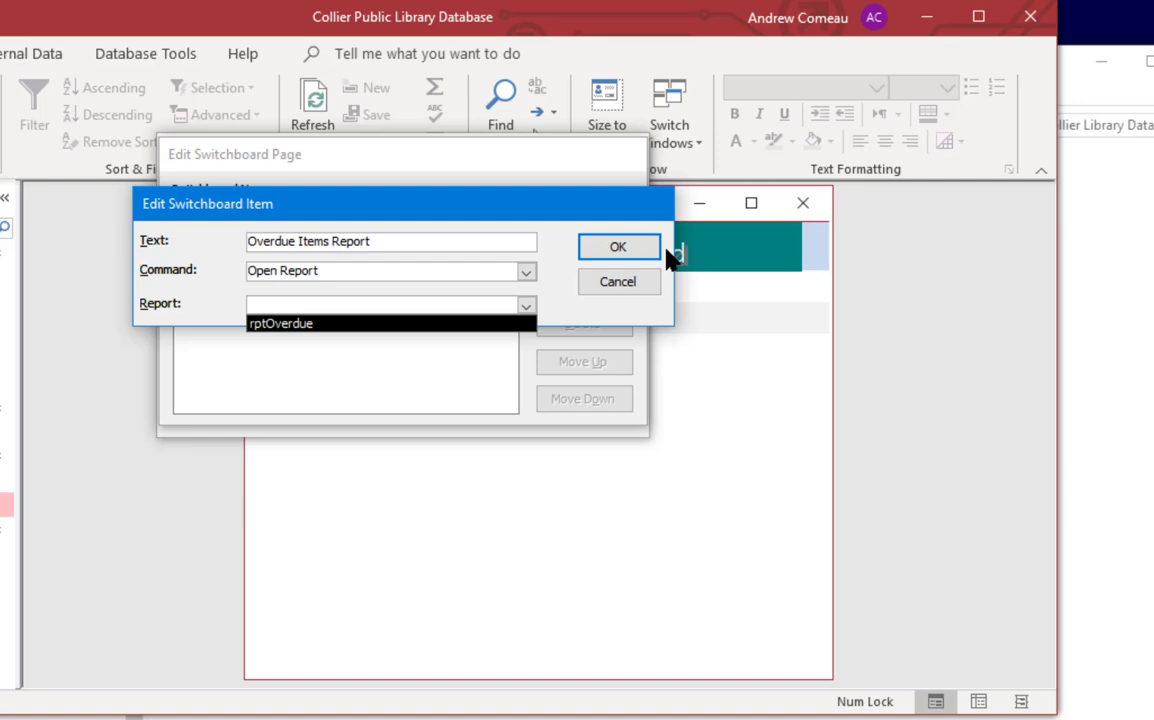
left_click(618, 248)
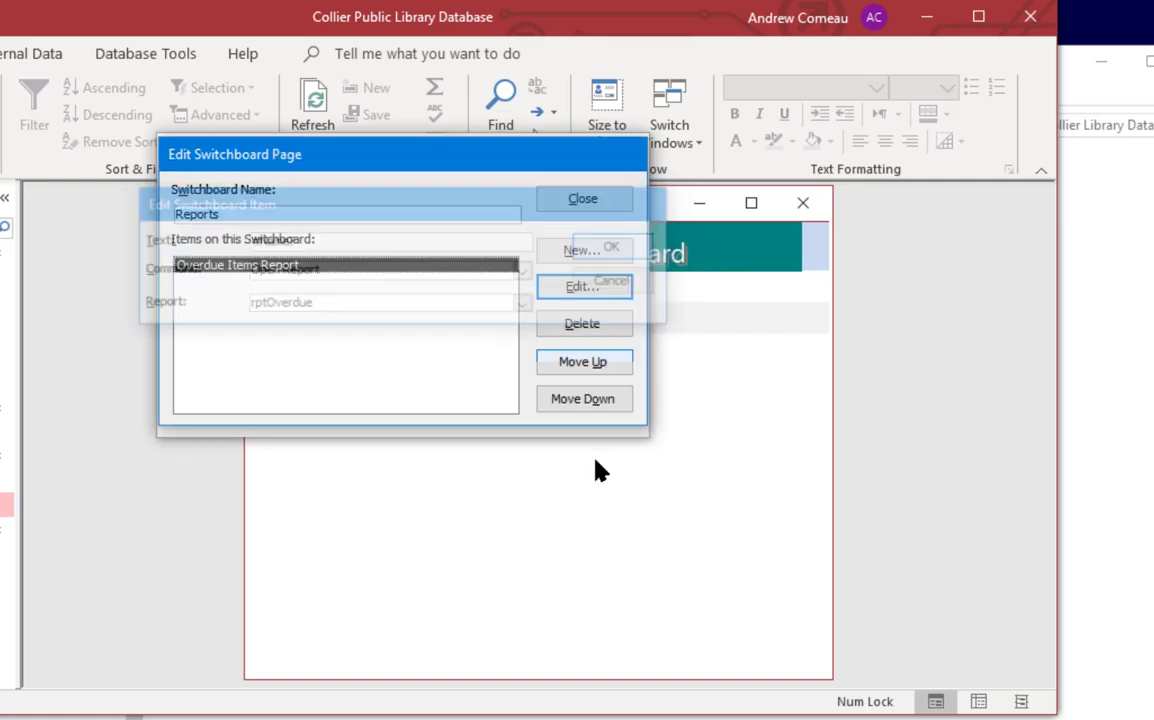
left_click(612, 248)
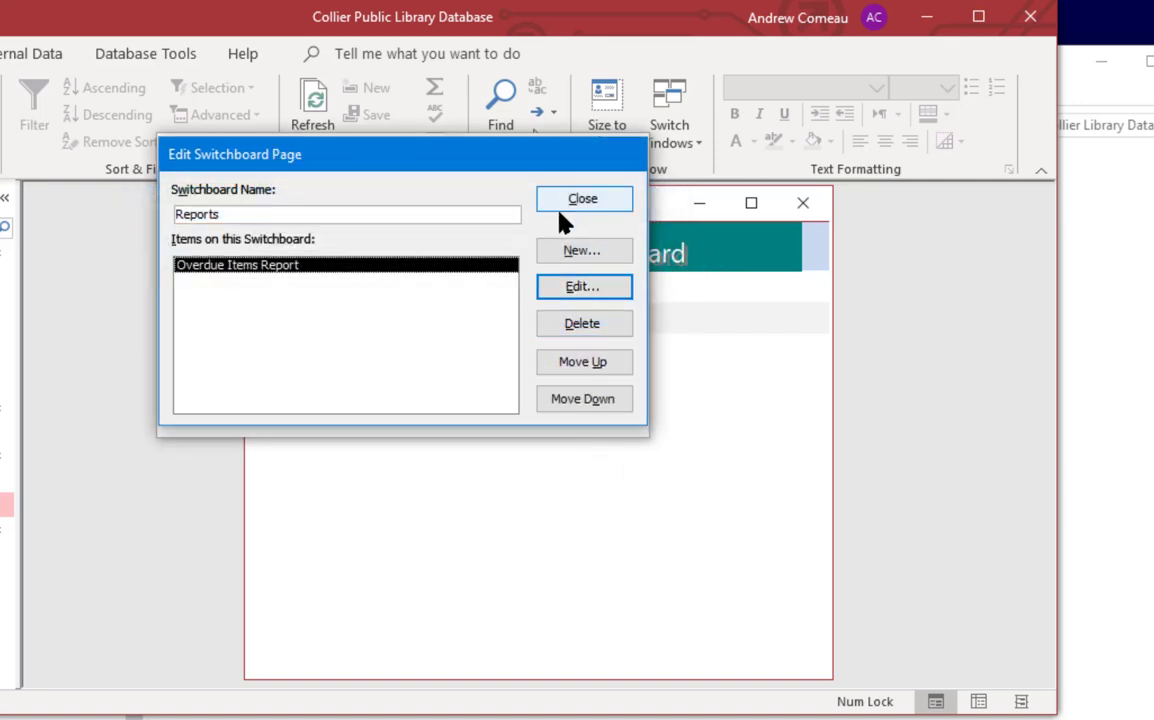
mouse_move(476, 184)
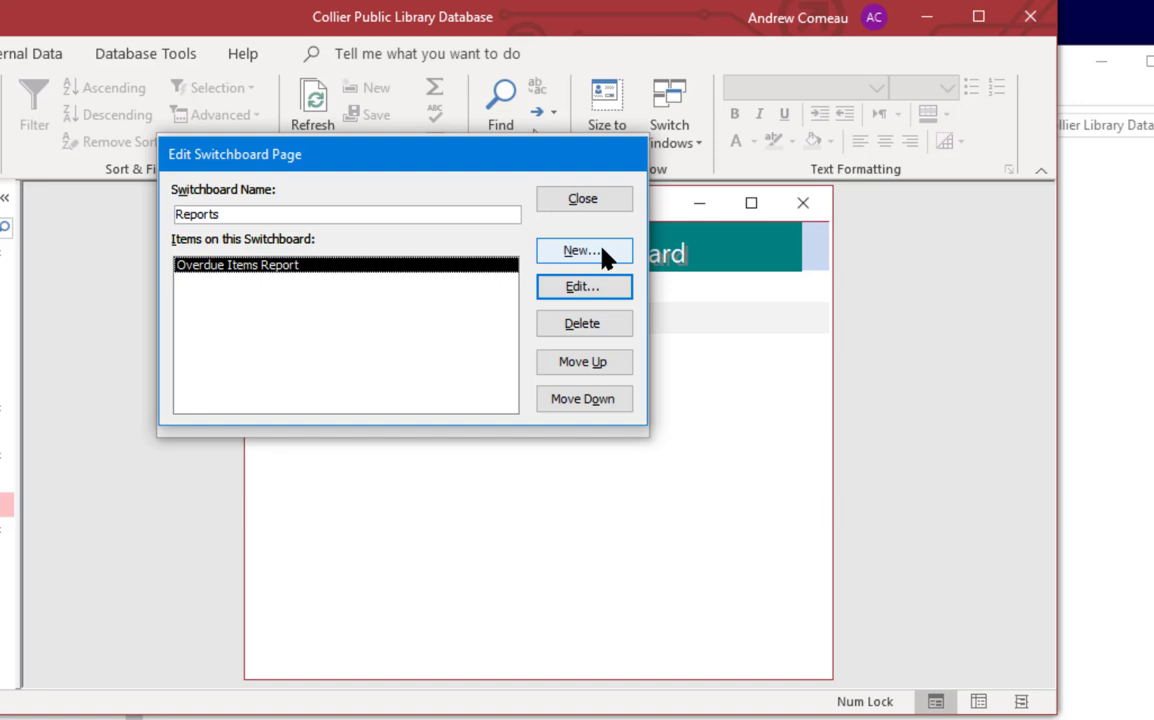
- Add a 'Return to Main Menu' item linking to Main Switchboard, then close the Reports page editor
left_click(584, 250)
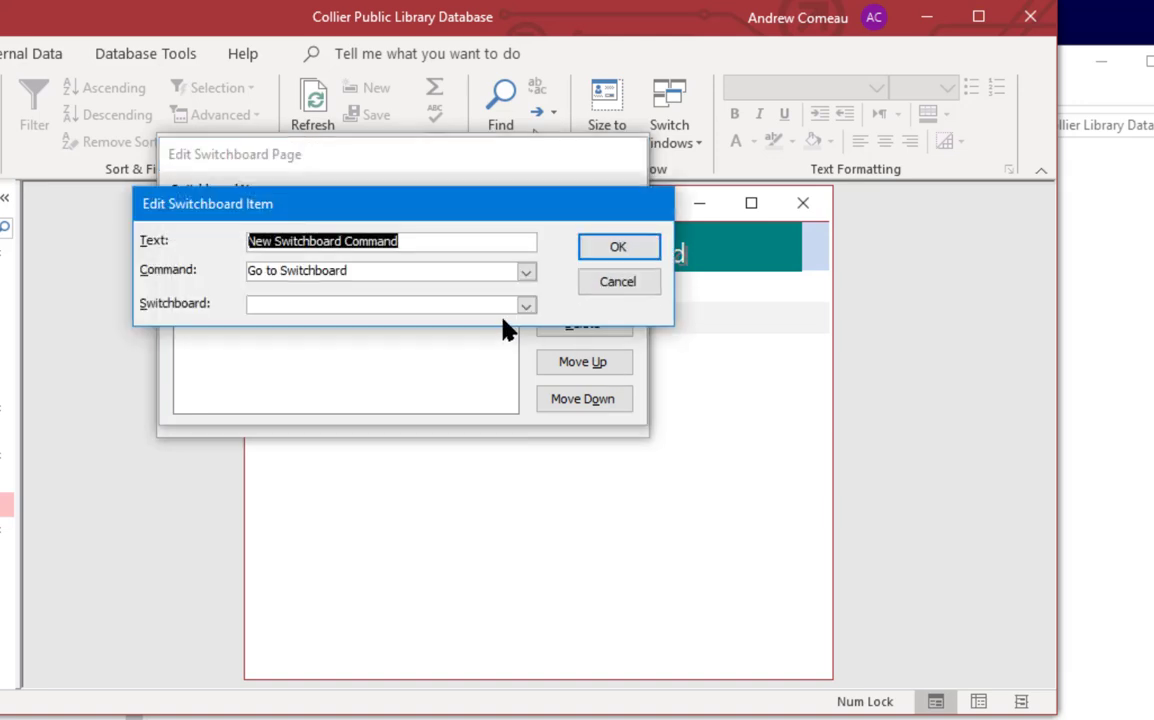
mouse_move(390, 280)
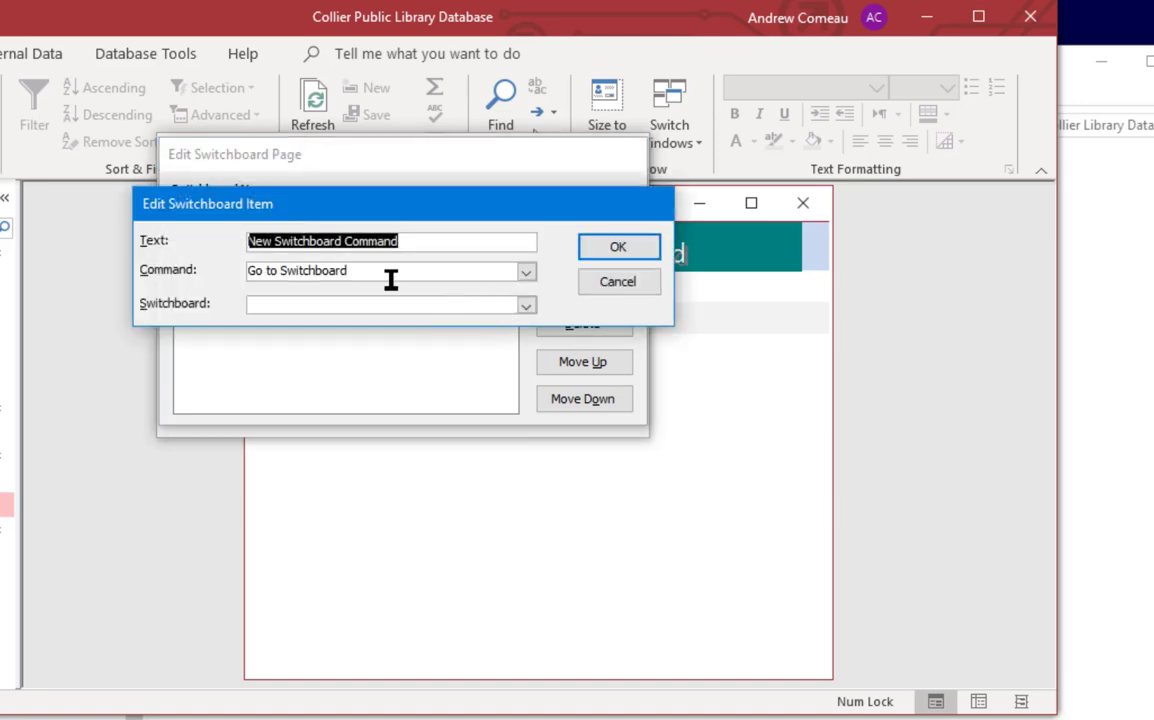
type("Return to Main Menu")
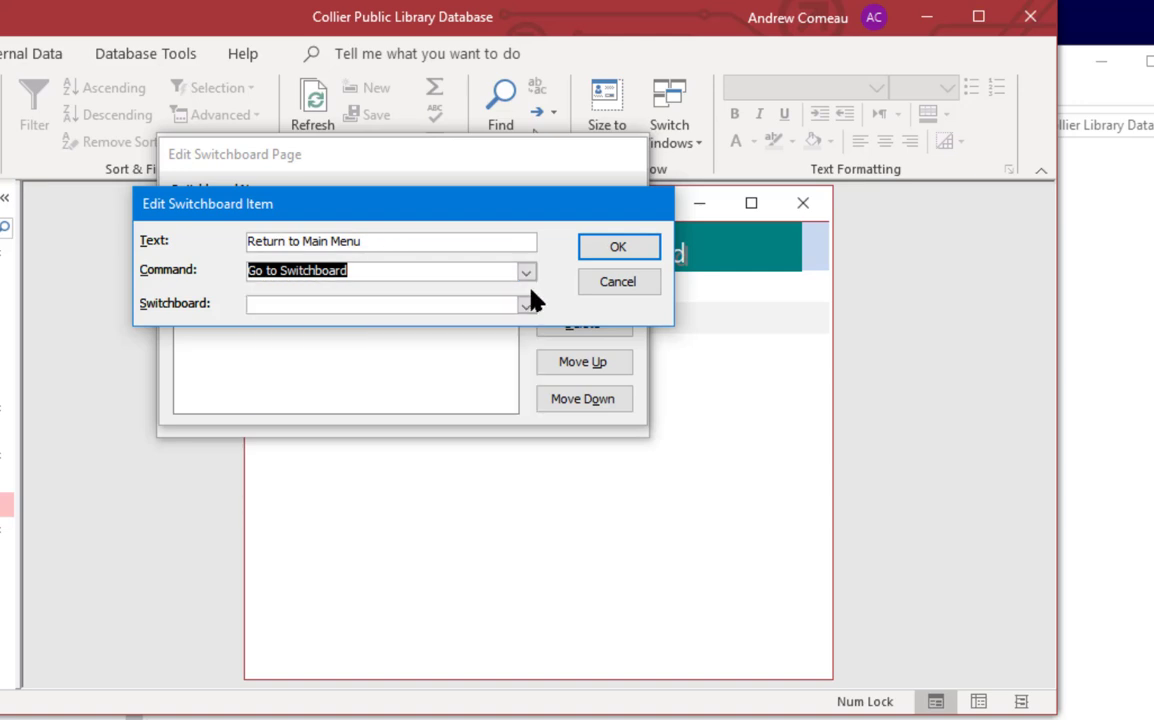
left_click(528, 304)
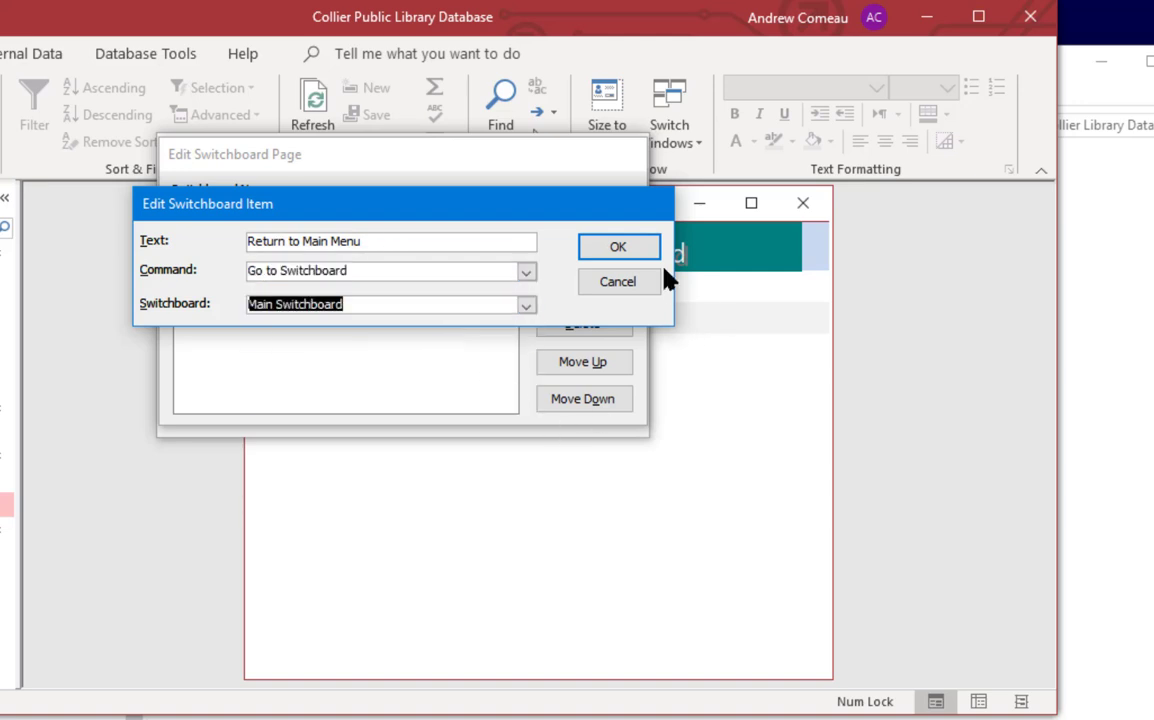
left_click(618, 246)
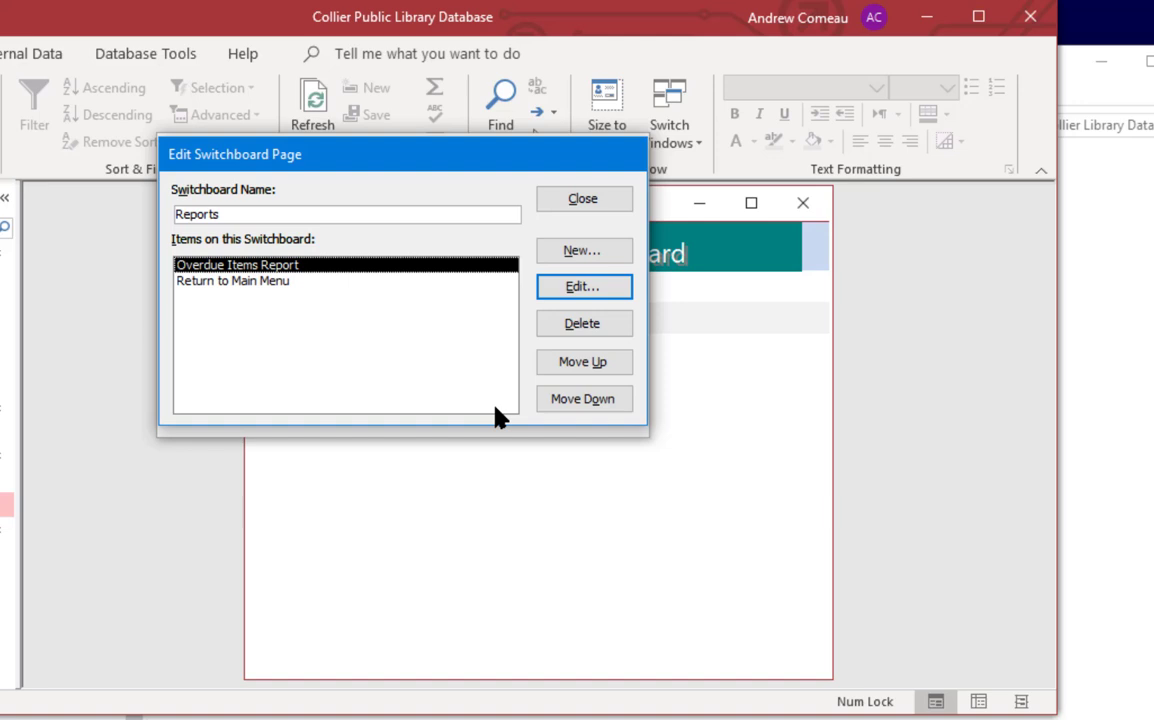
mouse_move(276, 370)
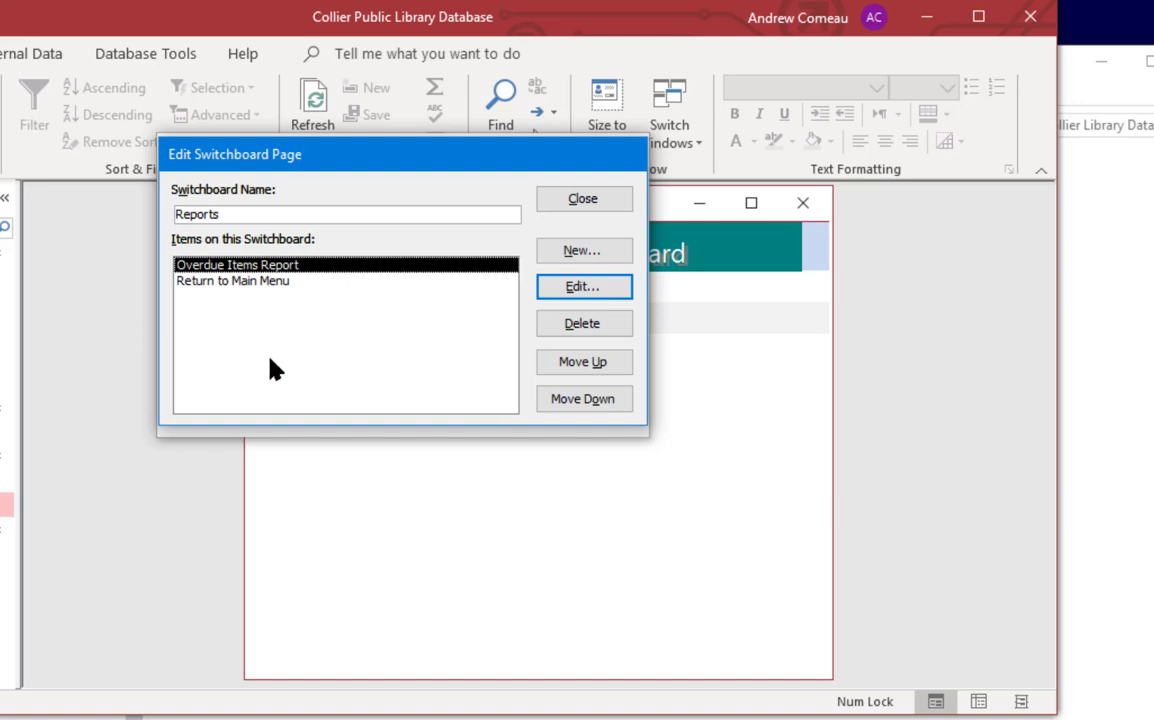
mouse_move(318, 340)
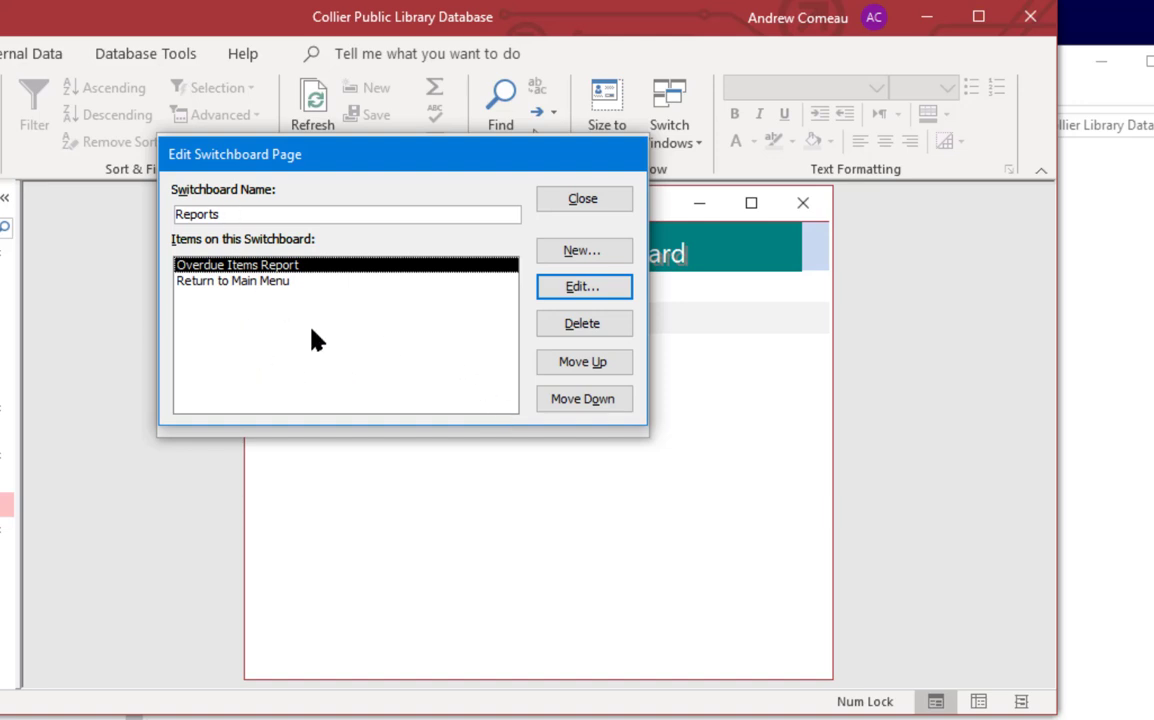
mouse_move(272, 276)
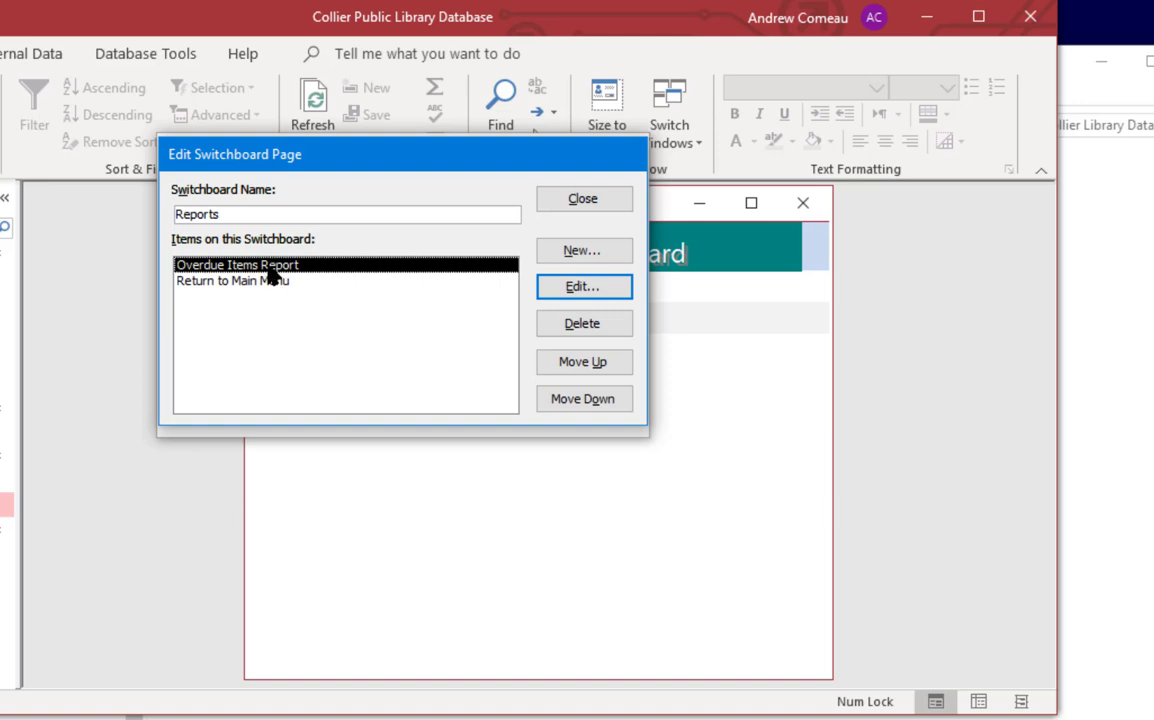
mouse_move(240, 292)
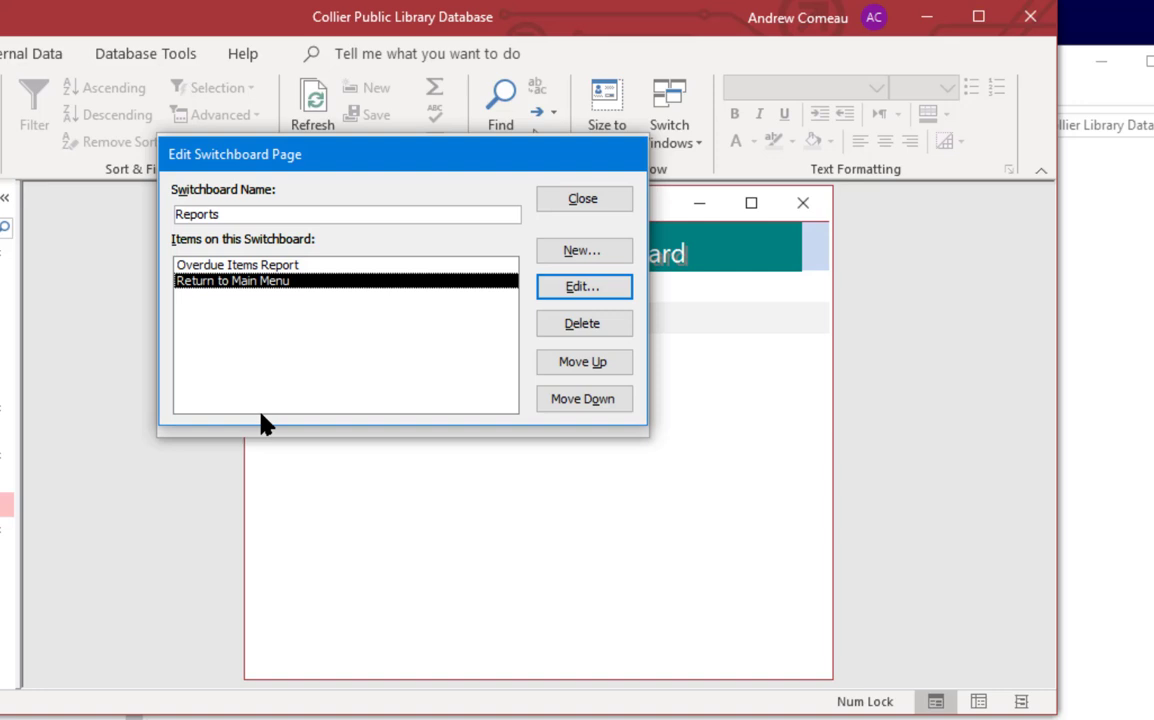
left_click(584, 198)
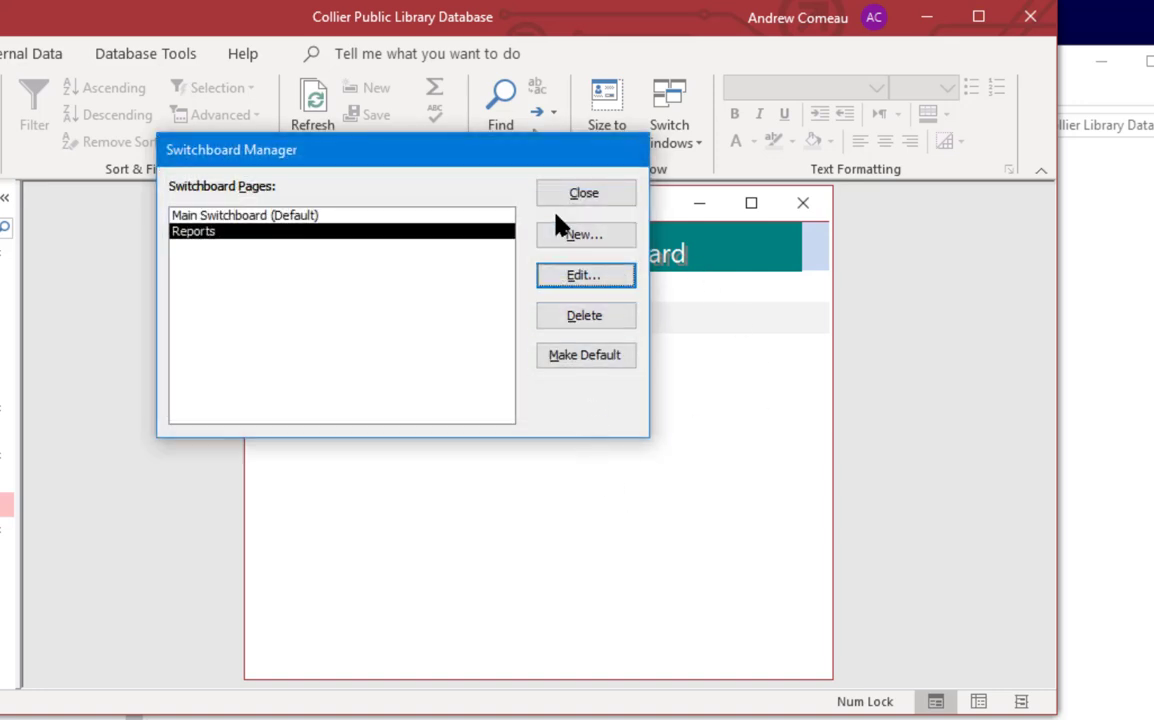
- Close Switchboard Manager to return to the switchboard showing the Reports page items
left_click(584, 192)
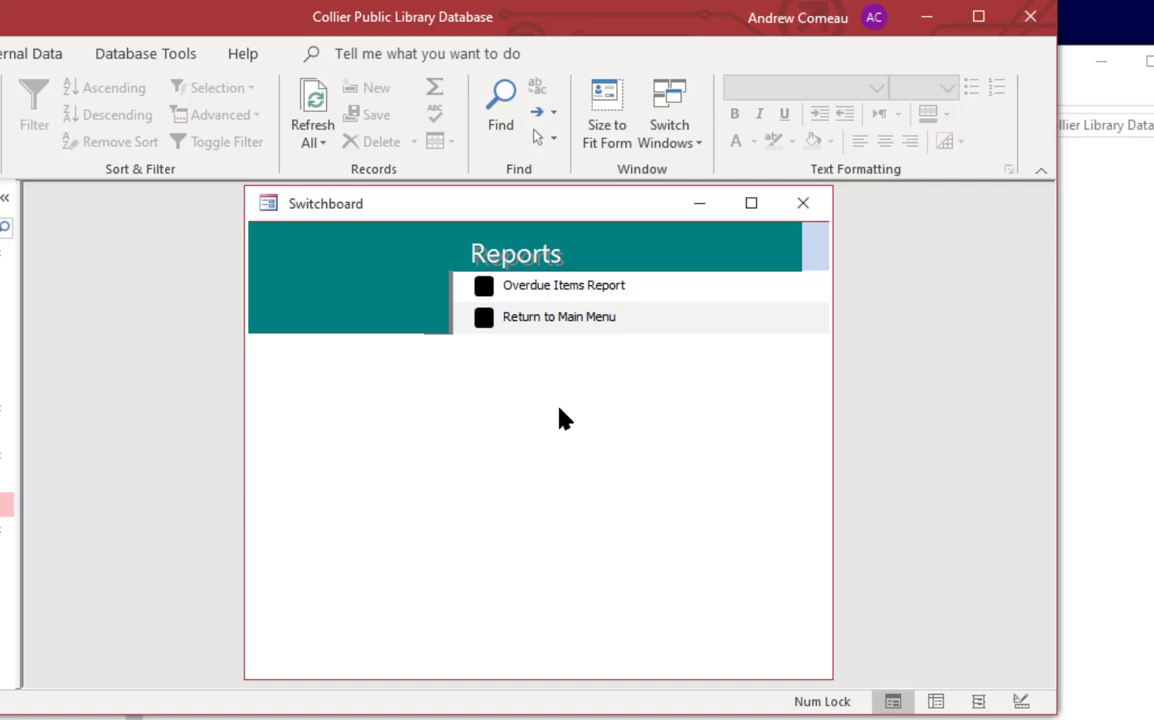
mouse_move(670, 308)
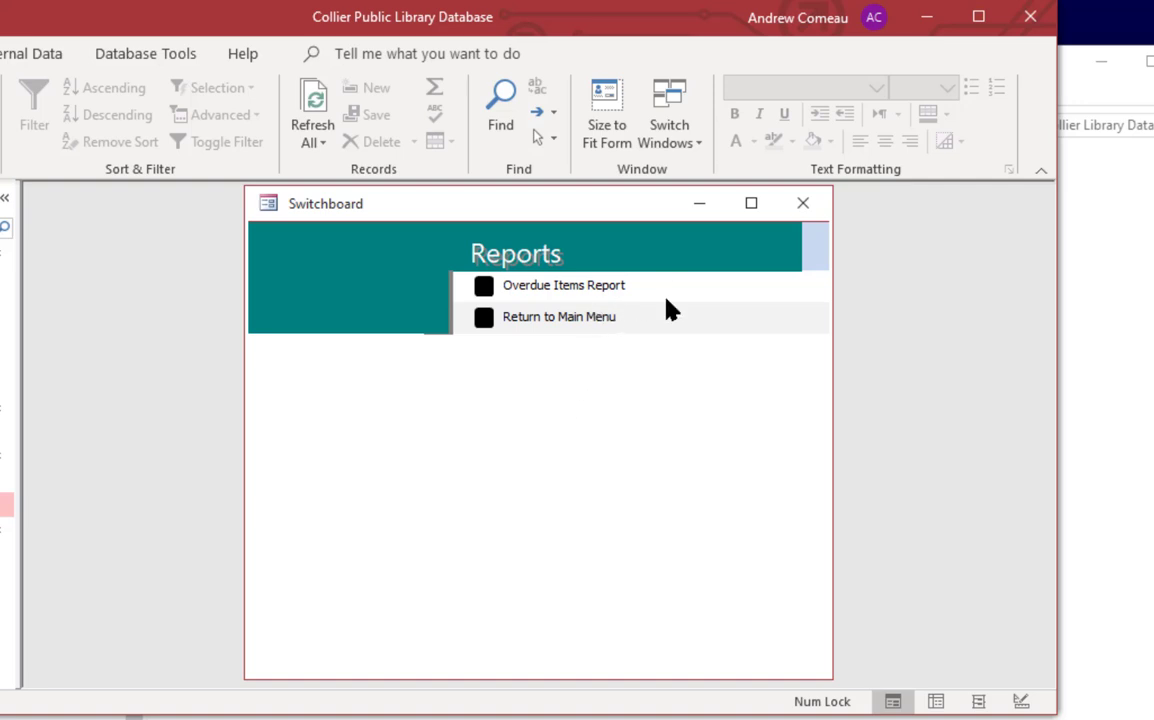
mouse_move(484, 336)
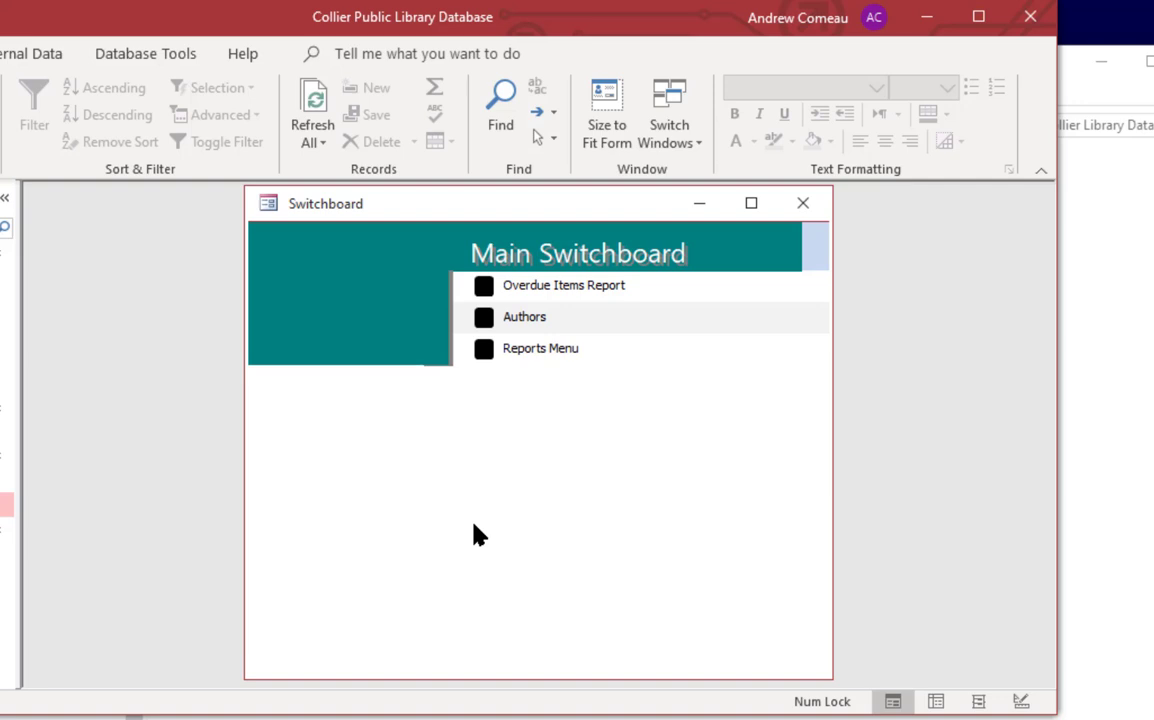
mouse_move(612, 468)
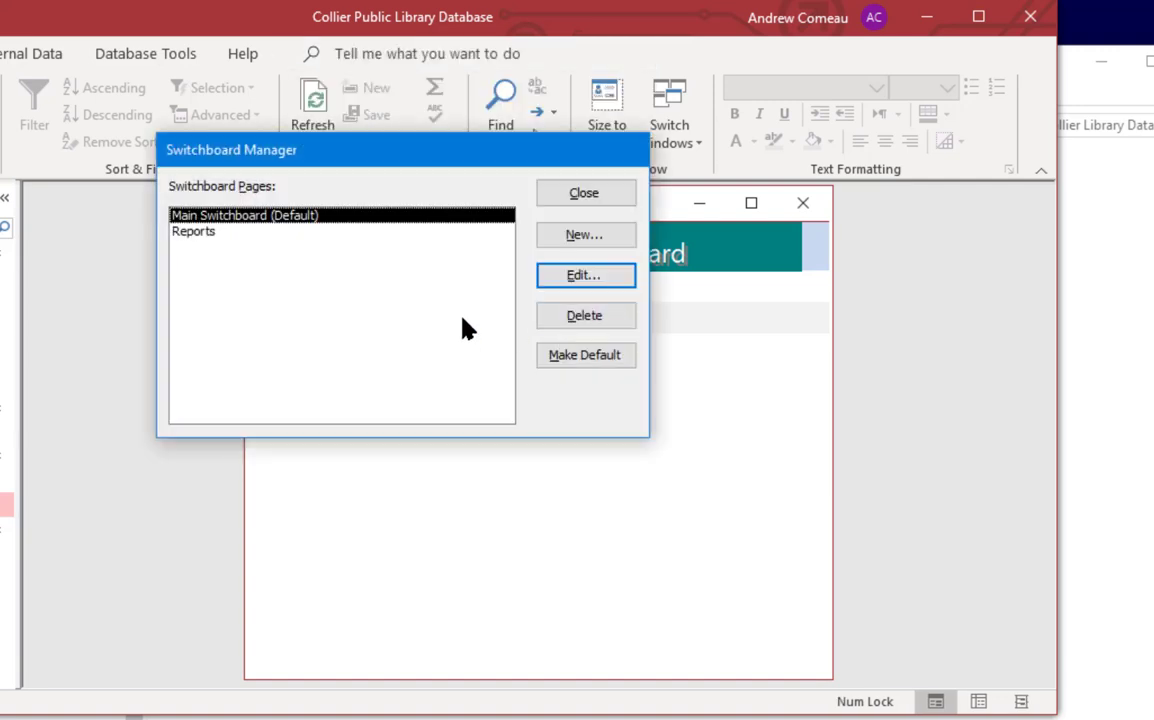
mouse_move(230, 264)
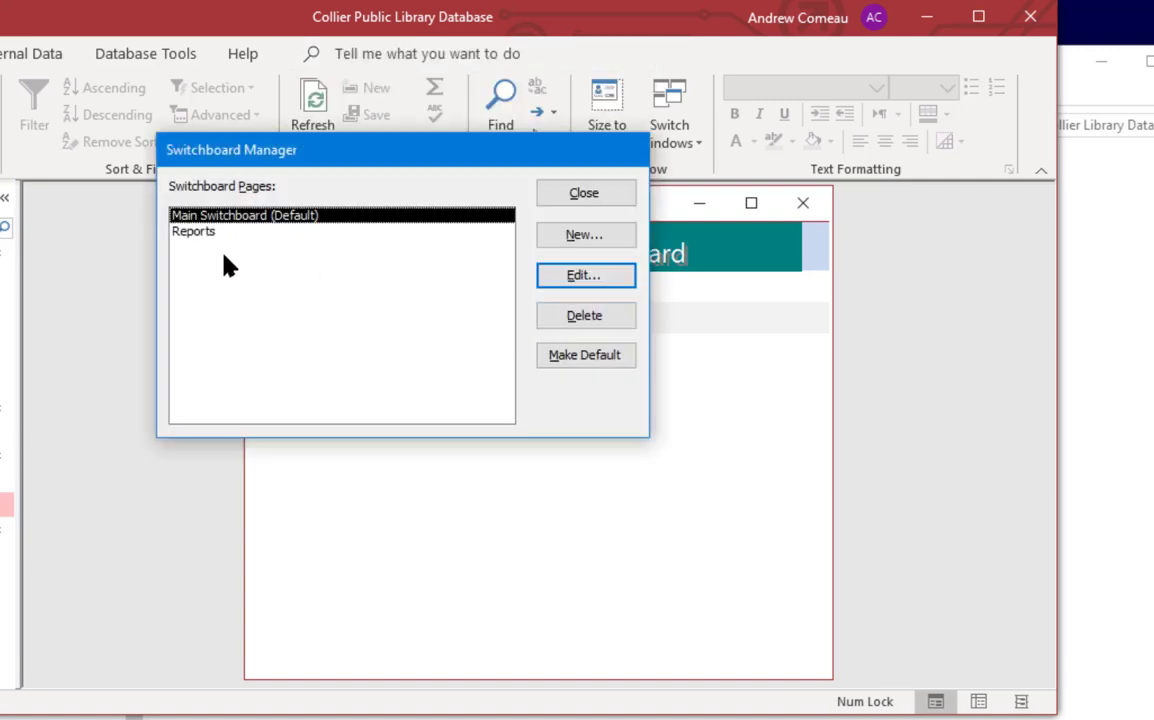
mouse_move(638, 274)
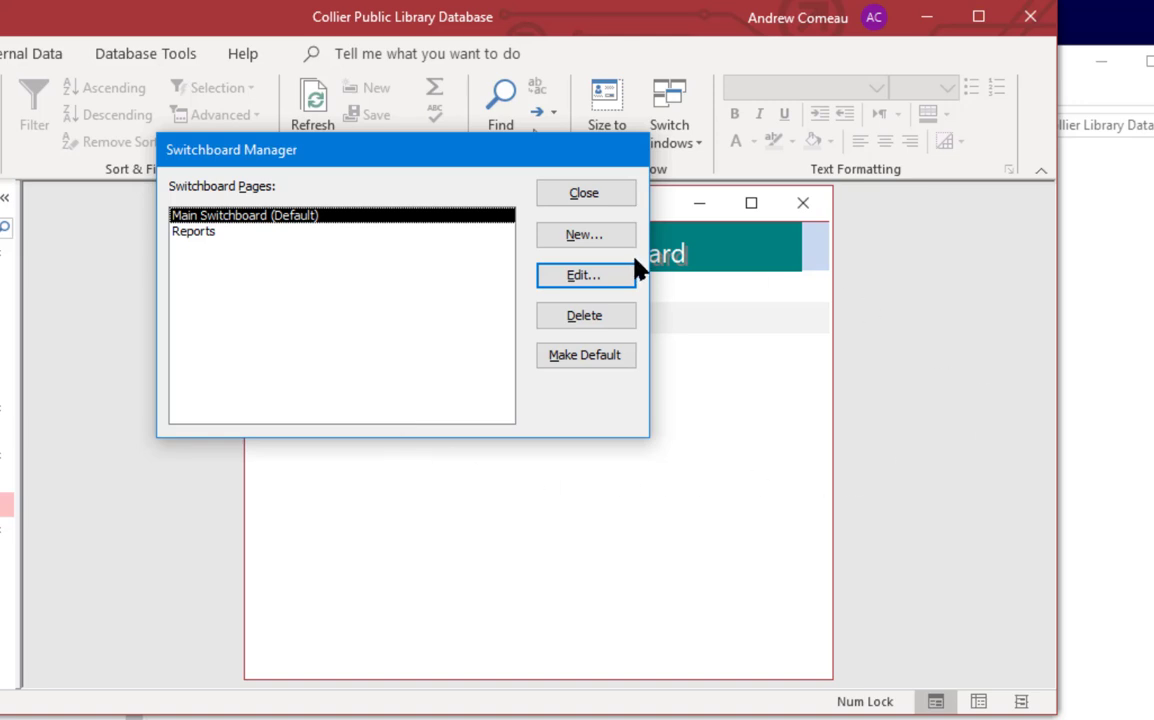
- Add an 'Exit Application' item to the Main Switchboard page using the Exit Application command
left_click(584, 276)
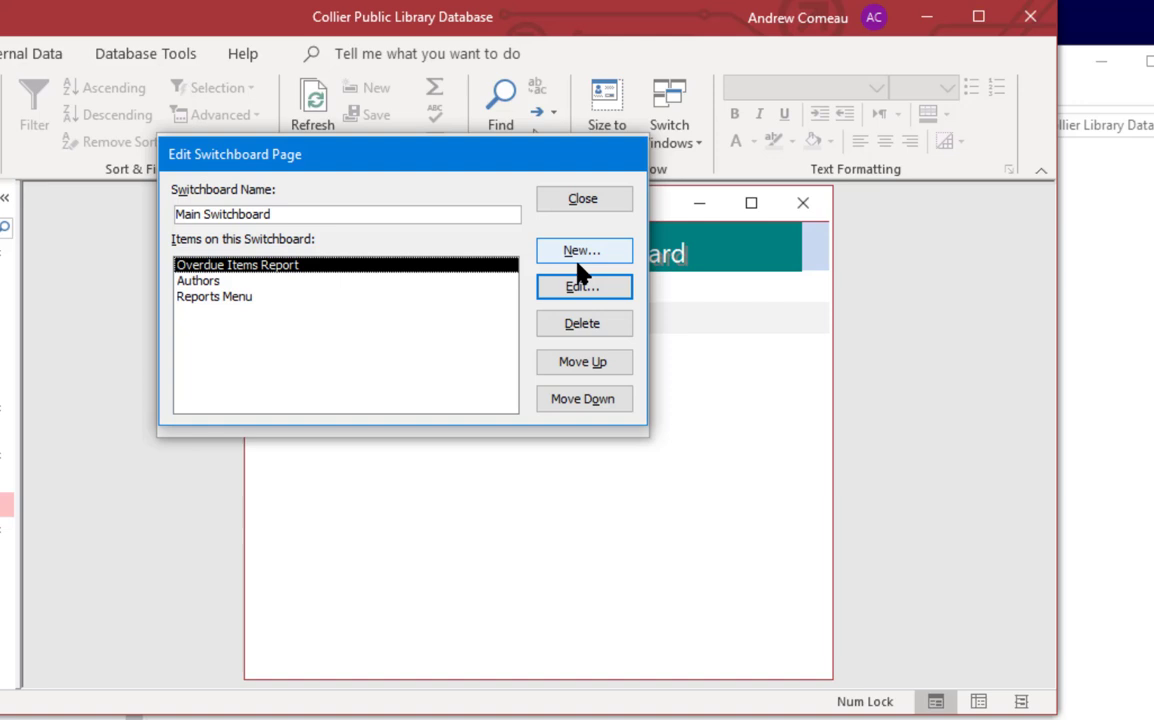
left_click(584, 286)
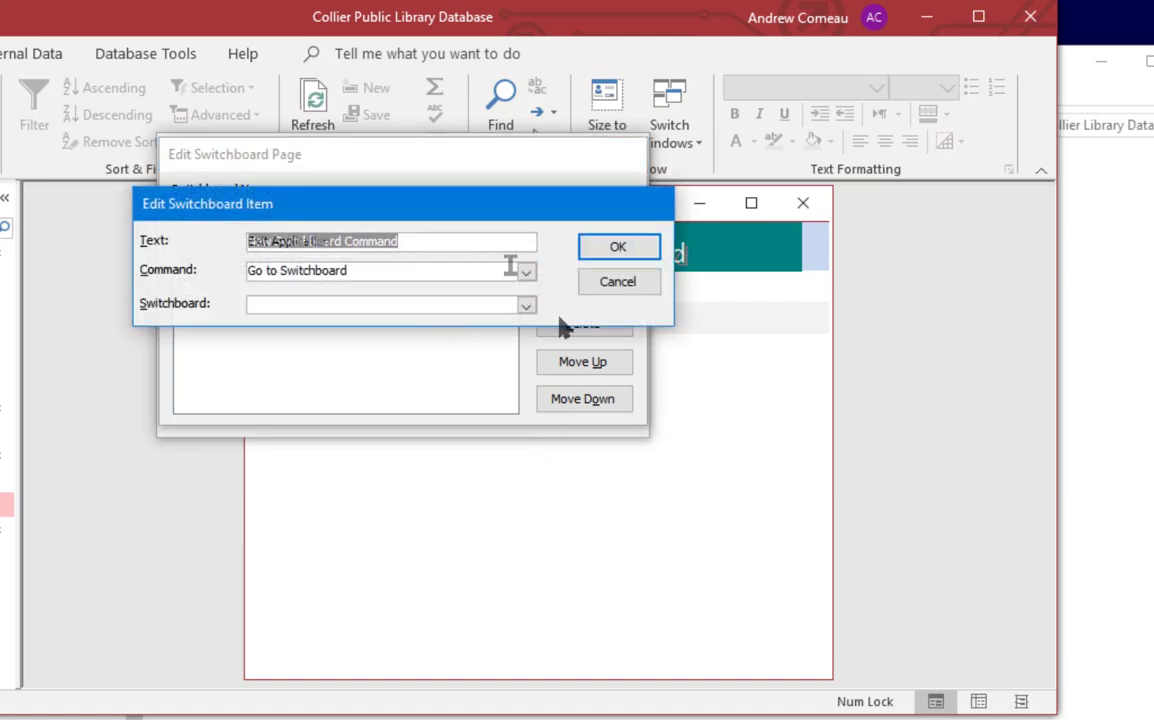
left_click(526, 270)
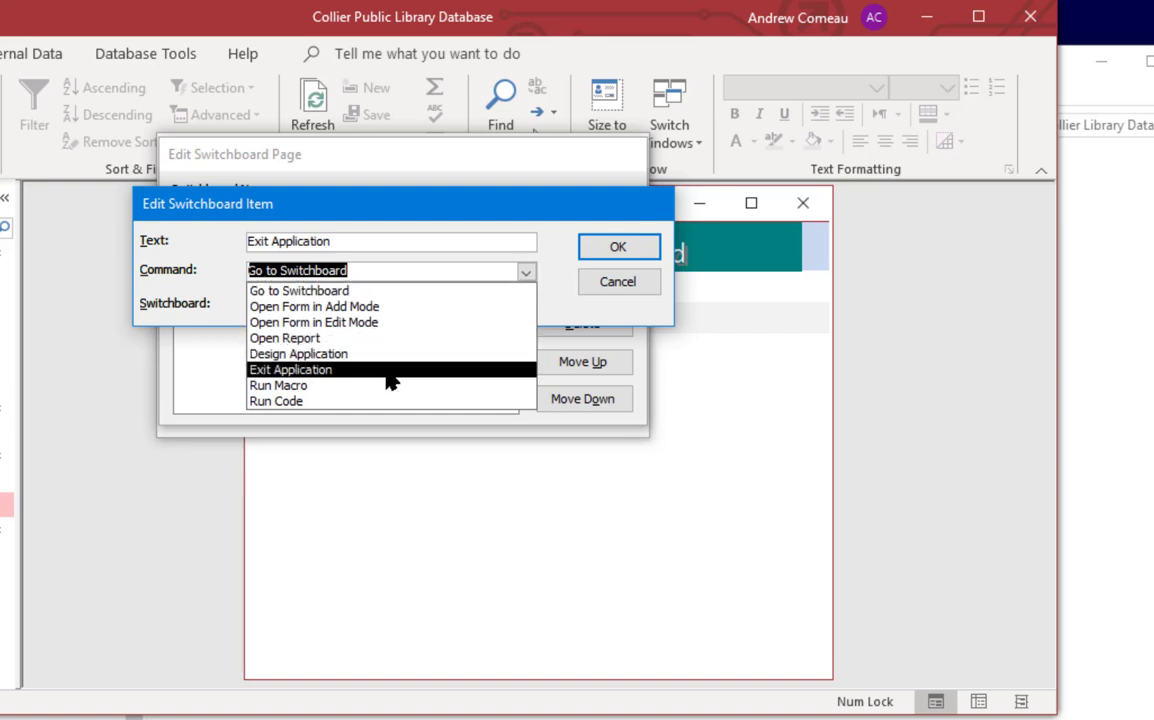
left_click(292, 368)
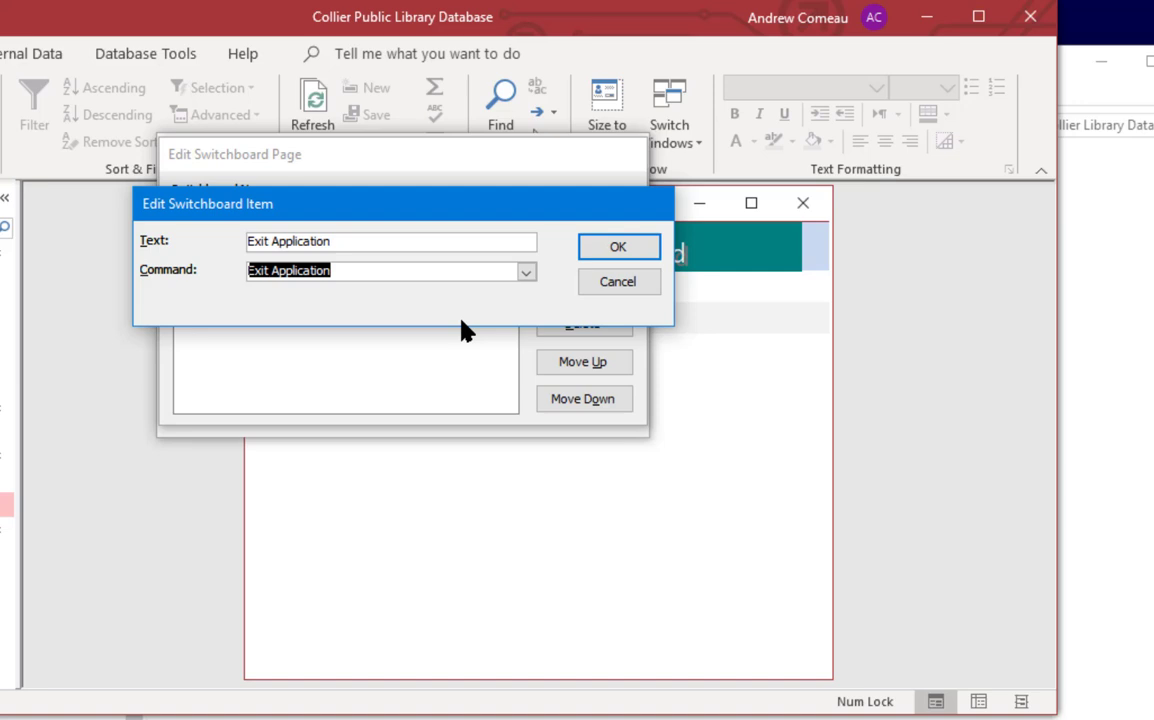
left_click(618, 248)
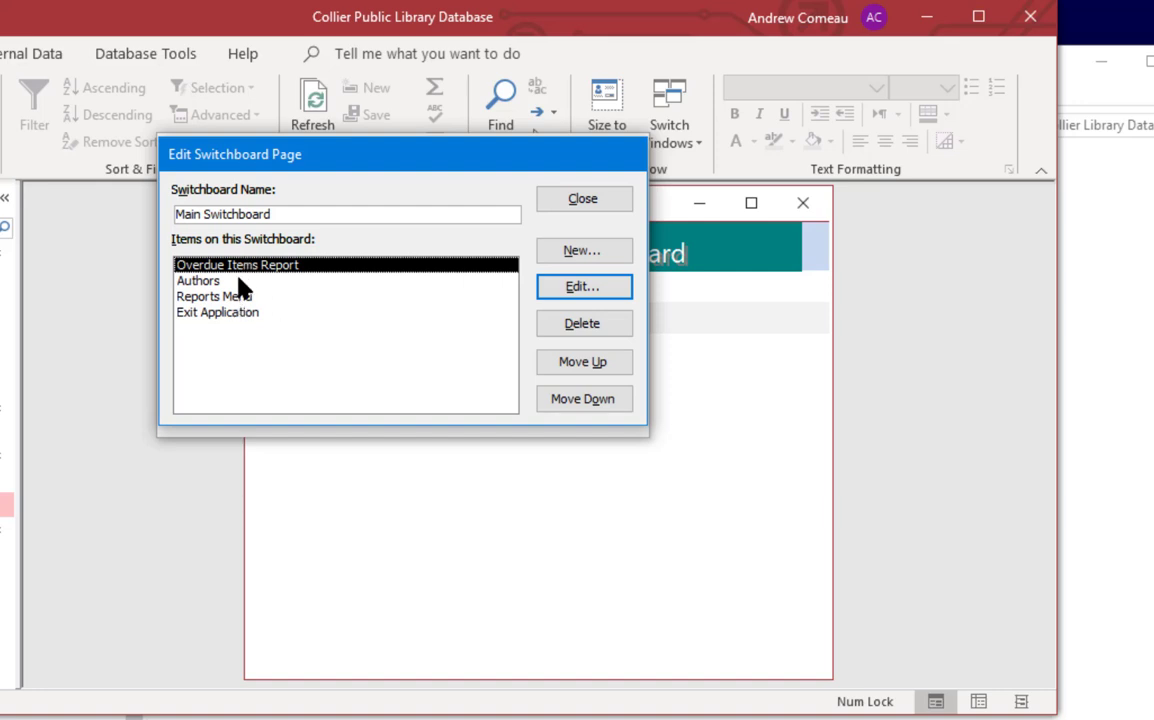
mouse_move(246, 310)
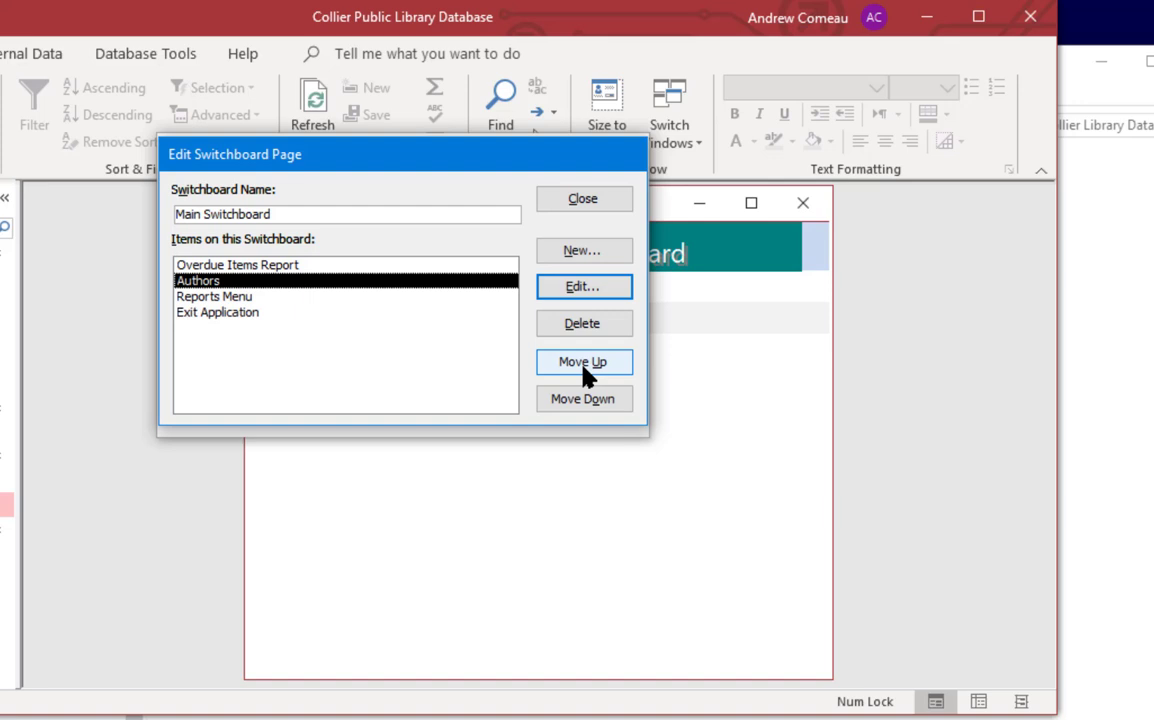
mouse_move(602, 400)
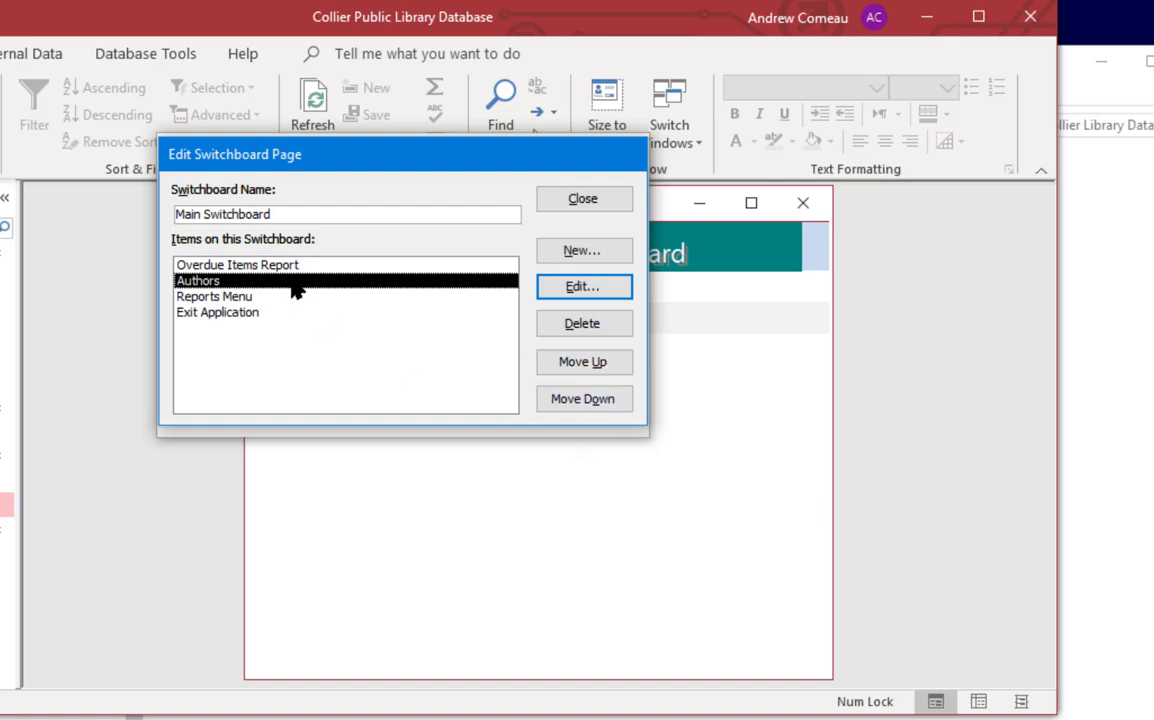
- Review the Exit Application item and close the Main Switchboard page editor
left_click(216, 312)
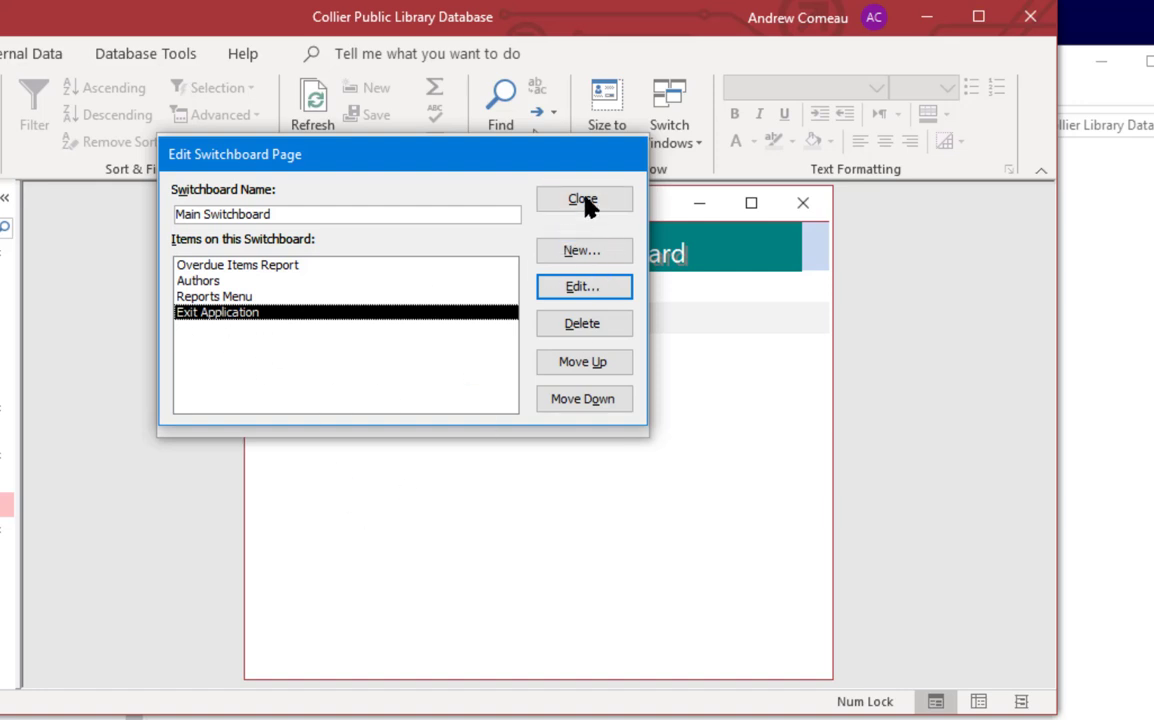
left_click(584, 200)
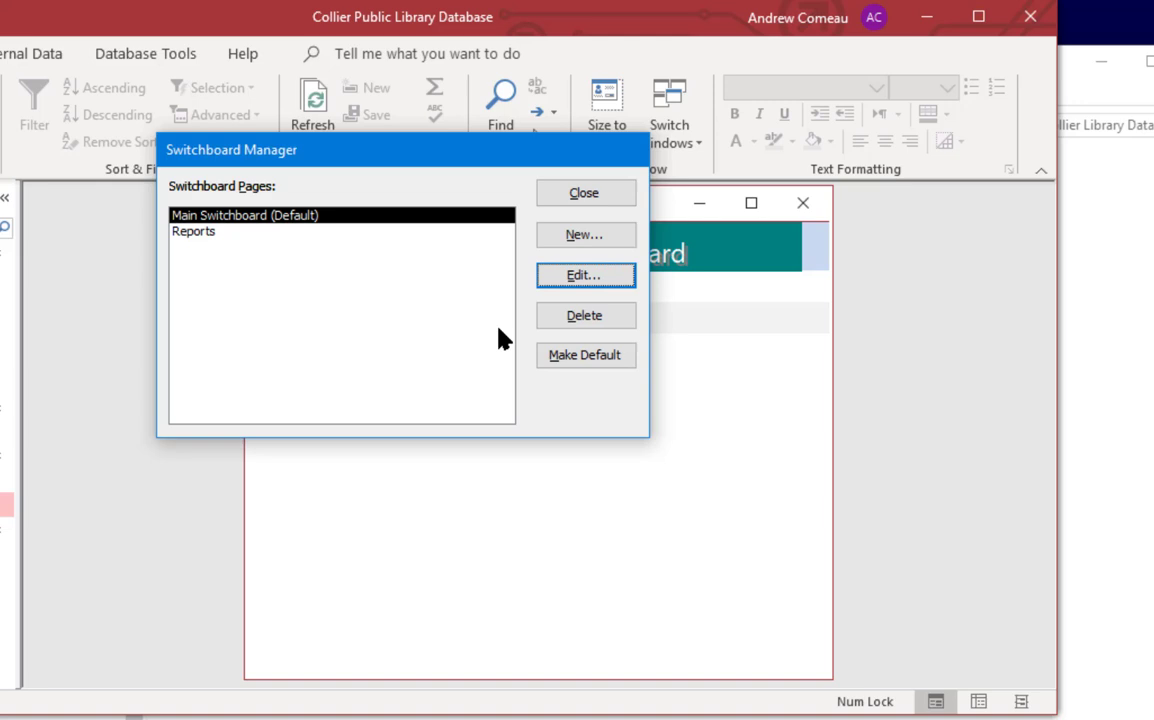
- Close Switchboard Manager so the Main Switchboard lists all four options including Exit Application
left_click(584, 192)
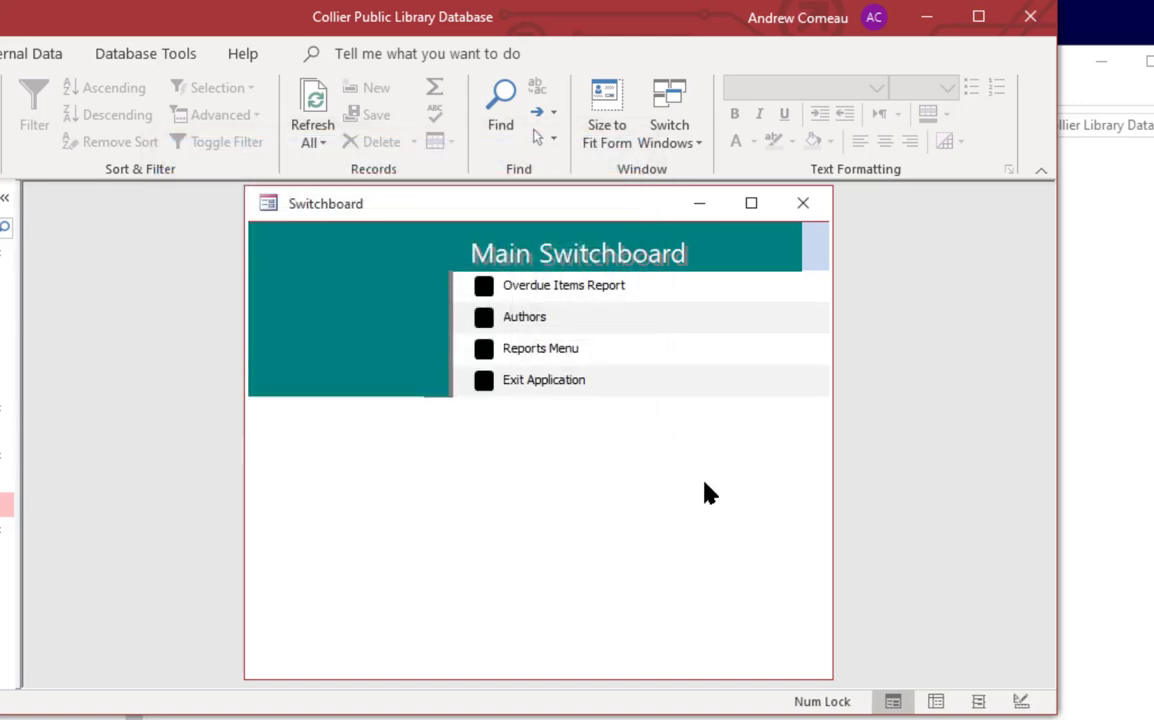
mouse_move(704, 474)
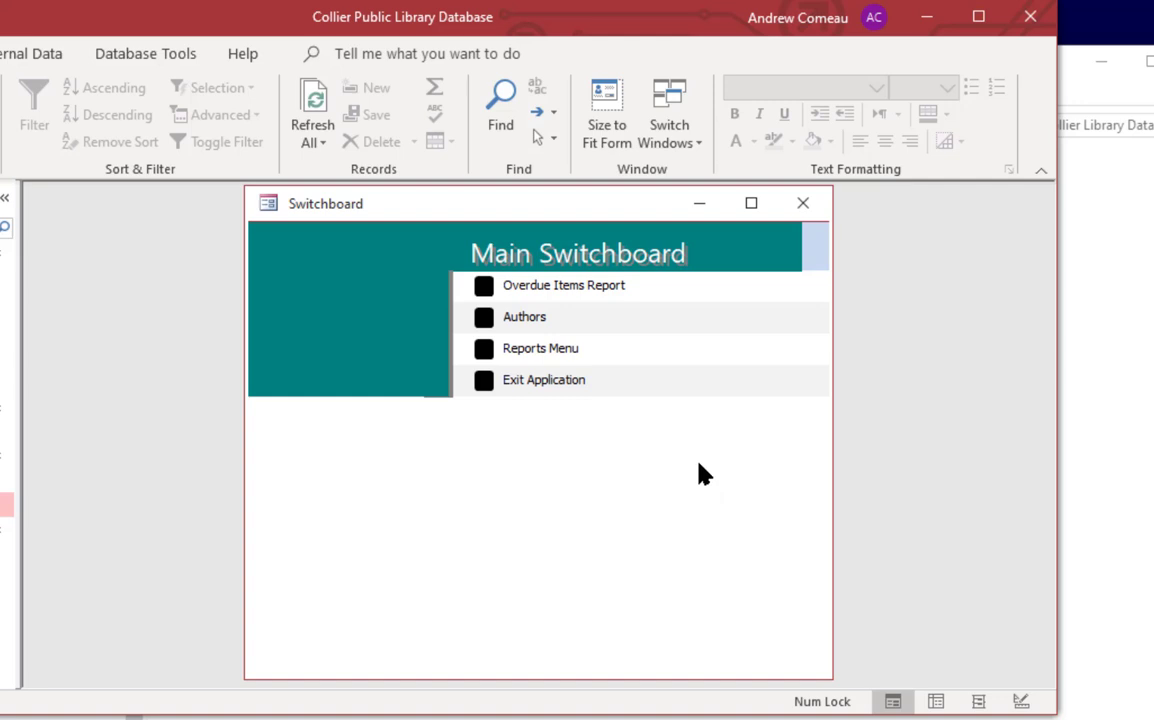
mouse_move(540, 460)
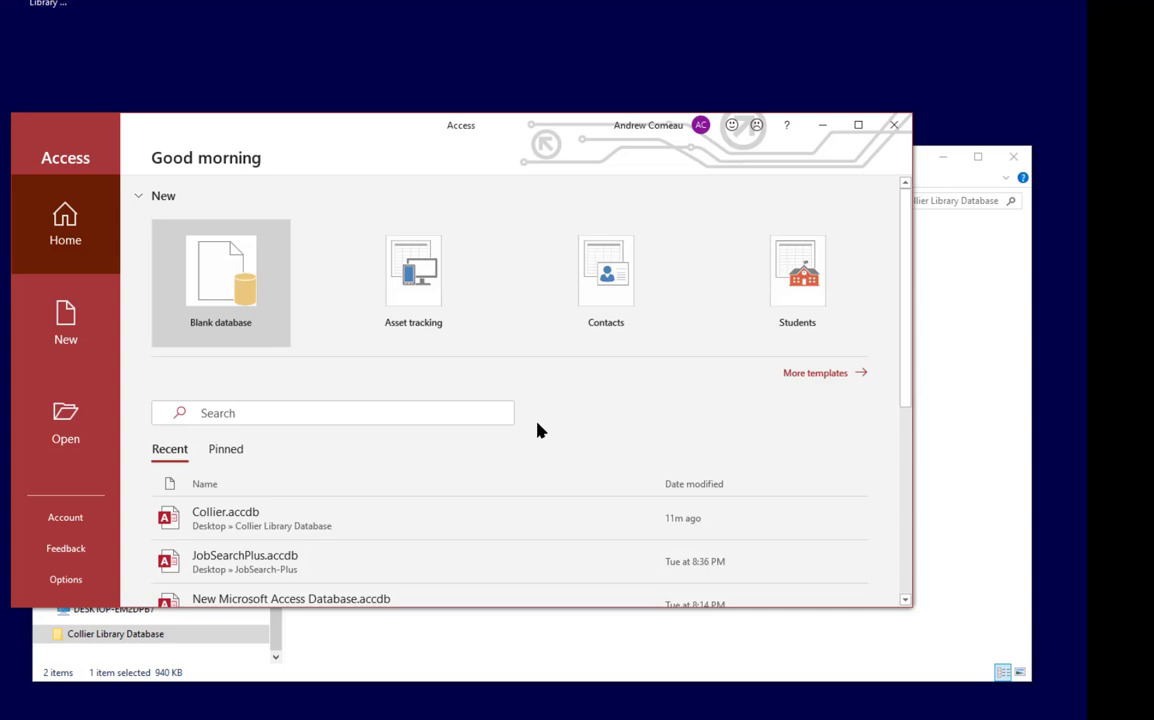
mouse_move(564, 428)
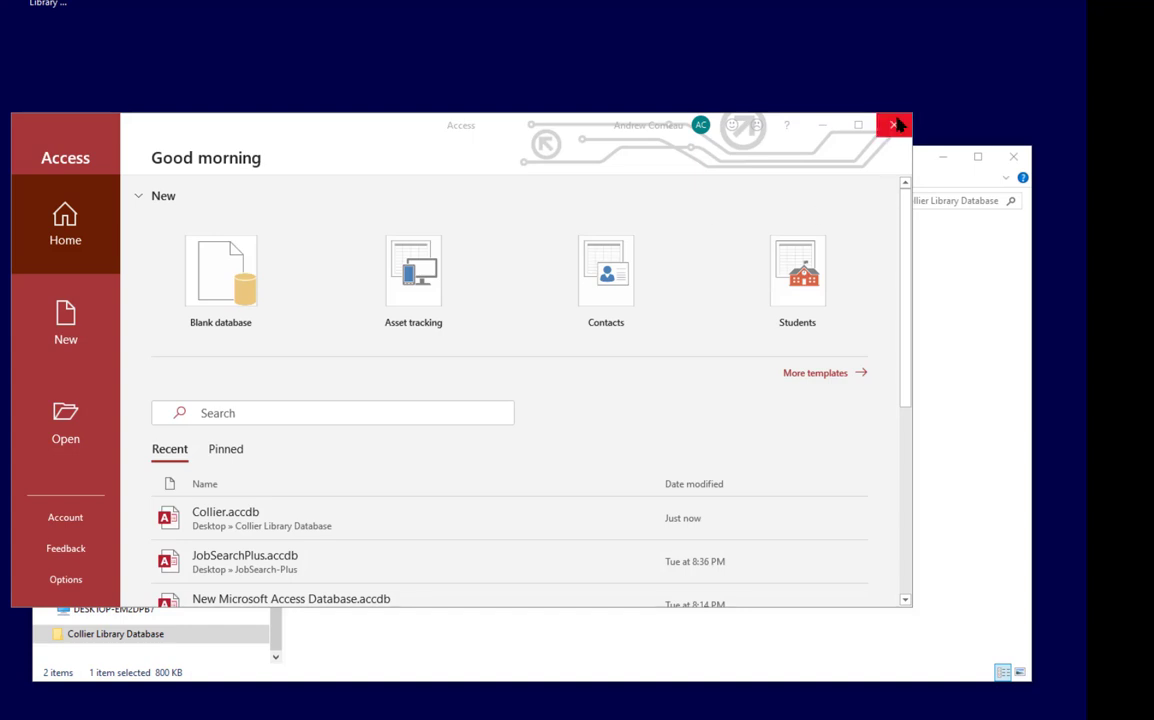
- Close Access and reopen Collier.accdb from File Explorer to confirm the switchboard shows at startup
left_click(892, 124)
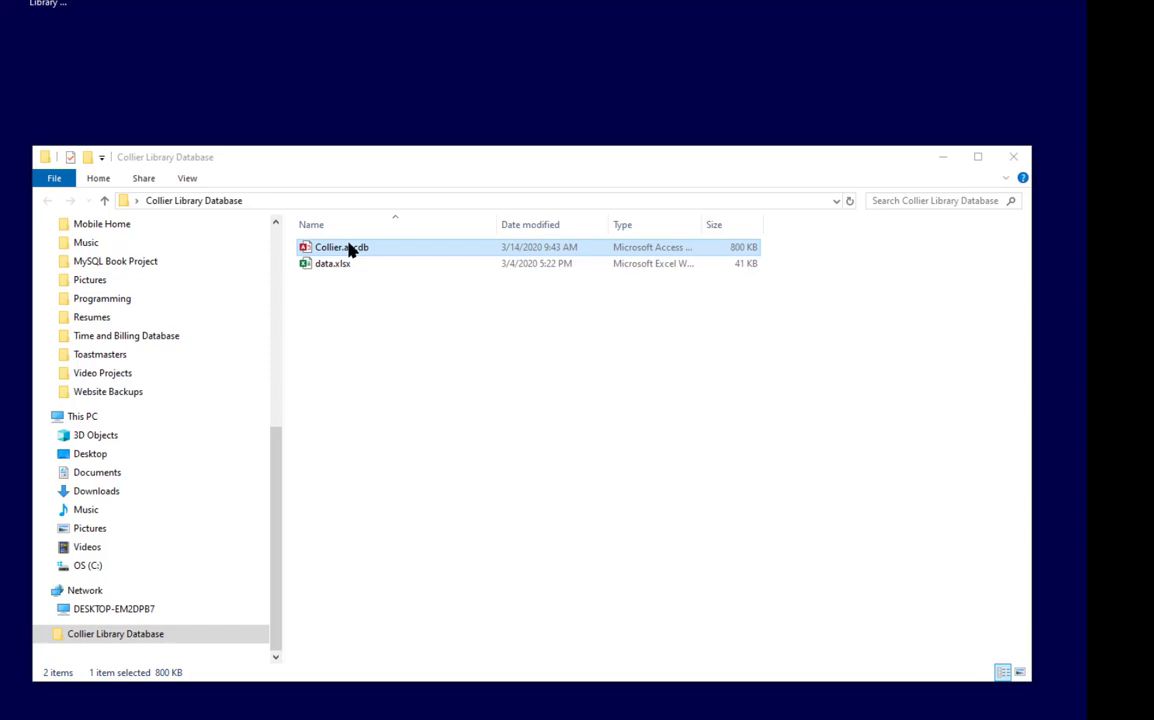
double_click(340, 248)
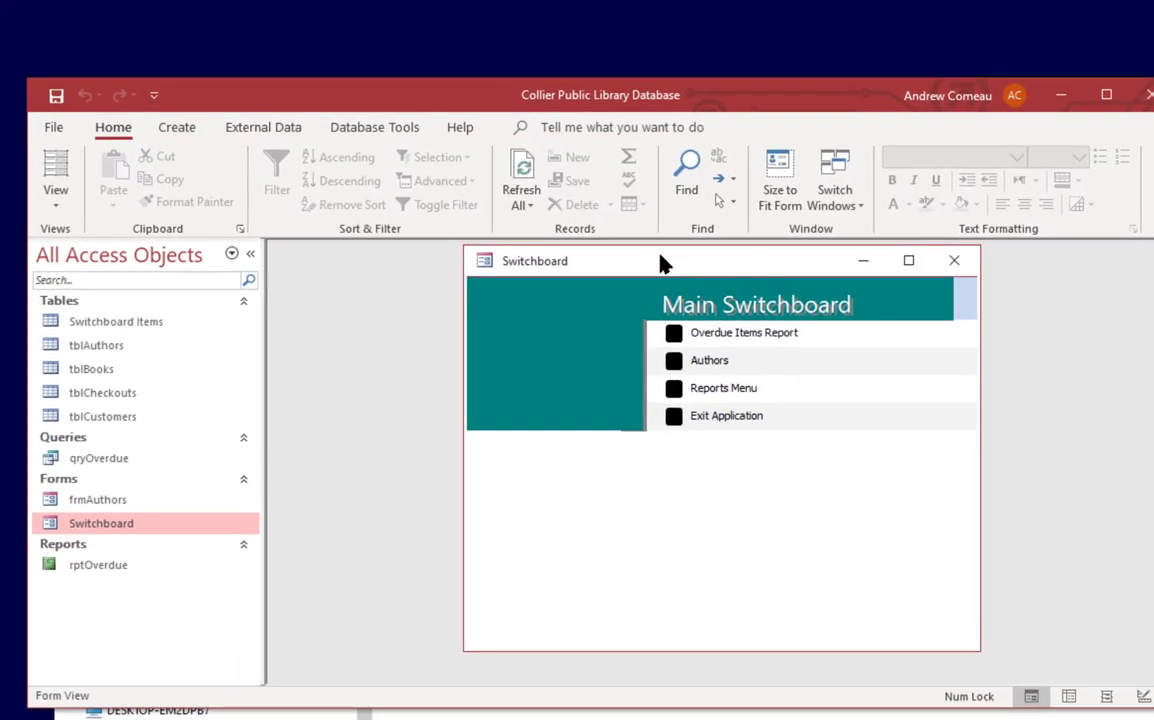
mouse_move(200, 452)
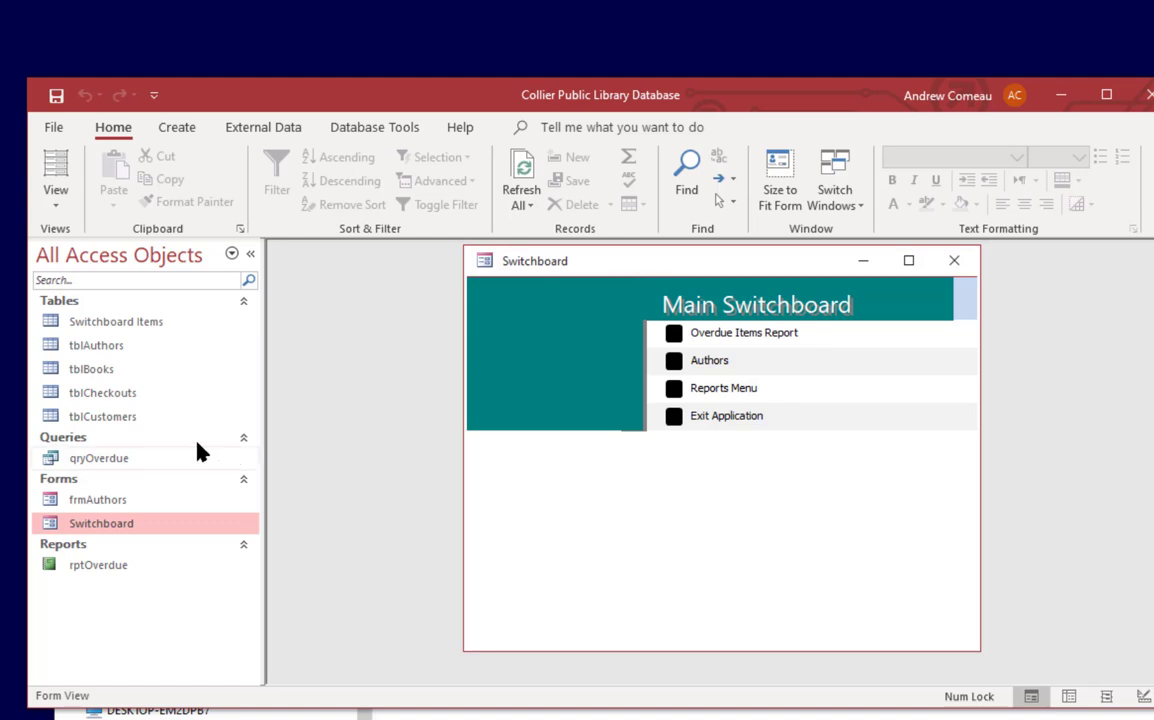
double_click(116, 320)
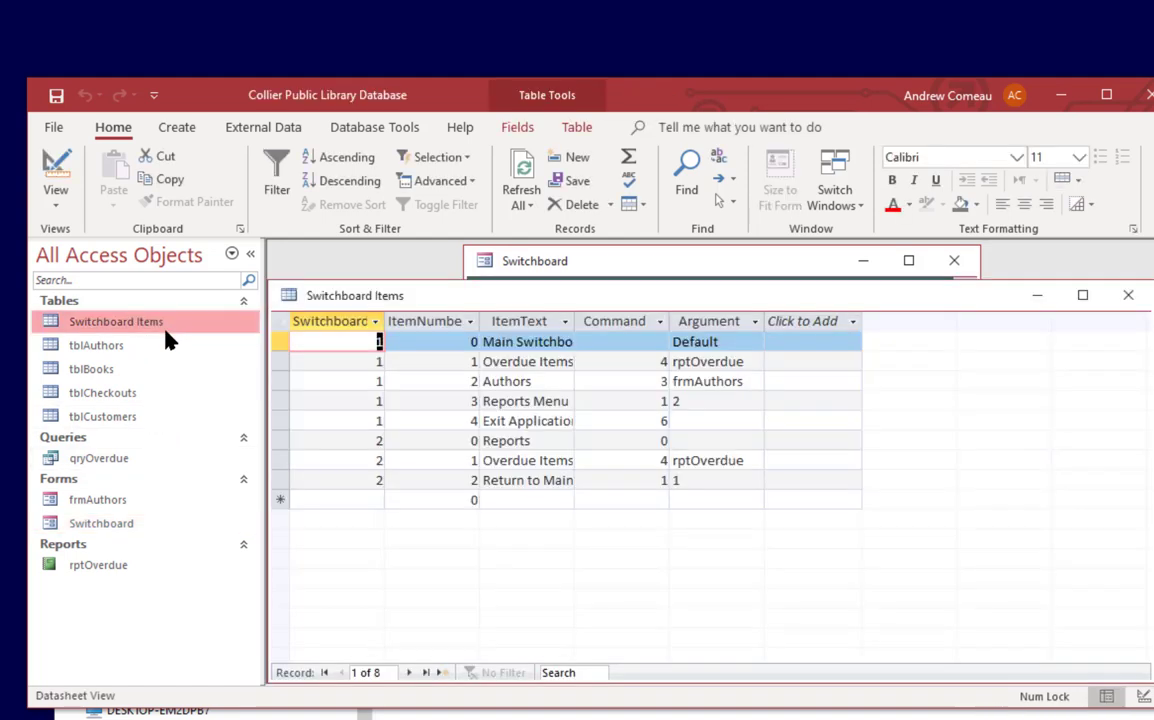
mouse_move(620, 400)
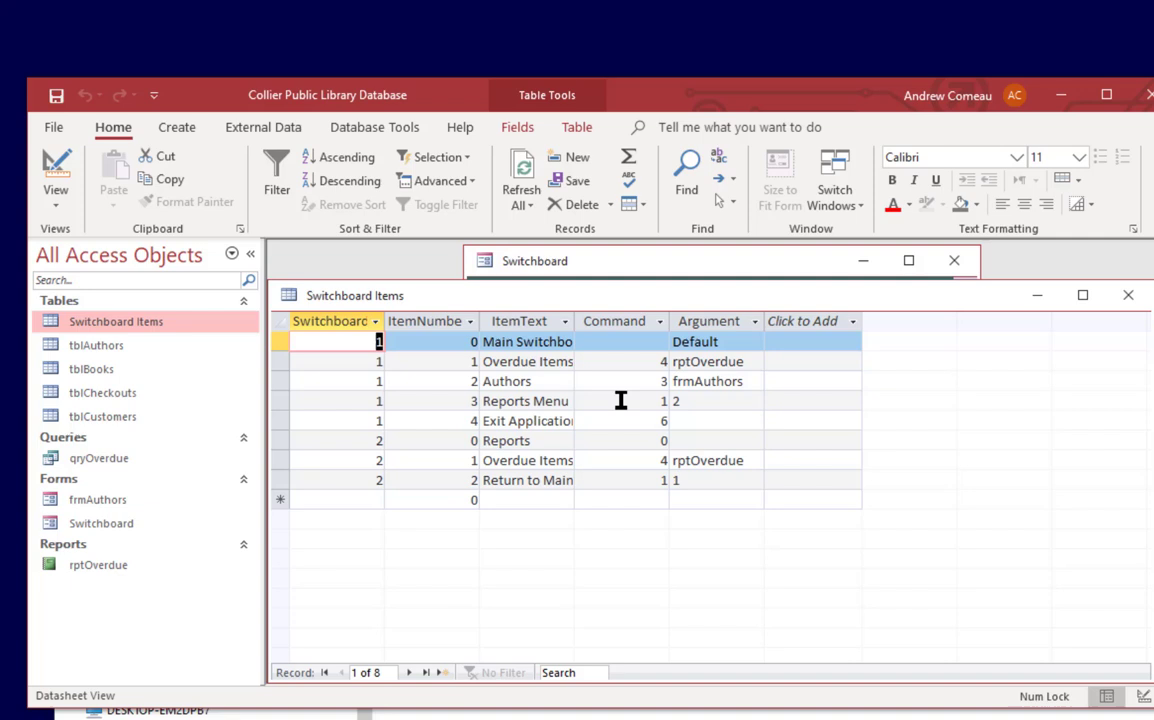
mouse_move(788, 360)
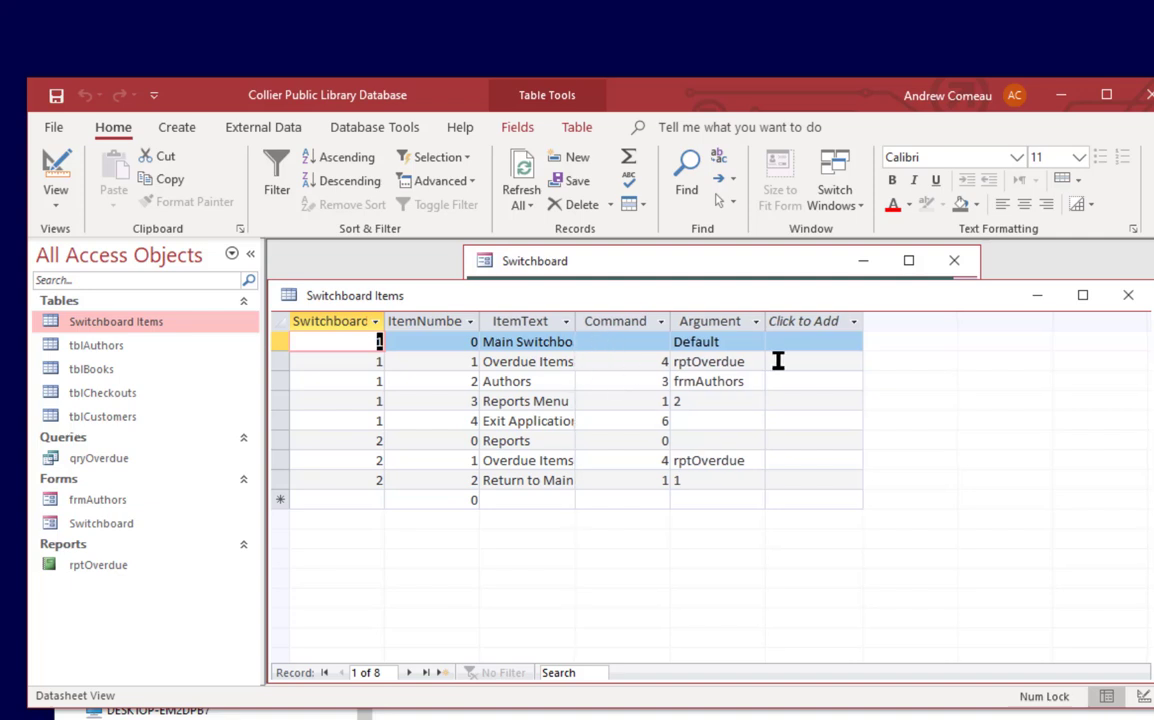
mouse_move(996, 344)
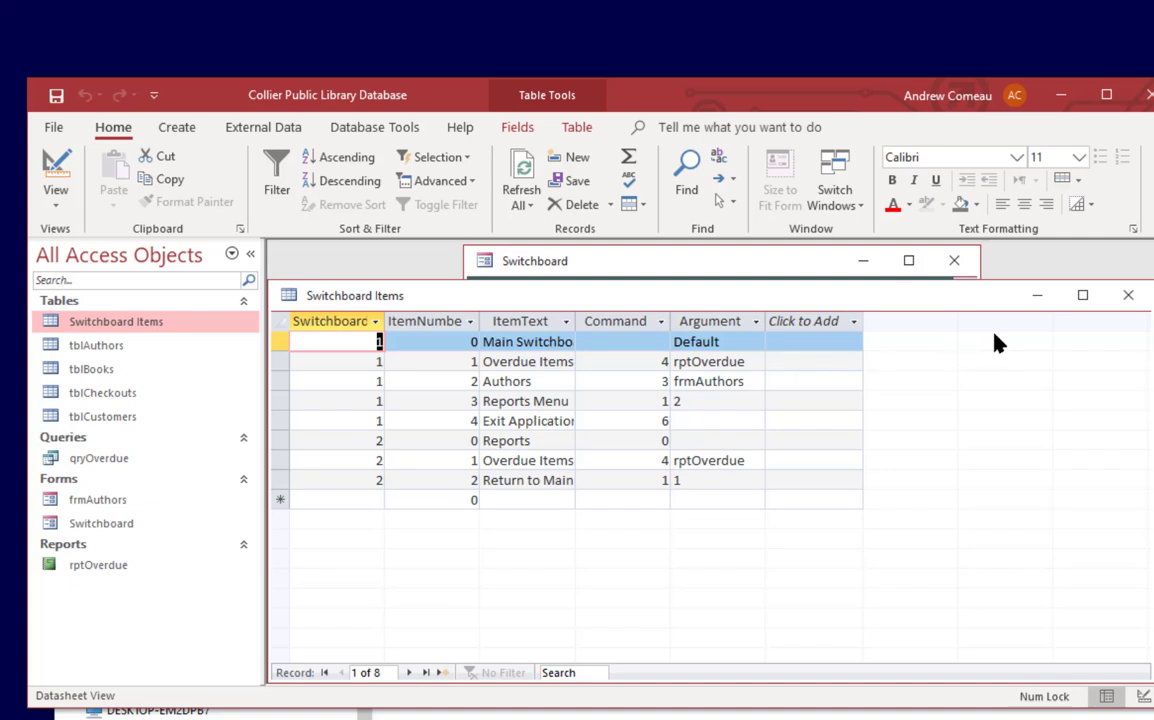
mouse_move(1056, 356)
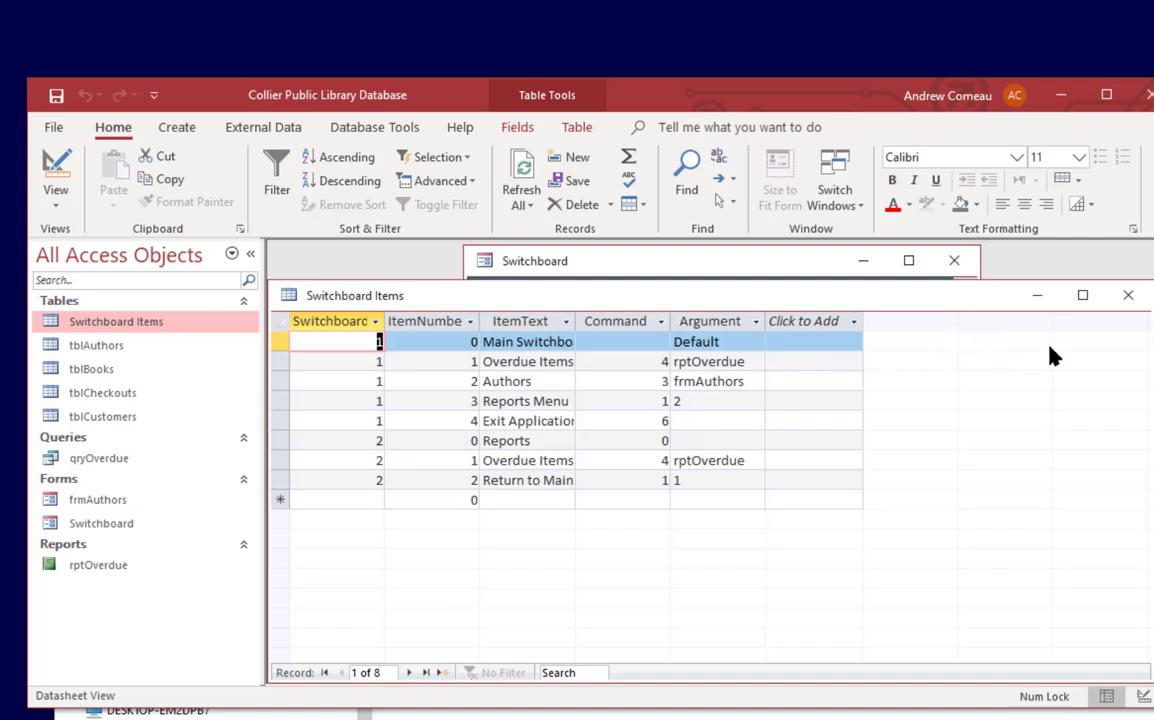
left_click(1128, 294)
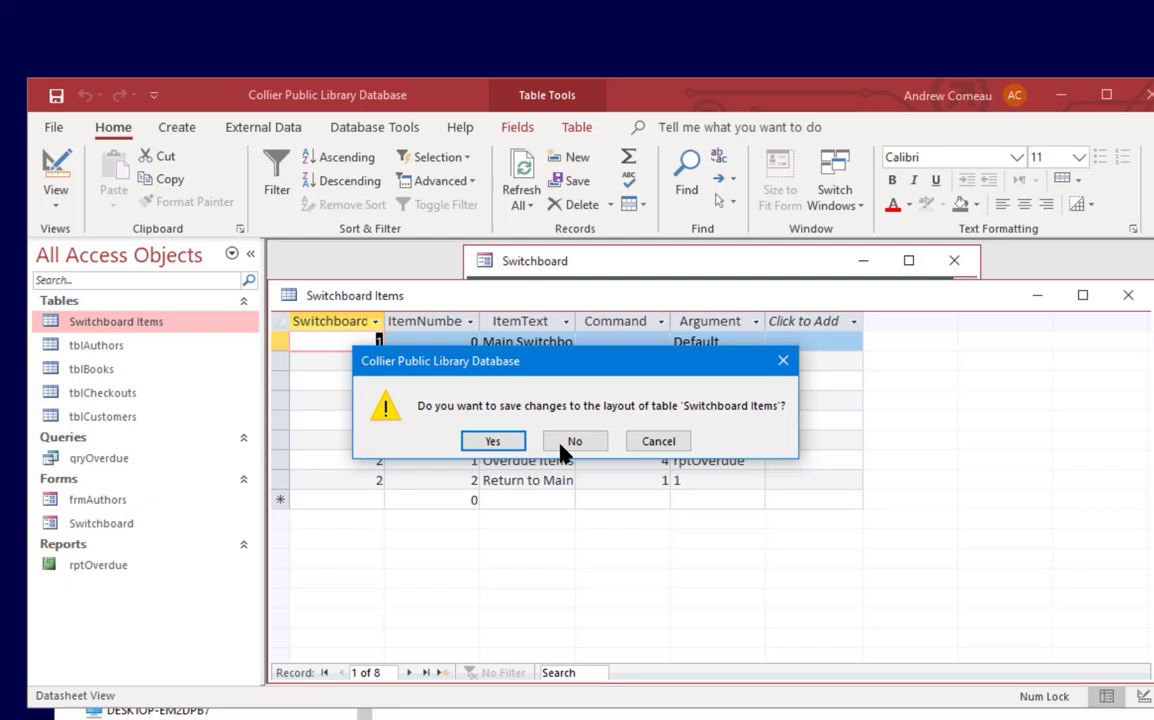
left_click(574, 442)
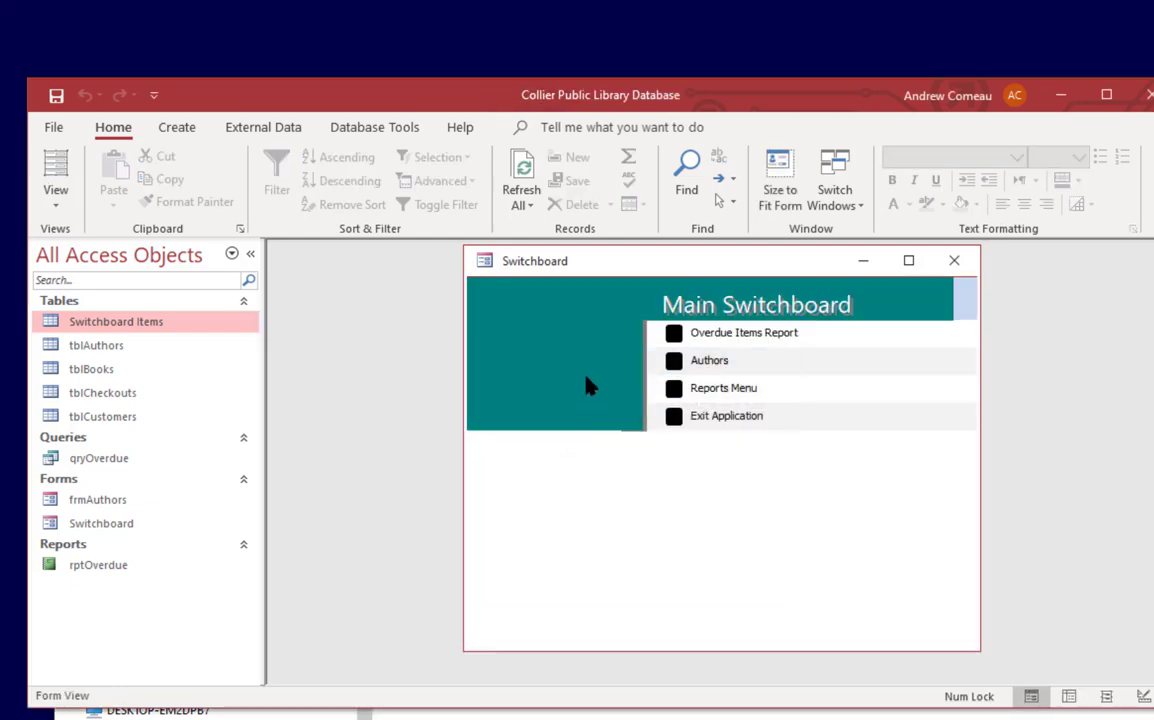
- Bring the Switchboard form into Design View and select its Detail section
left_click(100, 524)
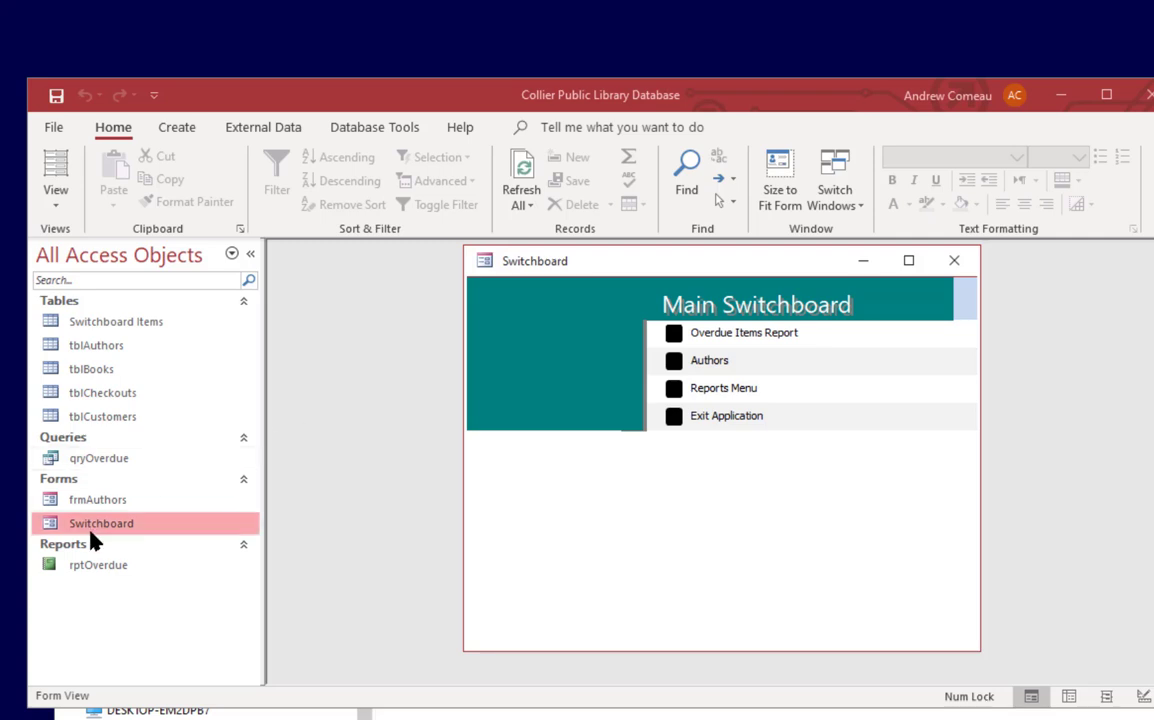
right_click(100, 524)
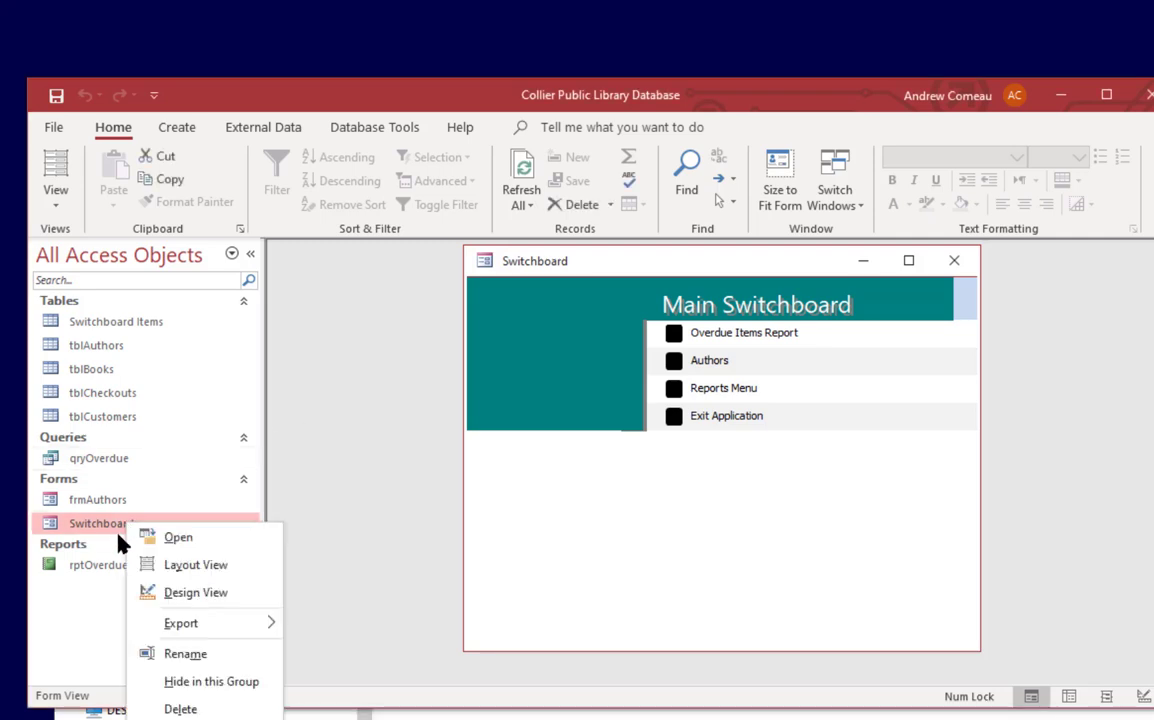
left_click(196, 592)
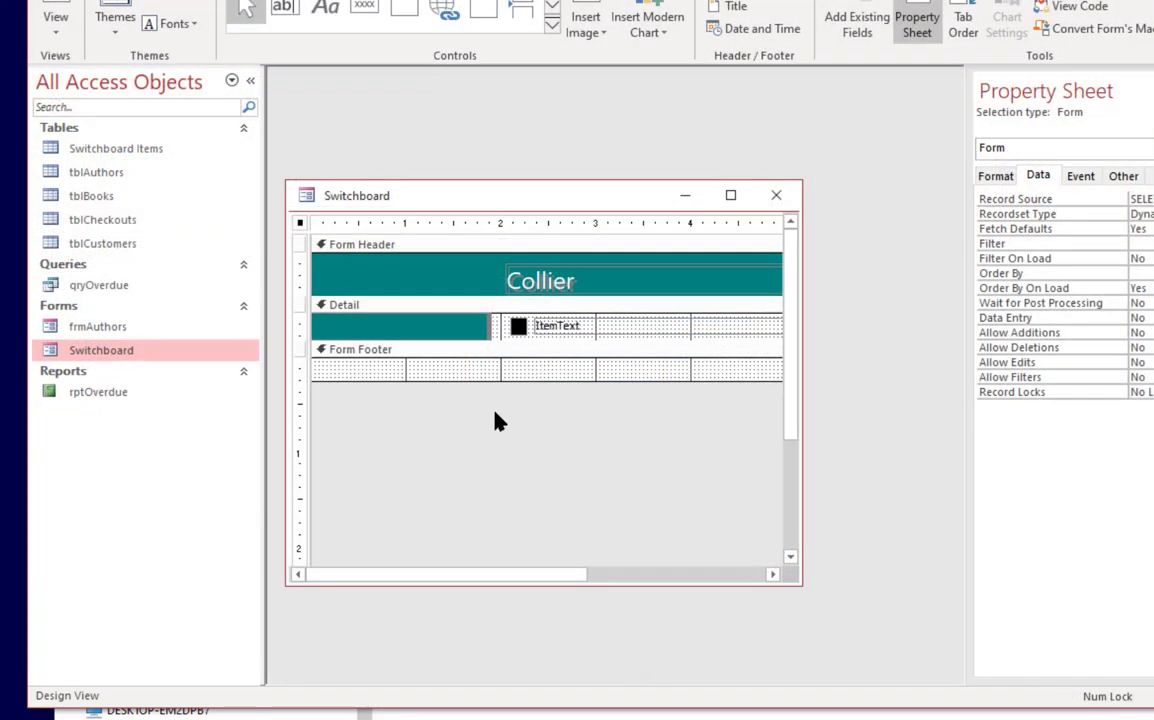
mouse_move(382, 316)
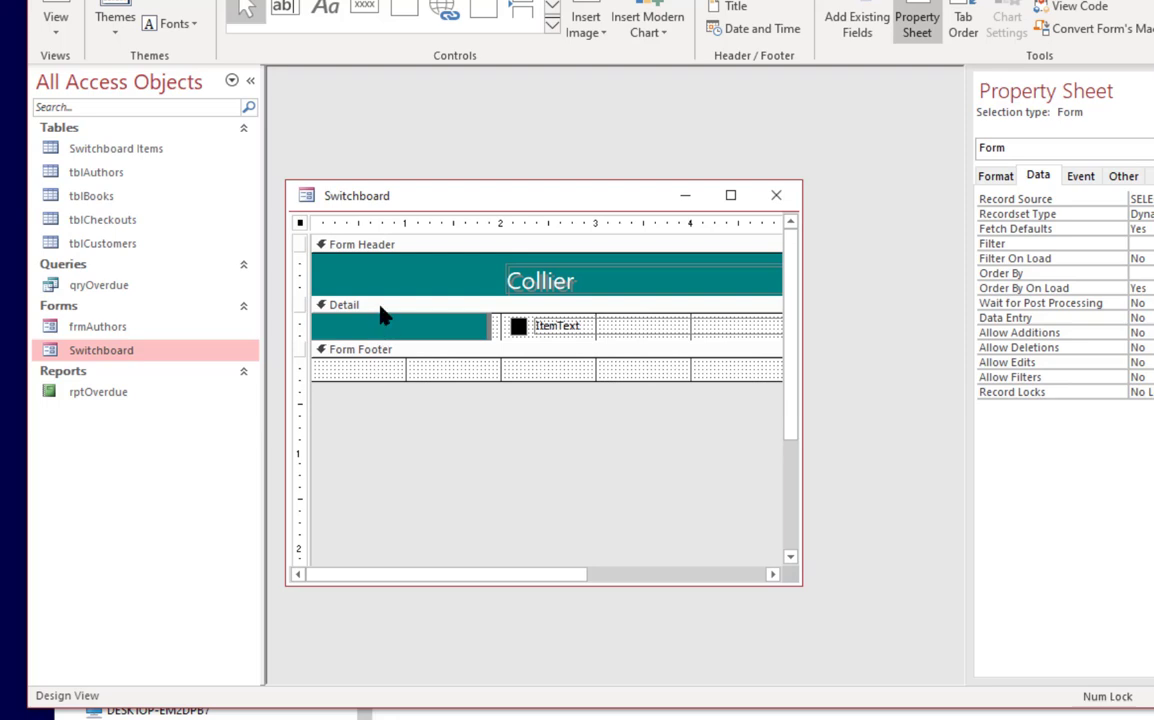
left_click(344, 304)
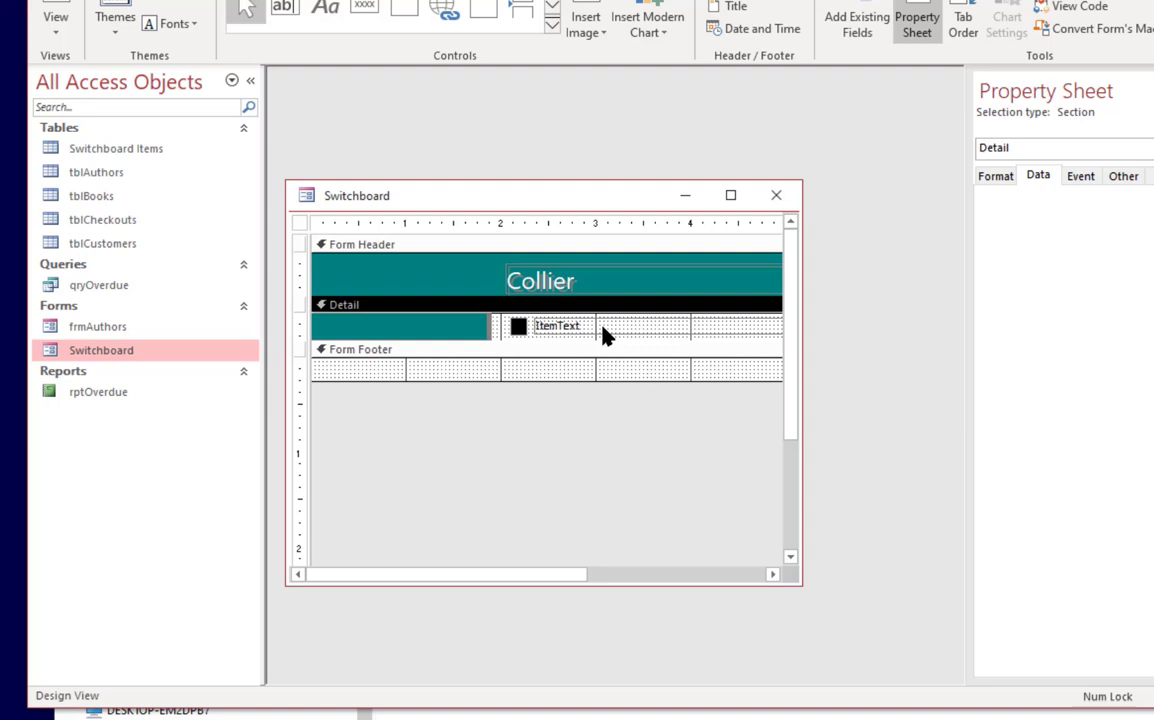
mouse_move(418, 422)
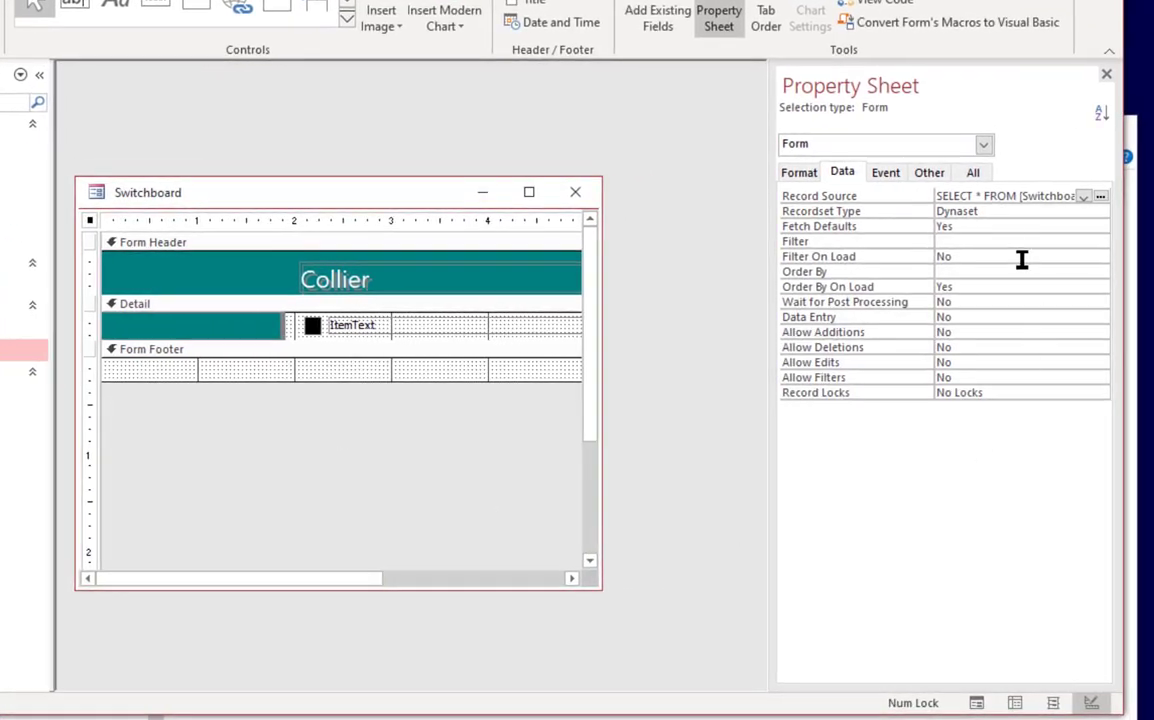
mouse_move(876, 190)
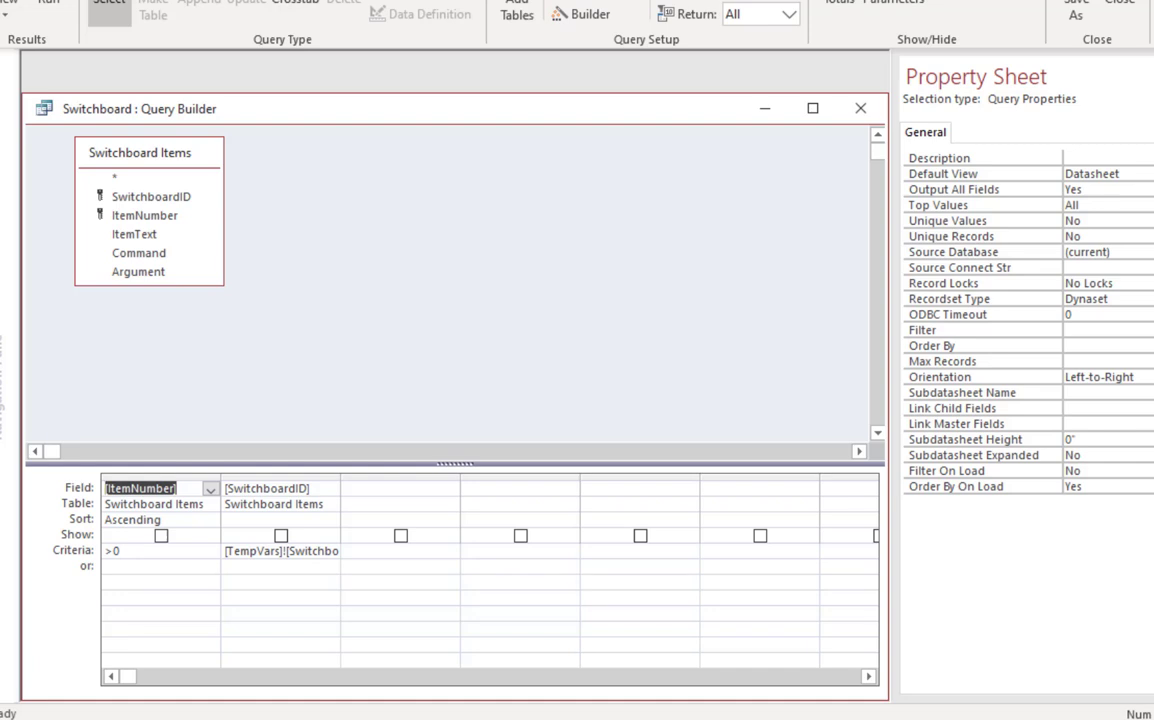
mouse_move(198, 310)
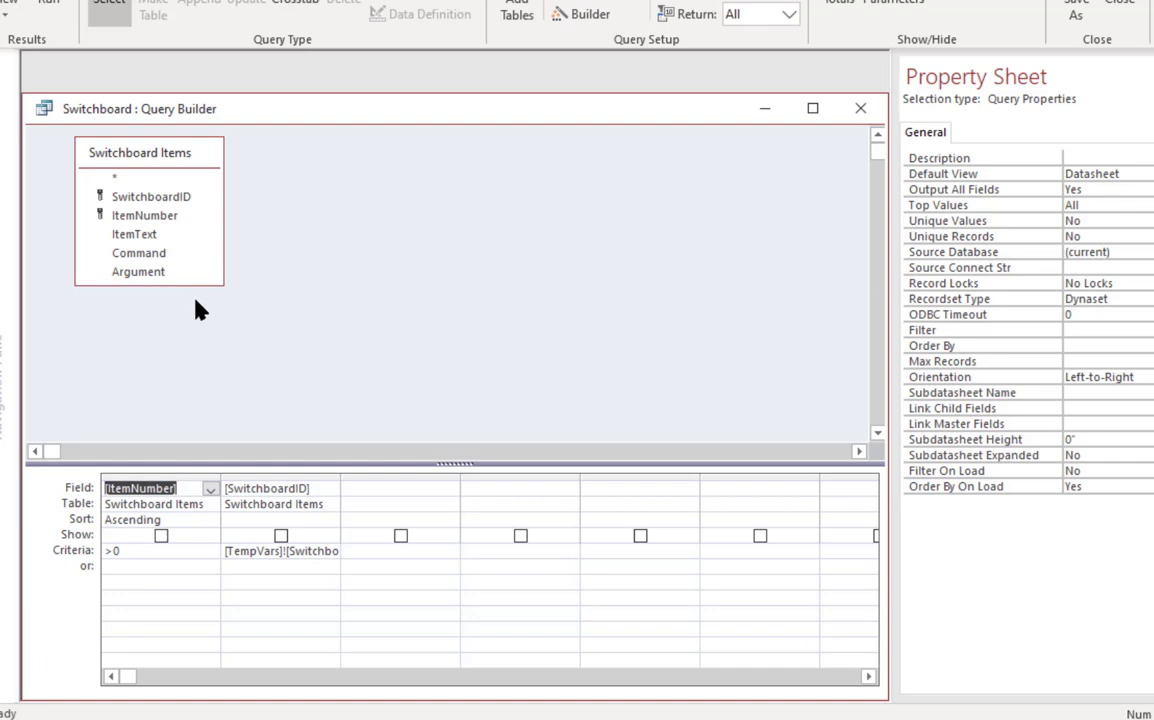
mouse_move(218, 170)
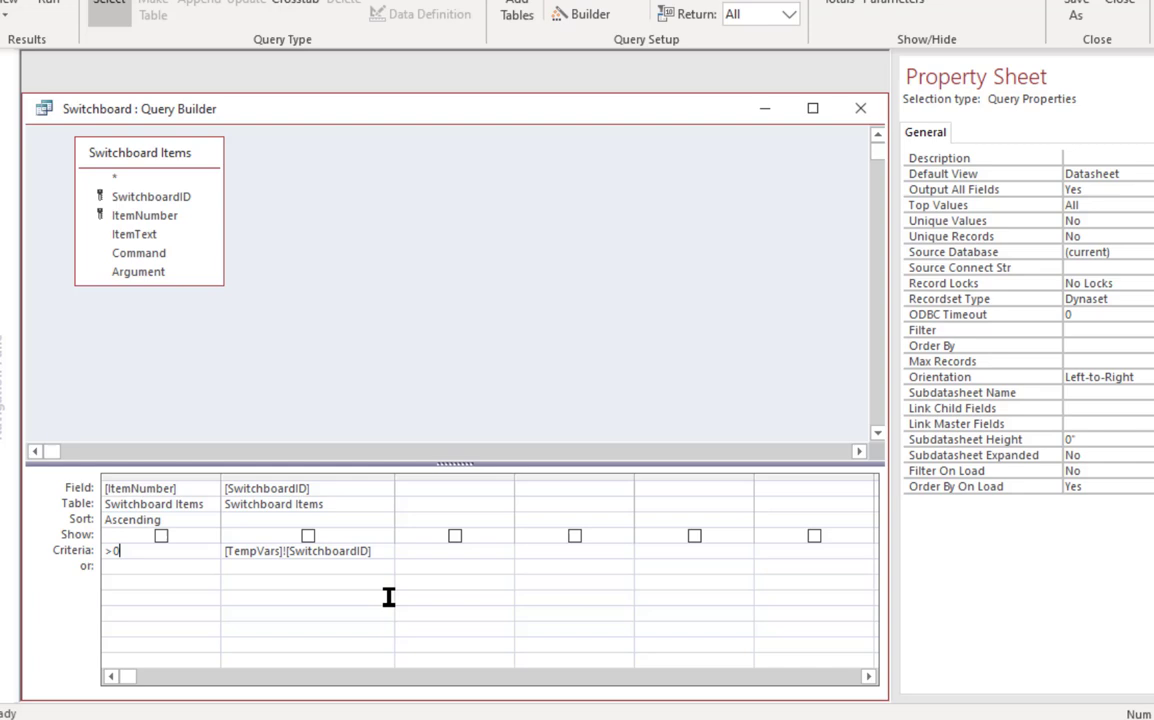
mouse_move(336, 442)
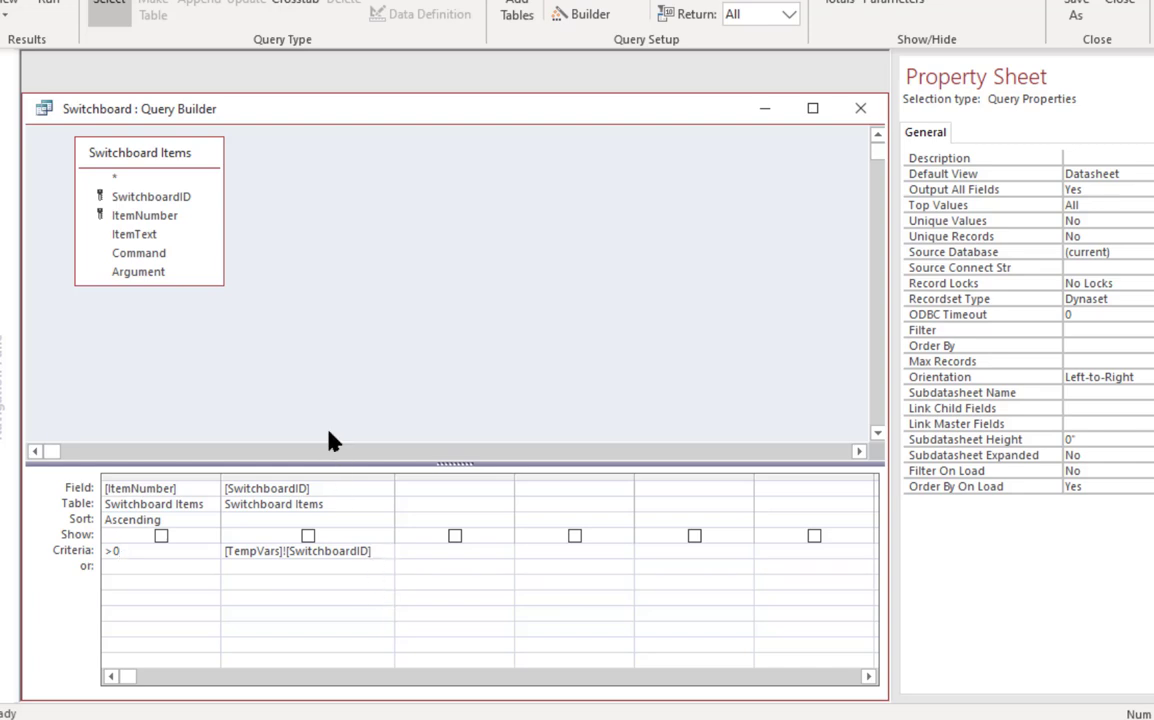
mouse_move(330, 404)
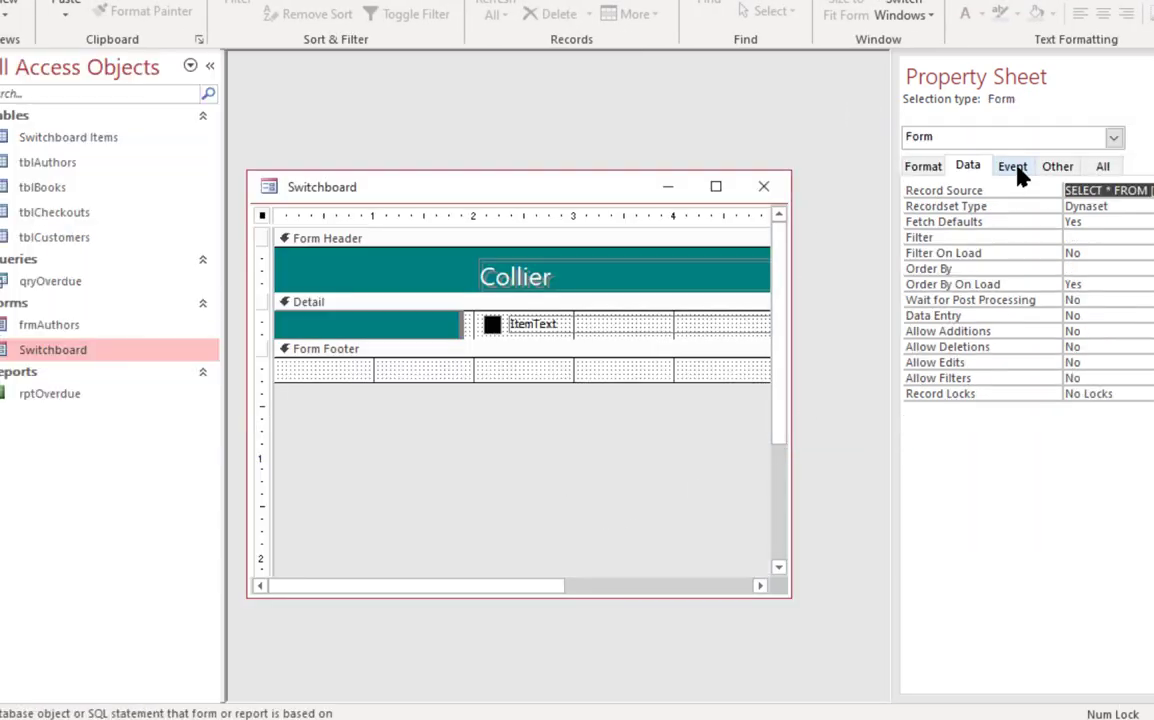
- Review the form's On Current and On Open embedded macros in the Event properties
left_click(1012, 166)
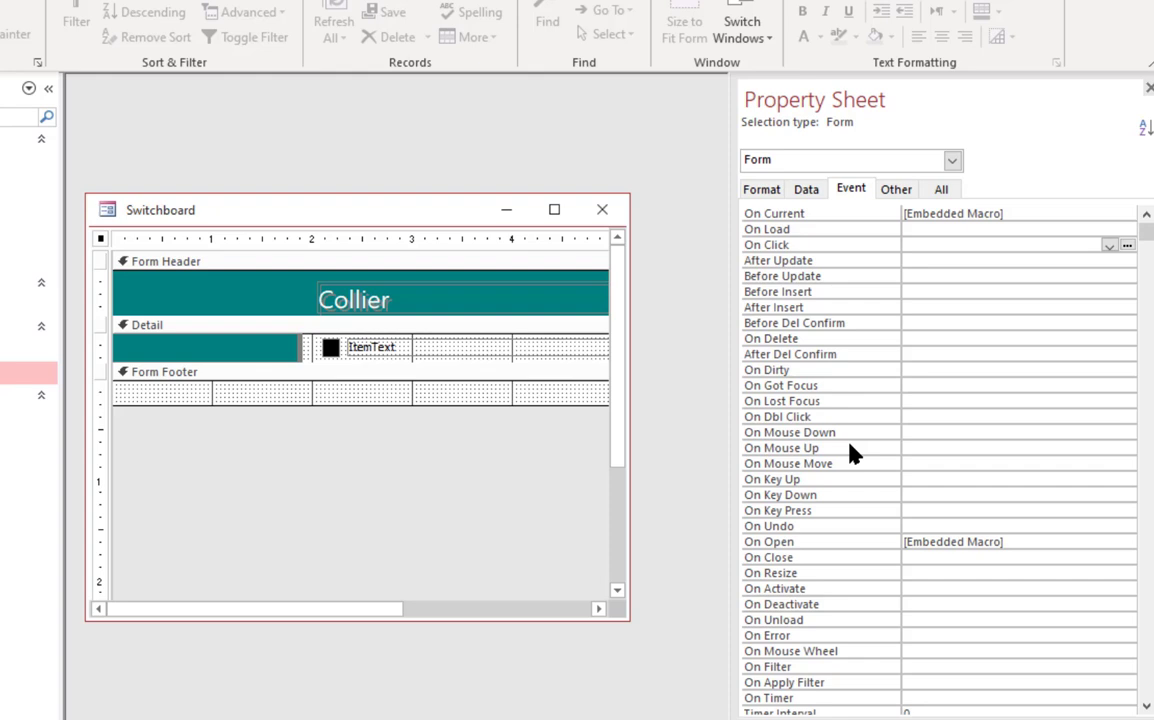
left_click(1000, 212)
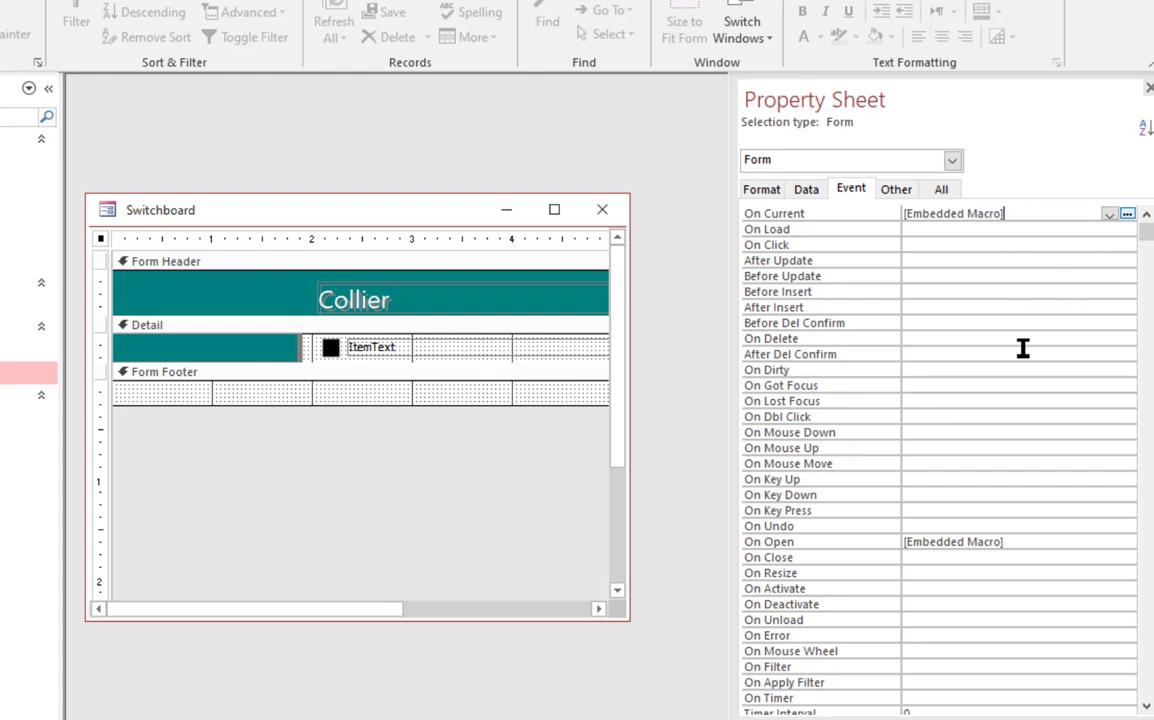
left_click(1000, 540)
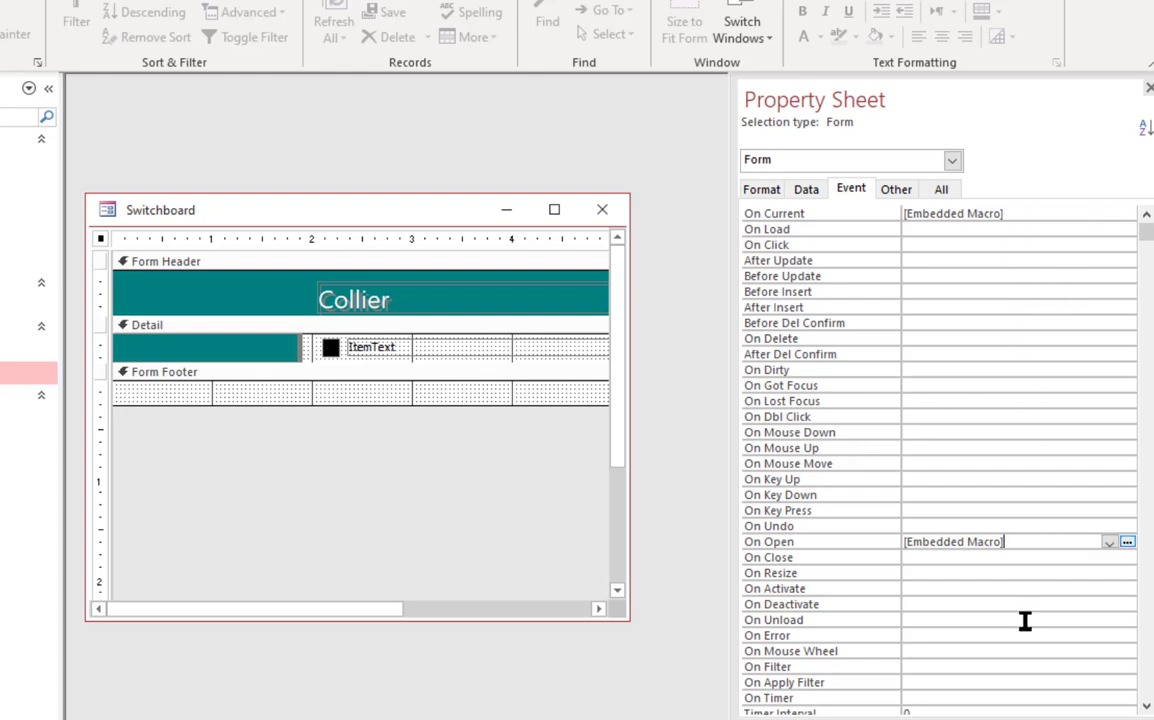
mouse_move(1008, 588)
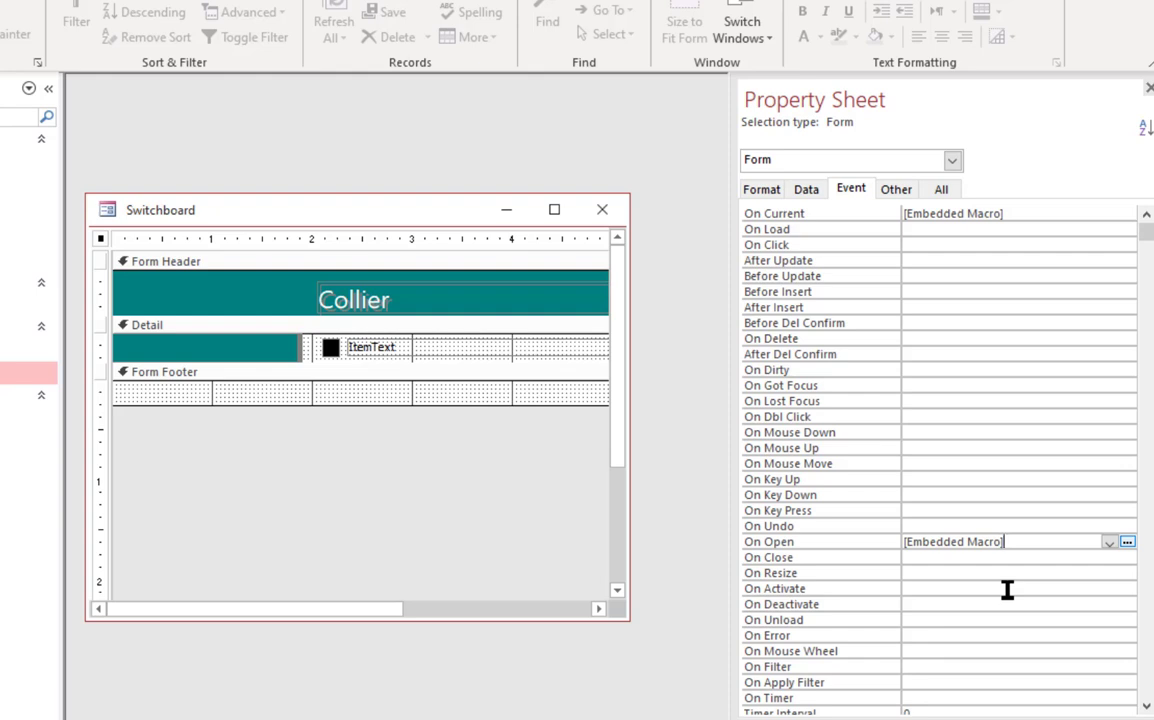
mouse_move(764, 374)
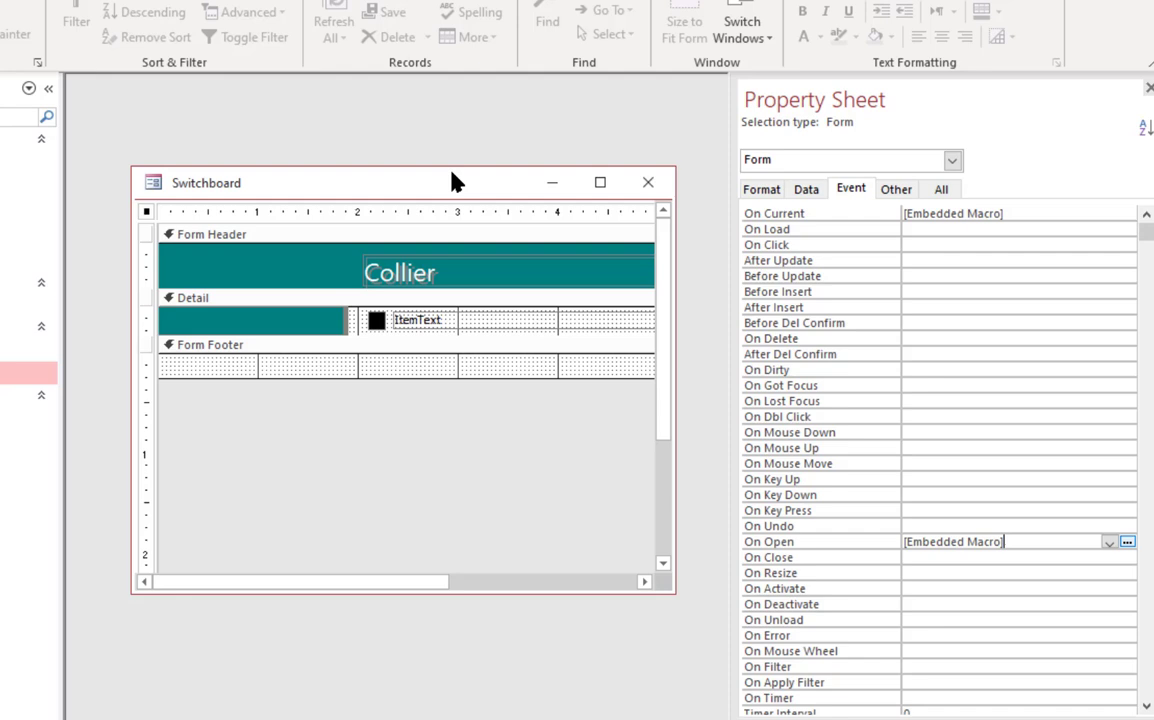
mouse_move(450, 474)
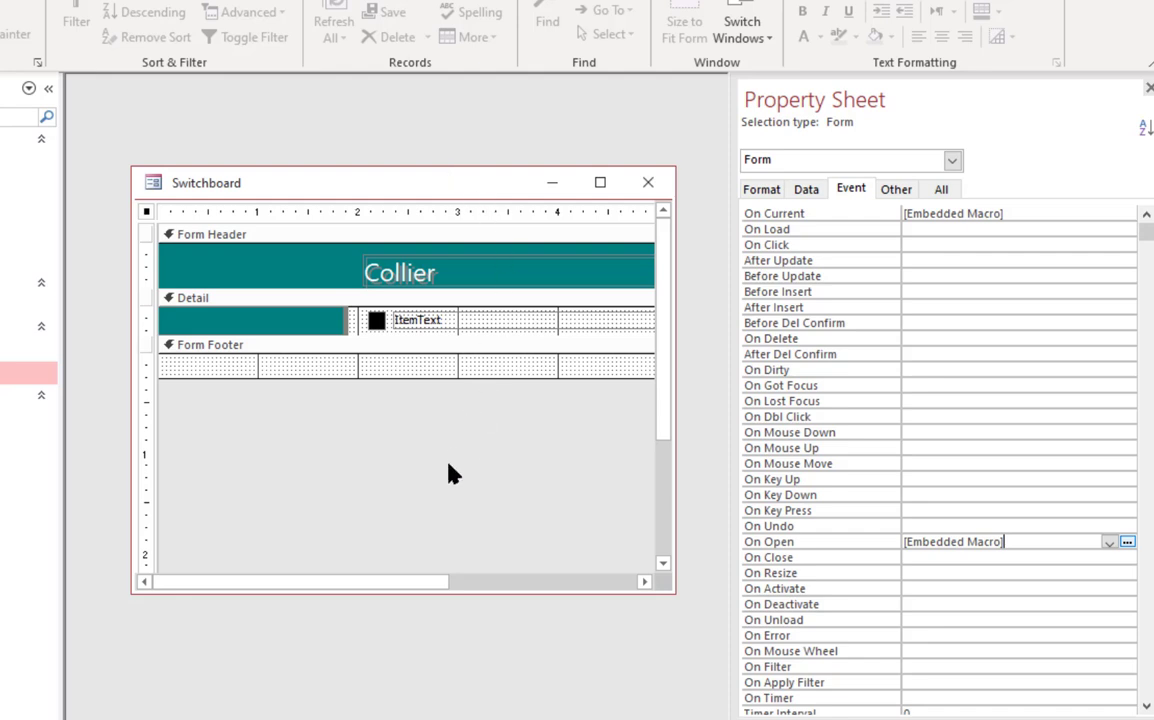
mouse_move(218, 430)
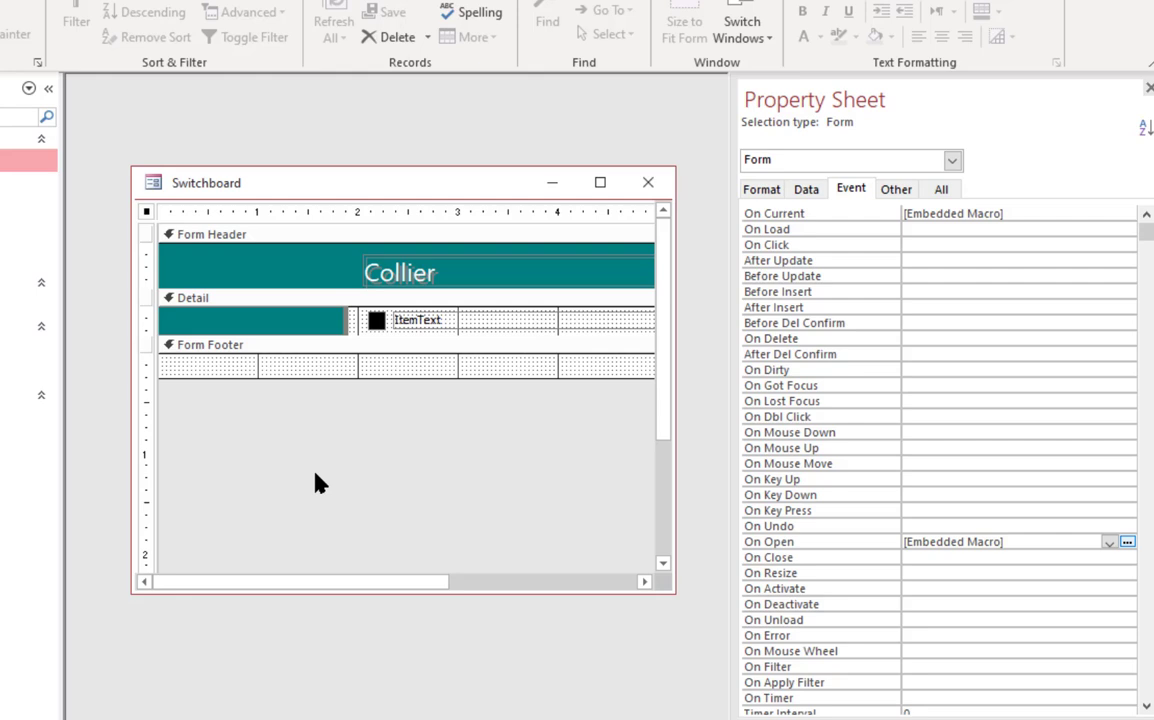
mouse_move(332, 438)
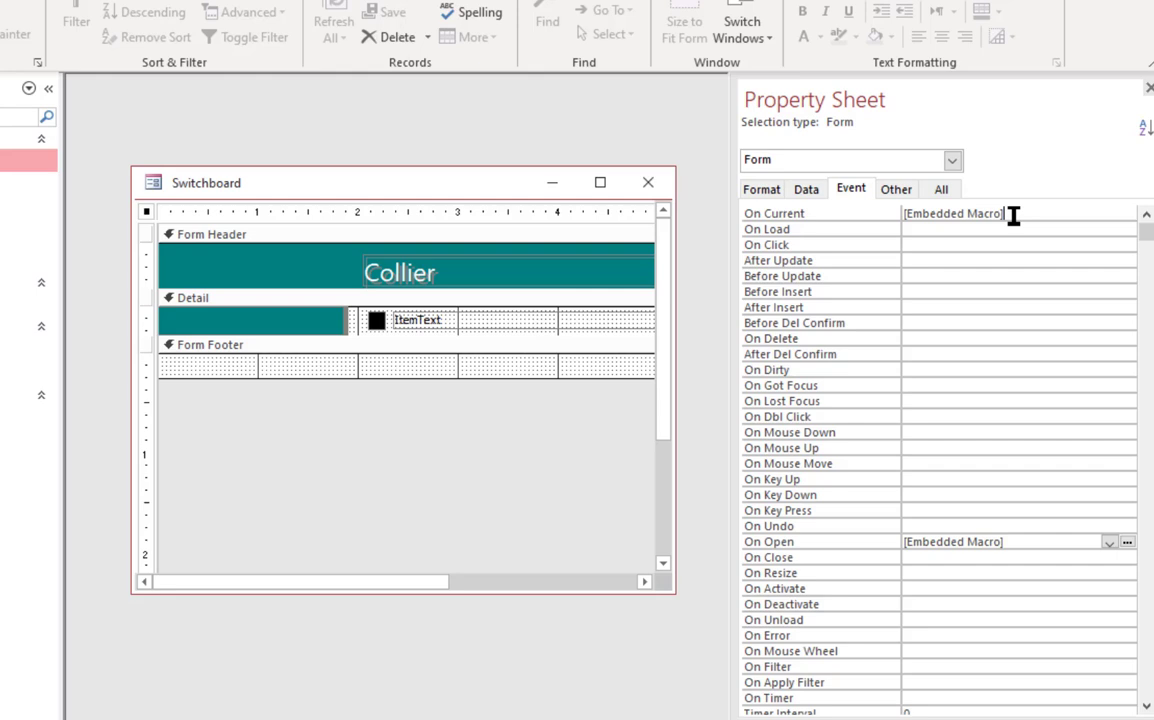
left_click(1000, 212)
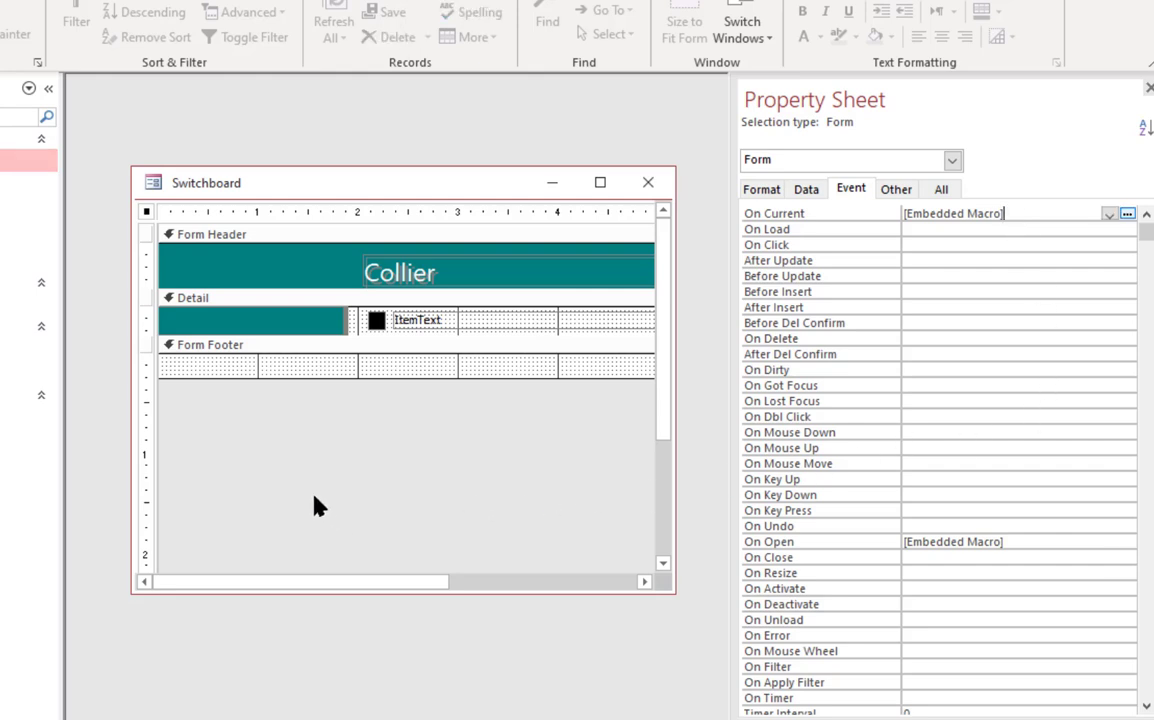
mouse_move(448, 190)
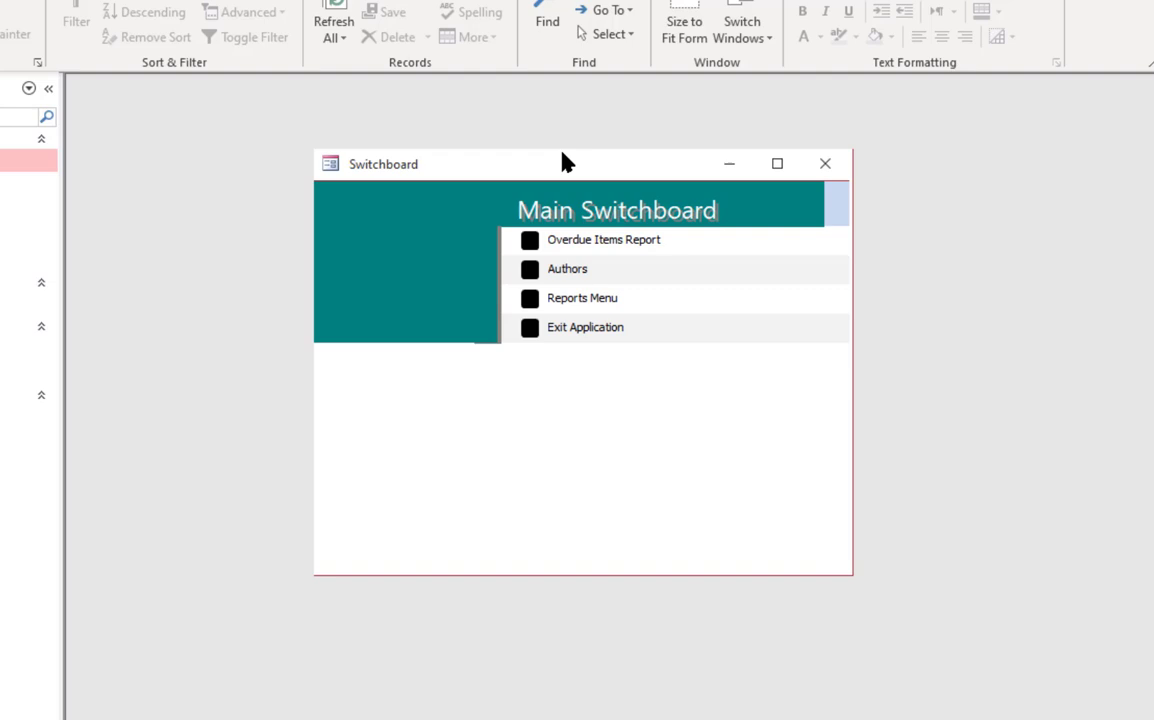
- Drag the Main Switchboard window slightly left by its title bar
left_click_drag(568, 164, 544, 172)
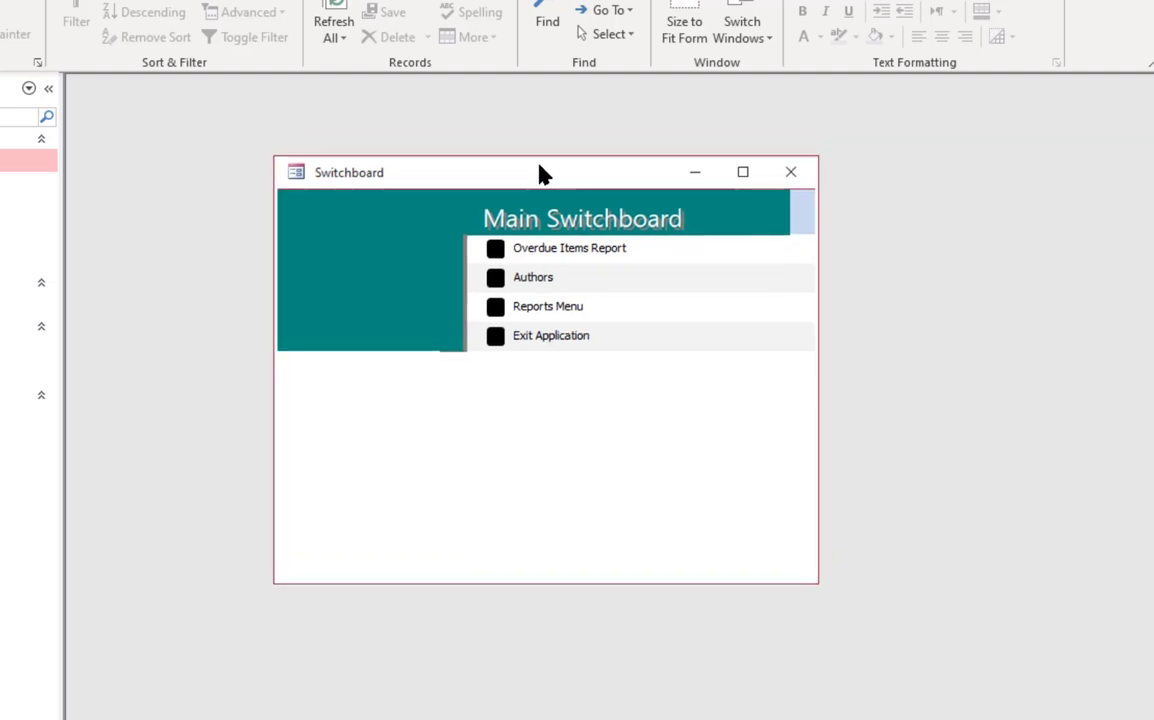
mouse_move(548, 144)
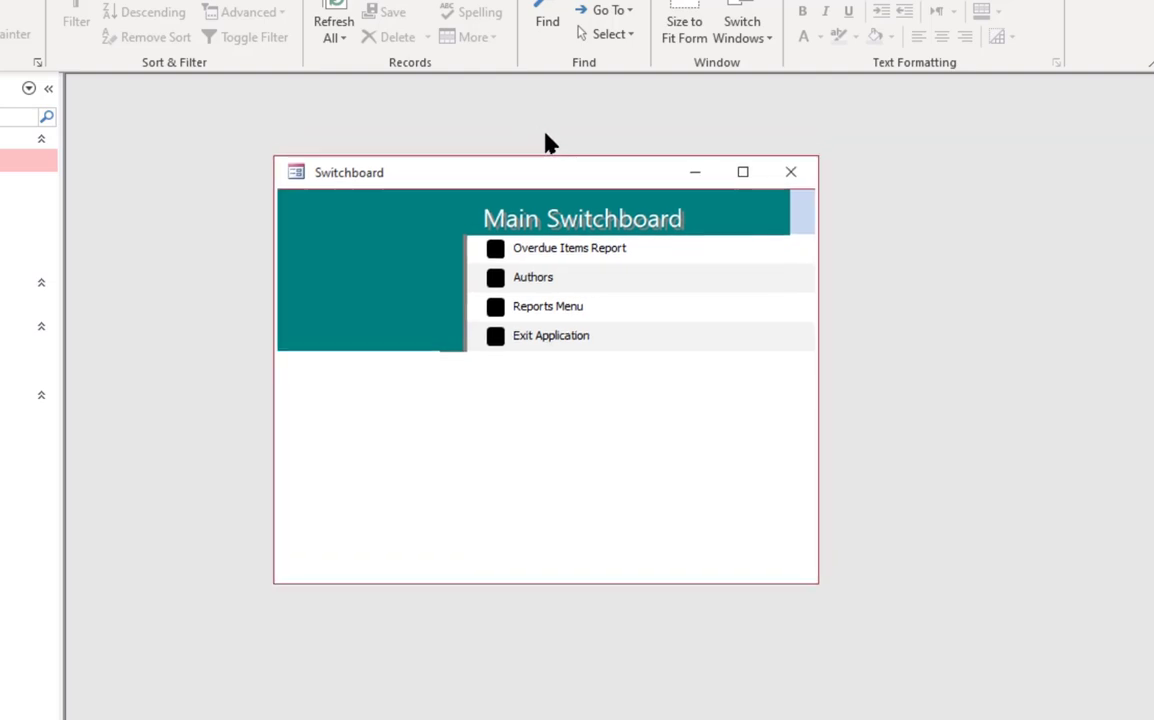
mouse_move(560, 158)
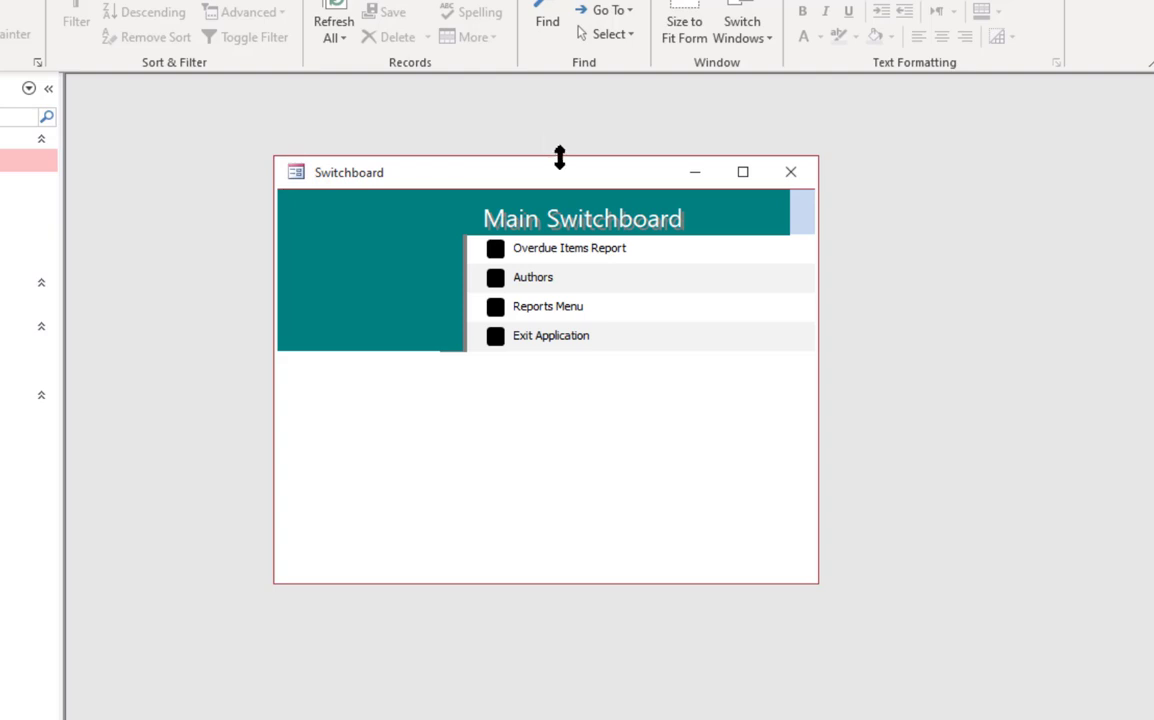
mouse_move(588, 180)
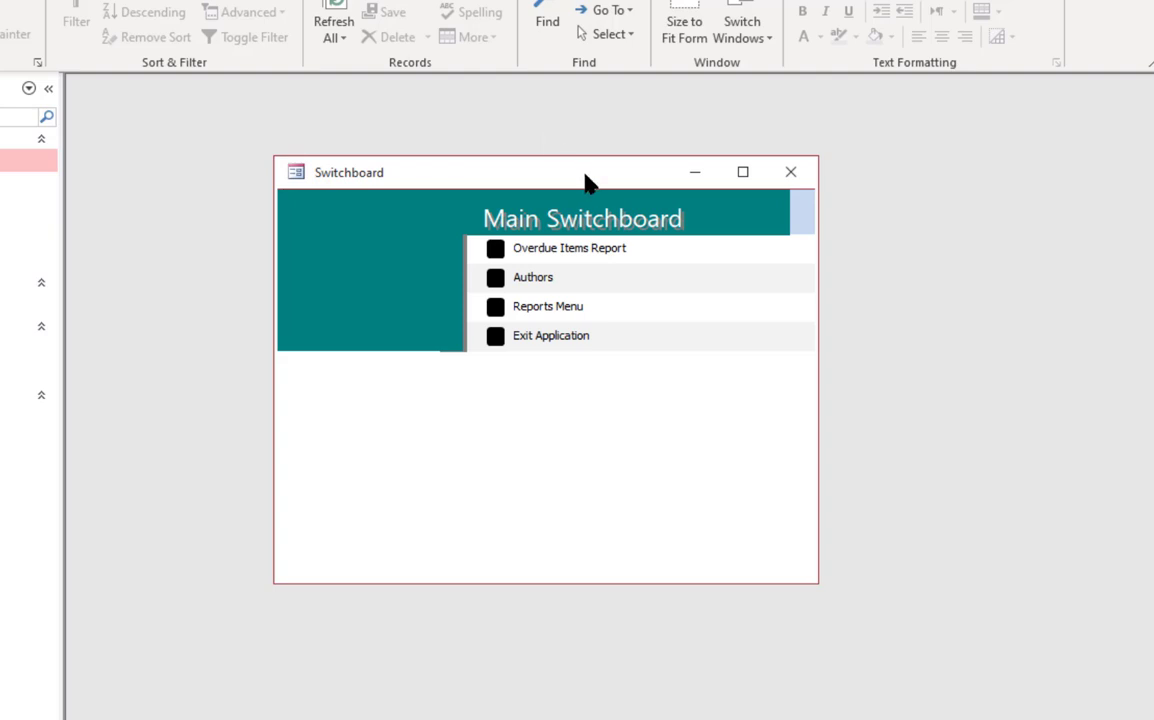